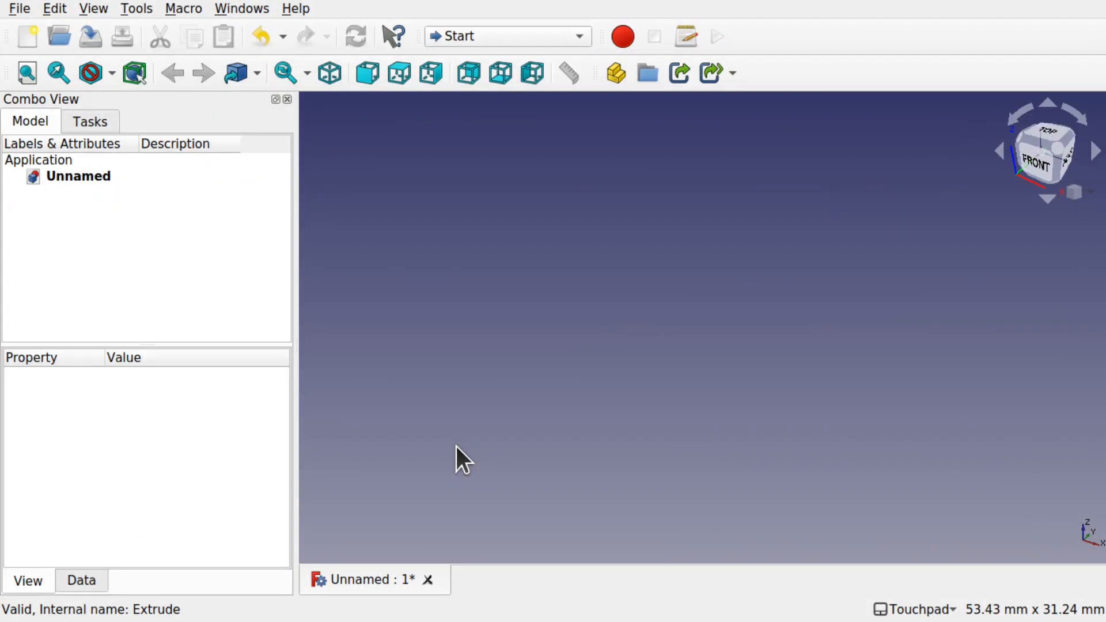
{"action": "mouse_move", "coordinate": [506, 285]}
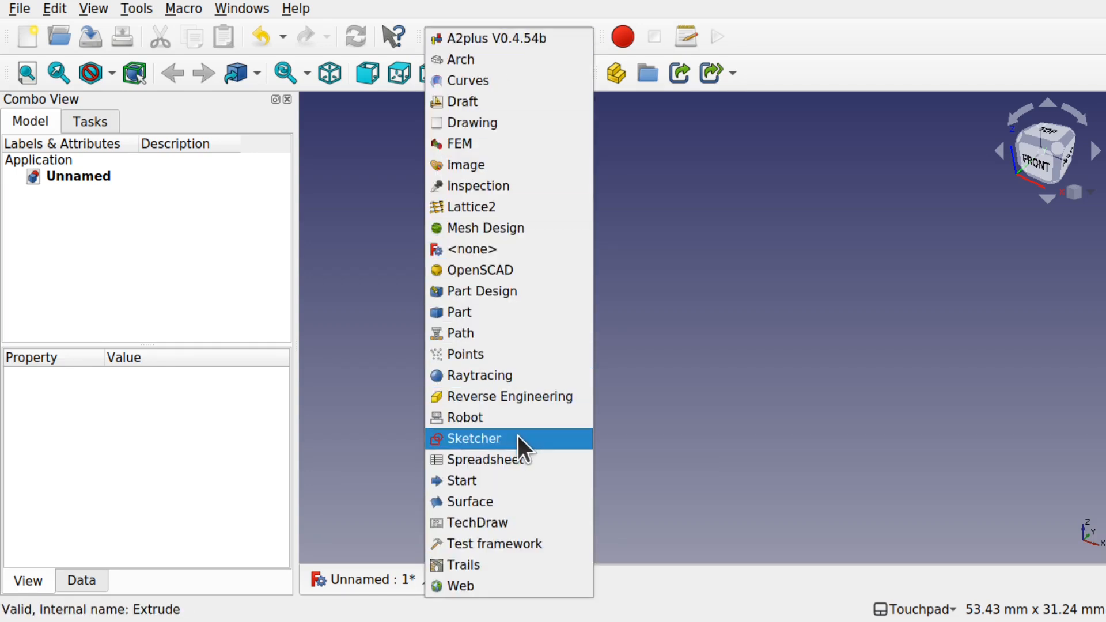
Switch to the Sketcher workbench and start a new sketch
{"action": "left_click", "coordinate": [473, 438]}
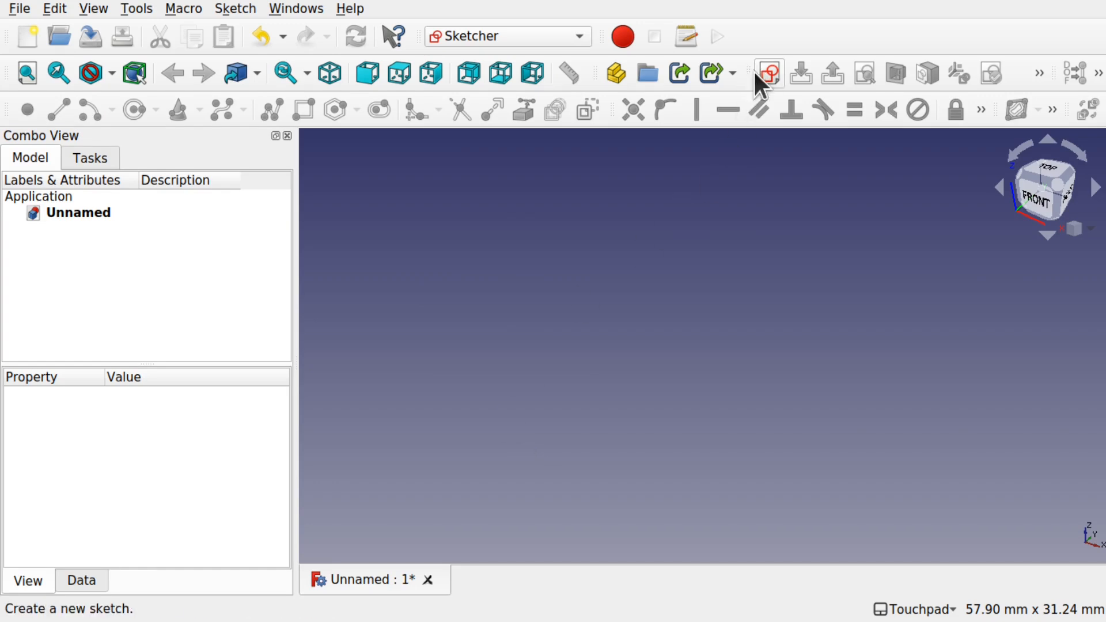
{"action": "left_click", "coordinate": [768, 72]}
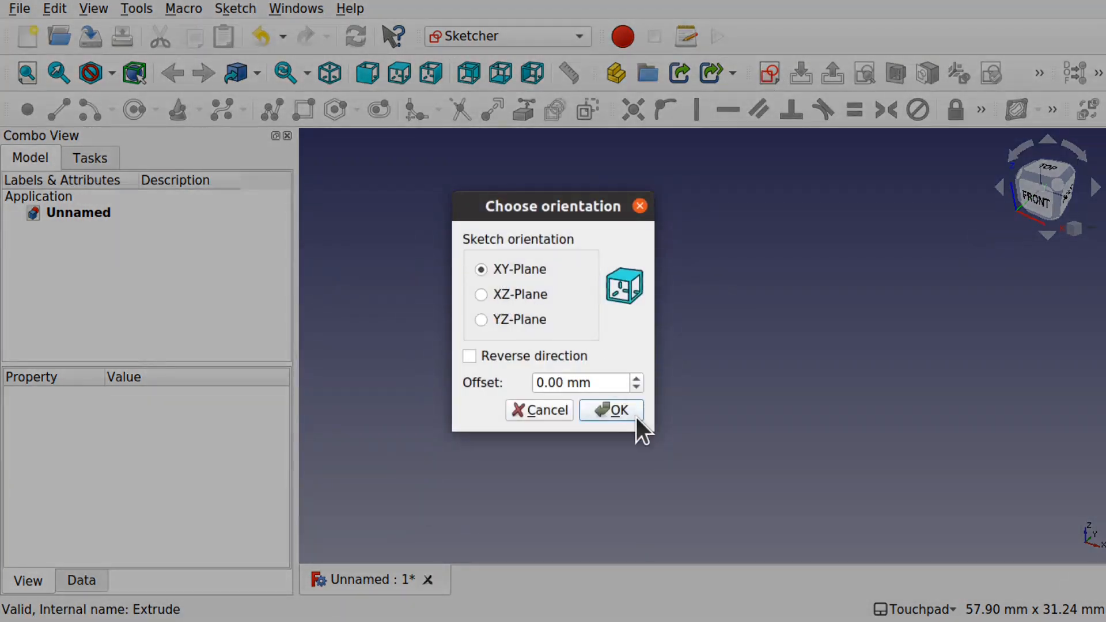
Sketch on the XY plane and draw the L-shaped polyline outline from the origin
{"action": "left_click", "coordinate": [611, 410]}
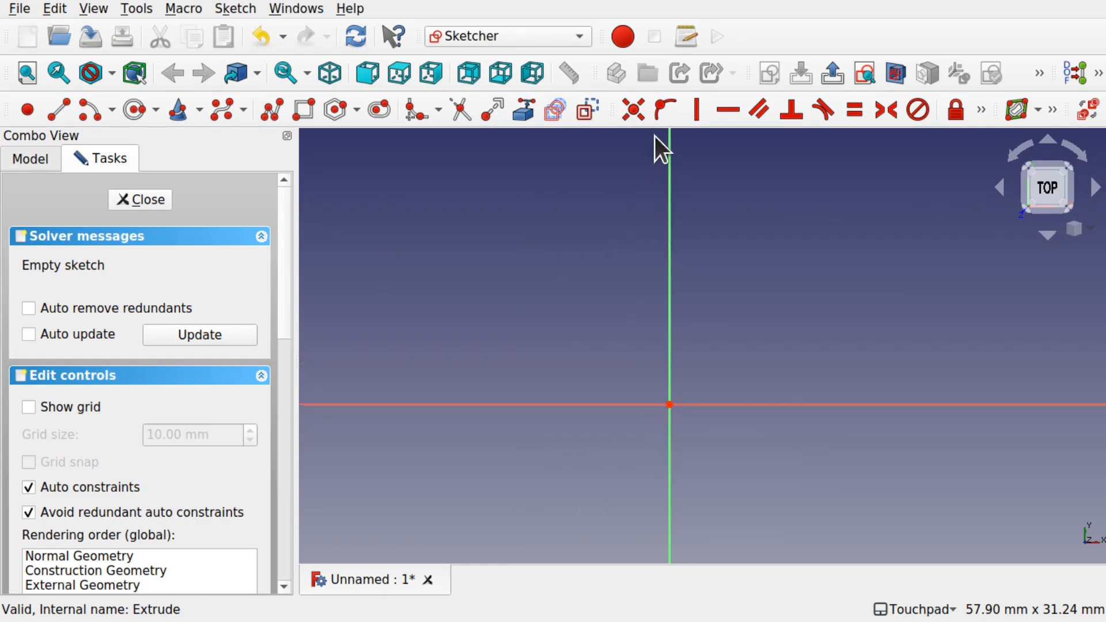
{"action": "mouse_move", "coordinate": [454, 175]}
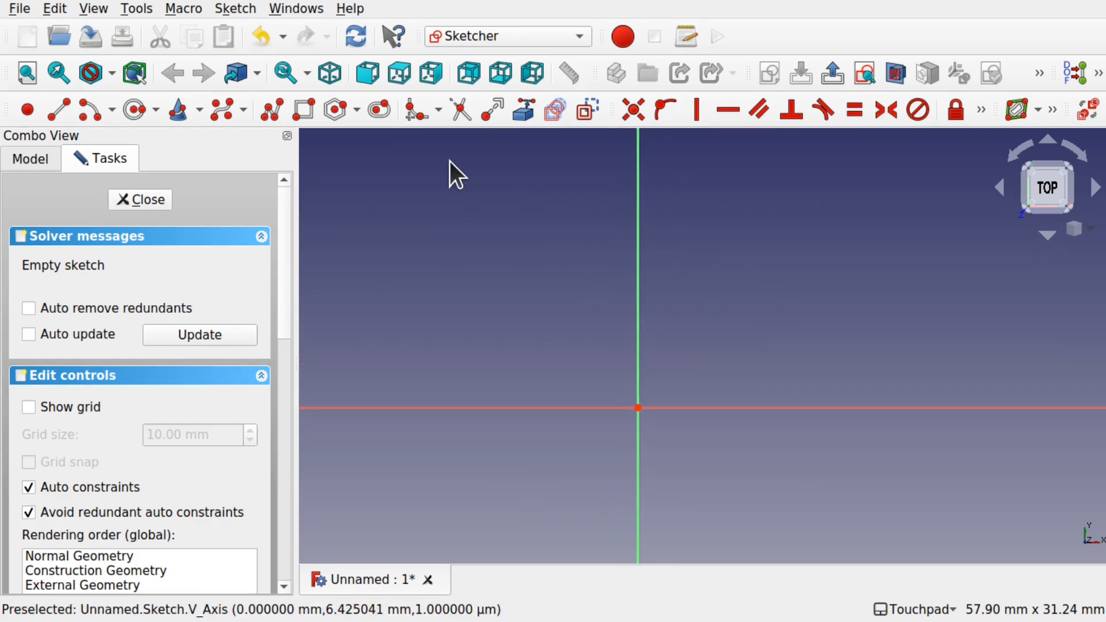
{"action": "mouse_move", "coordinate": [415, 166]}
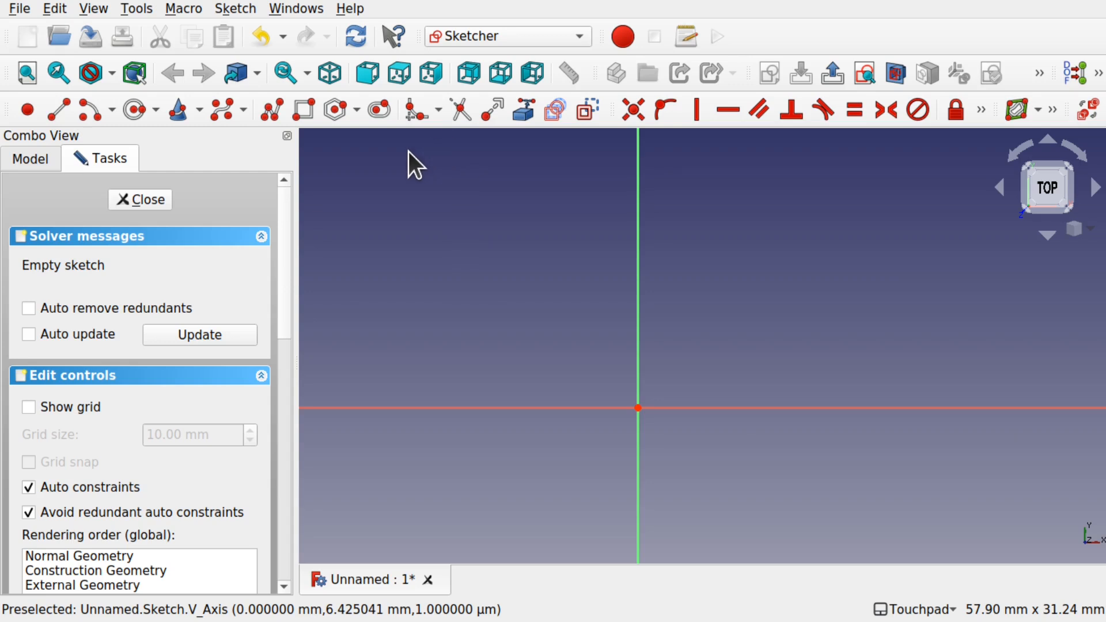
{"action": "mouse_move", "coordinate": [637, 235]}
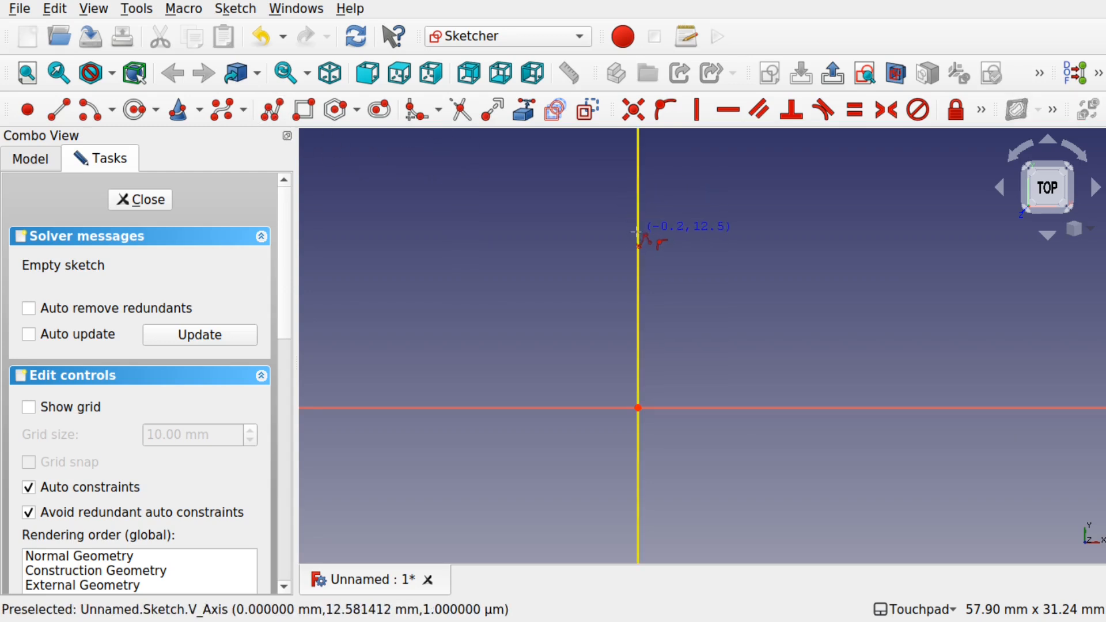
{"action": "mouse_move", "coordinate": [637, 408]}
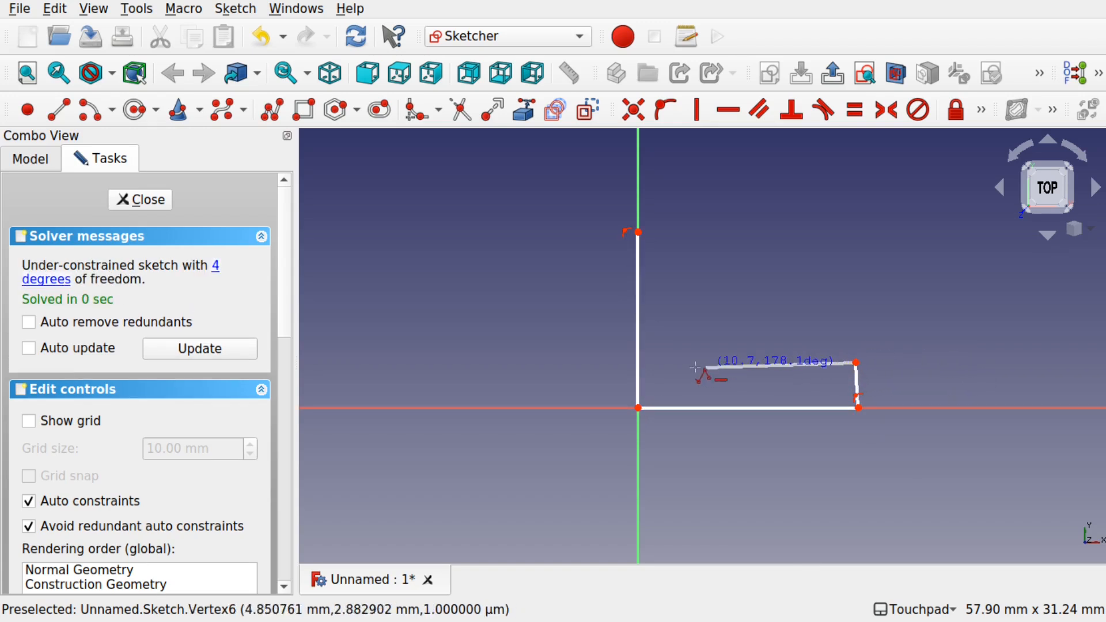
{"action": "left_click", "coordinate": [695, 229]}
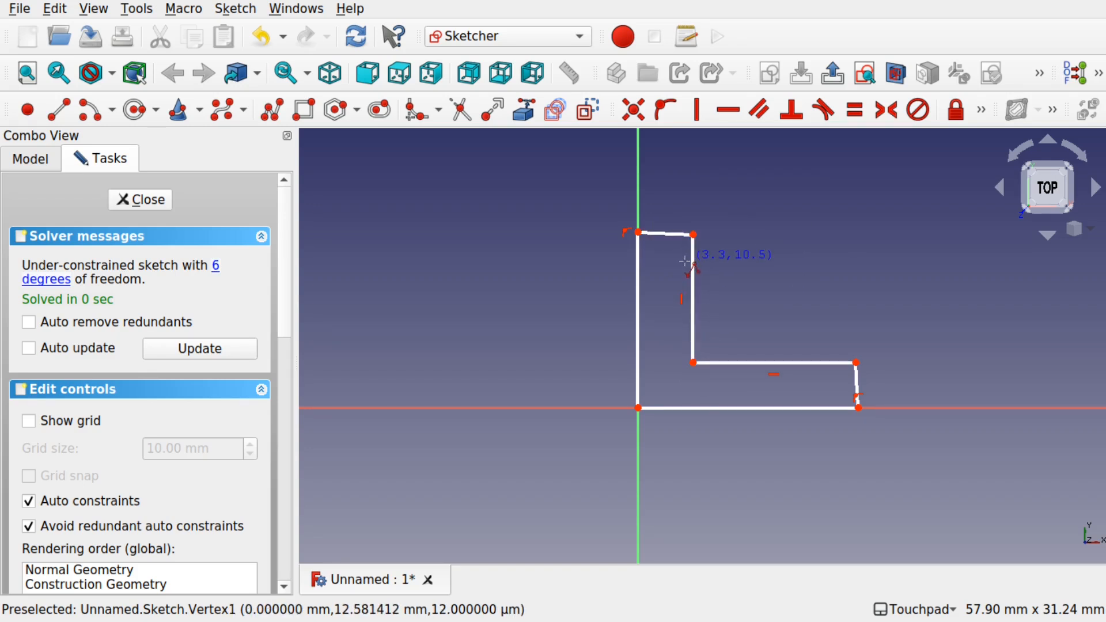
{"action": "mouse_move", "coordinate": [677, 236]}
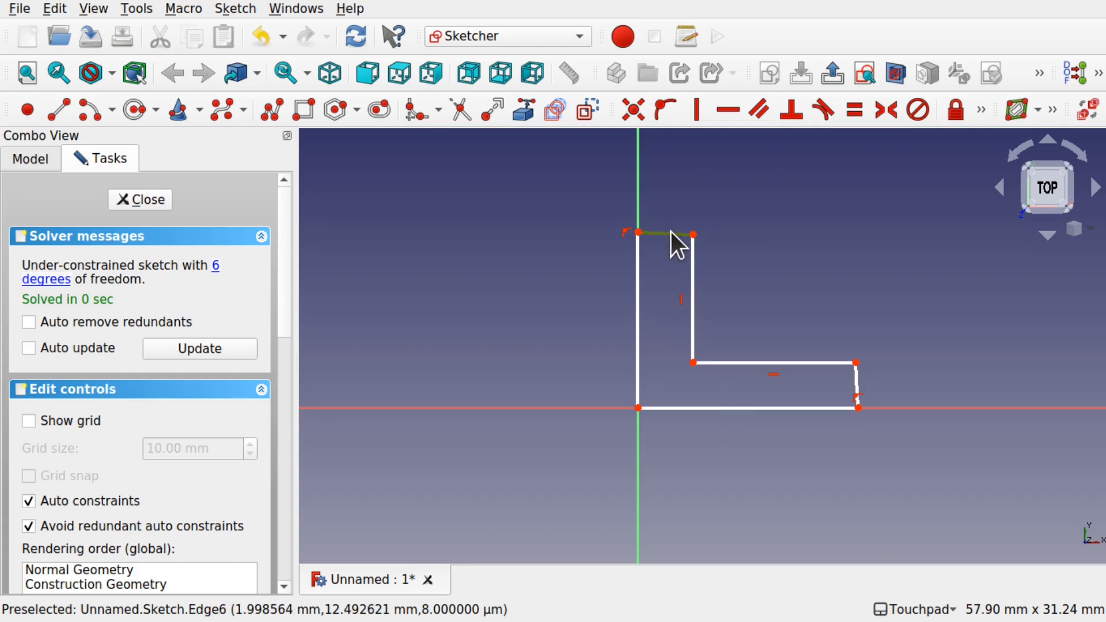
{"action": "mouse_move", "coordinate": [854, 166]}
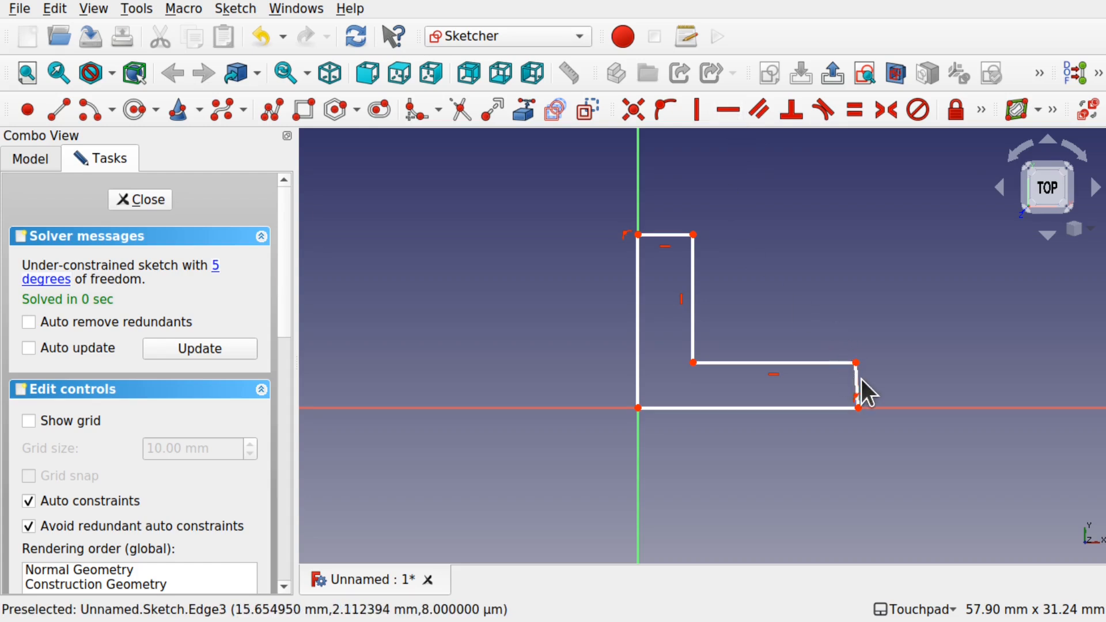
Make the outer edge pair and the inner edge pair of the L equal
{"action": "left_click", "coordinate": [697, 110]}
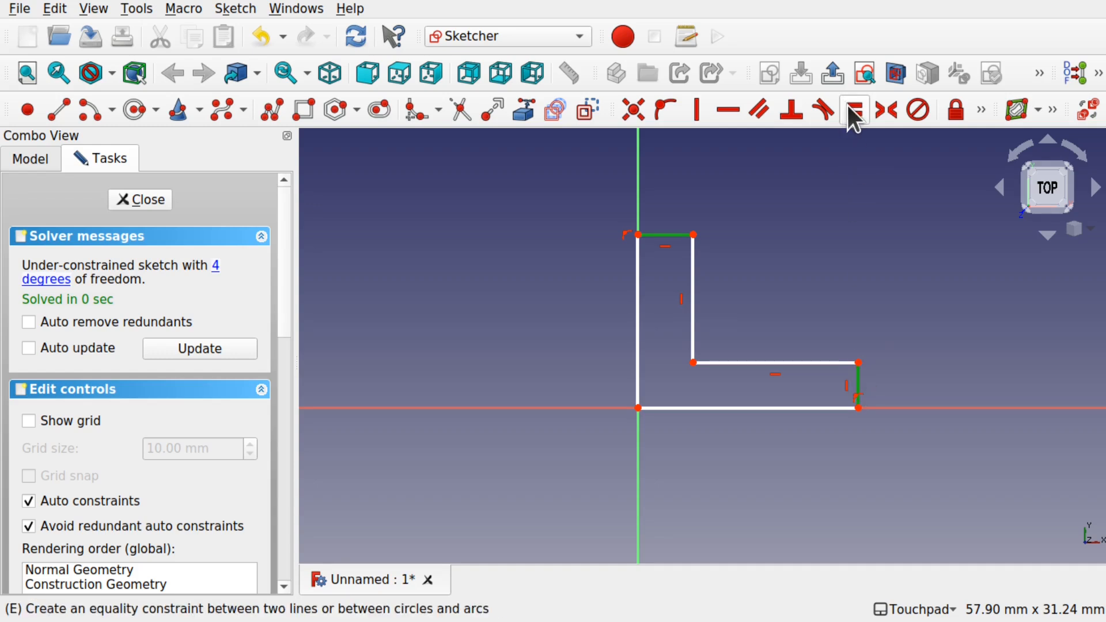
{"action": "left_click", "coordinate": [853, 109]}
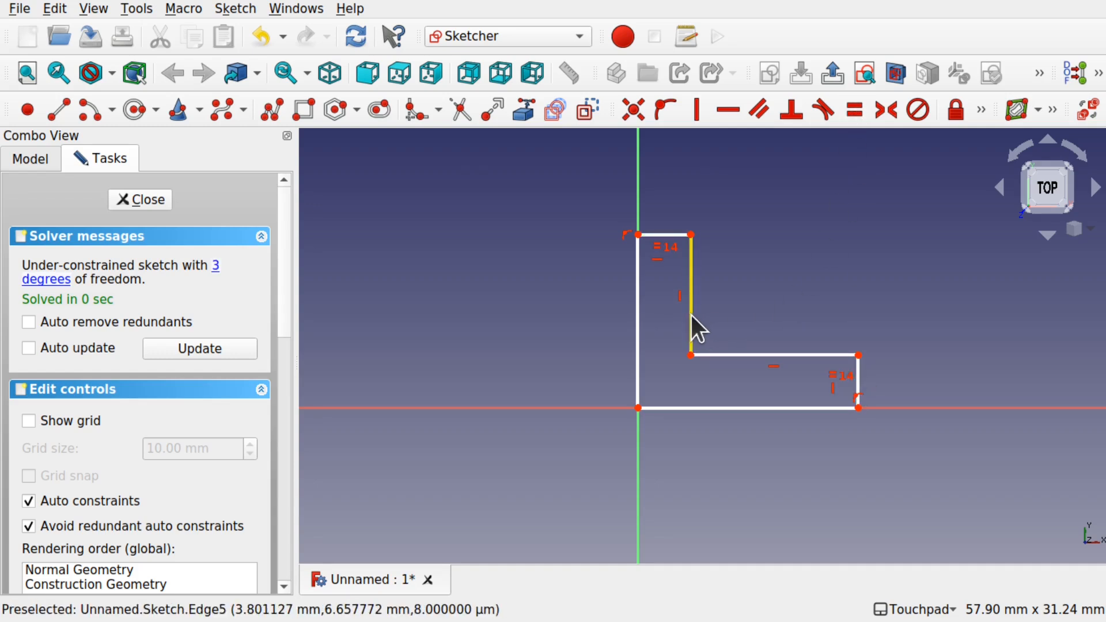
{"action": "mouse_move", "coordinate": [741, 356]}
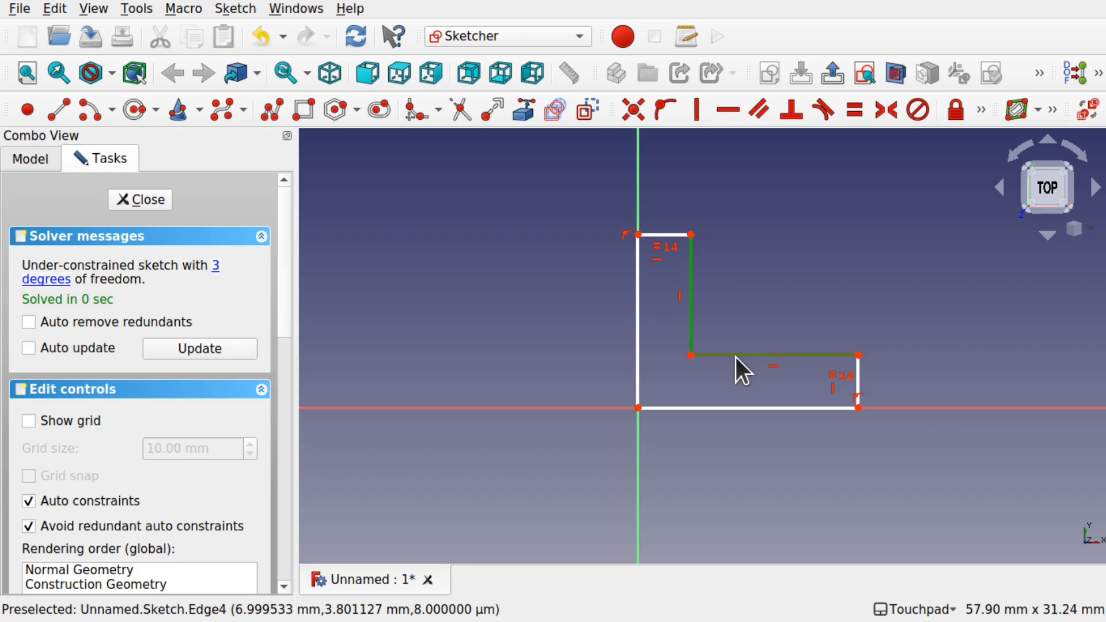
{"action": "left_click", "coordinate": [854, 110]}
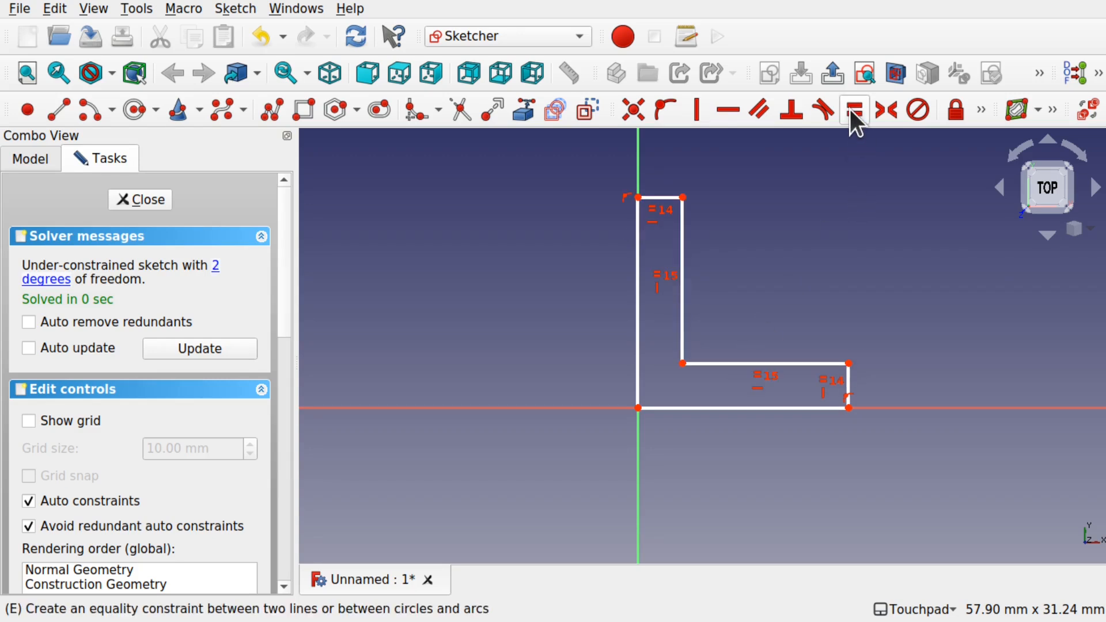
{"action": "mouse_move", "coordinate": [667, 198]}
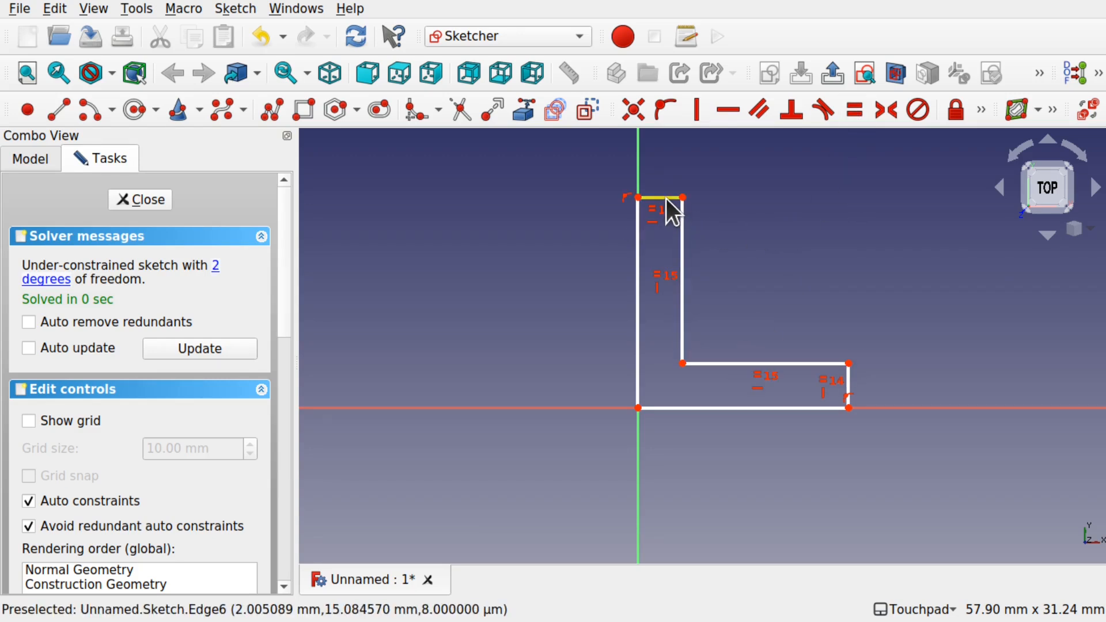
{"action": "mouse_move", "coordinate": [653, 215]}
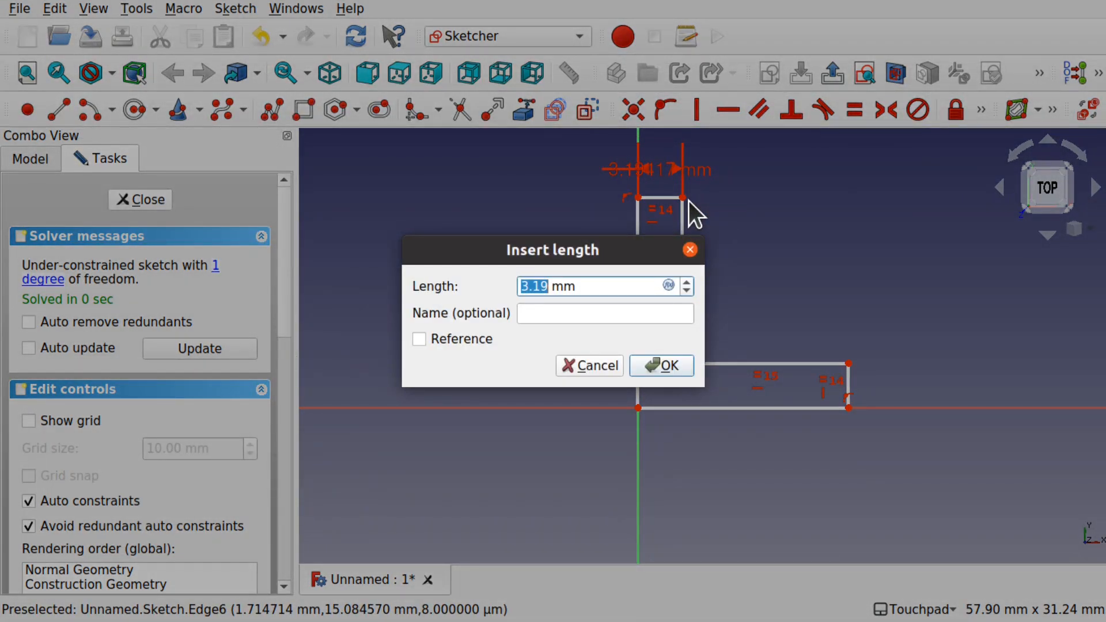
Constrain the L's top width to 5 mm and left-edge height to 20 mm
{"action": "left_click", "coordinate": [661, 365]}
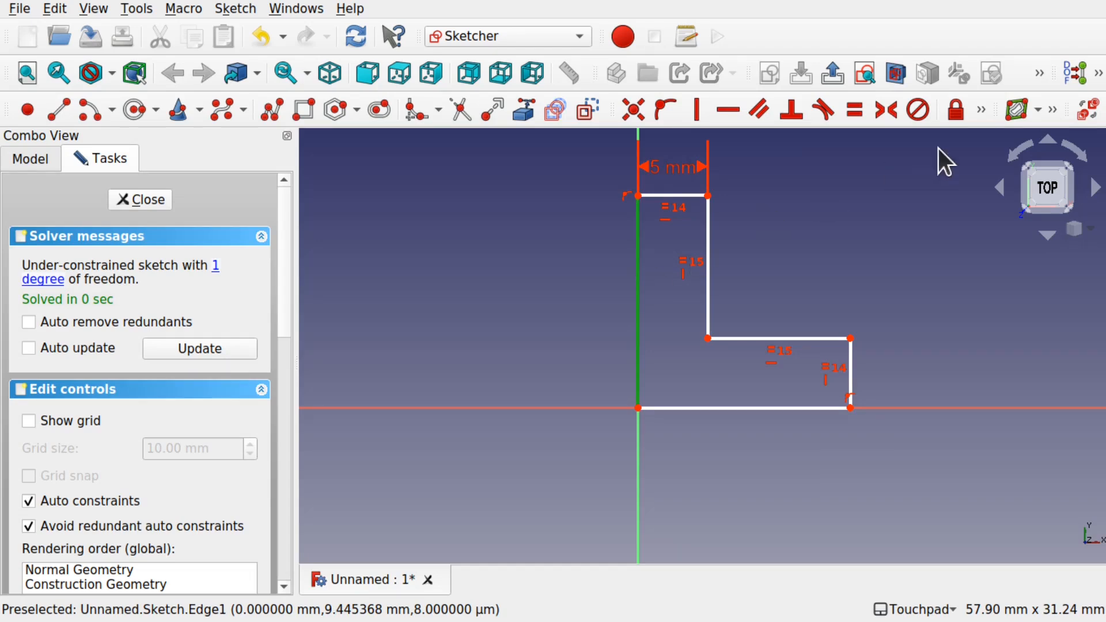
{"action": "left_click", "coordinate": [980, 111]}
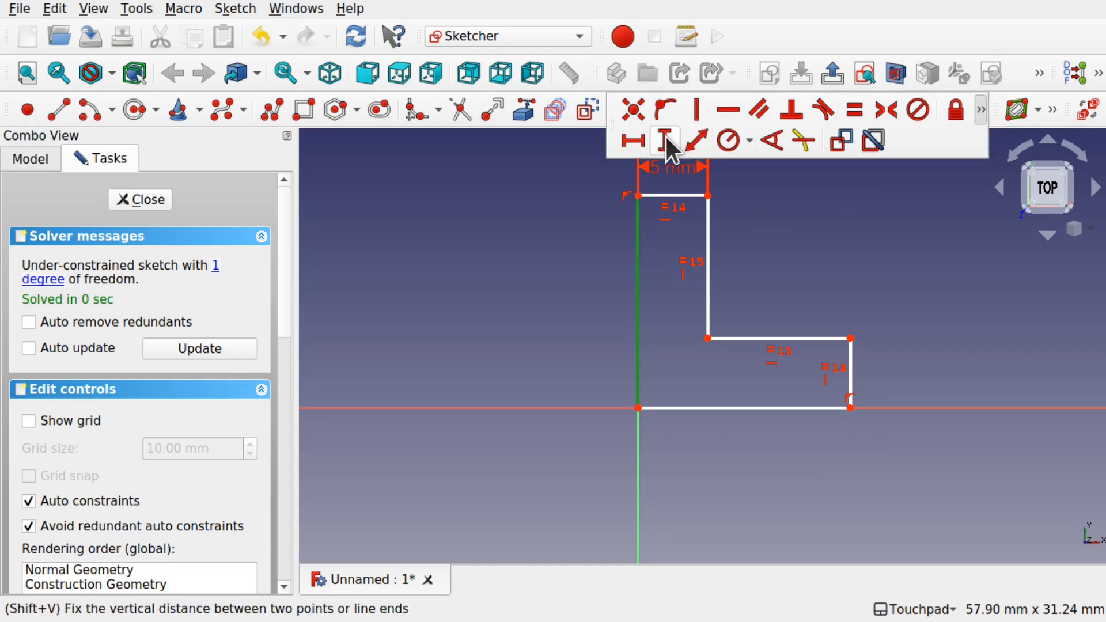
{"action": "left_click", "coordinate": [664, 141]}
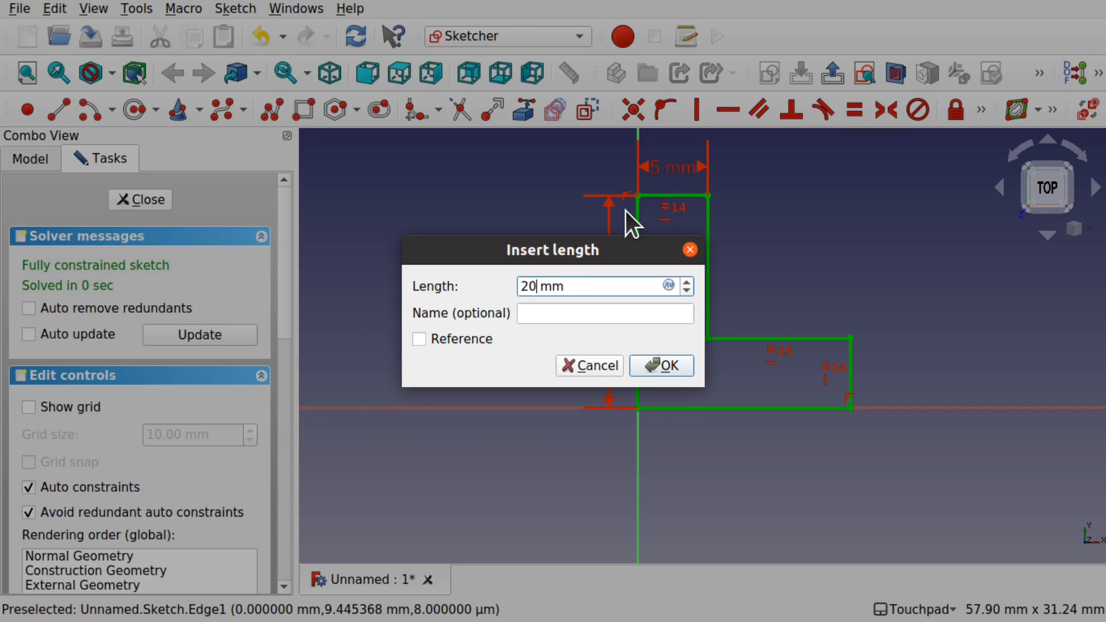
{"action": "left_click", "coordinate": [661, 365]}
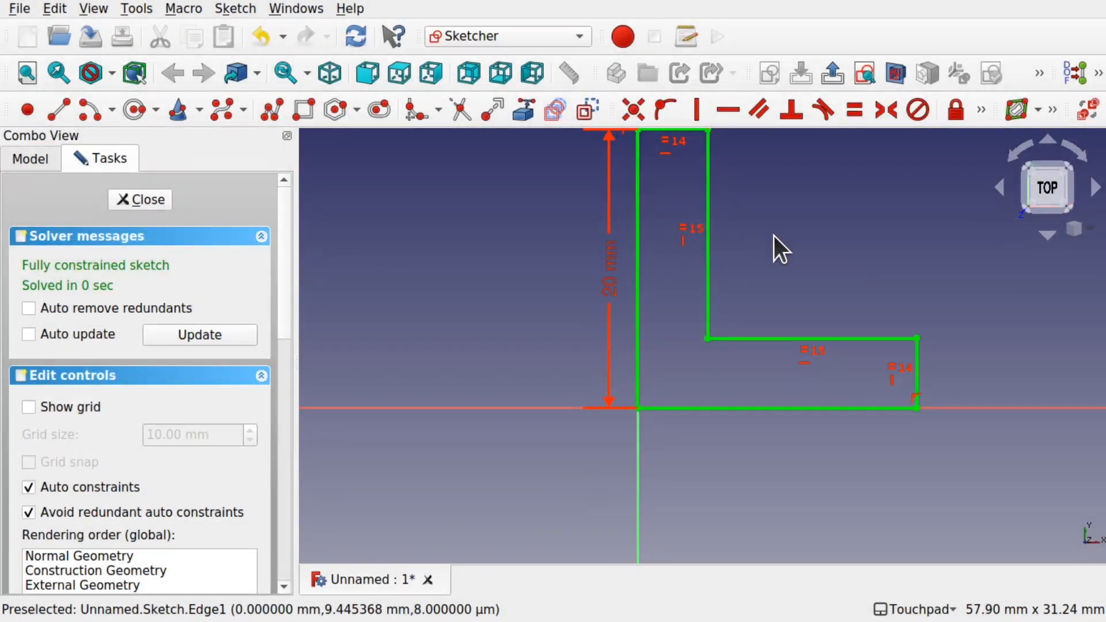
{"action": "scroll", "scroll_direction": "down", "scroll_amount": 3}
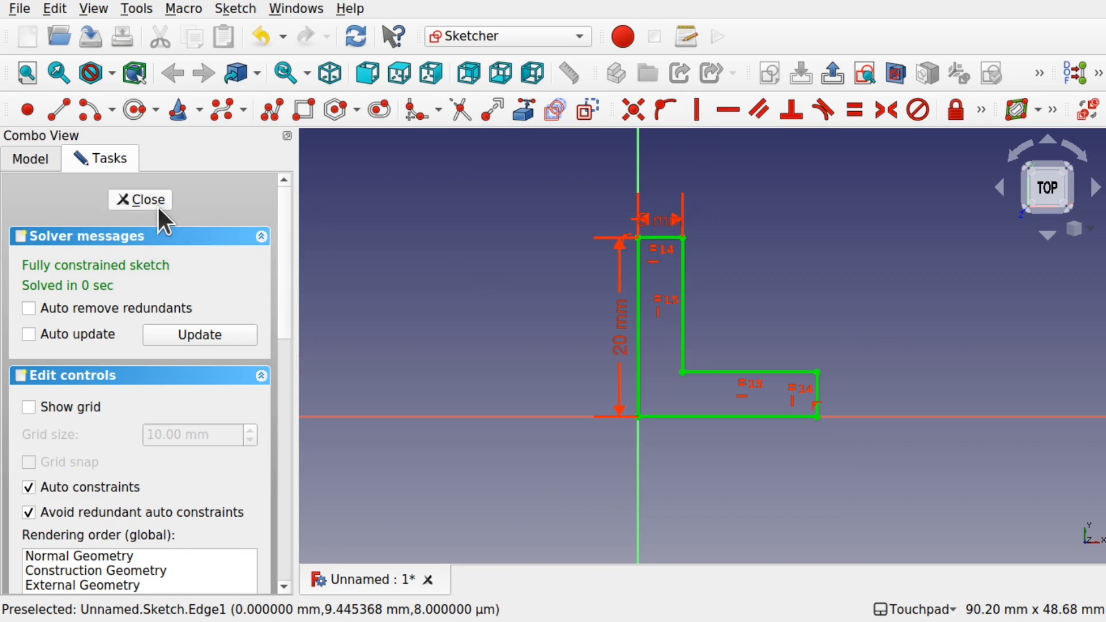
Close the sketch and extrude it 5 mm in the Part workbench
{"action": "left_click", "coordinate": [509, 35]}
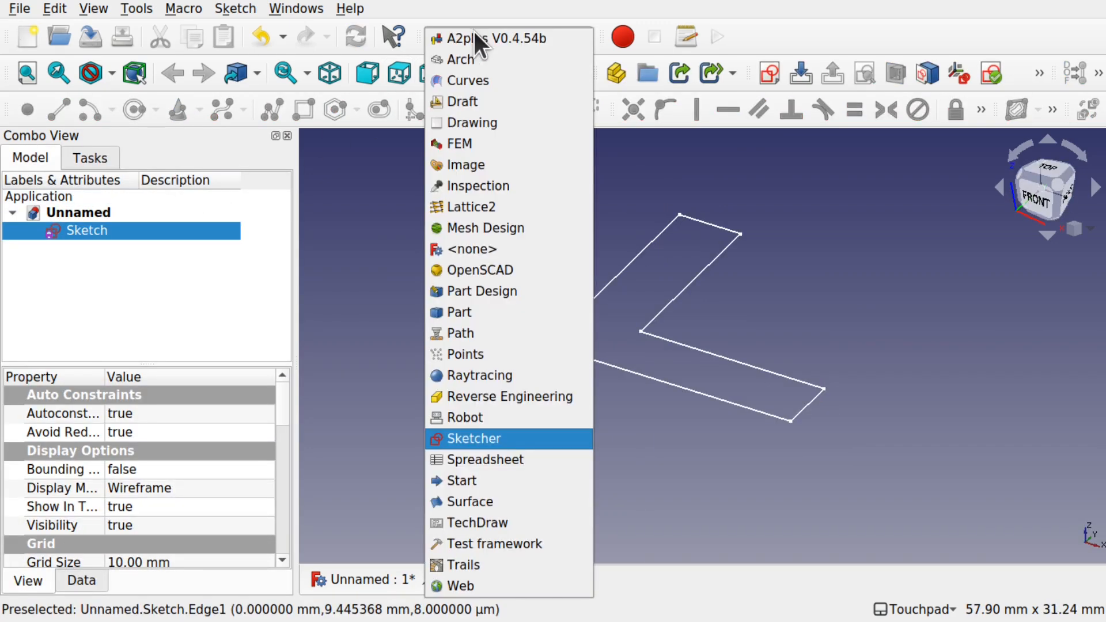
{"action": "left_click", "coordinate": [459, 313]}
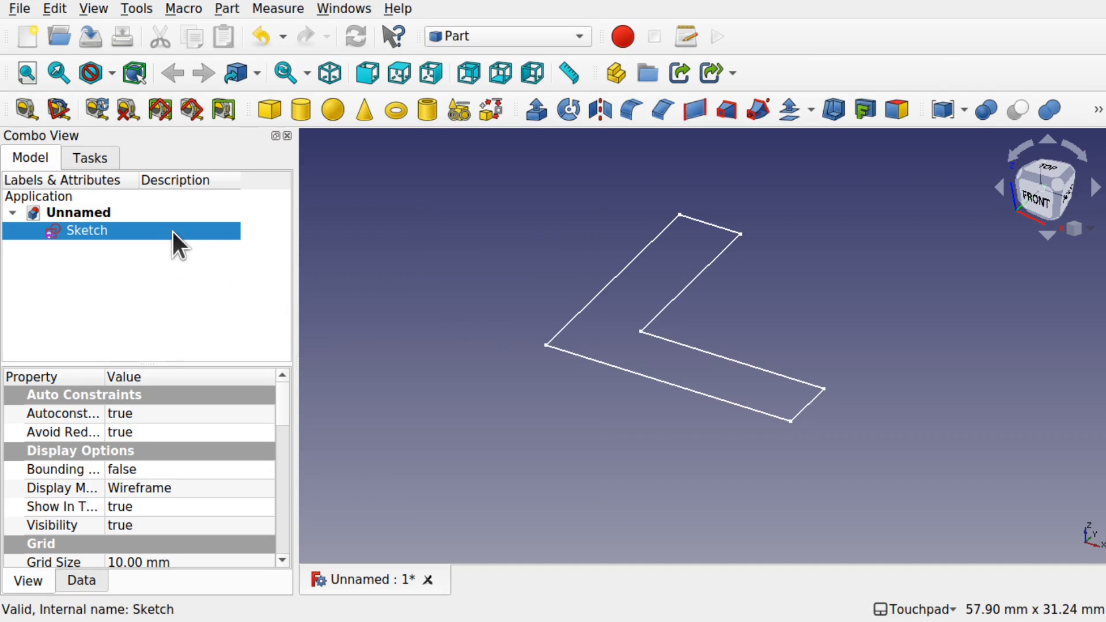
{"action": "left_click", "coordinate": [535, 110]}
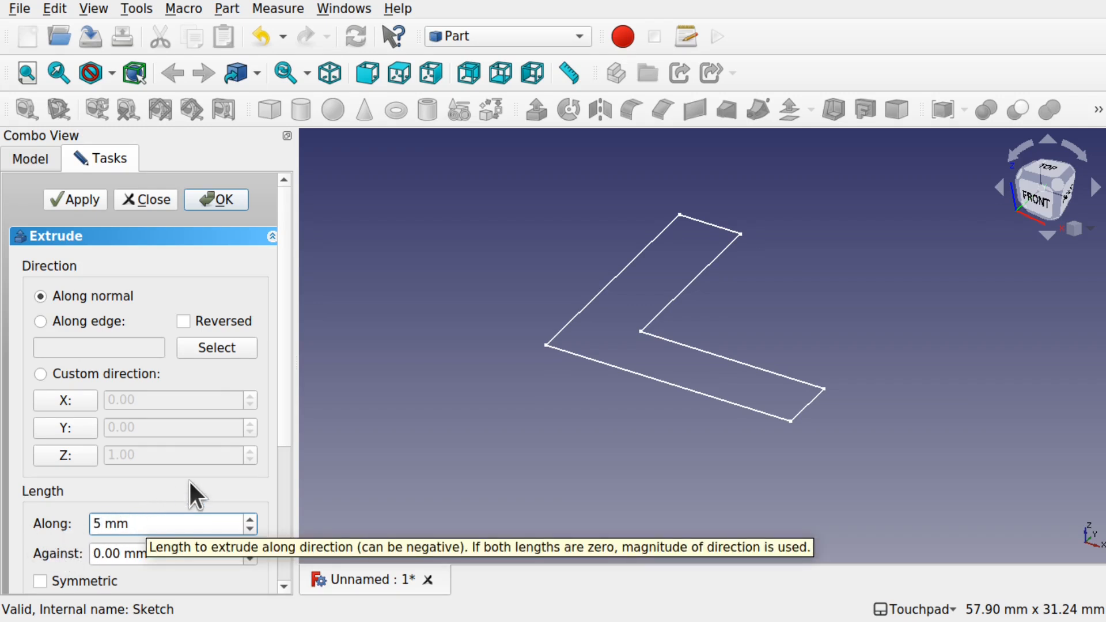
{"action": "mouse_move", "coordinate": [787, 207]}
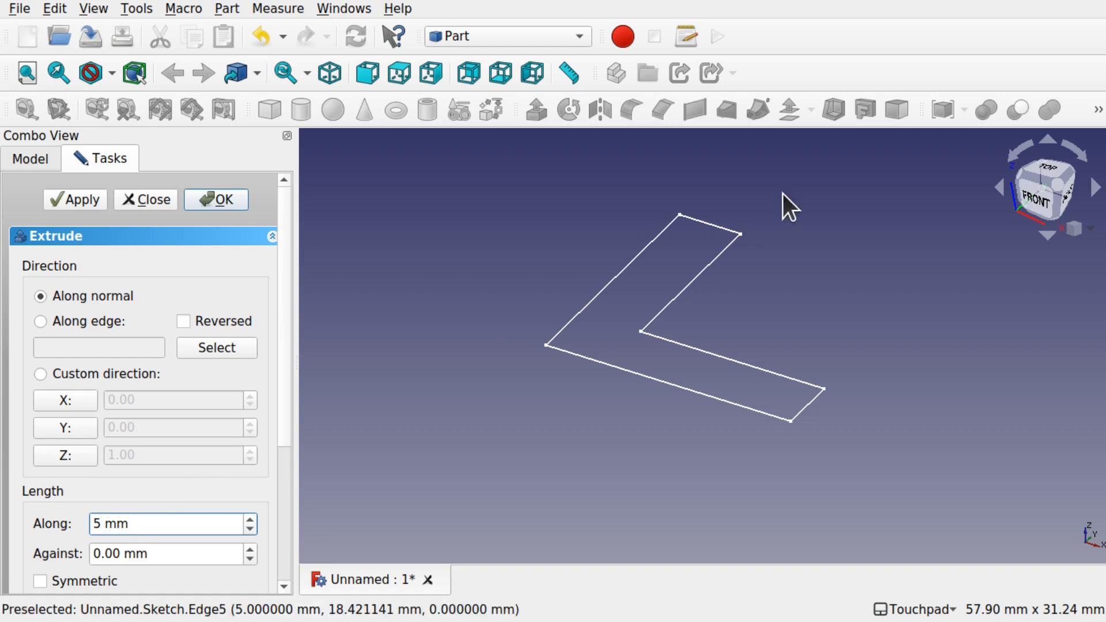
{"action": "mouse_move", "coordinate": [804, 434]}
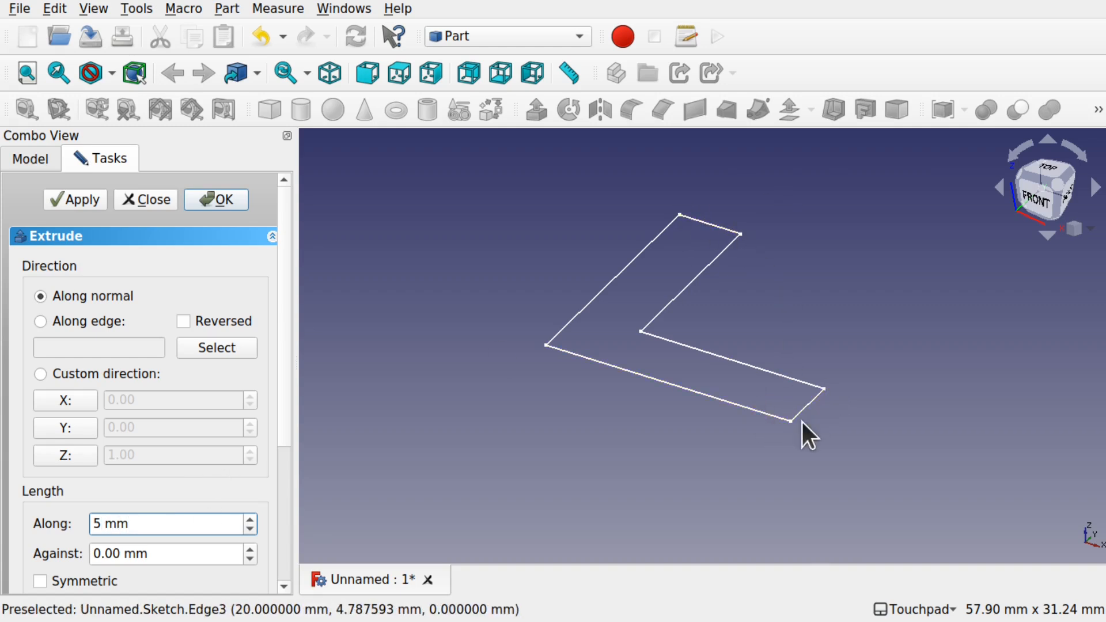
{"action": "left_click", "coordinate": [216, 200]}
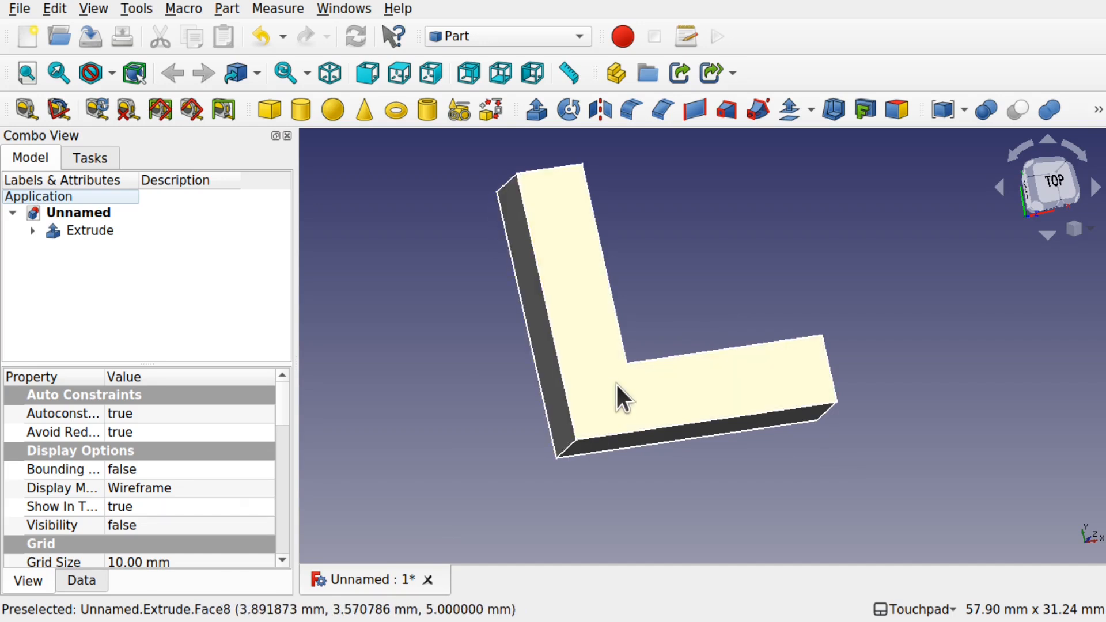
Start a new sketch on the L block's top face in Sketcher
{"action": "left_click", "coordinate": [89, 231]}
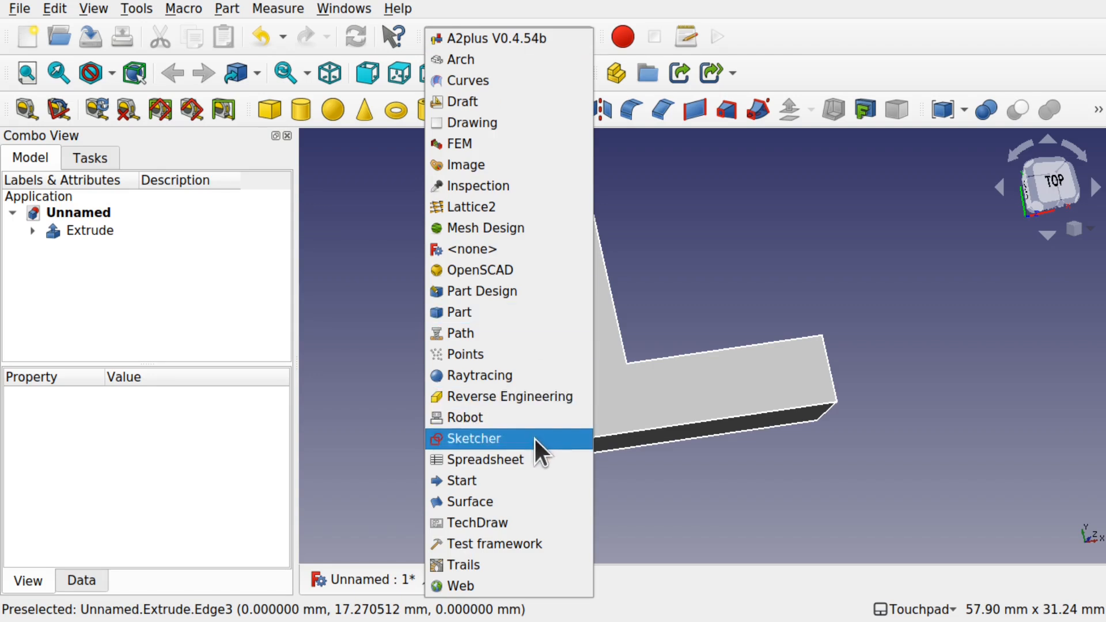
{"action": "left_click", "coordinate": [476, 438]}
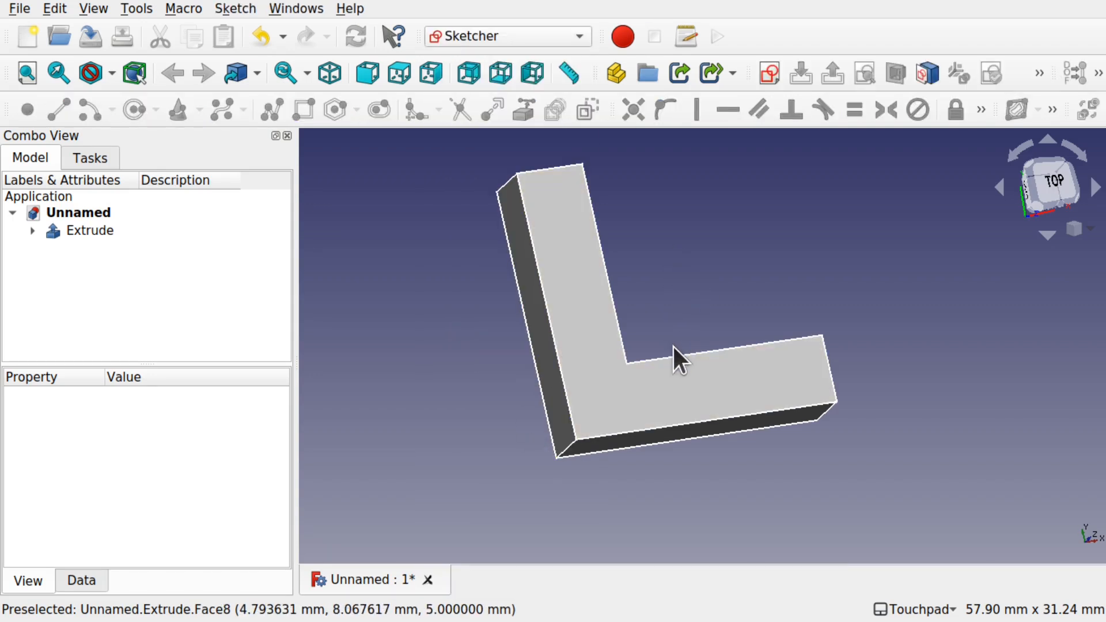
{"action": "left_click", "coordinate": [90, 230]}
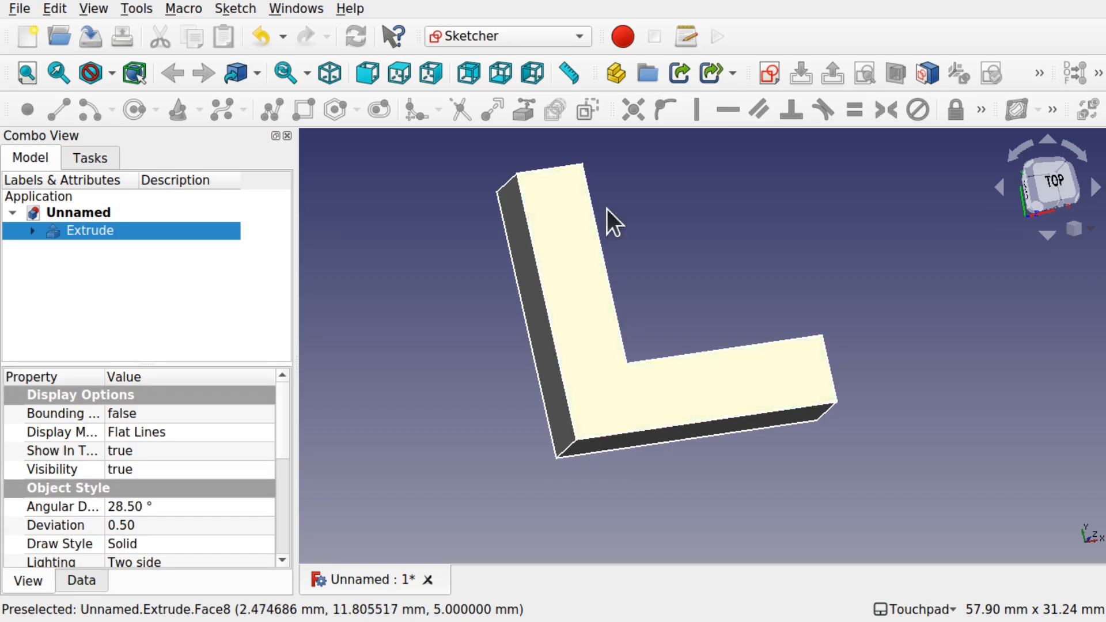
{"action": "mouse_move", "coordinate": [768, 72]}
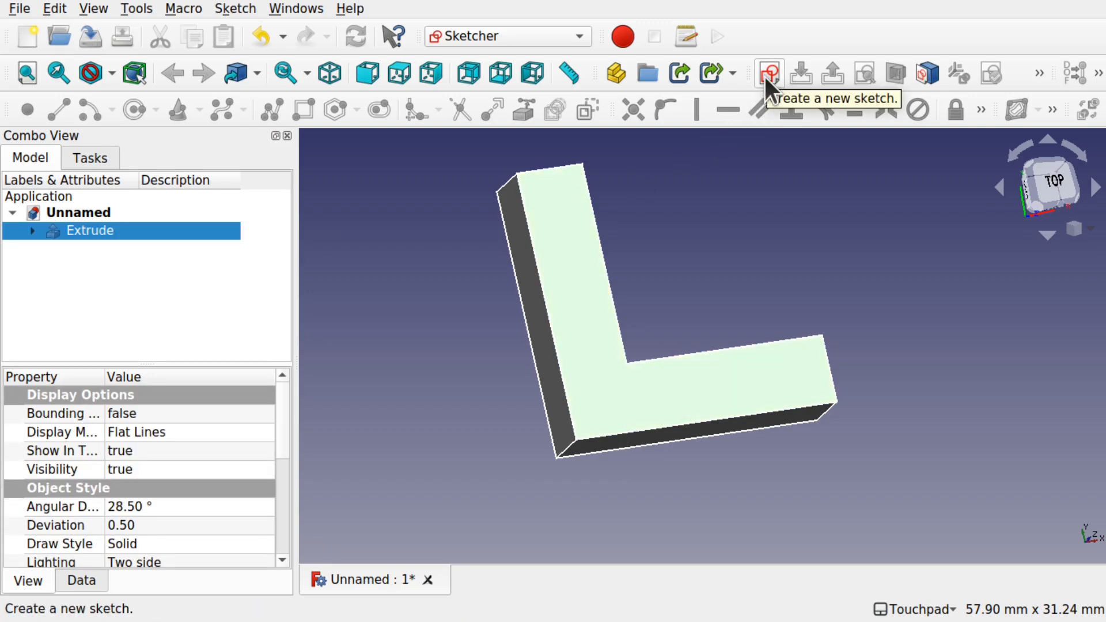
{"action": "left_click", "coordinate": [768, 72]}
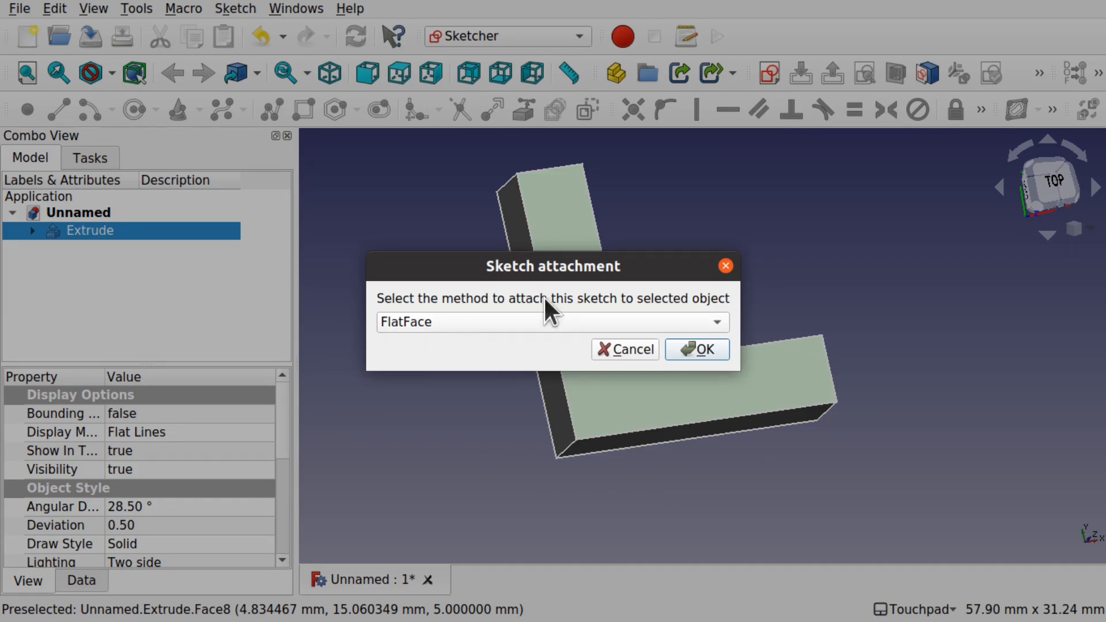
Attach the sketch to the flat top face and return to the Top view
{"action": "left_click", "coordinate": [696, 349]}
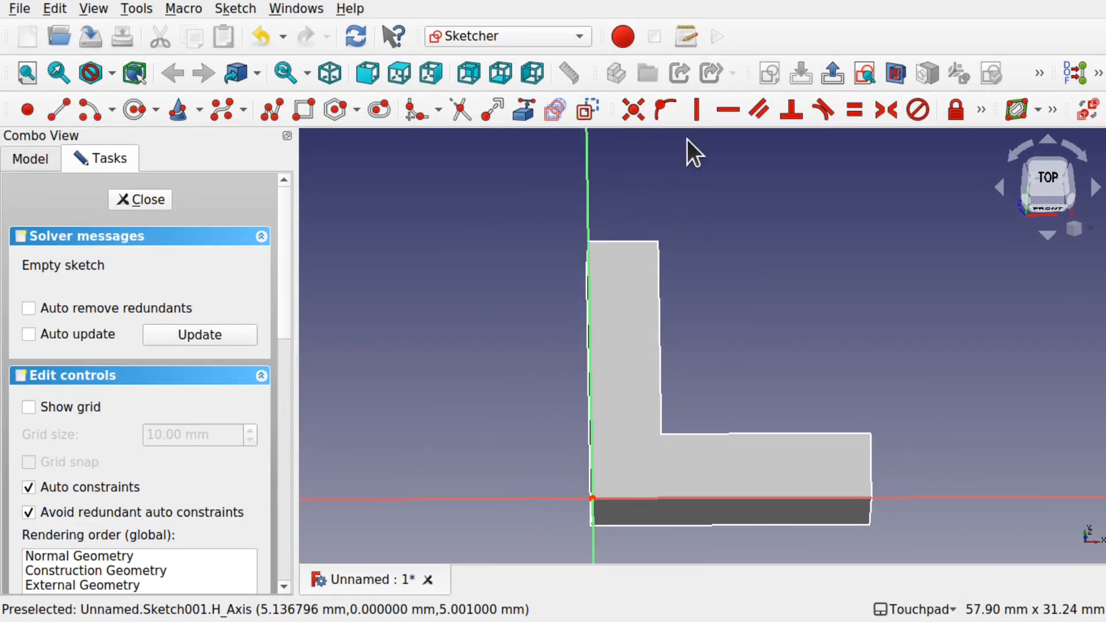
{"action": "mouse_move", "coordinate": [523, 110]}
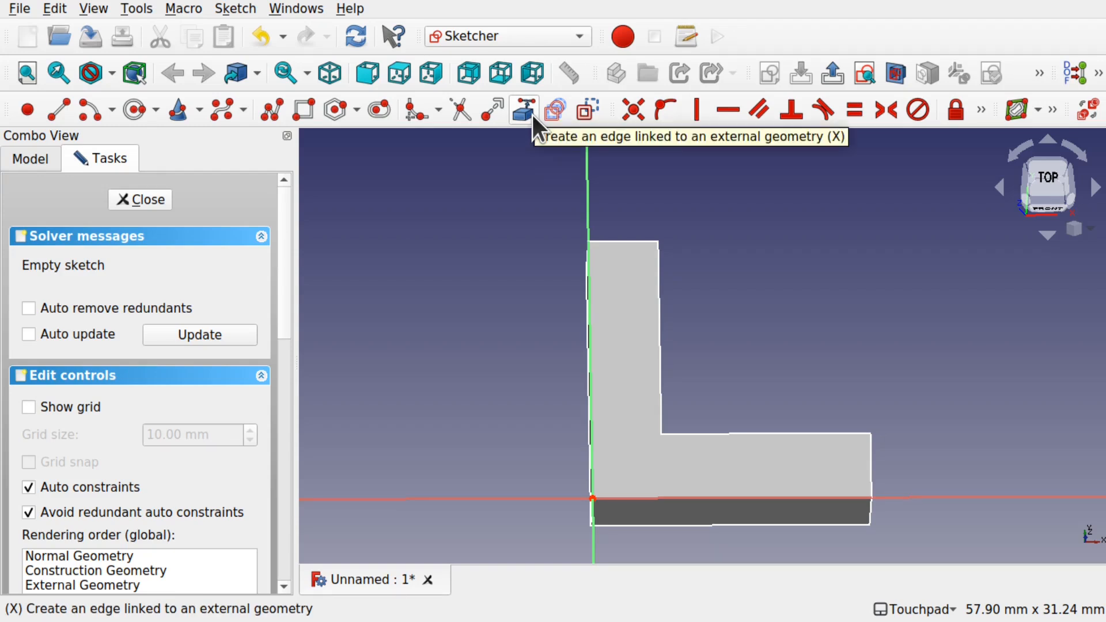
{"action": "mouse_move", "coordinate": [528, 126]}
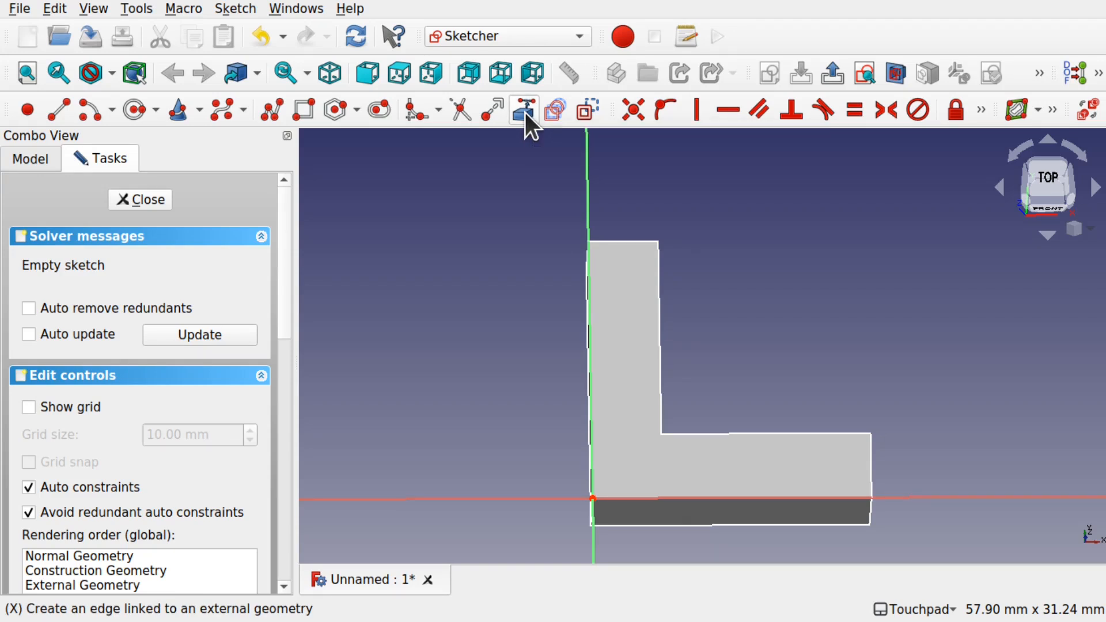
{"action": "mouse_move", "coordinate": [635, 434]}
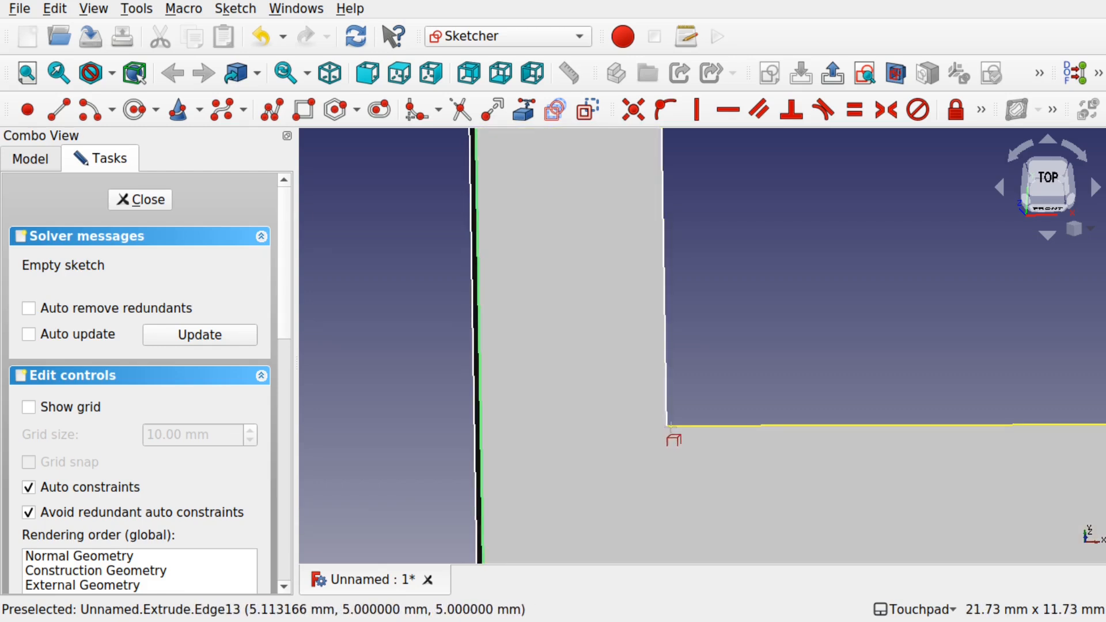
{"action": "mouse_move", "coordinate": [666, 425]}
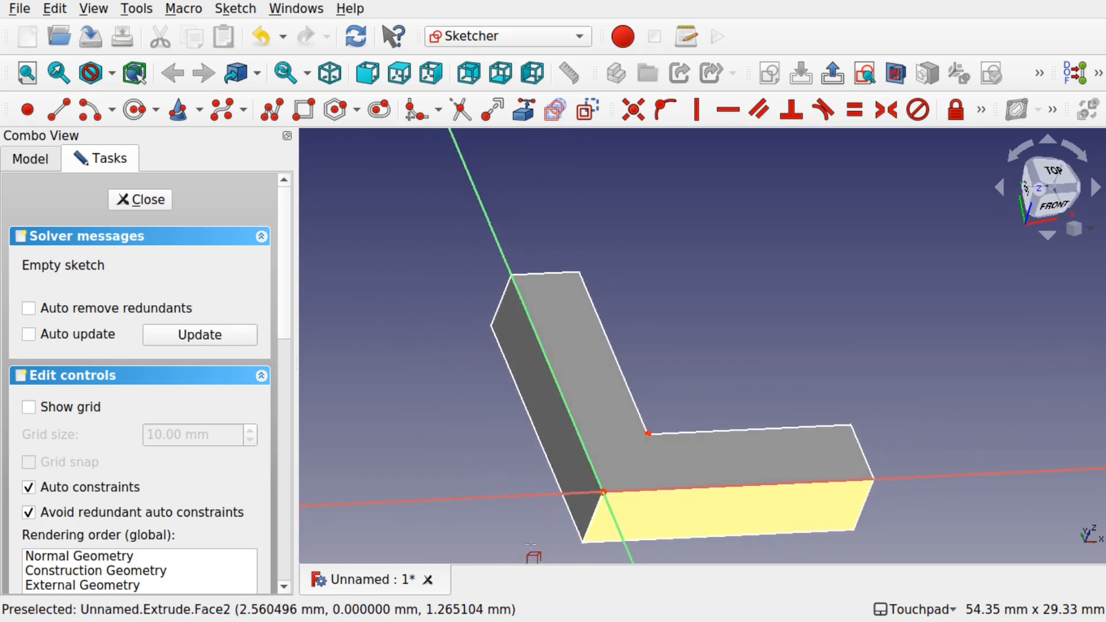
{"action": "left_click", "coordinate": [1047, 175]}
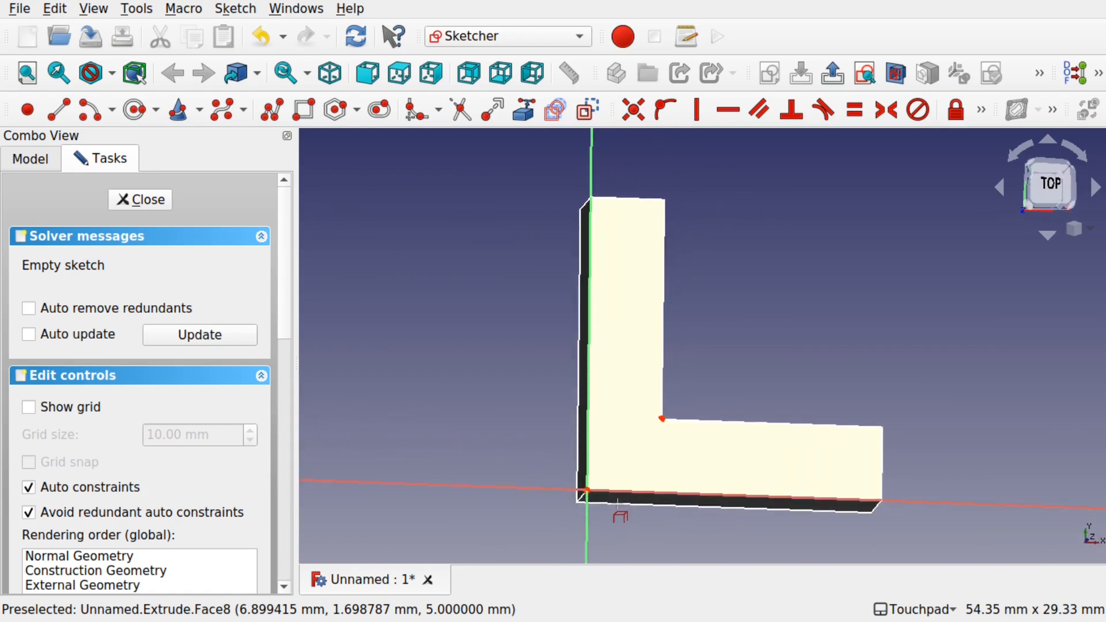
Draw a rectangle from the origin to the L's inner corner vertex
{"action": "left_click", "coordinate": [303, 110]}
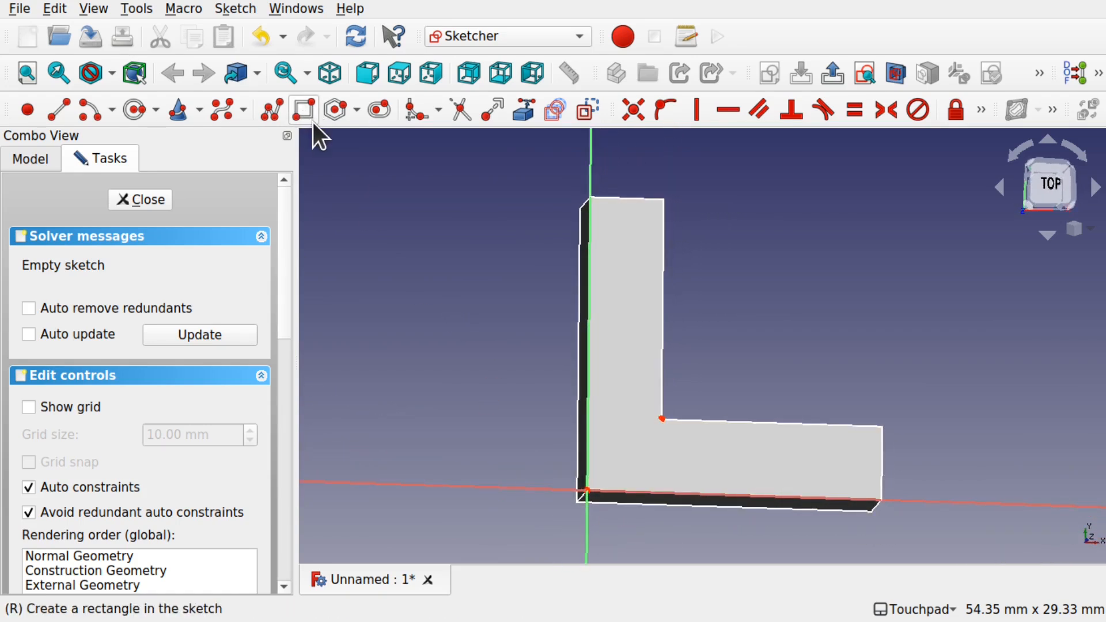
{"action": "mouse_move", "coordinate": [310, 131]}
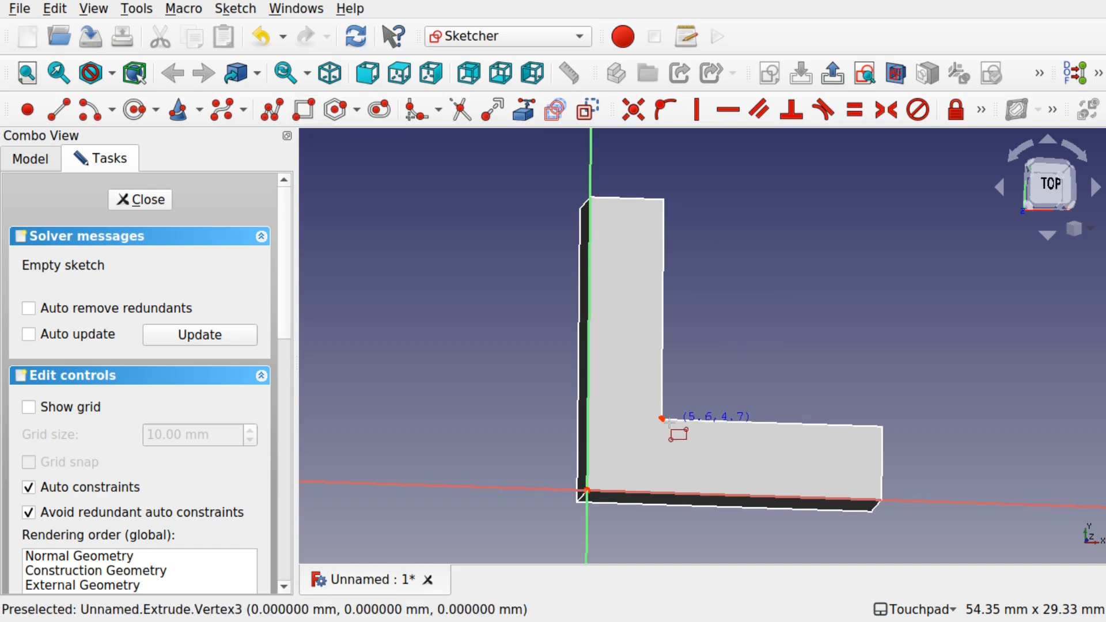
{"action": "mouse_move", "coordinate": [678, 434]}
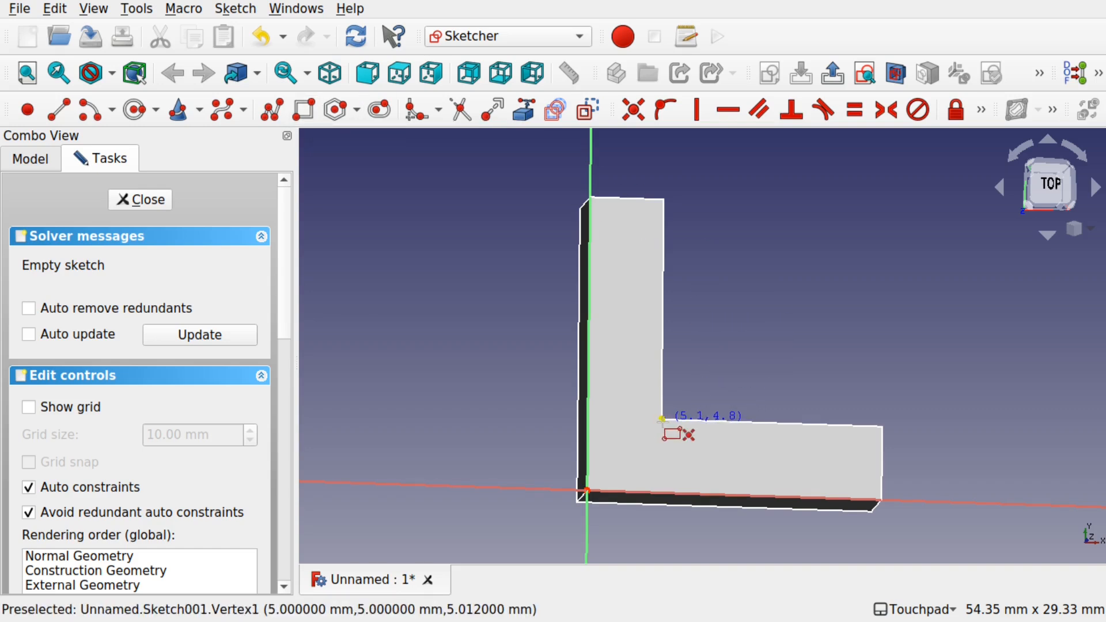
{"action": "mouse_move", "coordinate": [119, 510]}
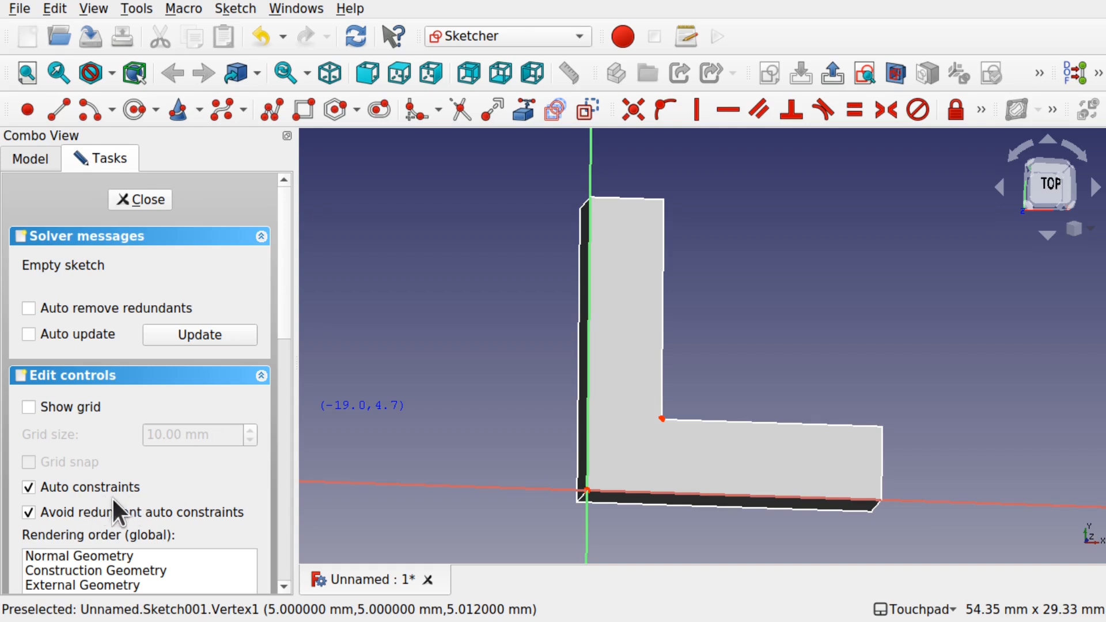
{"action": "mouse_move", "coordinate": [657, 420]}
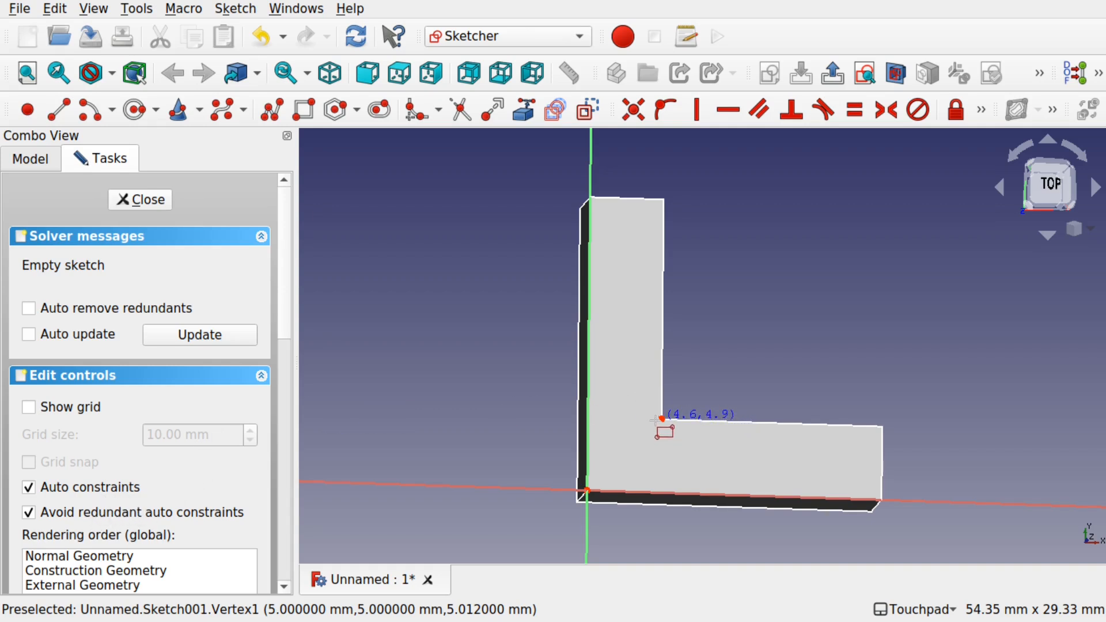
{"action": "mouse_move", "coordinate": [663, 431]}
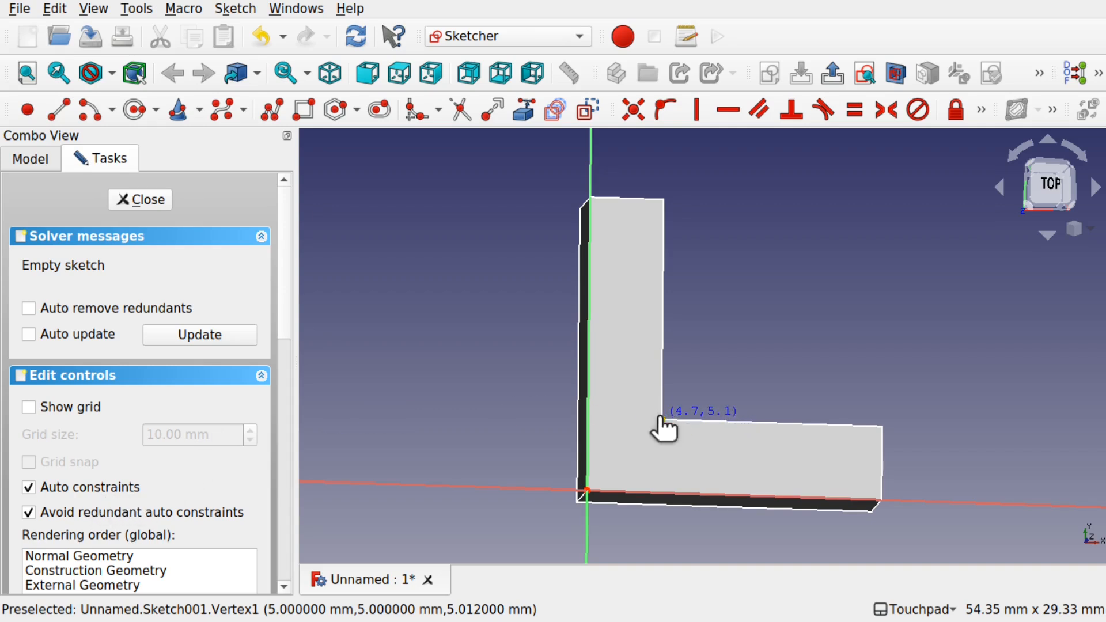
{"action": "mouse_move", "coordinate": [589, 491]}
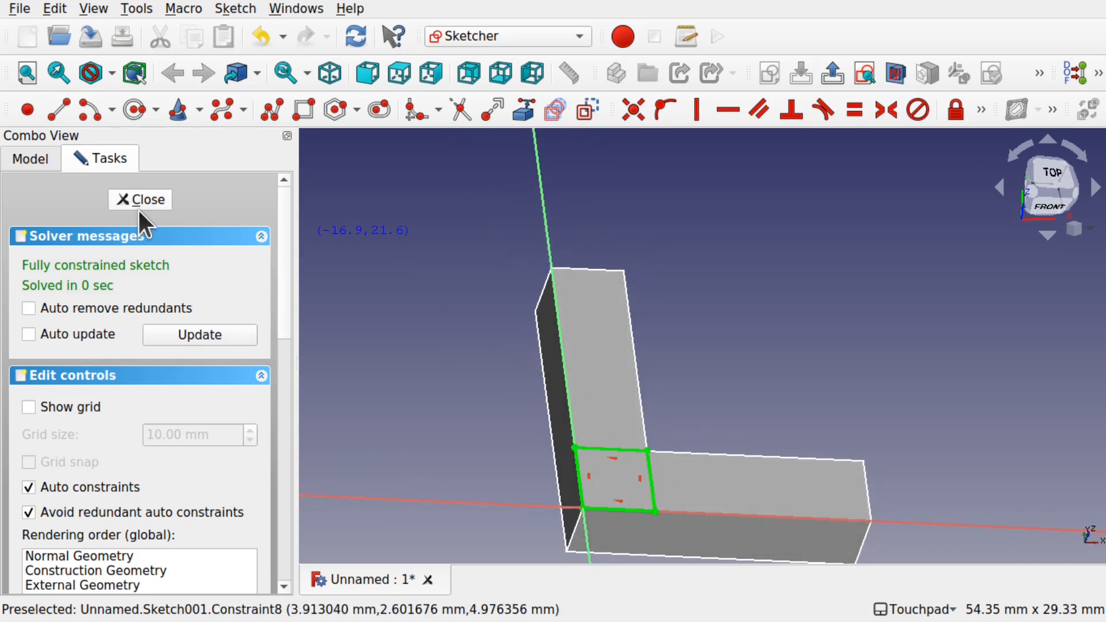
Close Sketch001 and switch to the Part workbench
{"action": "left_click", "coordinate": [140, 199]}
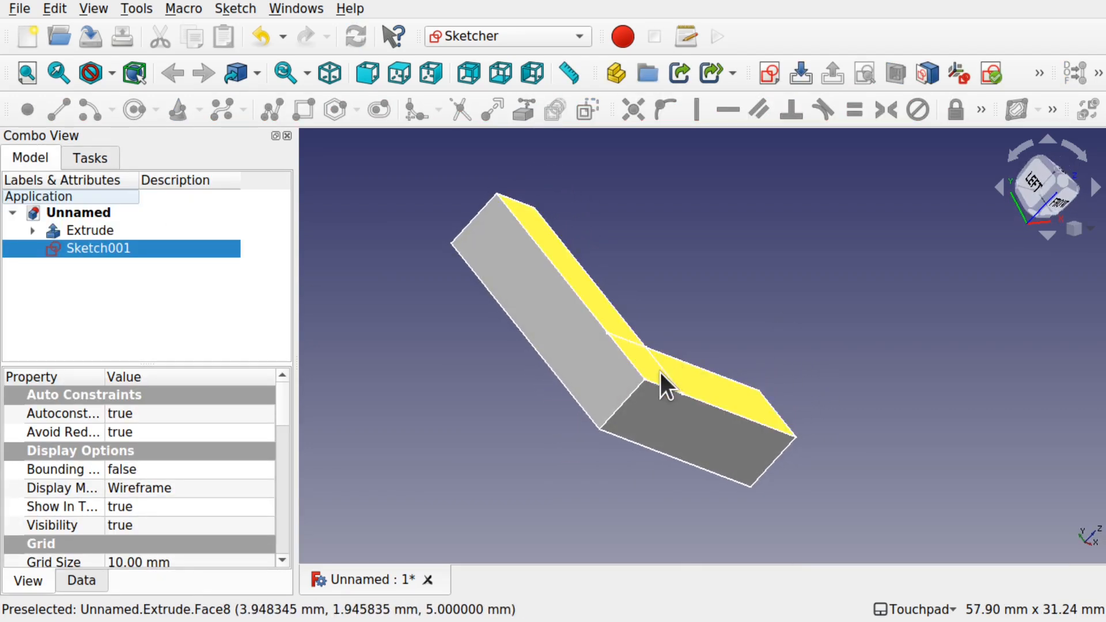
{"action": "left_click", "coordinate": [508, 35]}
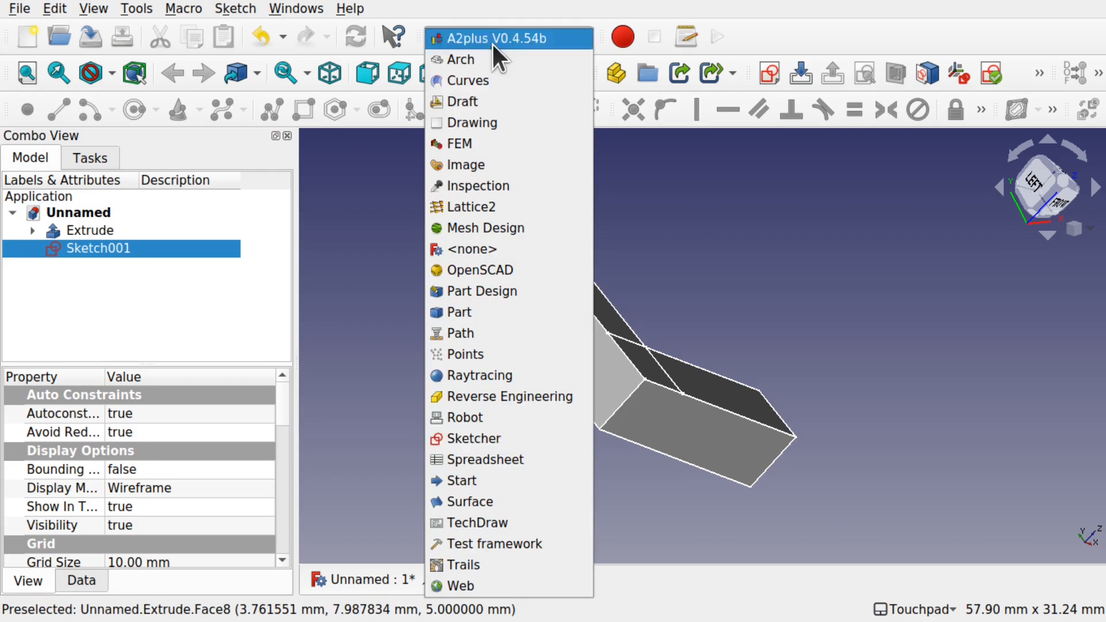
{"action": "left_click", "coordinate": [458, 312]}
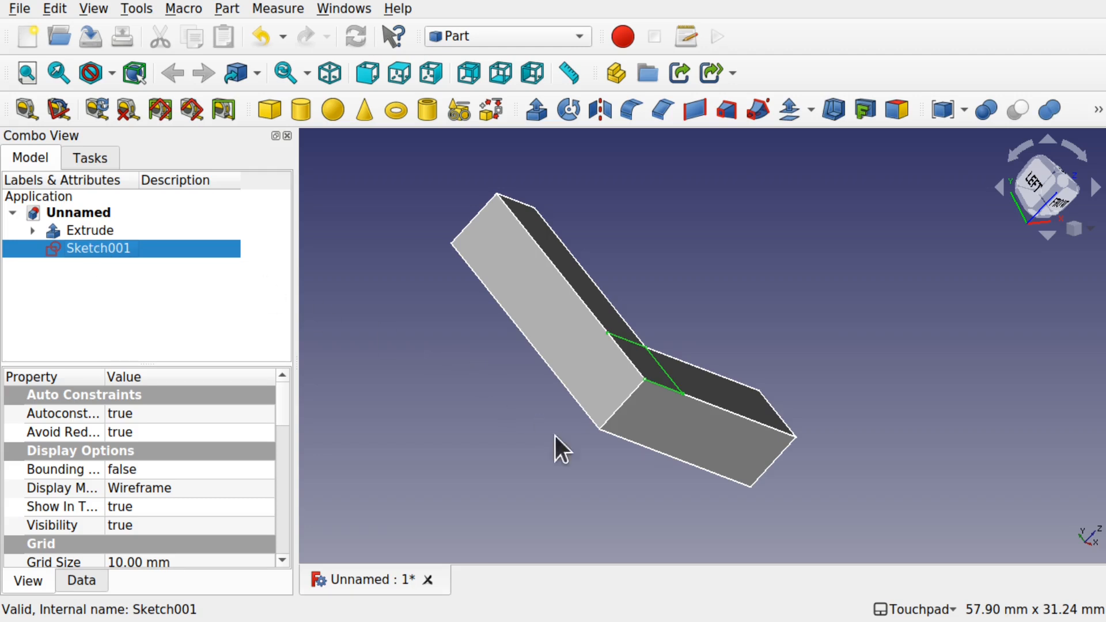
{"action": "mouse_move", "coordinate": [536, 110]}
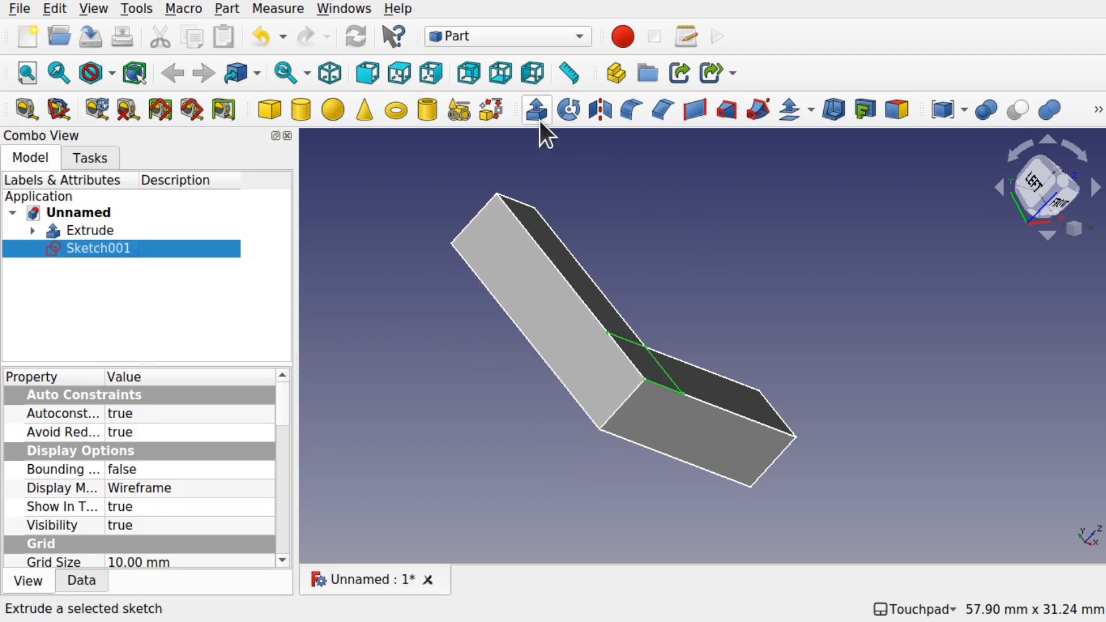
Extrude Sketch001 15 mm upward into Extrude001
{"action": "left_click", "coordinate": [537, 109]}
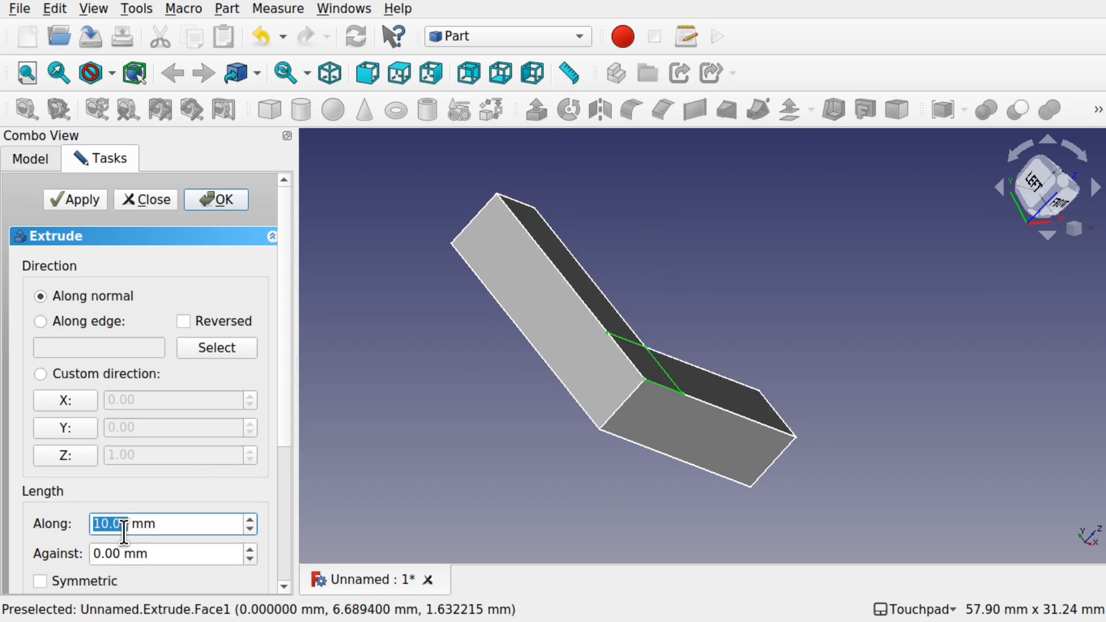
{"action": "type", "text": "15"}
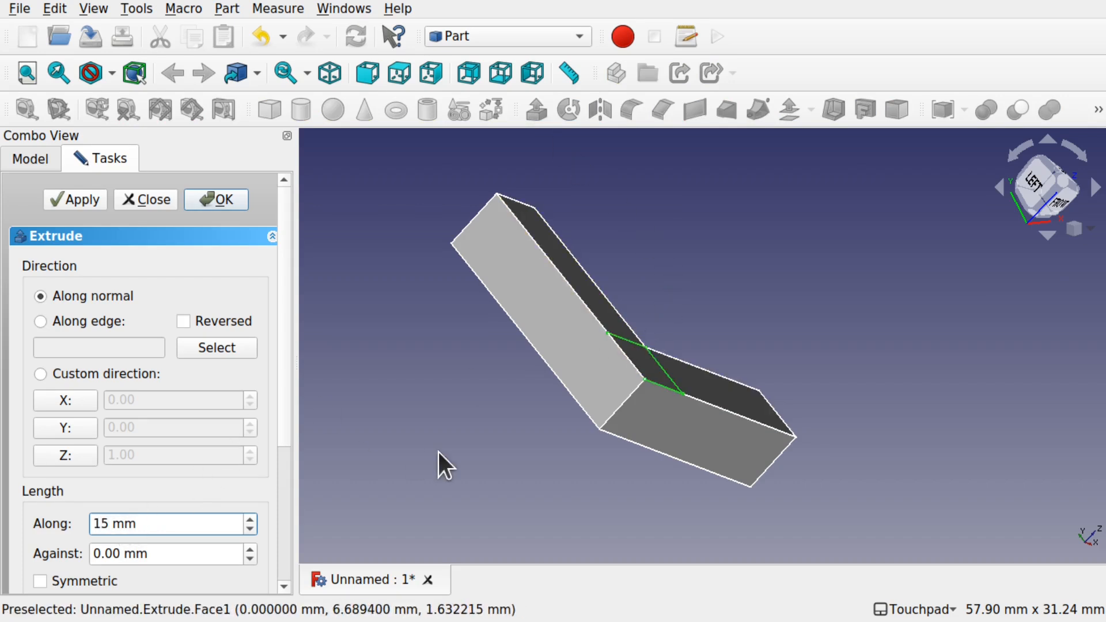
{"action": "mouse_move", "coordinate": [604, 428]}
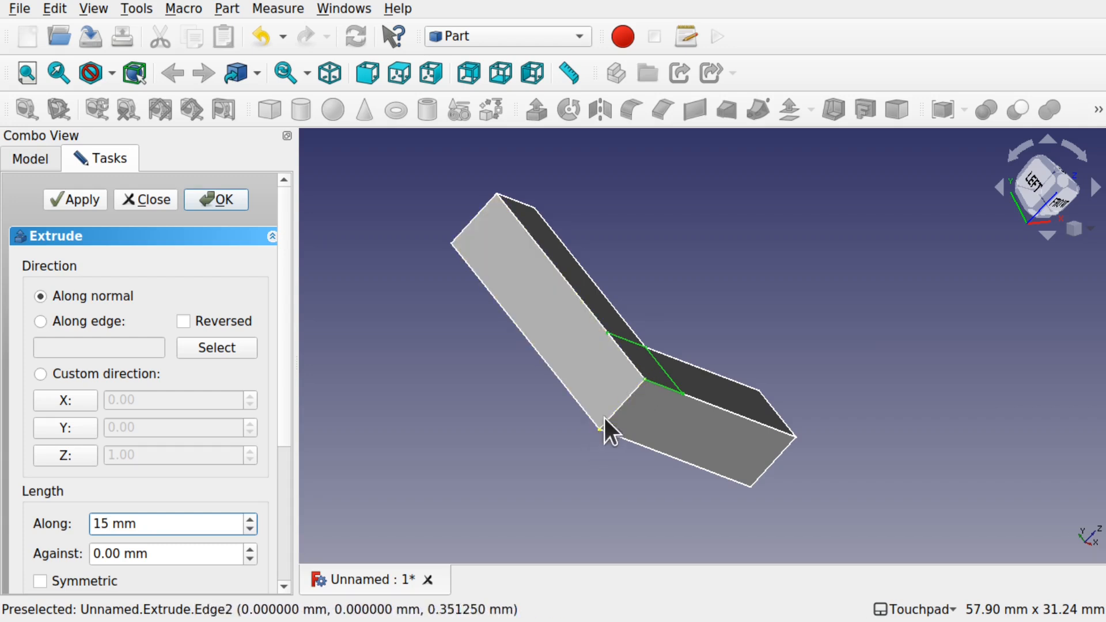
{"action": "mouse_move", "coordinate": [613, 420]}
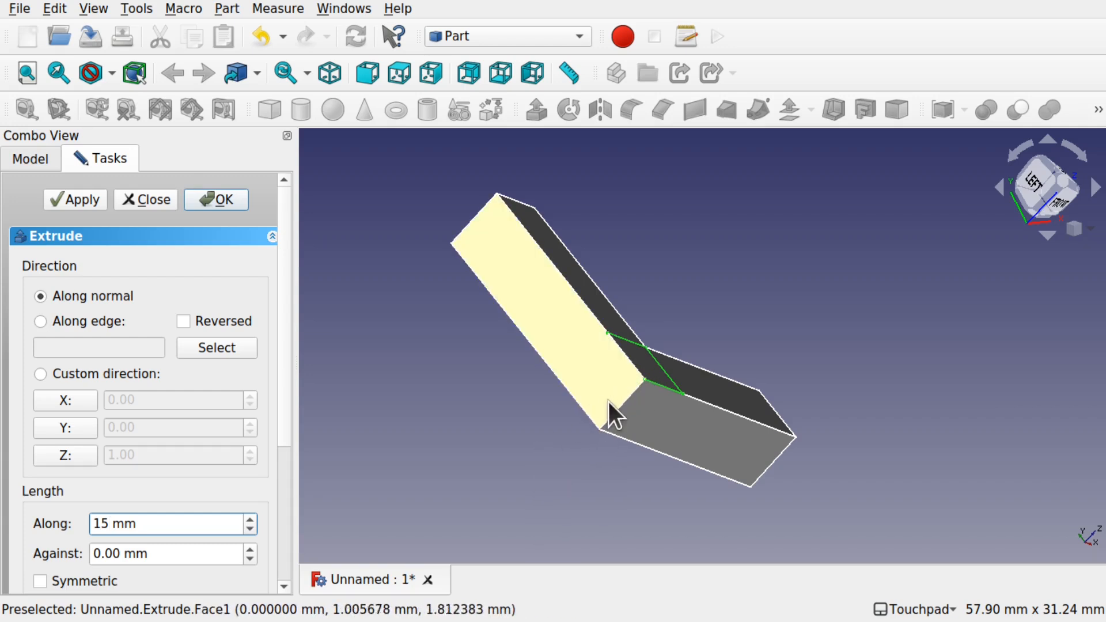
{"action": "left_click", "coordinate": [216, 200]}
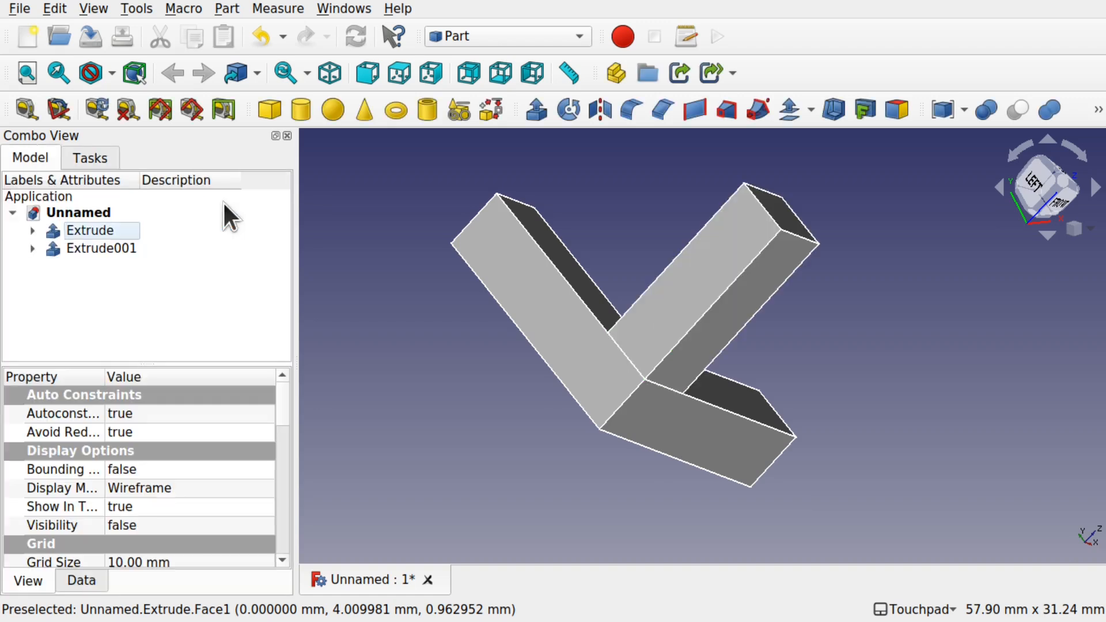
{"action": "mouse_move", "coordinate": [603, 448]}
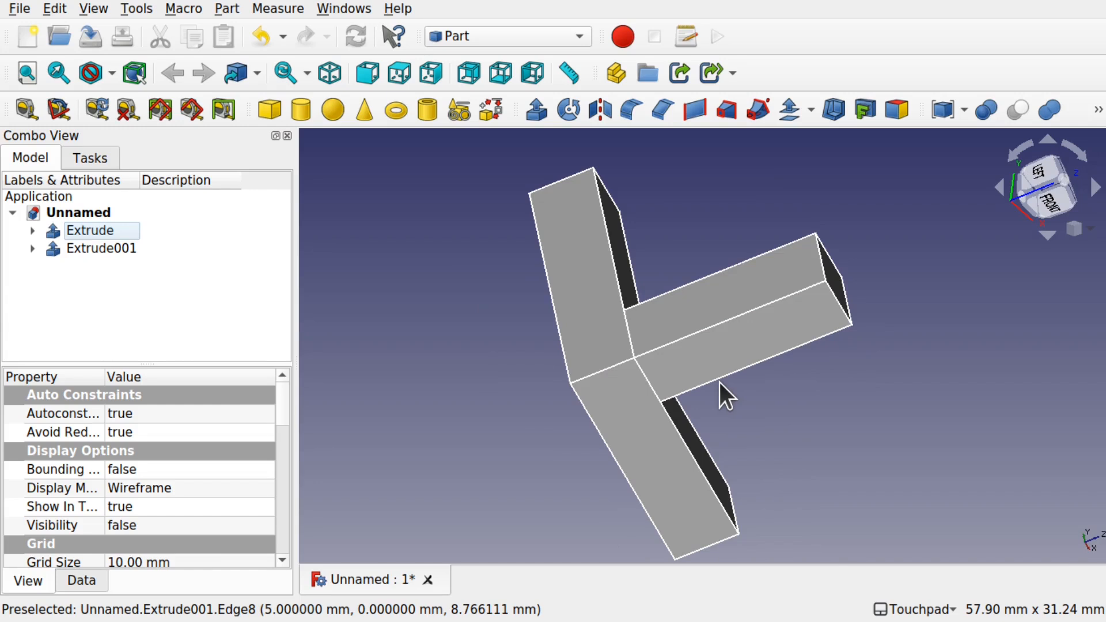
Select Extrude and Extrude001 and union them into one Fusion solid
{"action": "left_click", "coordinate": [90, 230]}
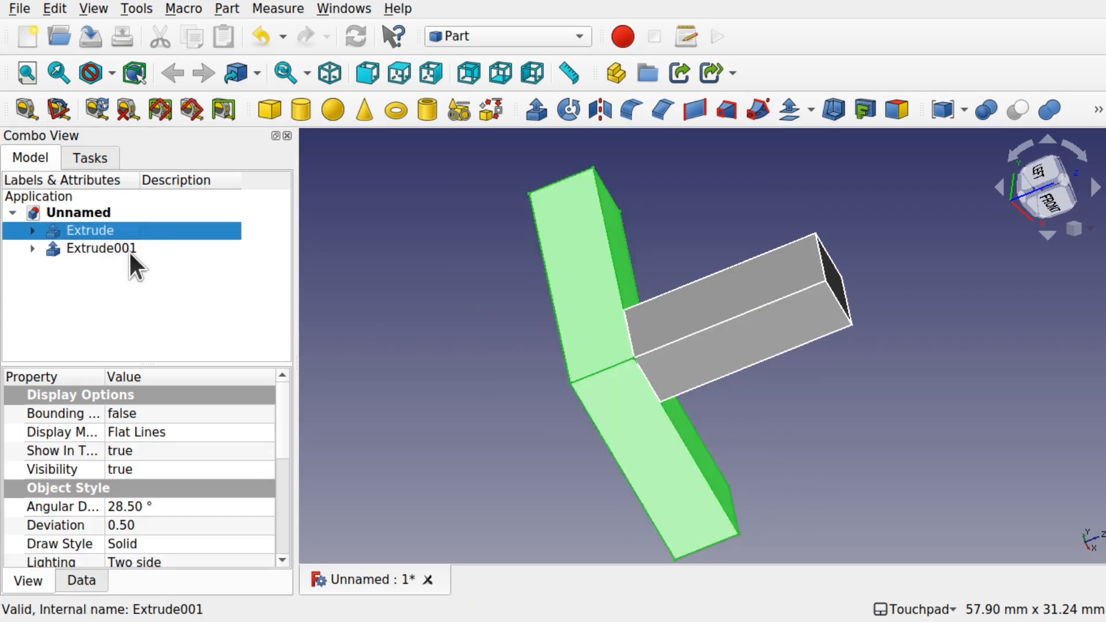
{"action": "left_click", "coordinate": [90, 230]}
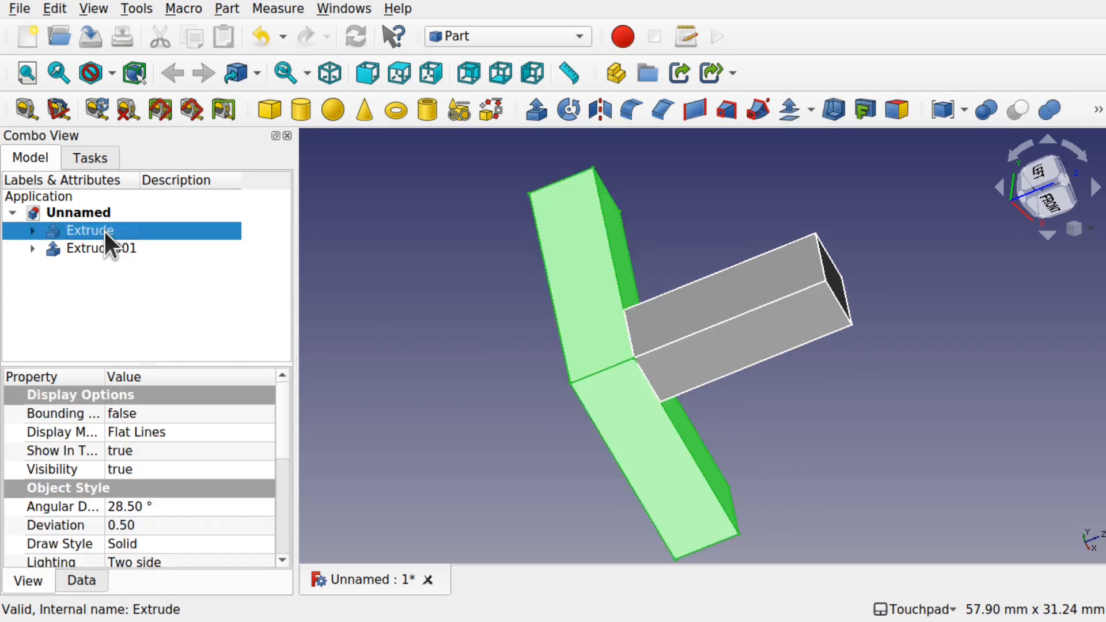
{"action": "left_click", "coordinate": [101, 248]}
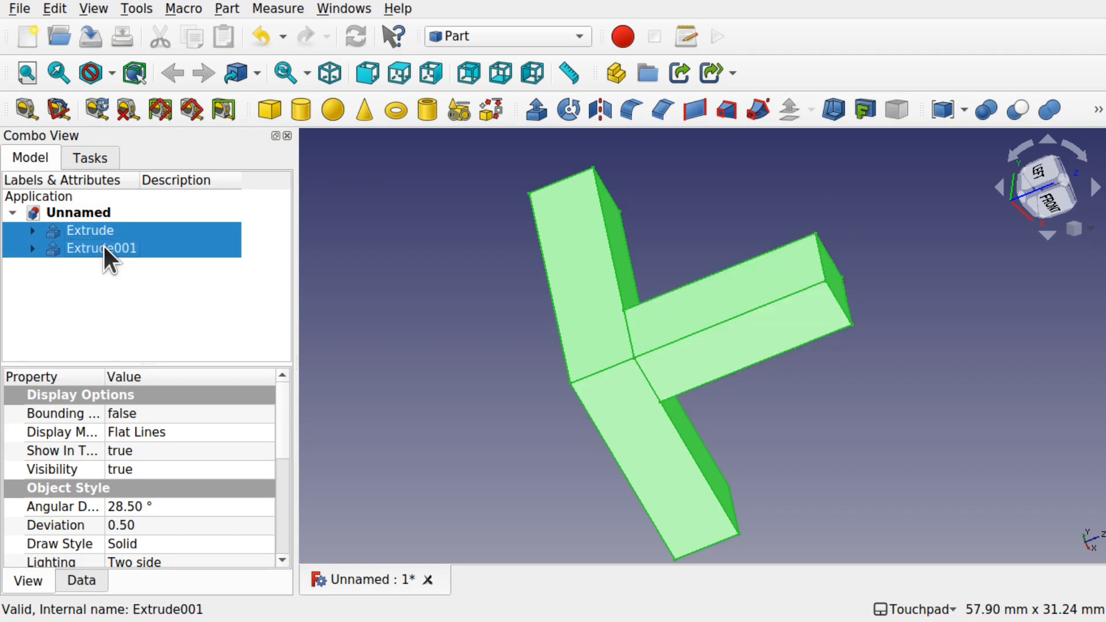
{"action": "left_click", "coordinate": [226, 9]}
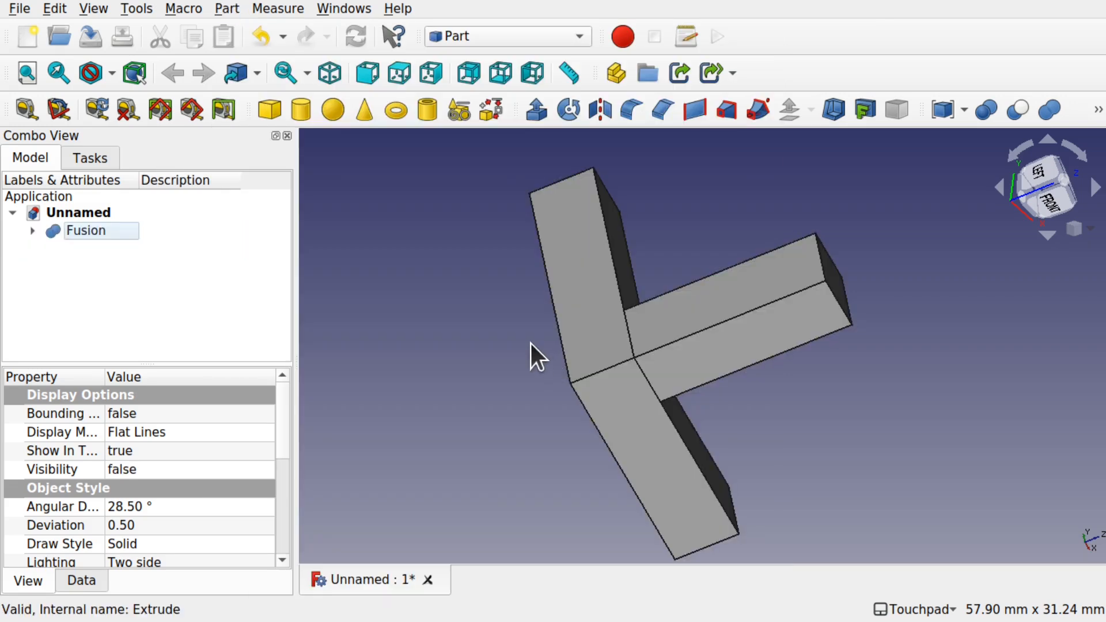
{"action": "left_click", "coordinate": [86, 230]}
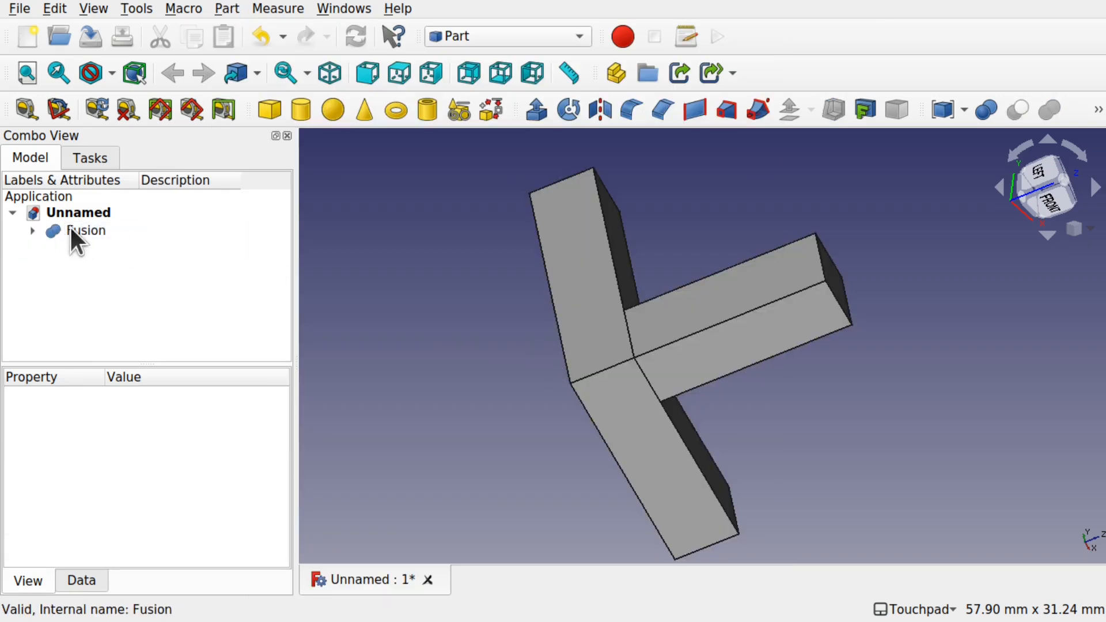
Select the Fusion and show its Data properties in the property editor
{"action": "left_click", "coordinate": [84, 231]}
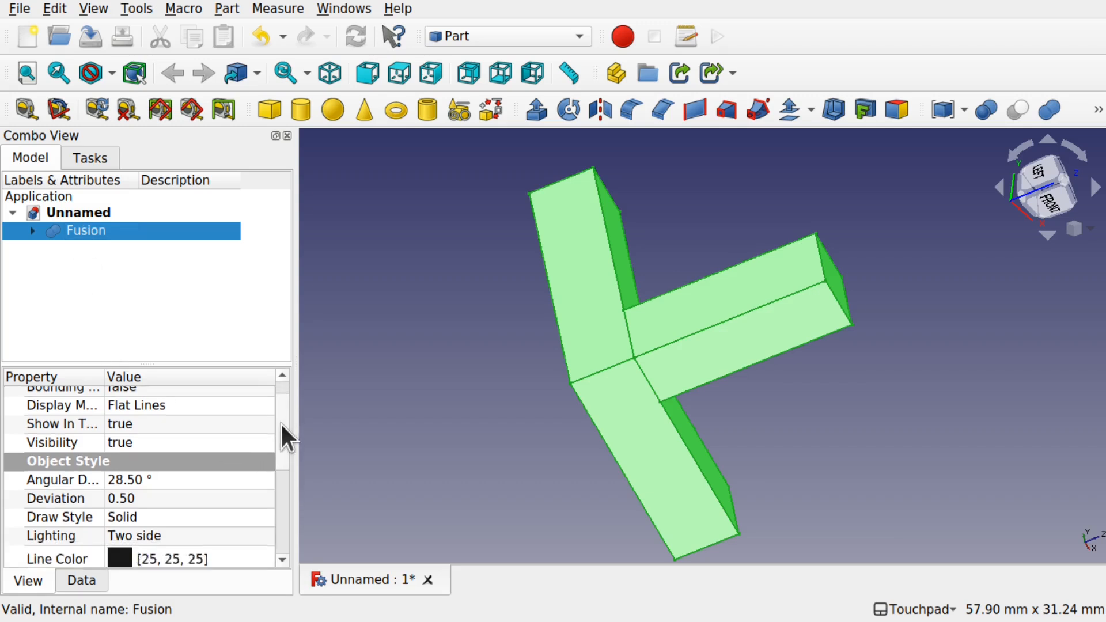
{"action": "left_click", "coordinate": [82, 581]}
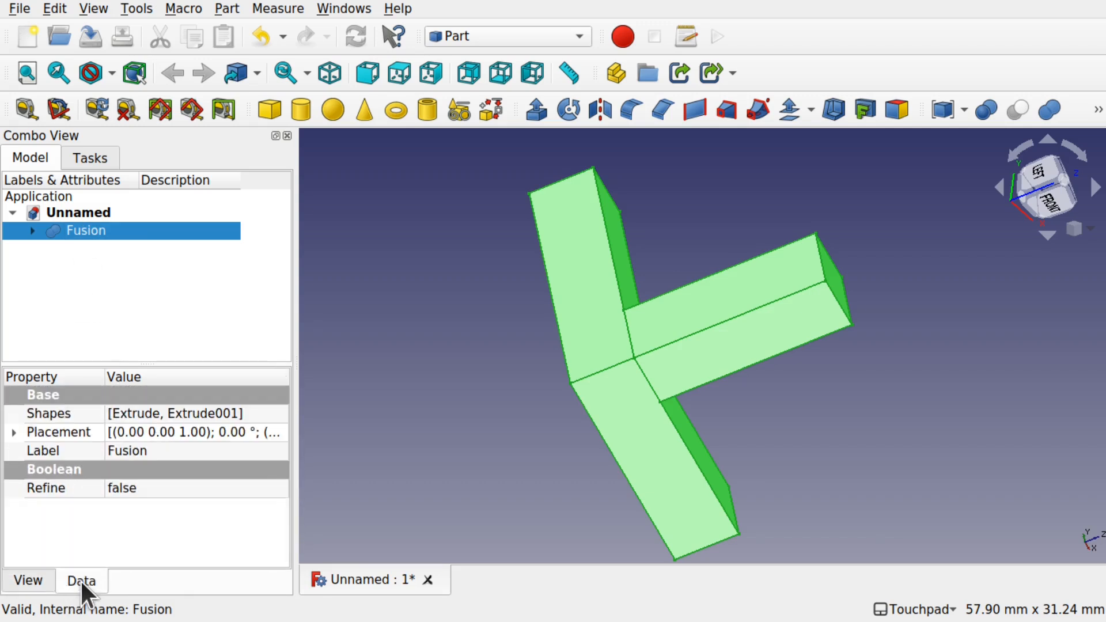
{"action": "mouse_move", "coordinate": [119, 497]}
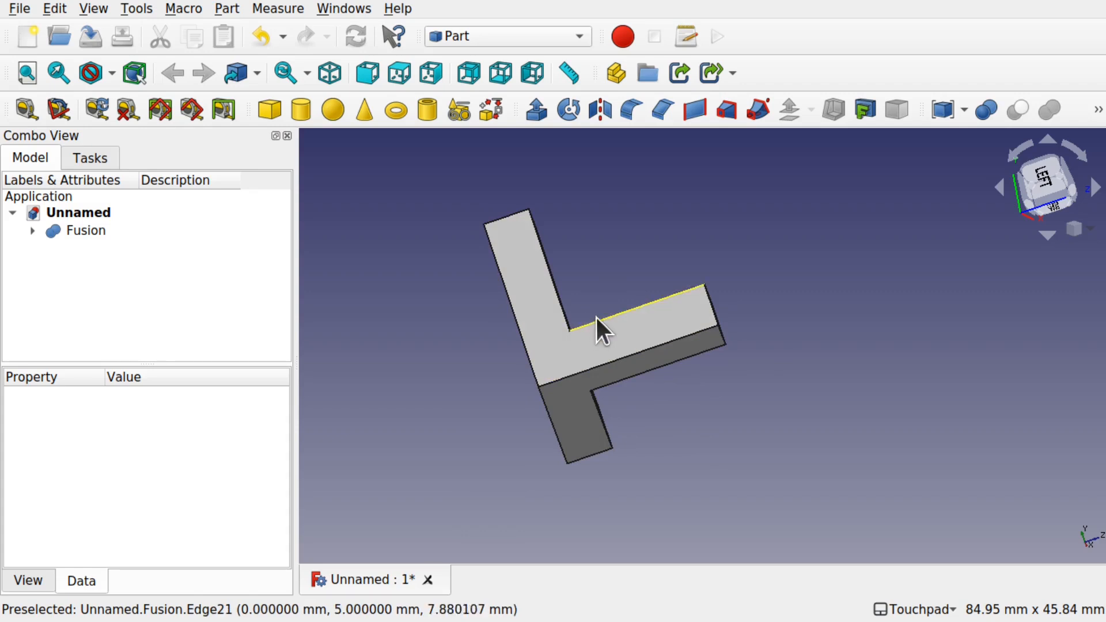
{"action": "mouse_move", "coordinate": [843, 299]}
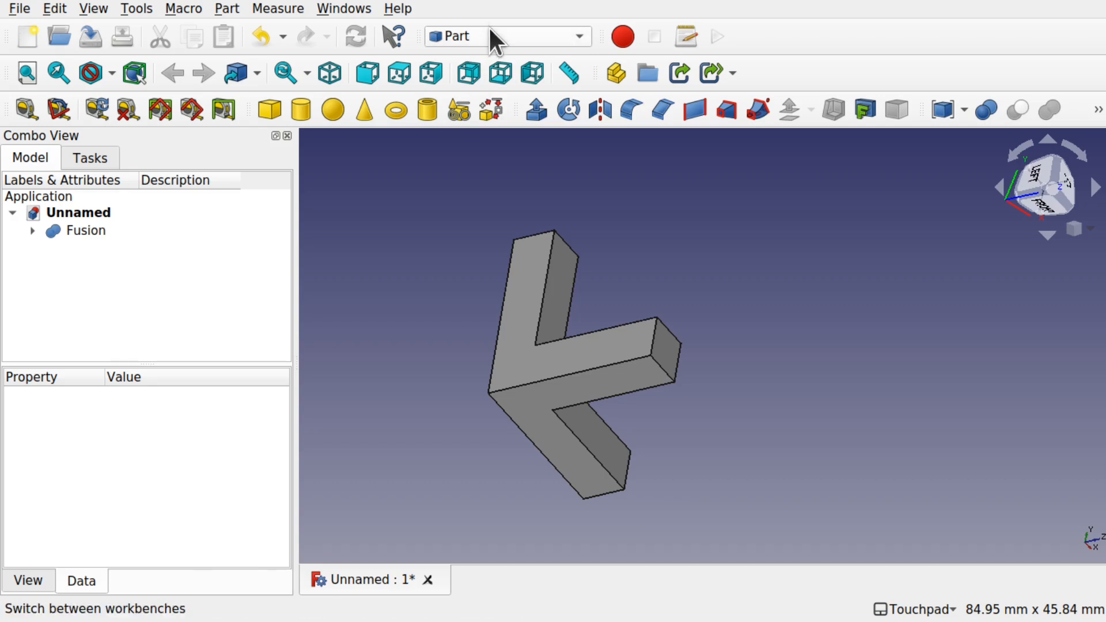
Activate the Lattice2 workbench and set the view to Front
{"action": "left_click", "coordinate": [578, 36]}
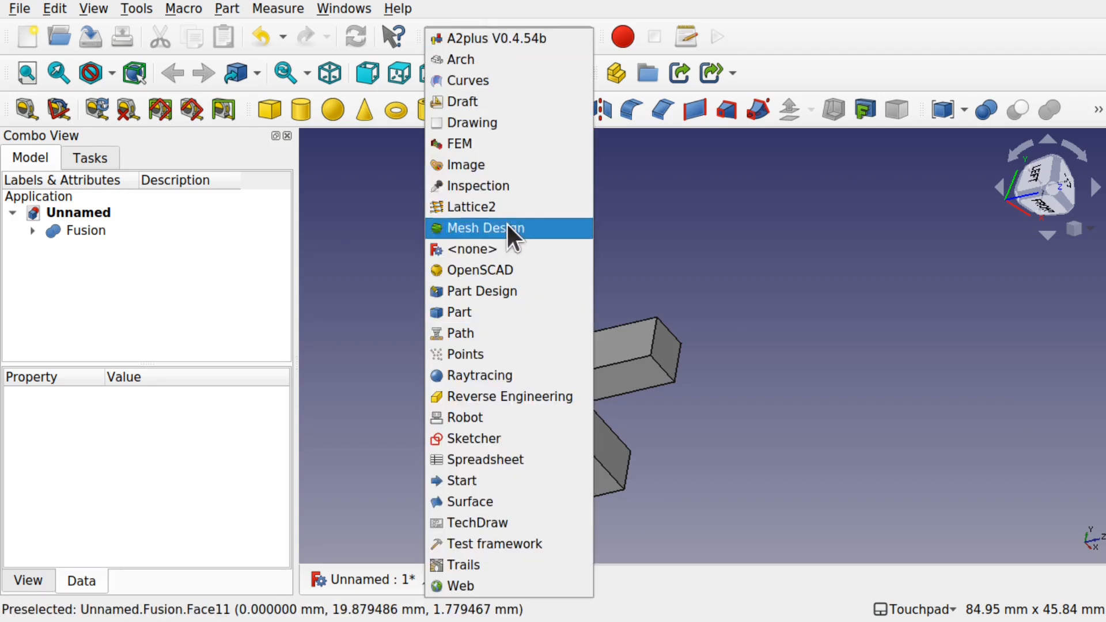
{"action": "left_click", "coordinate": [459, 312]}
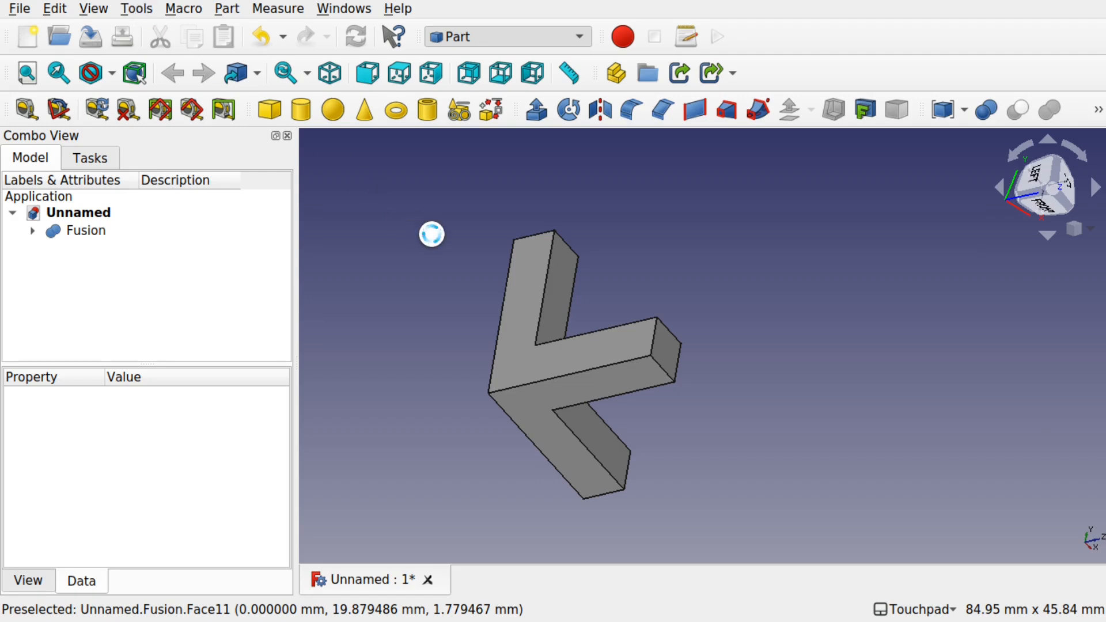
{"action": "left_click", "coordinate": [507, 36]}
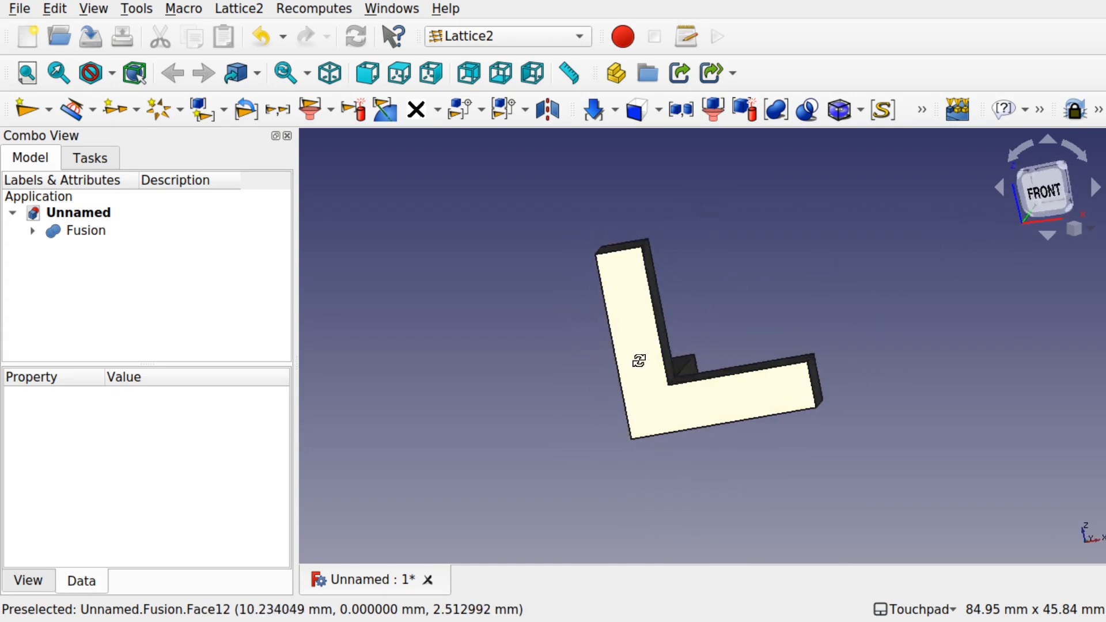
{"action": "left_click", "coordinate": [1046, 187]}
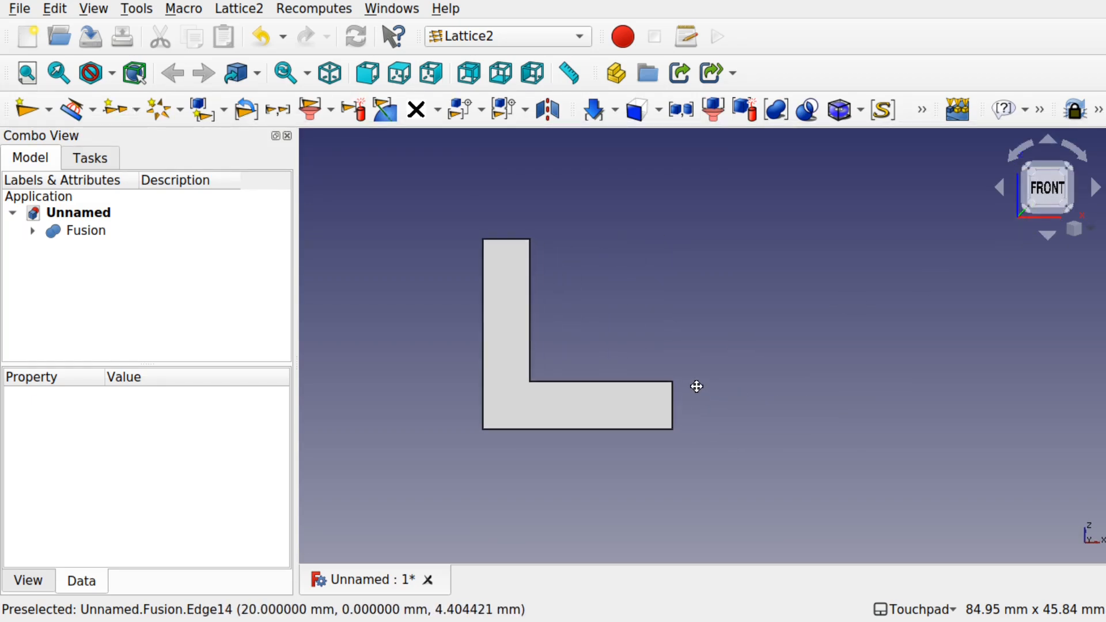
{"action": "mouse_move", "coordinate": [632, 434]}
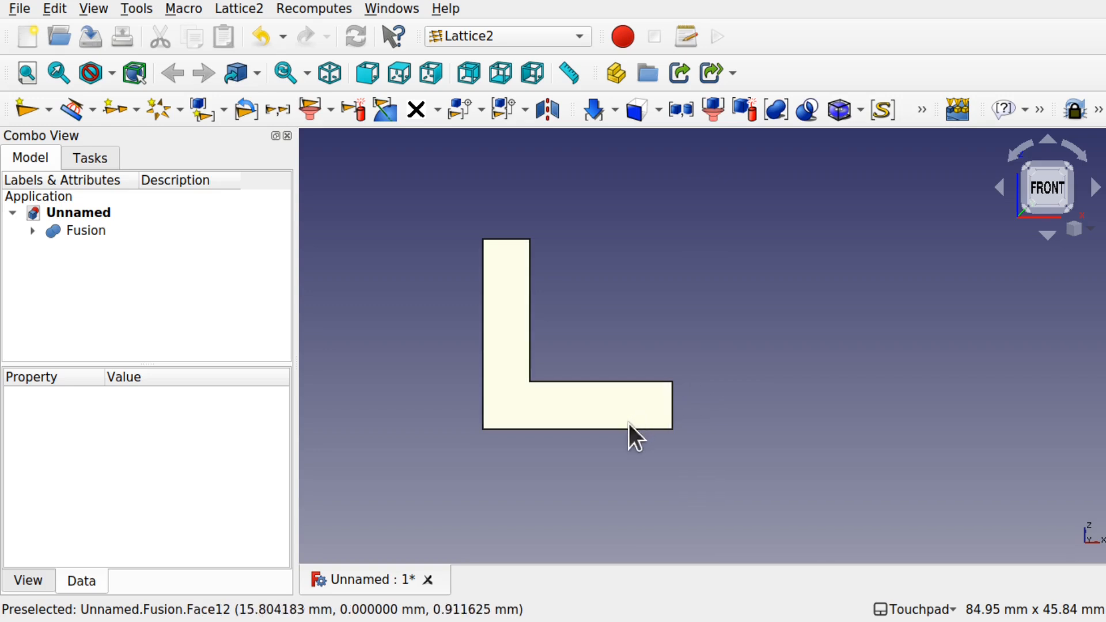
Add a five-element Span / N linear array along the Fusion's bottom edge
{"action": "left_click", "coordinate": [86, 230]}
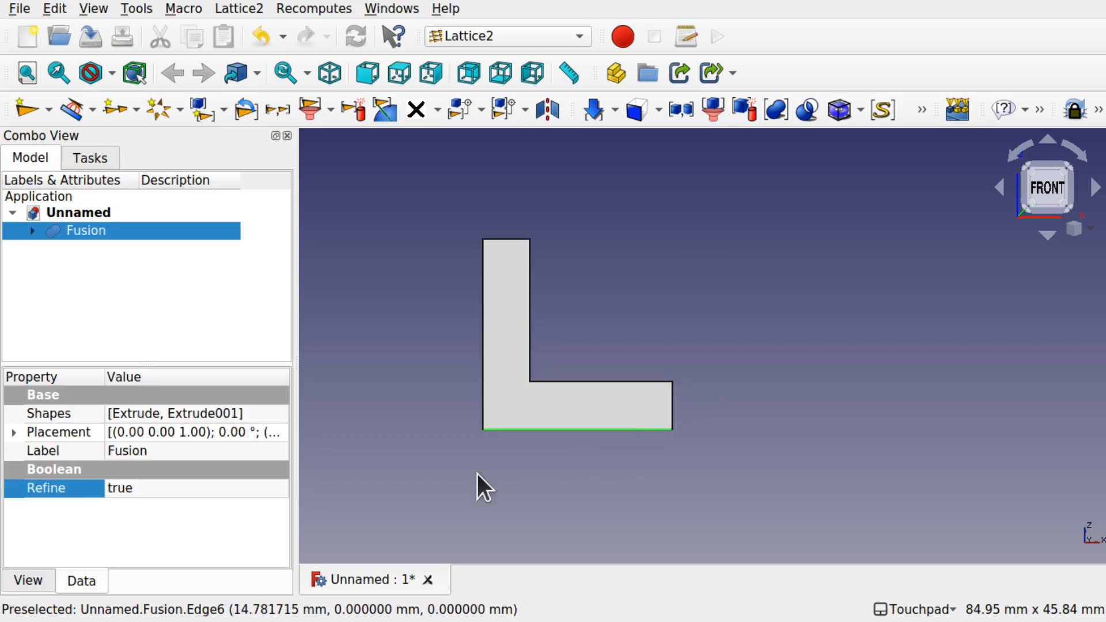
{"action": "mouse_move", "coordinate": [275, 201]}
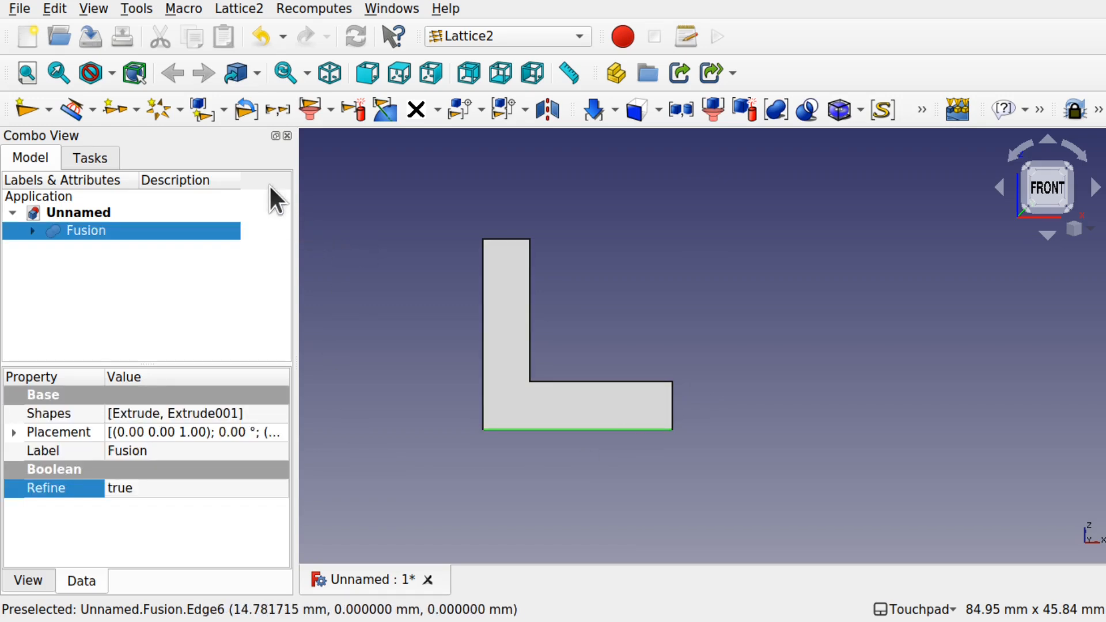
{"action": "left_click", "coordinate": [238, 8]}
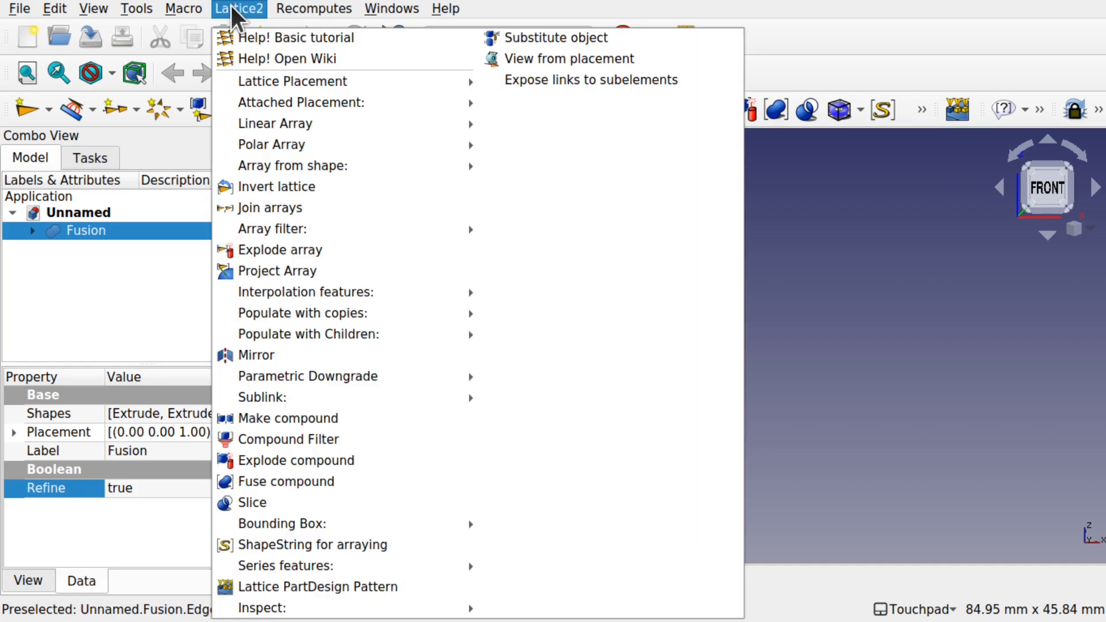
{"action": "mouse_move", "coordinate": [275, 123]}
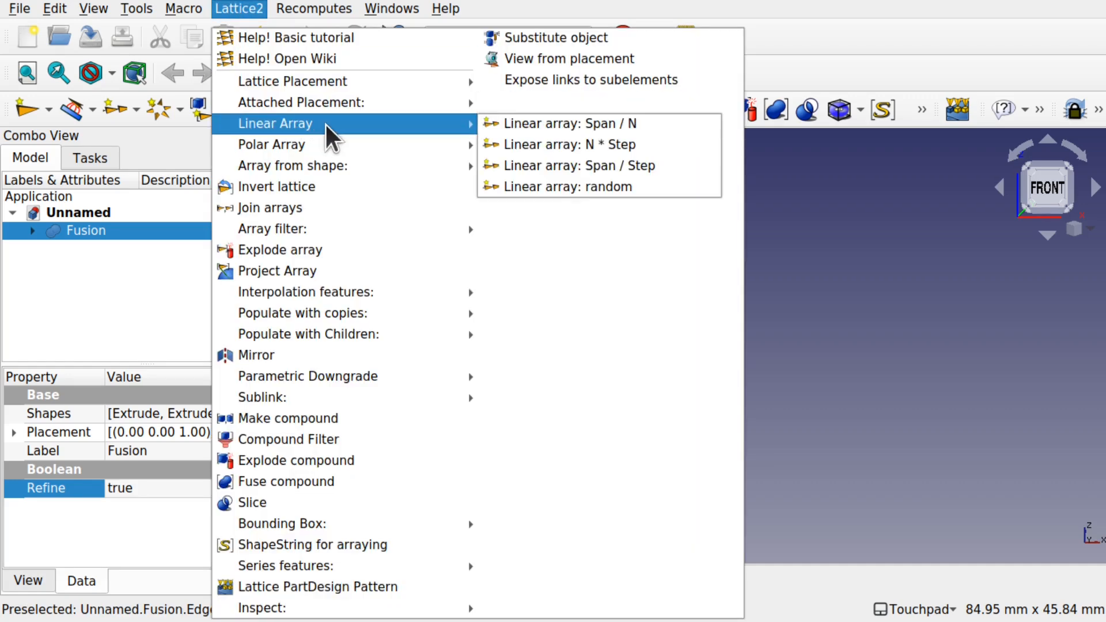
{"action": "left_click", "coordinate": [564, 123]}
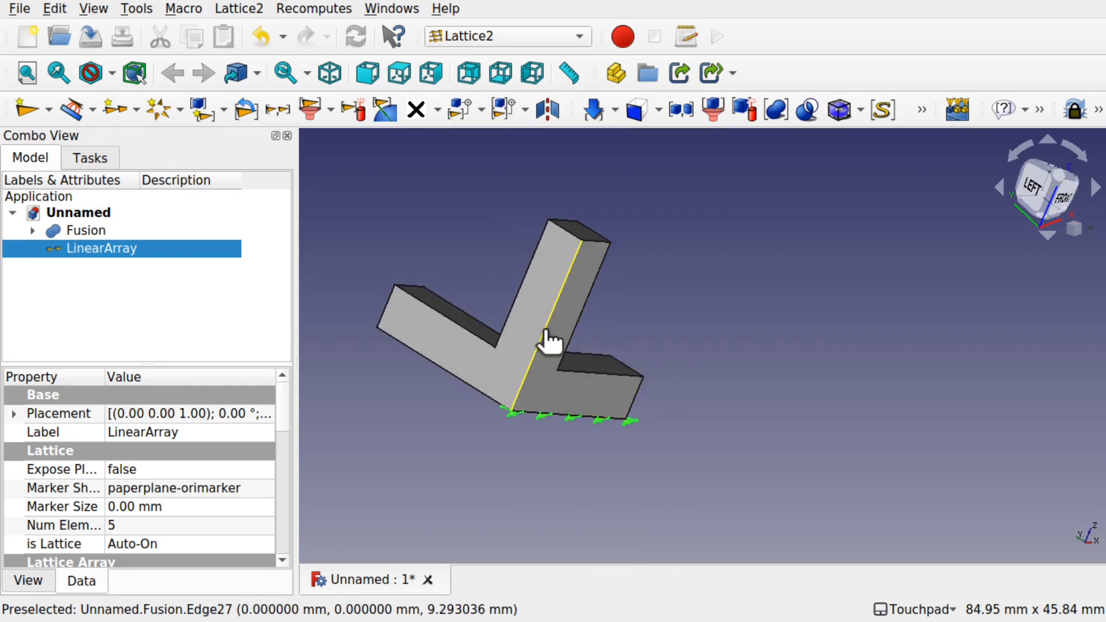
Create LinearArray001 and LinearArray002 as Span / N arrays along two further Fusion edges
{"action": "left_click", "coordinate": [86, 230]}
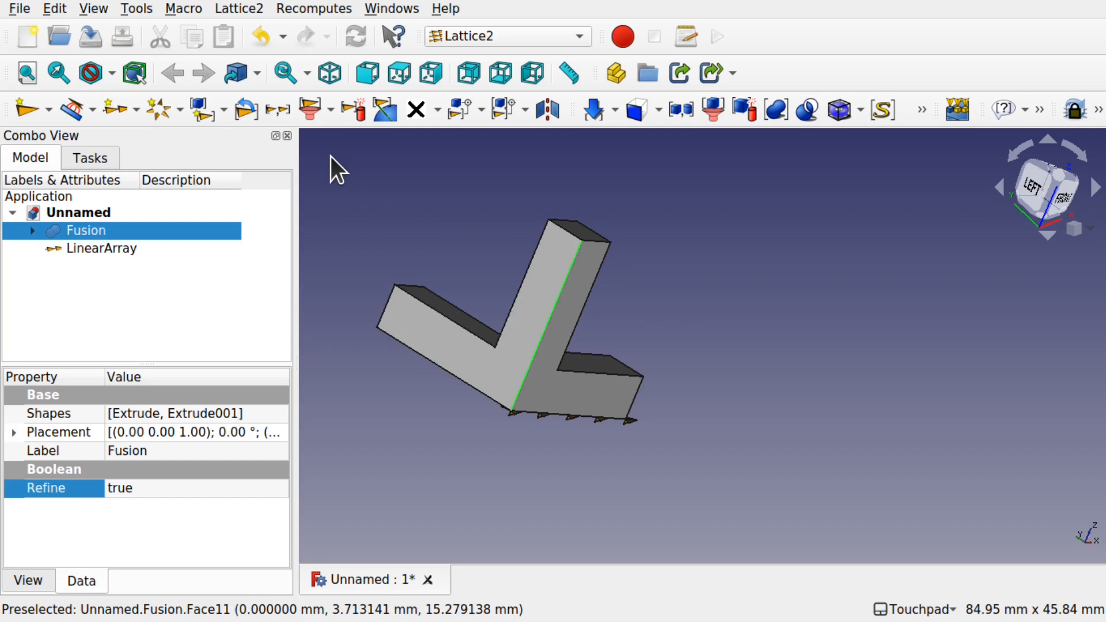
{"action": "mouse_move", "coordinate": [113, 110]}
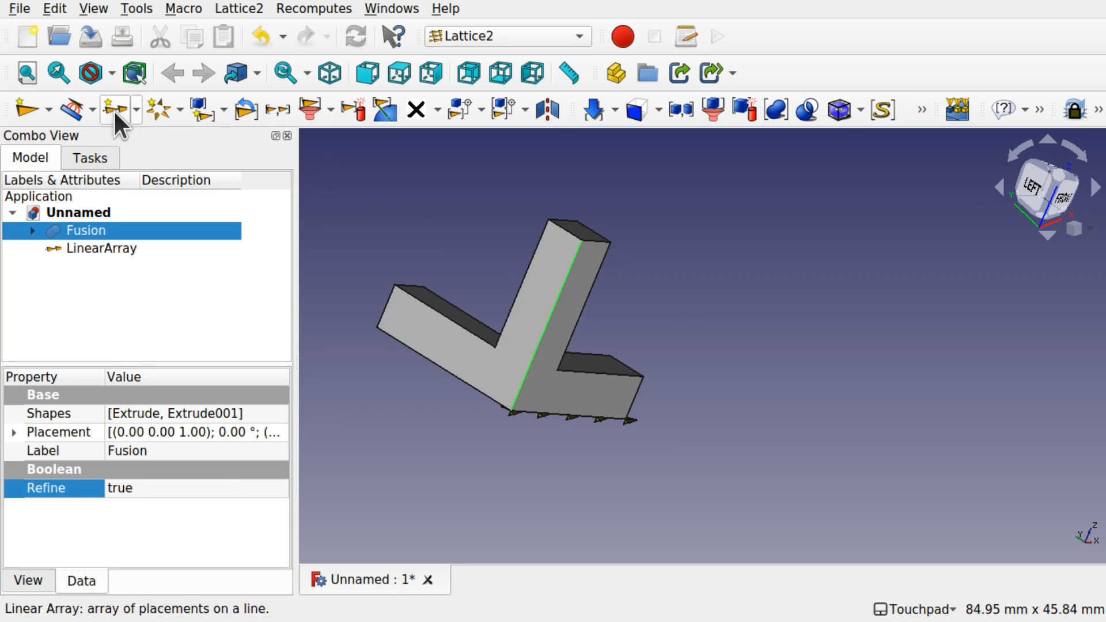
{"action": "mouse_move", "coordinate": [116, 110]}
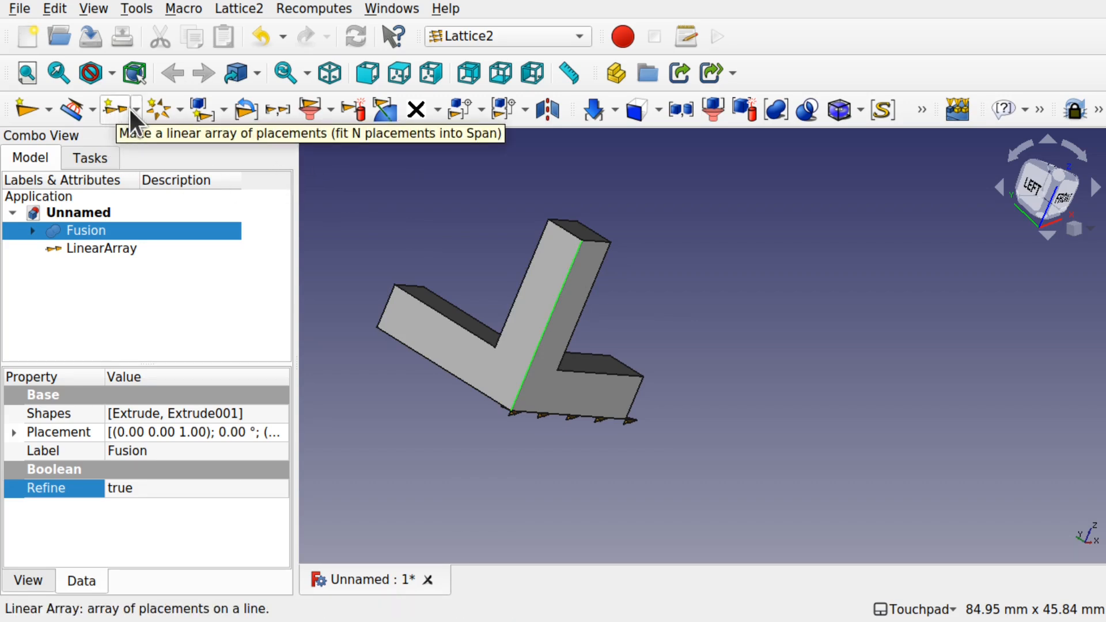
{"action": "left_click", "coordinate": [113, 109]}
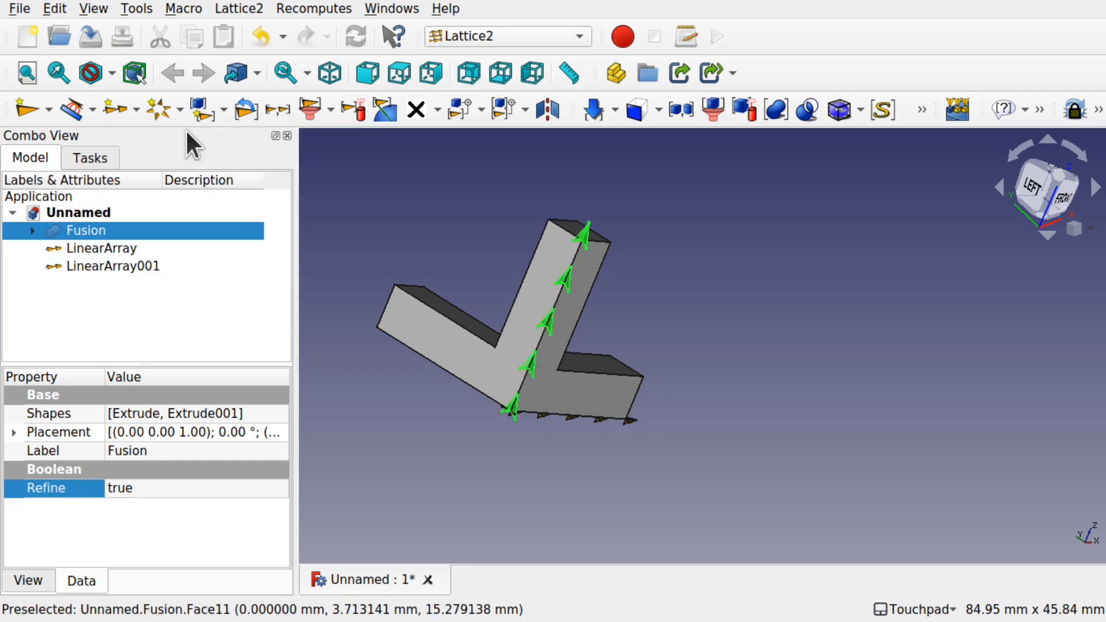
{"action": "left_click", "coordinate": [114, 267]}
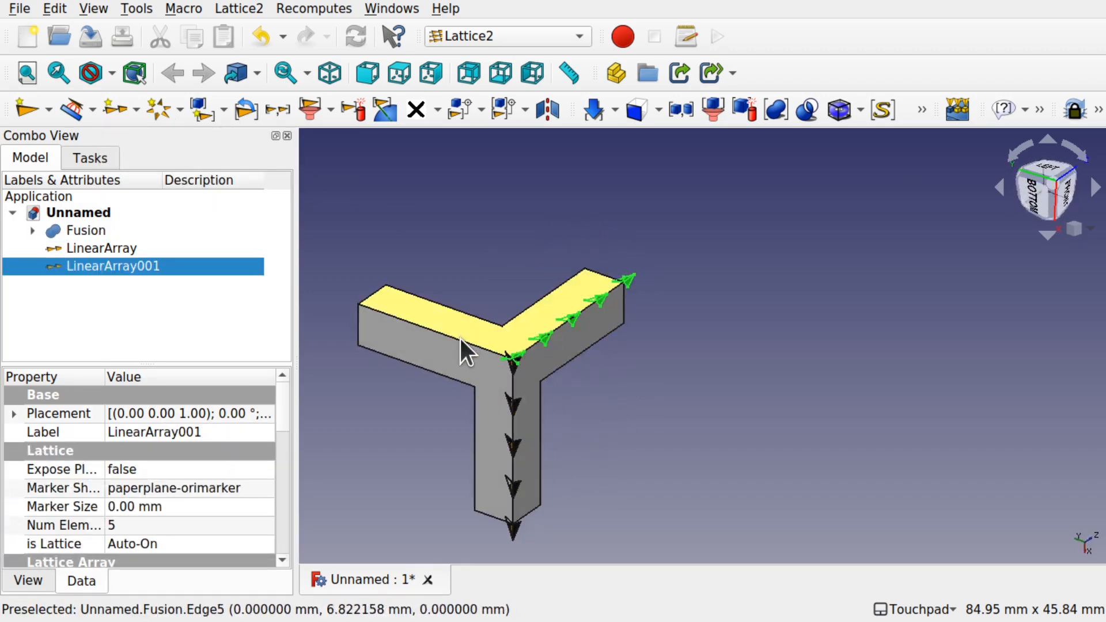
{"action": "left_click", "coordinate": [85, 230]}
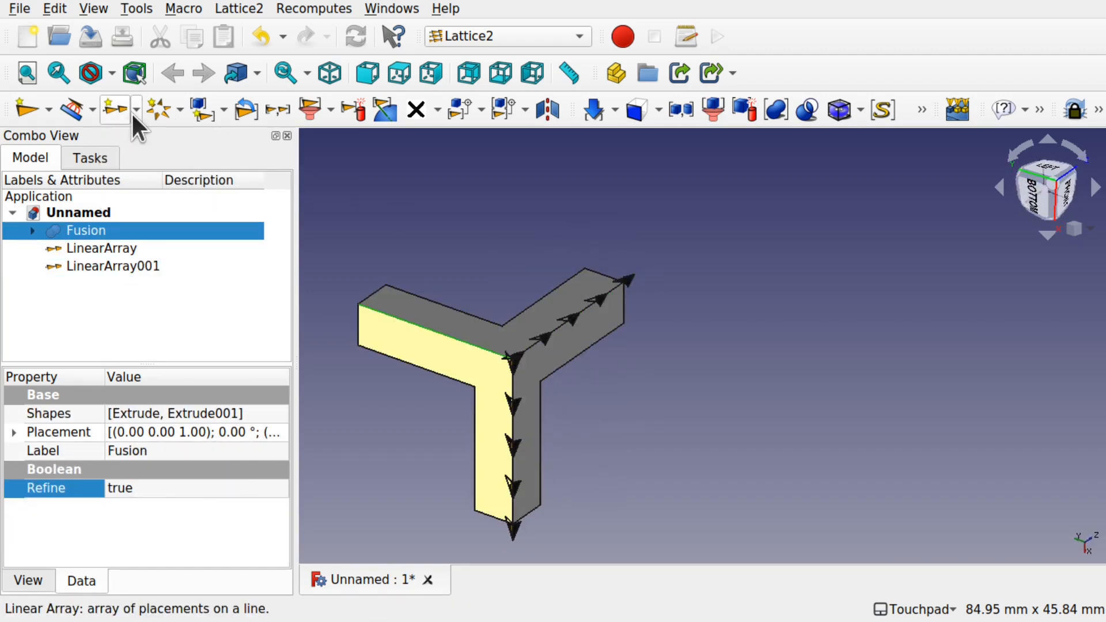
{"action": "left_click", "coordinate": [134, 109]}
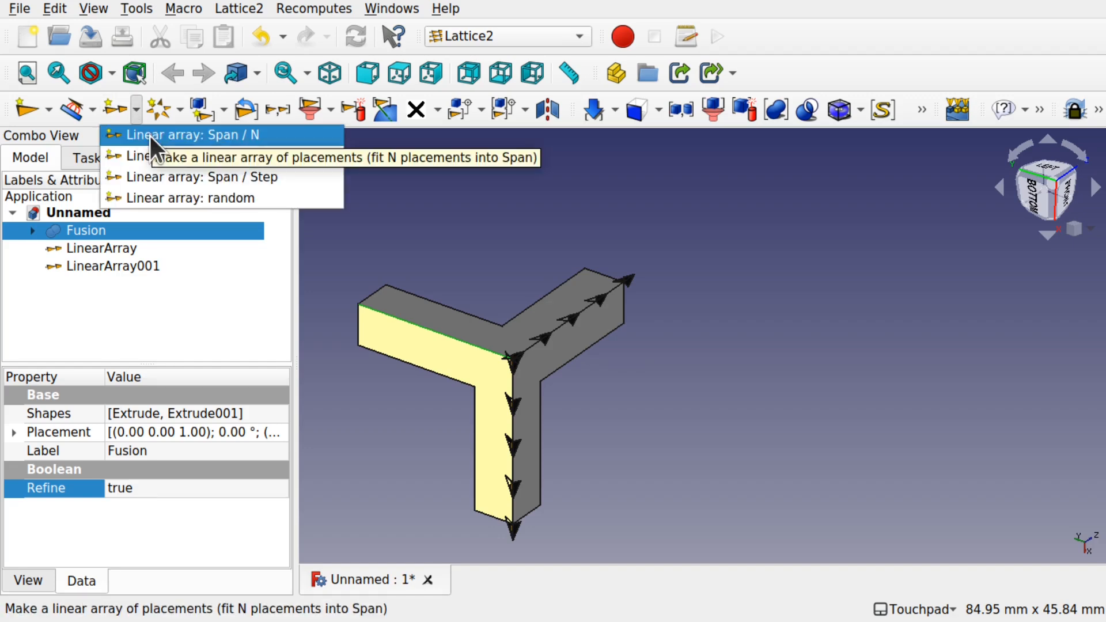
{"action": "left_click", "coordinate": [192, 135]}
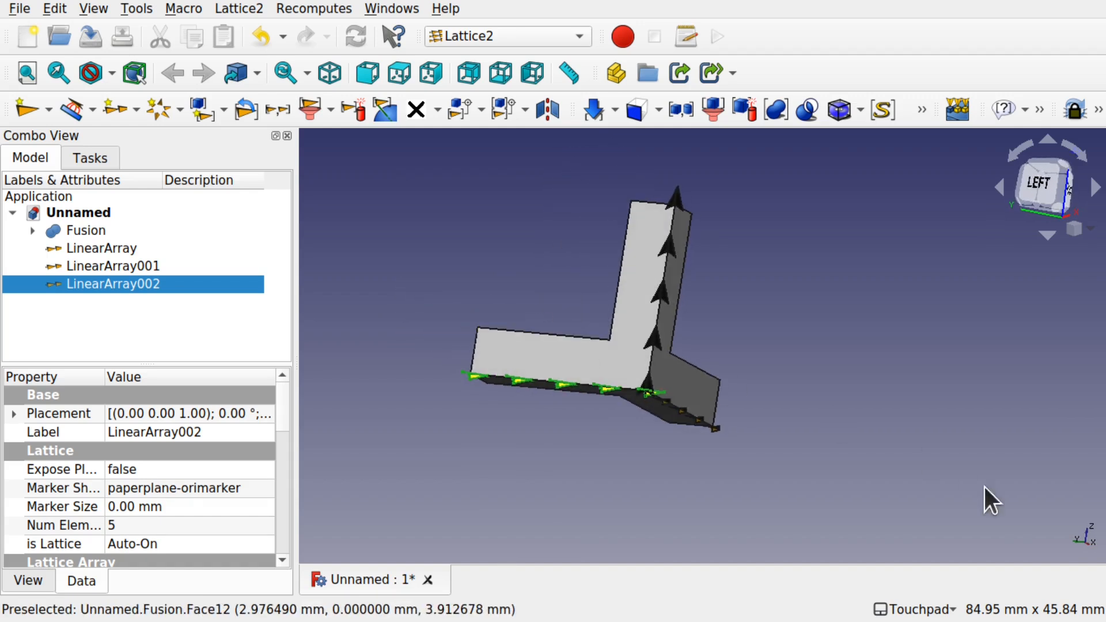
{"action": "mouse_move", "coordinate": [1090, 537]}
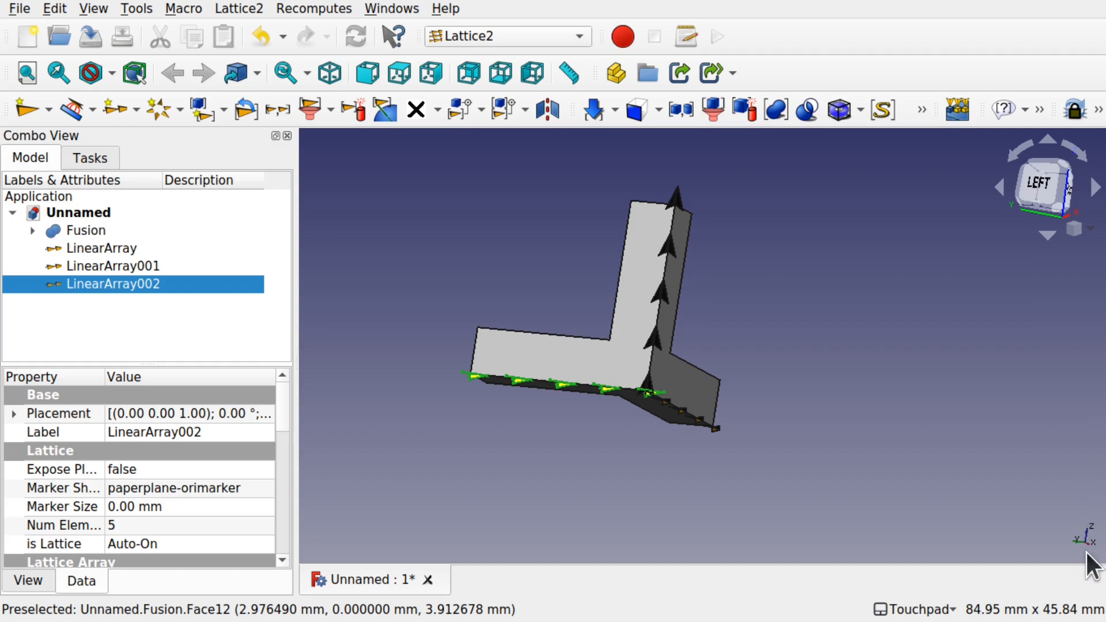
{"action": "mouse_move", "coordinate": [685, 371]}
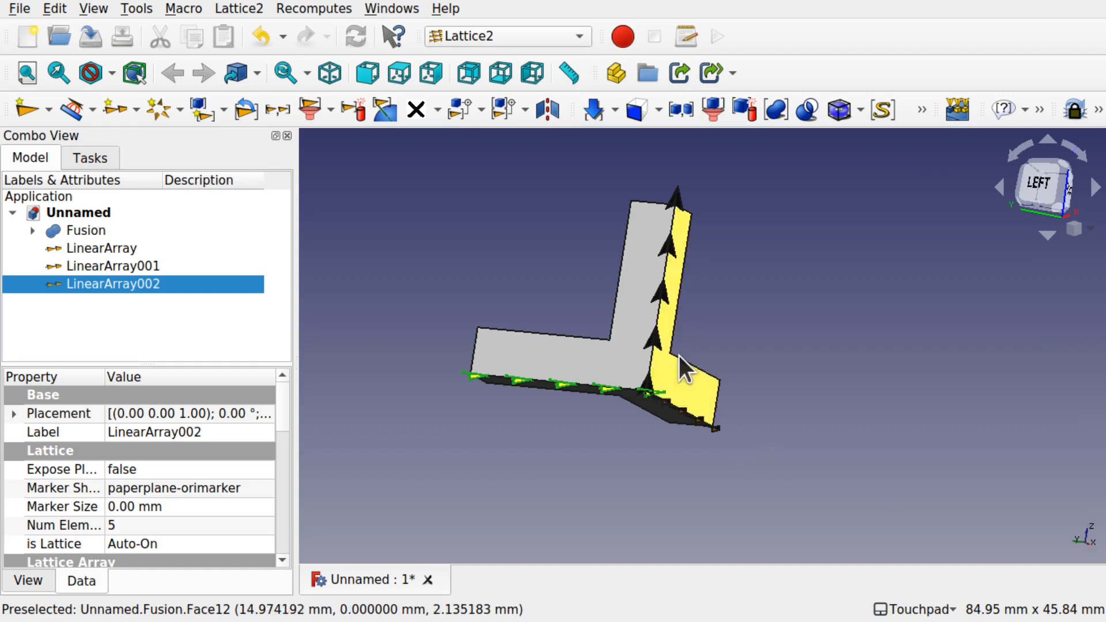
{"action": "mouse_move", "coordinate": [663, 308]}
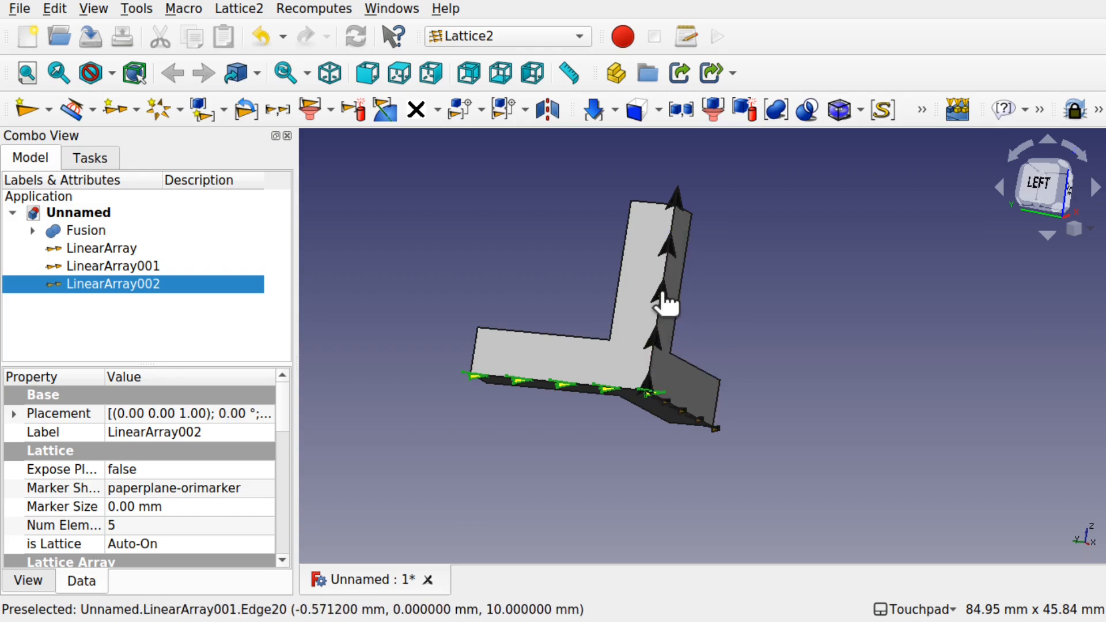
Rename LinearArray002 to LinearArrayY
{"action": "left_click", "coordinate": [113, 266]}
{"action": "type", "text": "Z"}
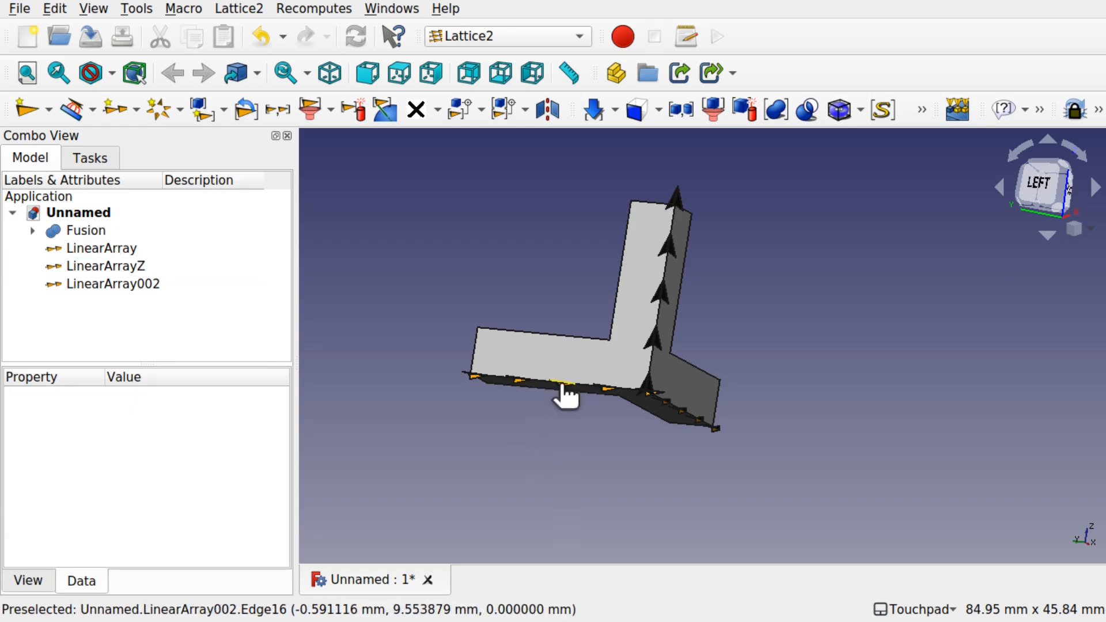
{"action": "left_click", "coordinate": [111, 284]}
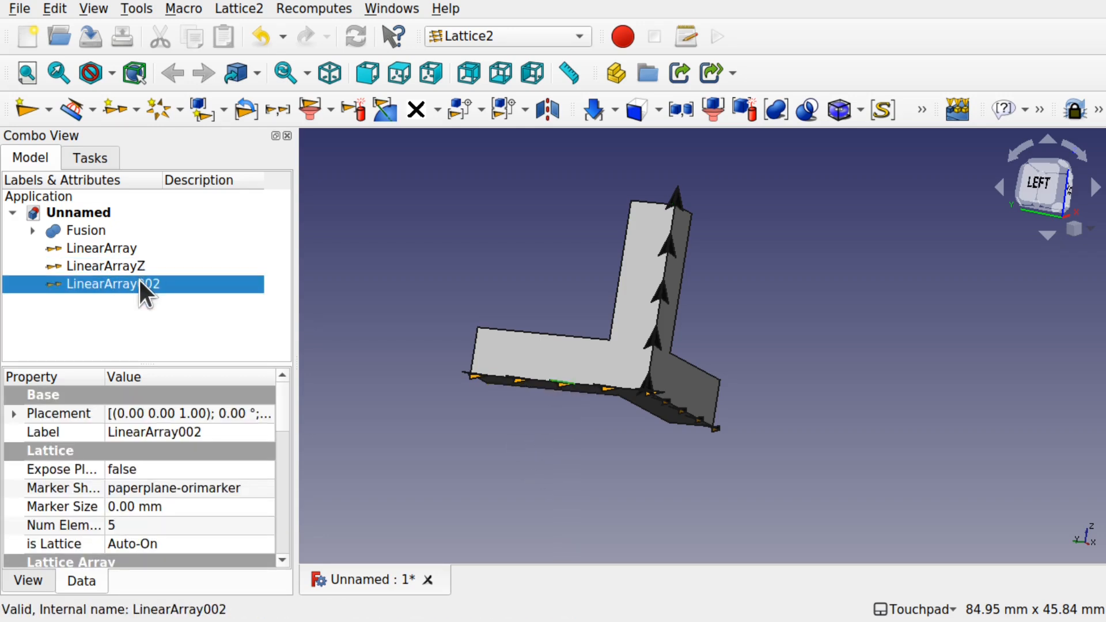
{"action": "double_click", "coordinate": [113, 283]}
{"action": "type", "text": "Y"}
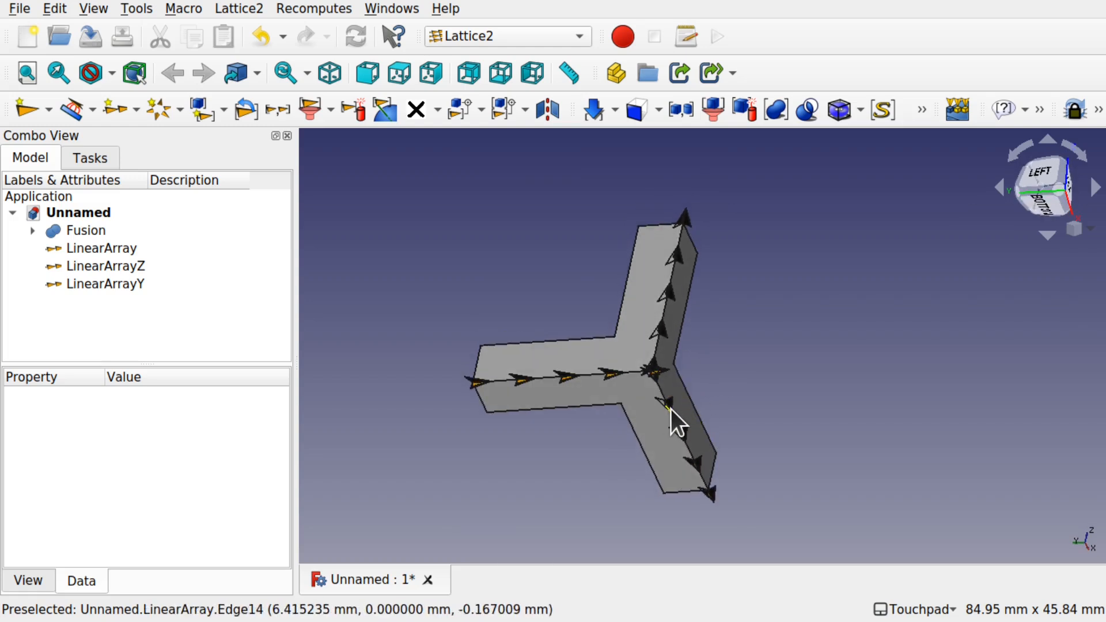
Rename LinearArray to LinearArrayX via its context menu
{"action": "left_click", "coordinate": [111, 247]}
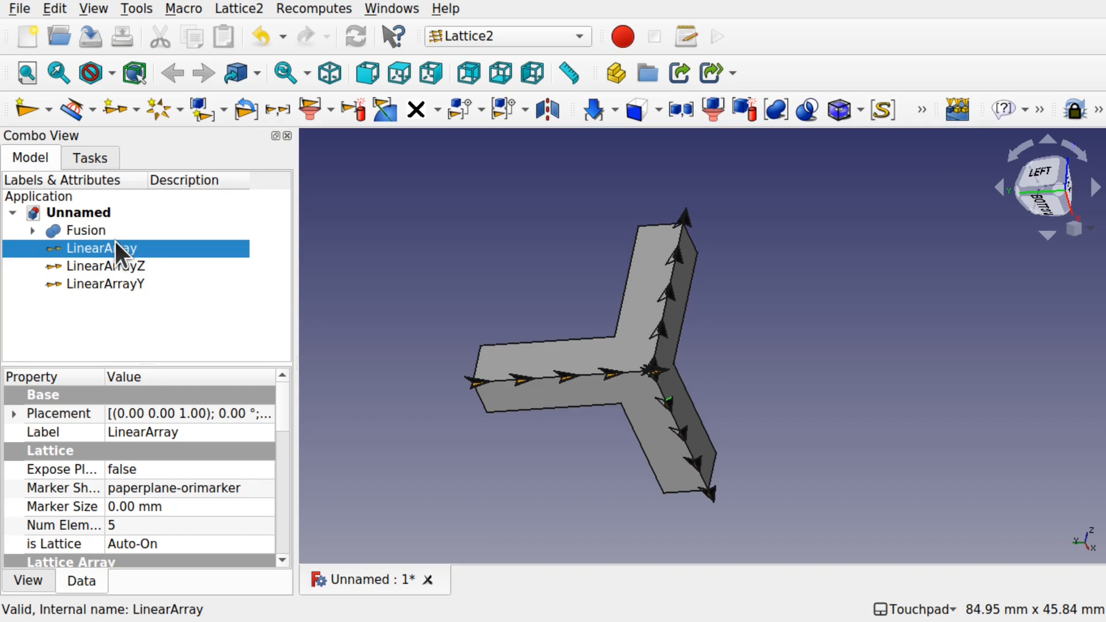
{"action": "right_click", "coordinate": [99, 248]}
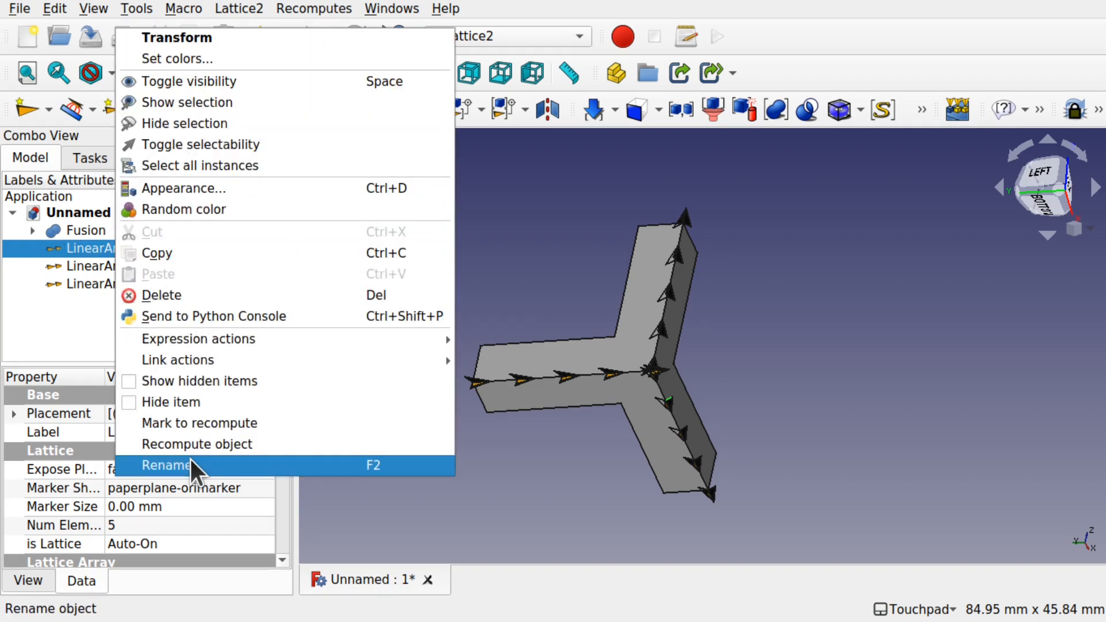
{"action": "left_click", "coordinate": [167, 465]}
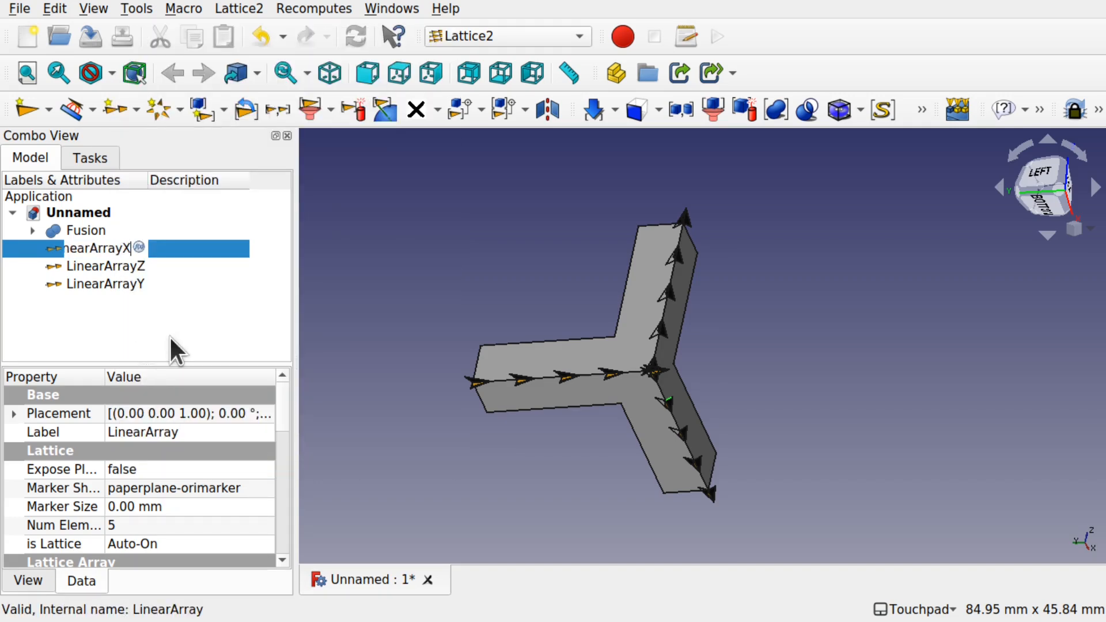
{"action": "left_click", "coordinate": [106, 248]}
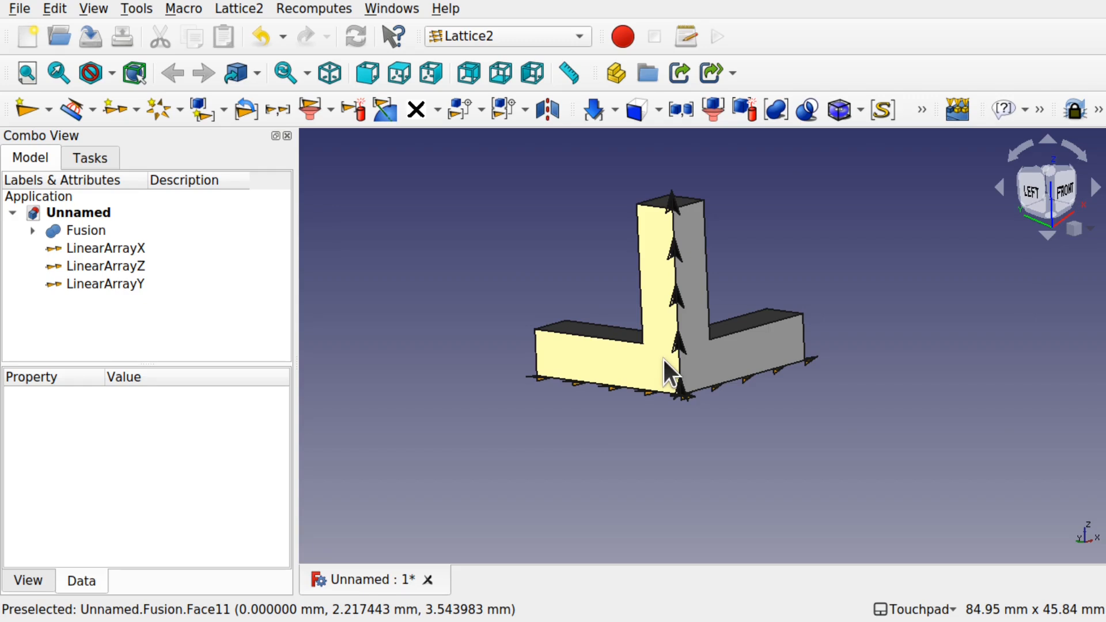
{"action": "mouse_move", "coordinate": [793, 393]}
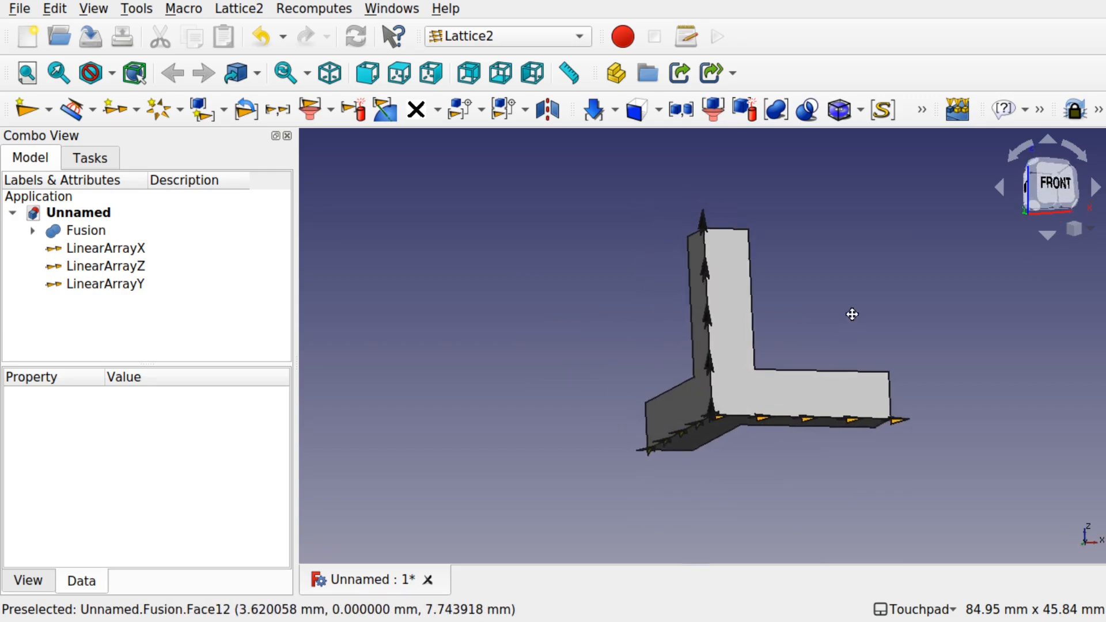
Populate LinearArrayX with copies of the Fusion L-shape
{"action": "left_click", "coordinate": [85, 230]}
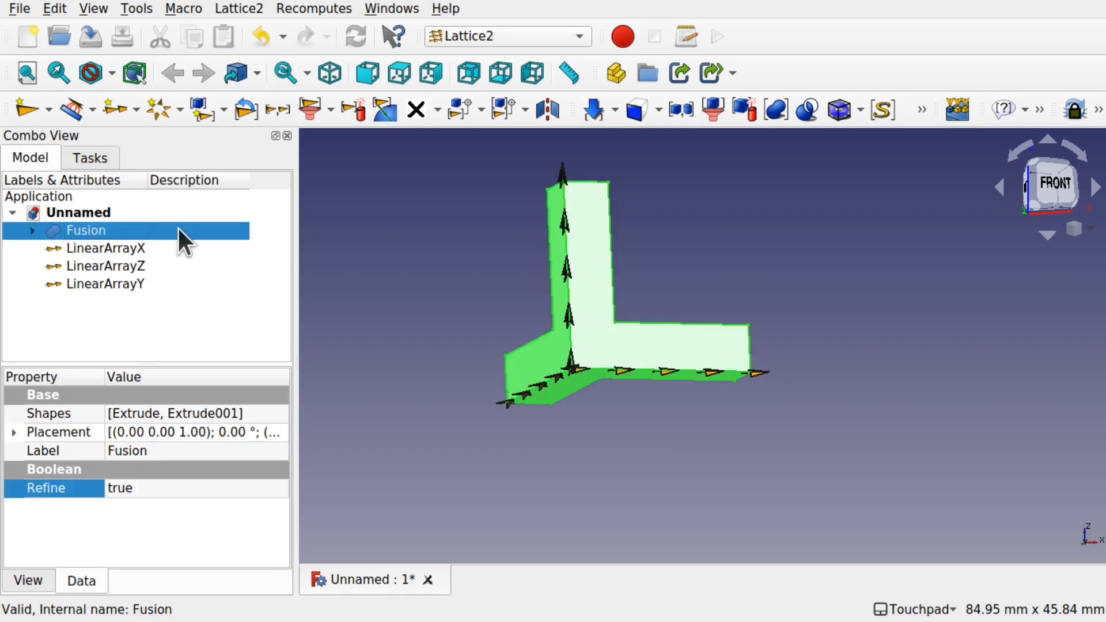
{"action": "mouse_move", "coordinate": [626, 387]}
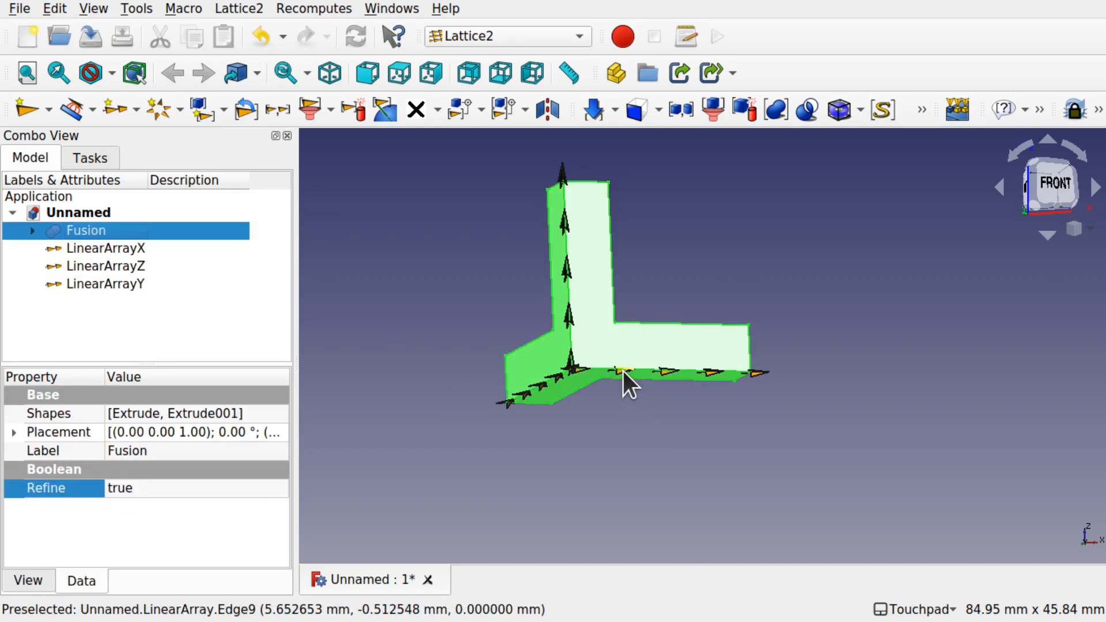
{"action": "left_click", "coordinate": [106, 248]}
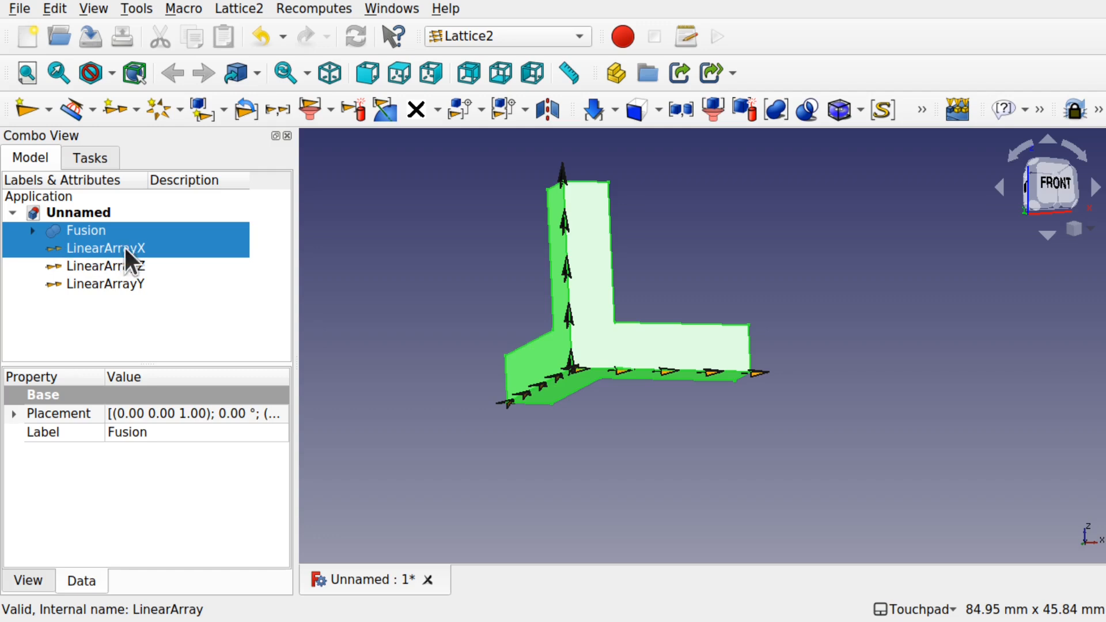
{"action": "left_click", "coordinate": [86, 230]}
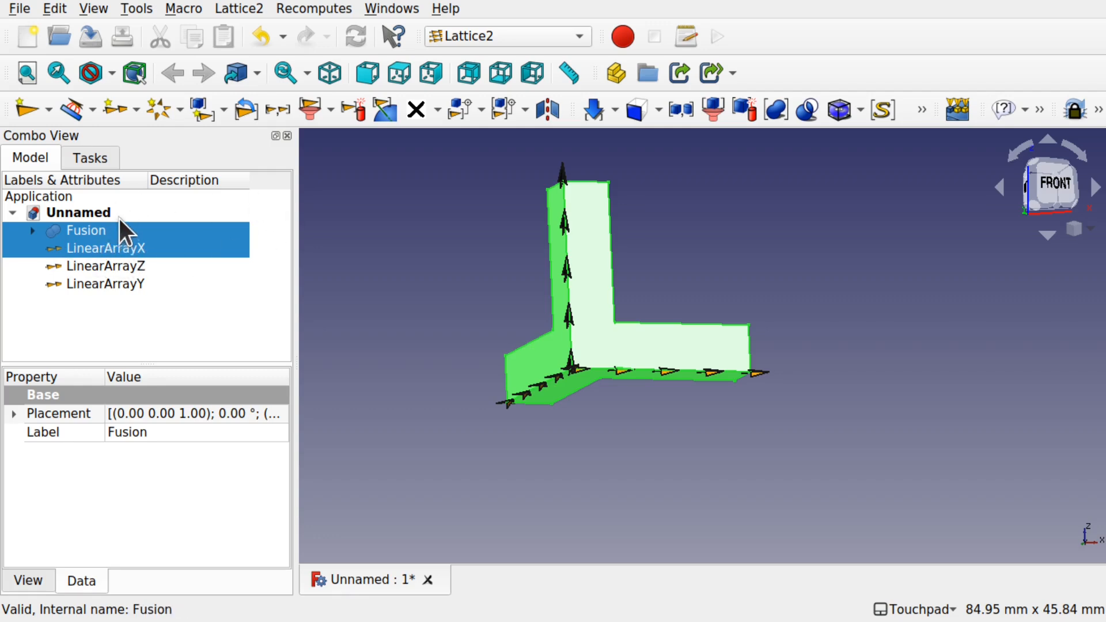
{"action": "mouse_move", "coordinate": [126, 251]}
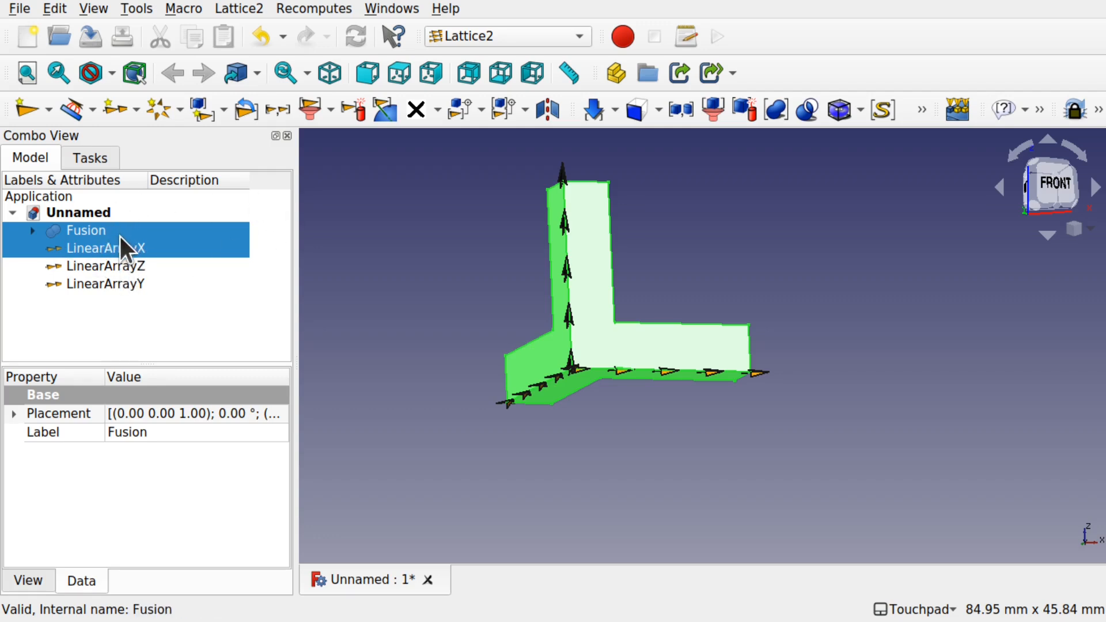
{"action": "left_click", "coordinate": [238, 9]}
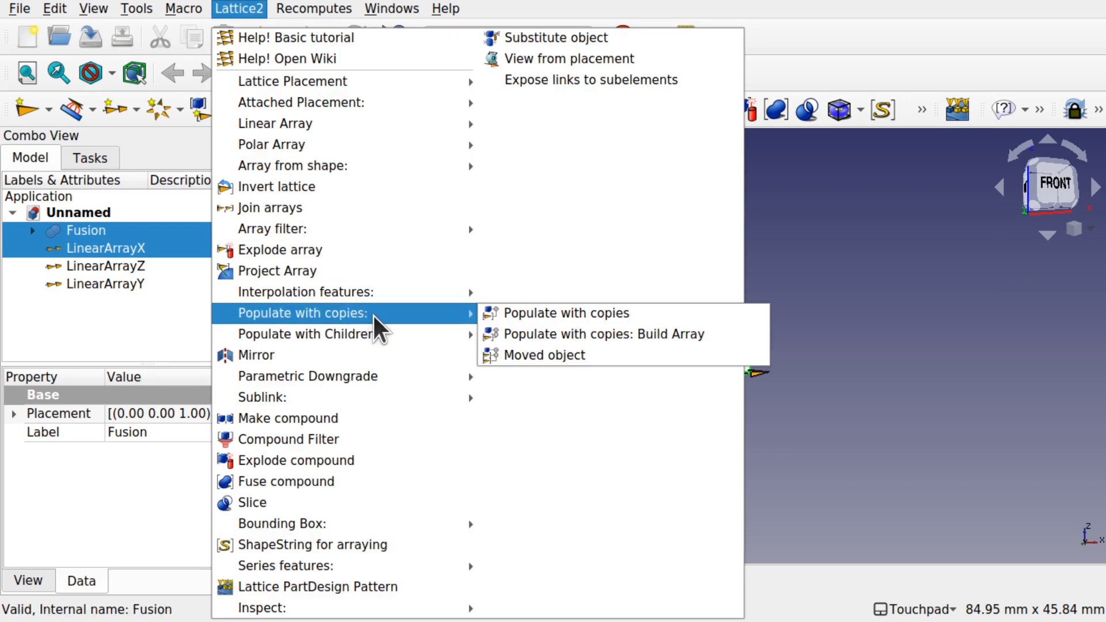
{"action": "left_click", "coordinate": [565, 312]}
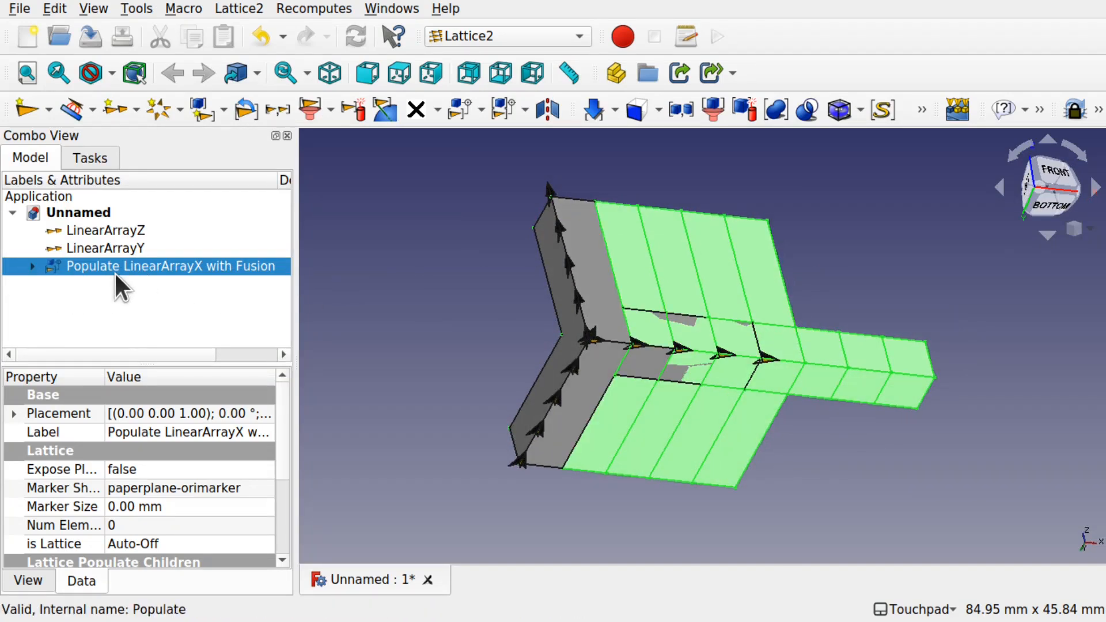
{"action": "mouse_move", "coordinate": [254, 289]}
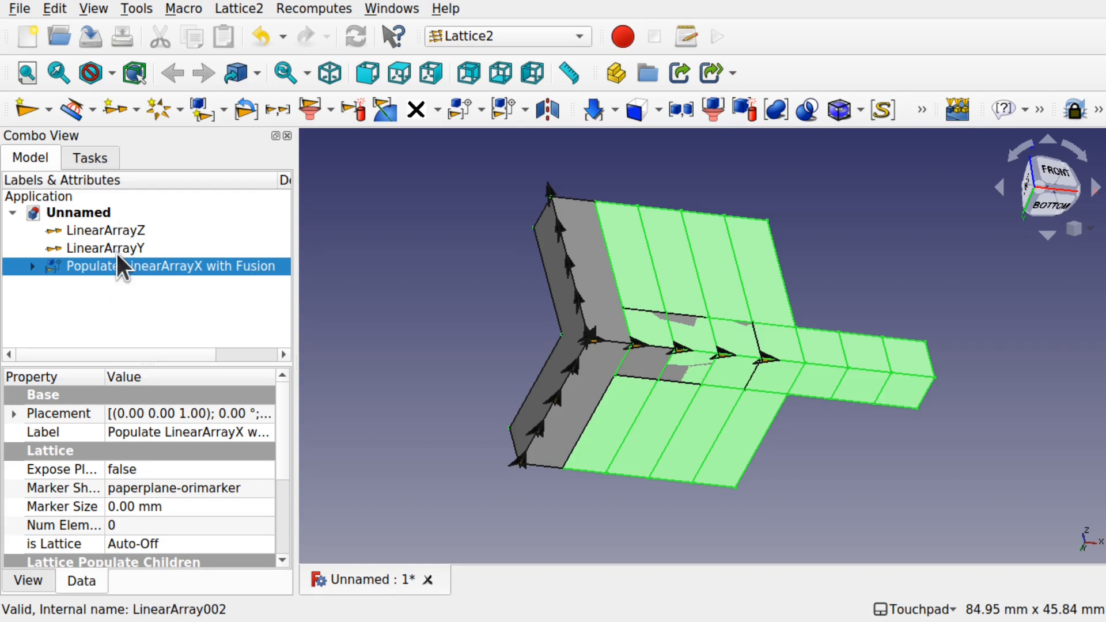
Set LinearArrayX's Generator Mode to StepN with a step of 20
{"action": "left_click", "coordinate": [31, 267]}
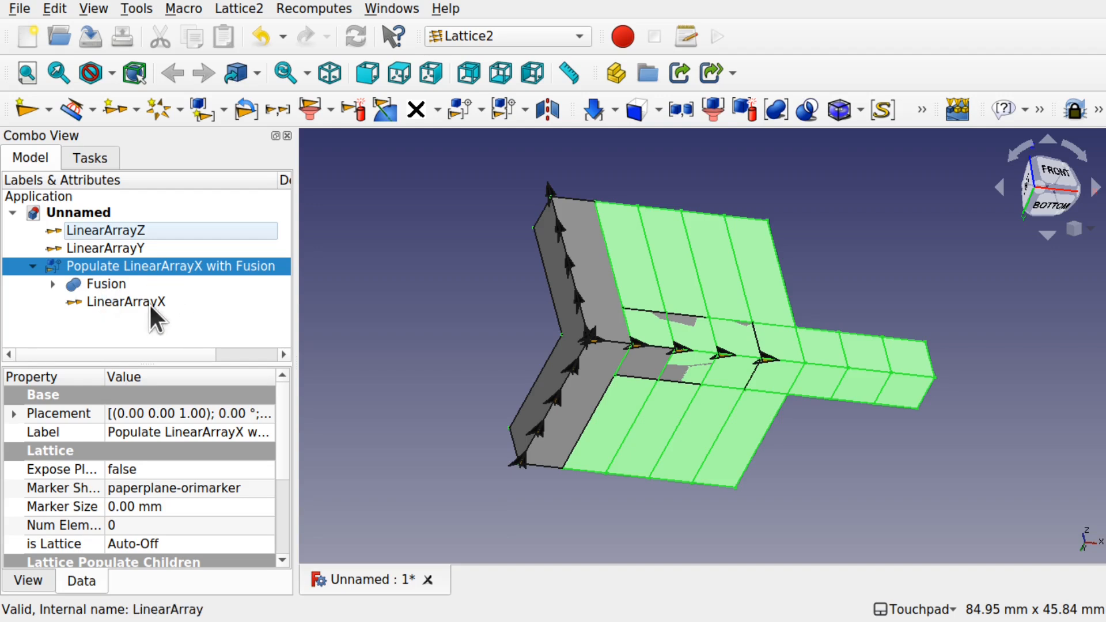
{"action": "mouse_move", "coordinate": [130, 307]}
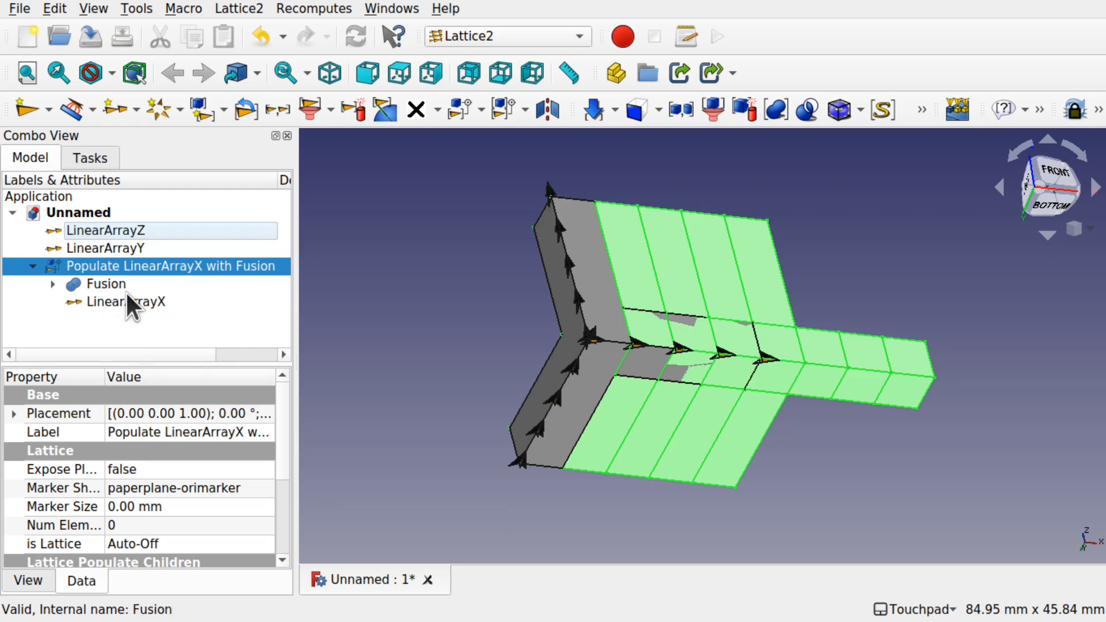
{"action": "left_click", "coordinate": [127, 301]}
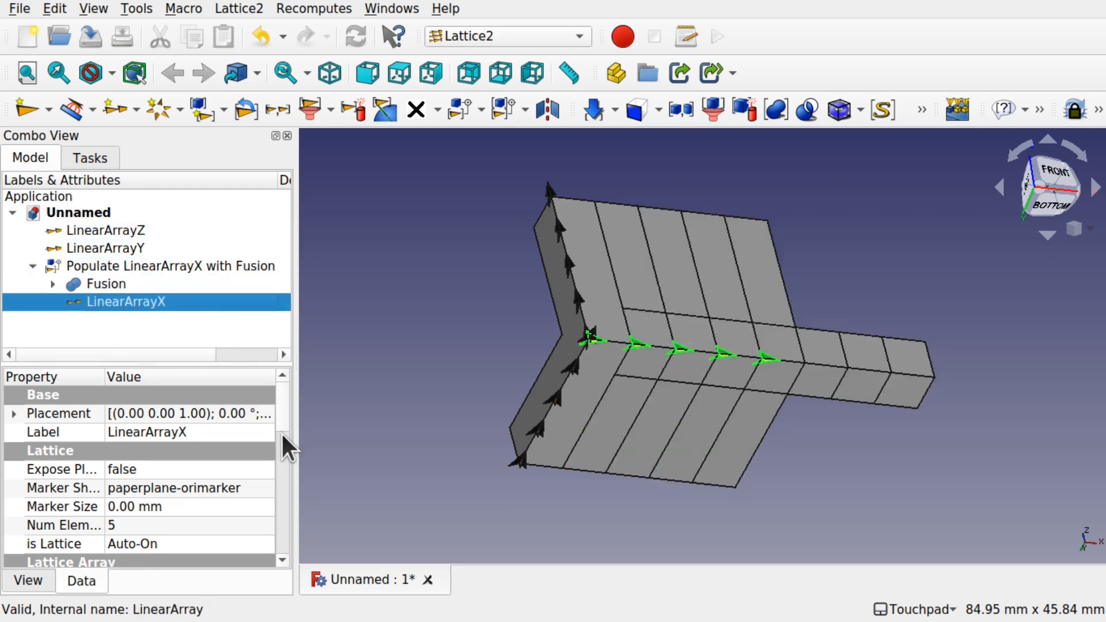
{"action": "scroll", "scroll_direction": "down", "scroll_amount": 3}
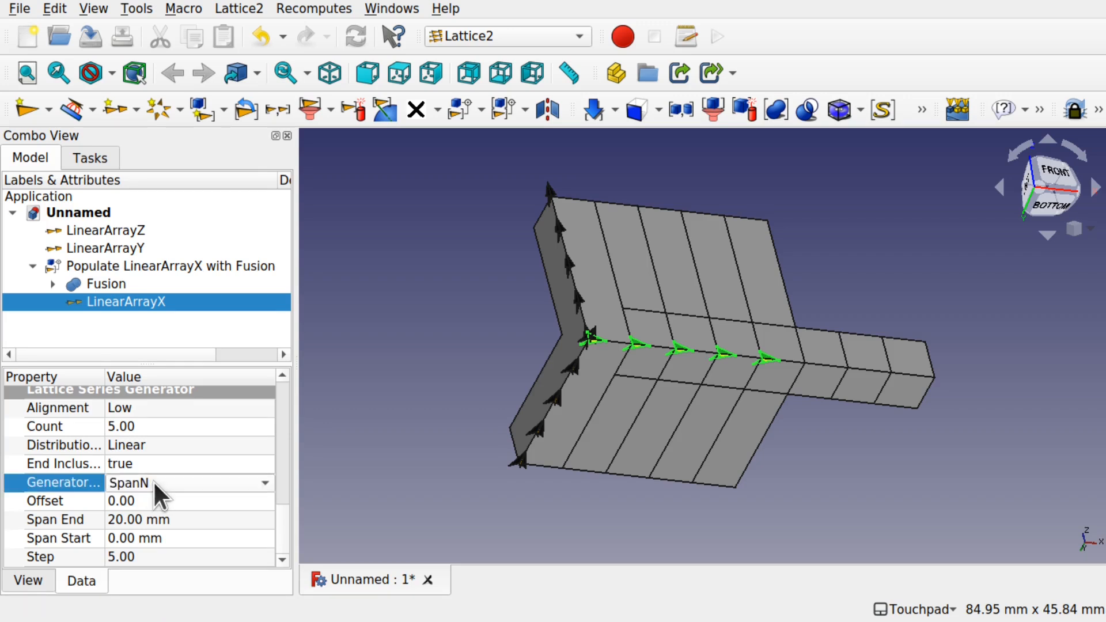
{"action": "left_click", "coordinate": [264, 483]}
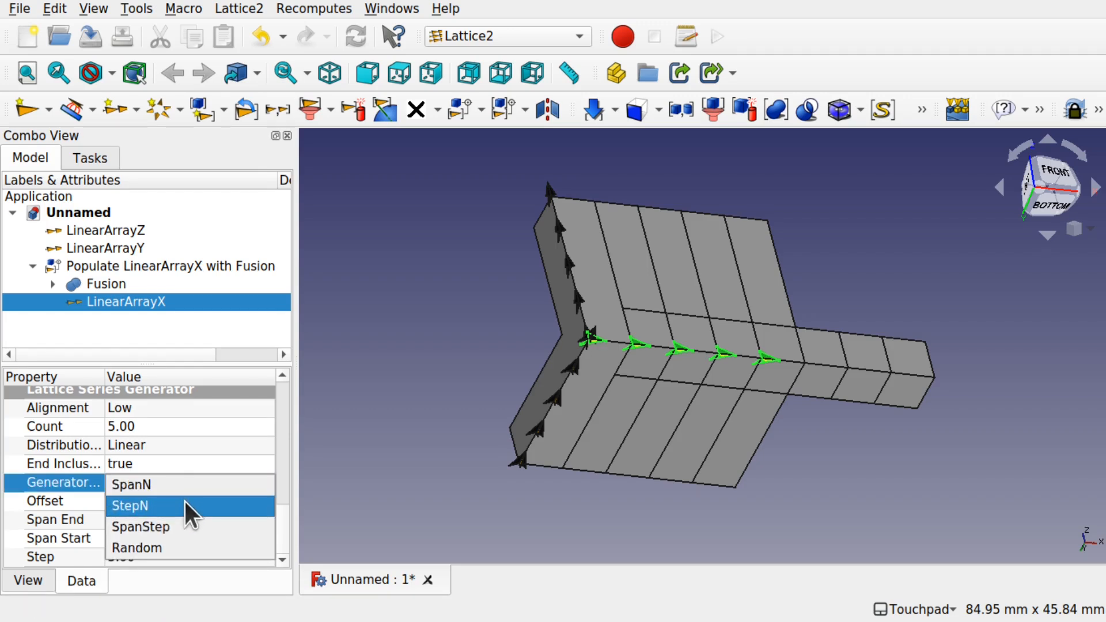
{"action": "left_click", "coordinate": [129, 506]}
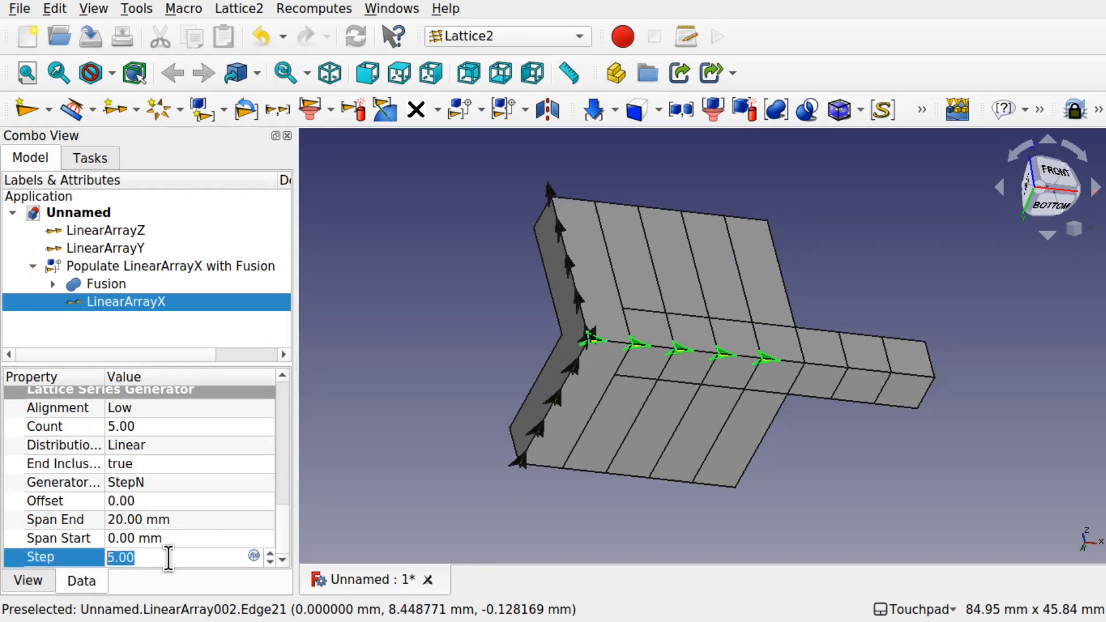
{"action": "type", "text": "20"}
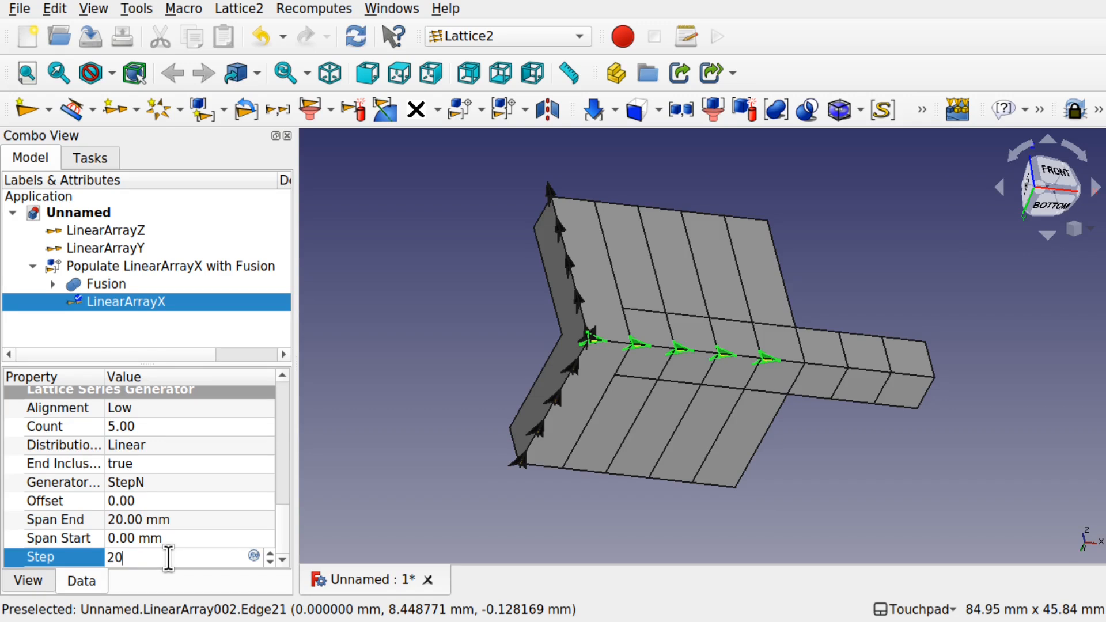
{"action": "key", "text": "Return"}
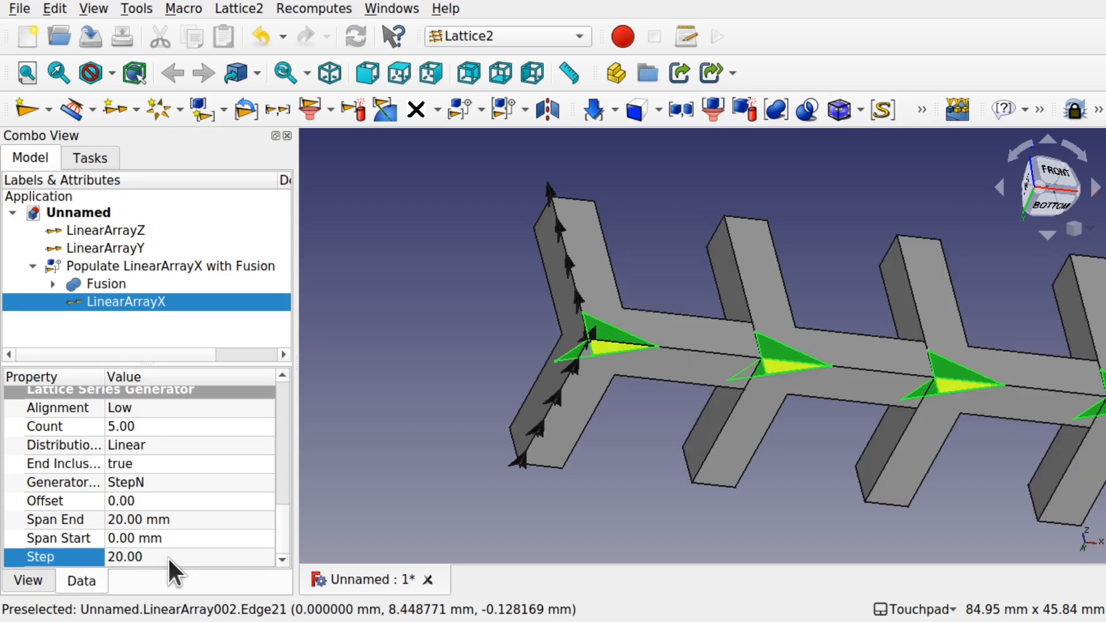
{"action": "mouse_move", "coordinate": [607, 353]}
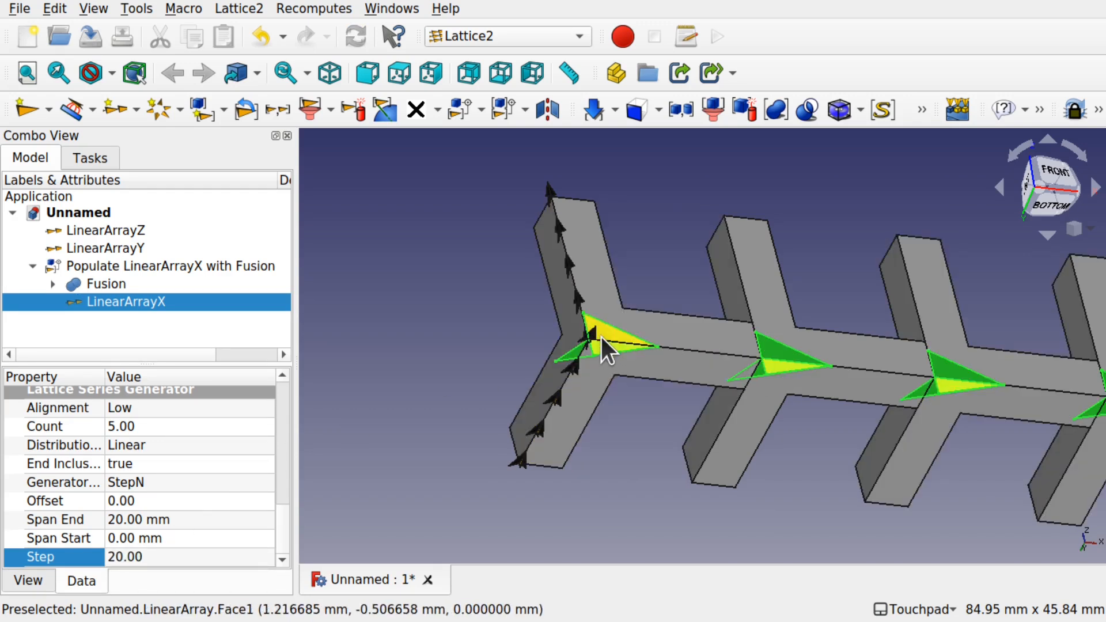
{"action": "mouse_move", "coordinate": [777, 371]}
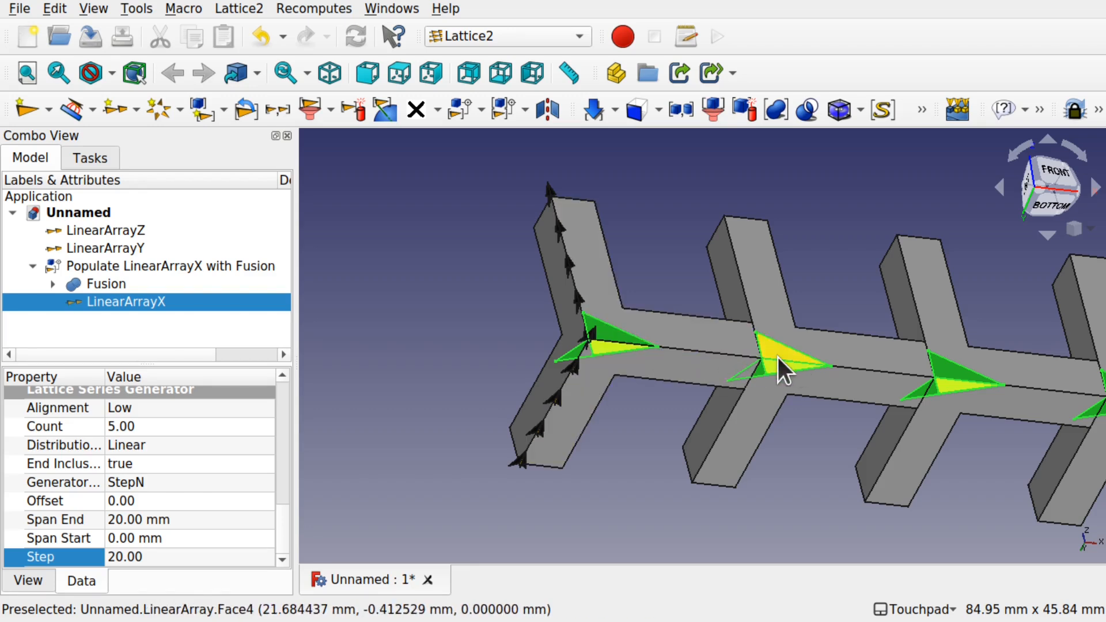
{"action": "mouse_move", "coordinate": [888, 377]}
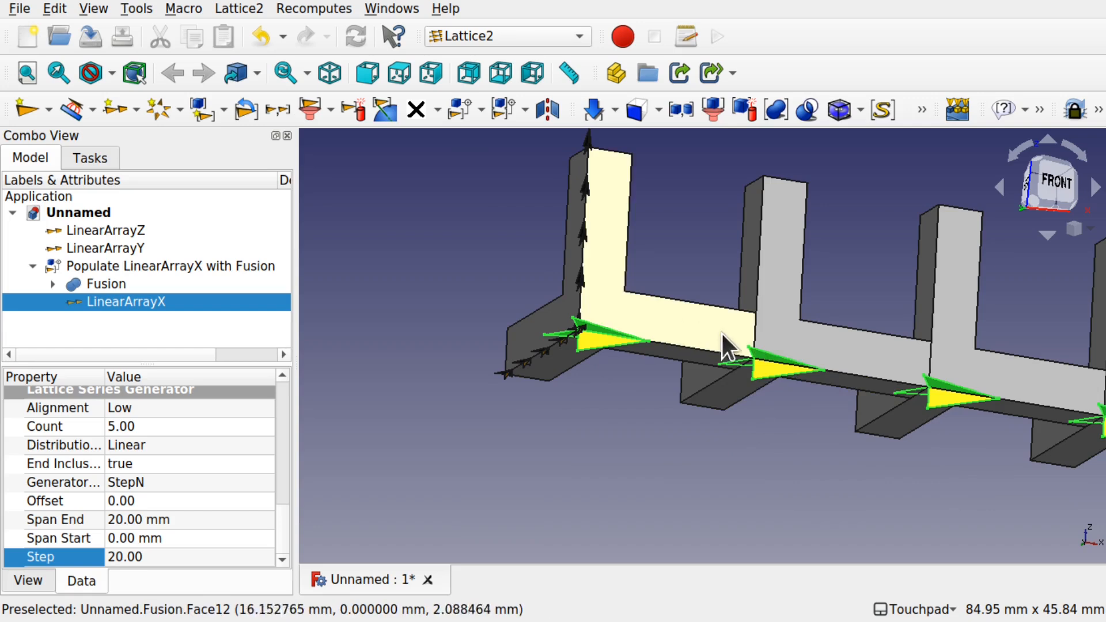
{"action": "mouse_move", "coordinate": [603, 355]}
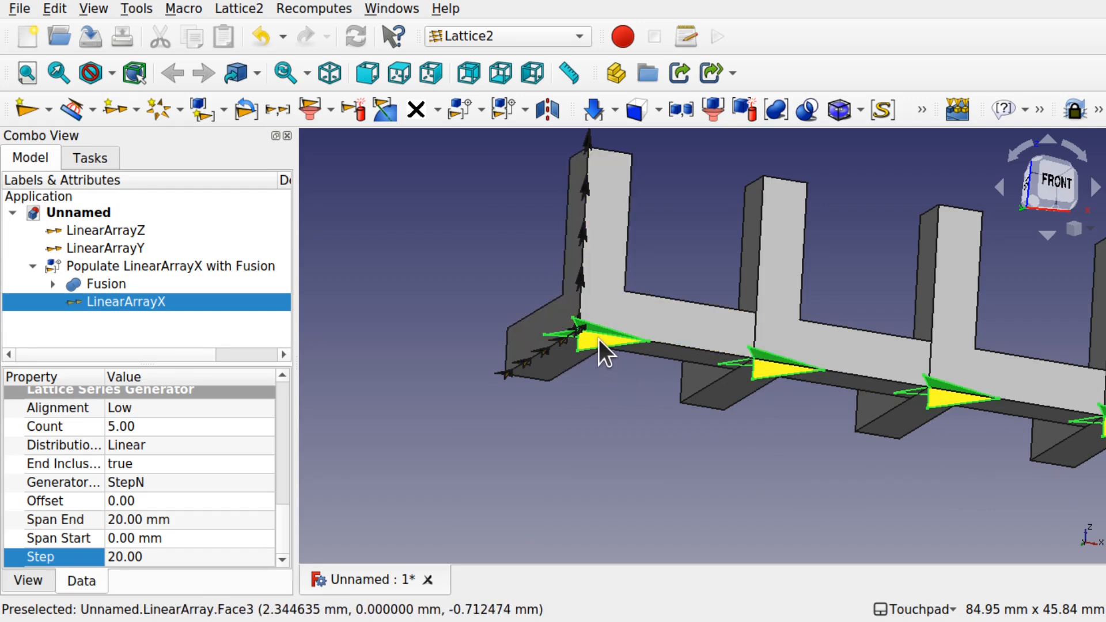
{"action": "mouse_move", "coordinate": [967, 434]}
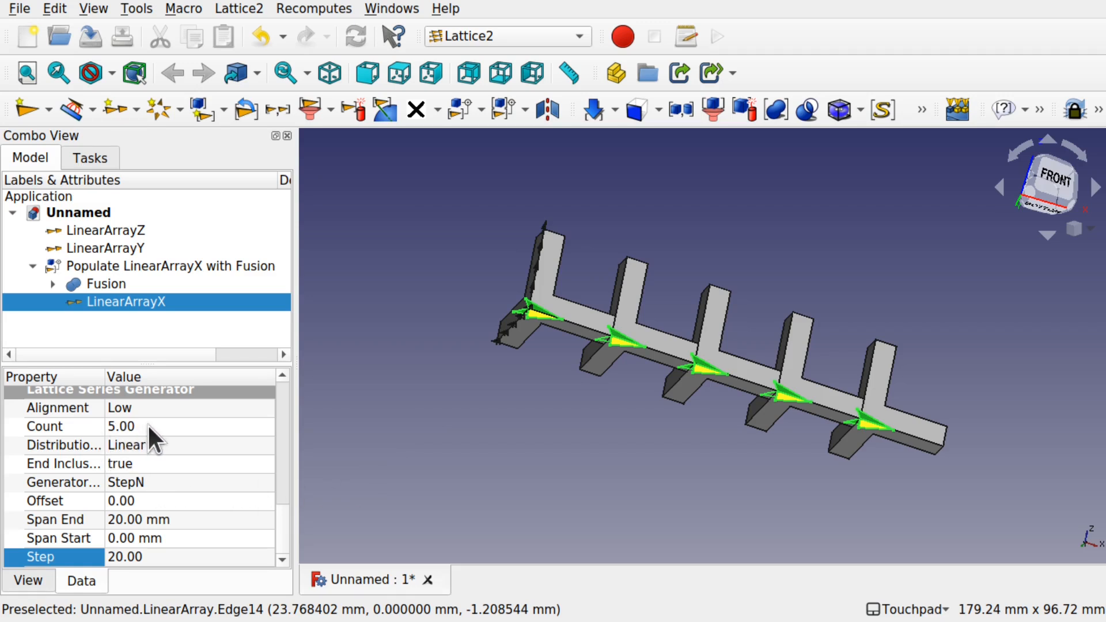
Change LinearArrayX's count to 6, then back to 5
{"action": "left_click", "coordinate": [119, 426]}
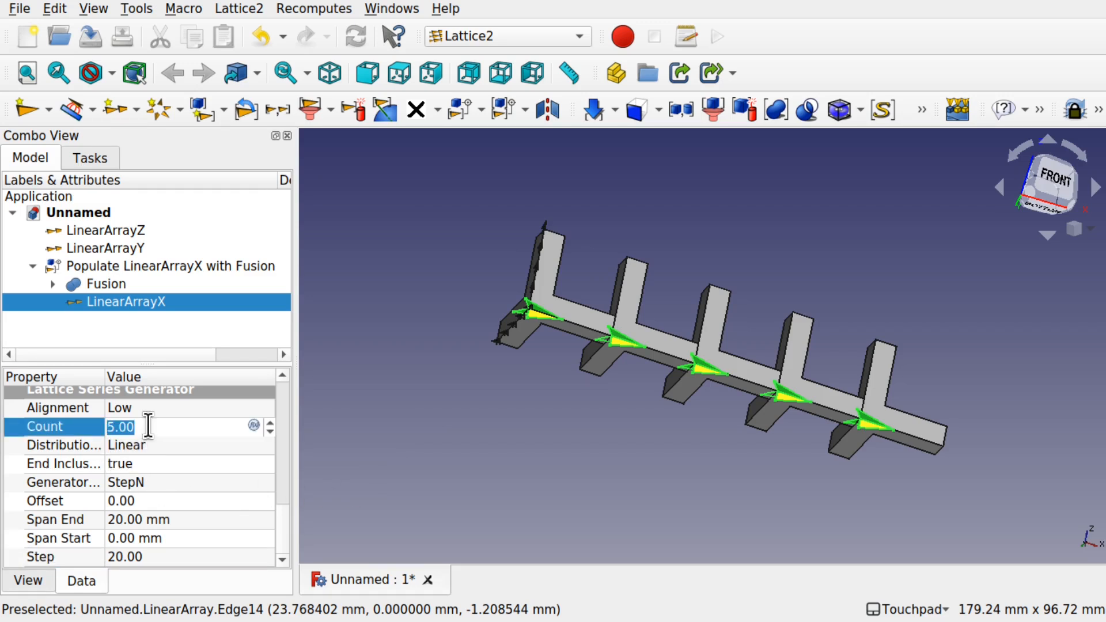
{"action": "left_click", "coordinate": [269, 423]}
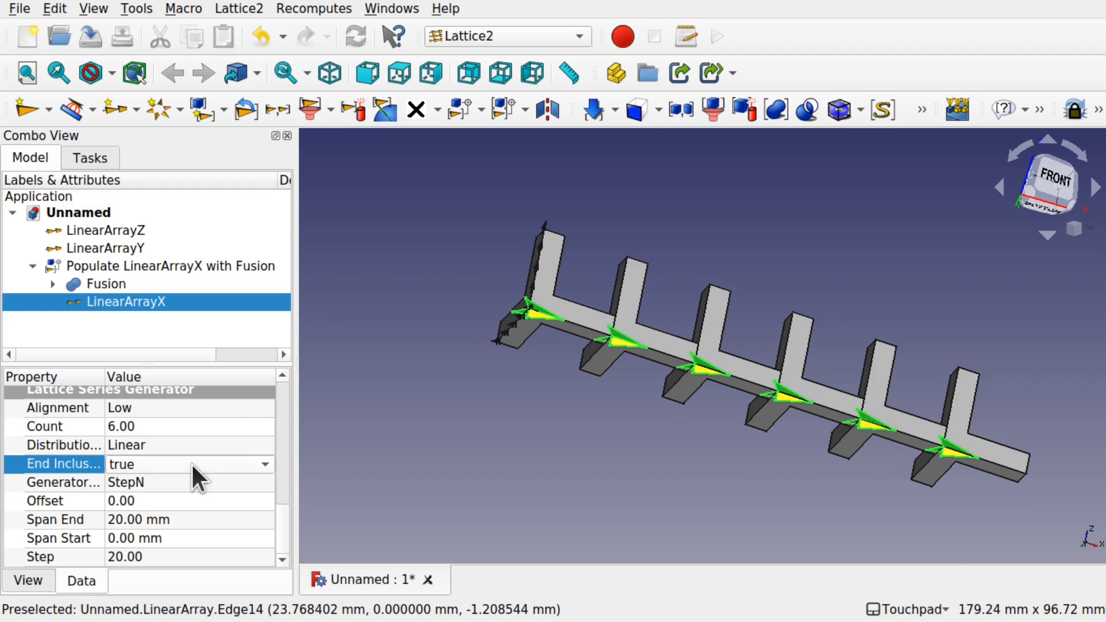
{"action": "mouse_move", "coordinate": [965, 469]}
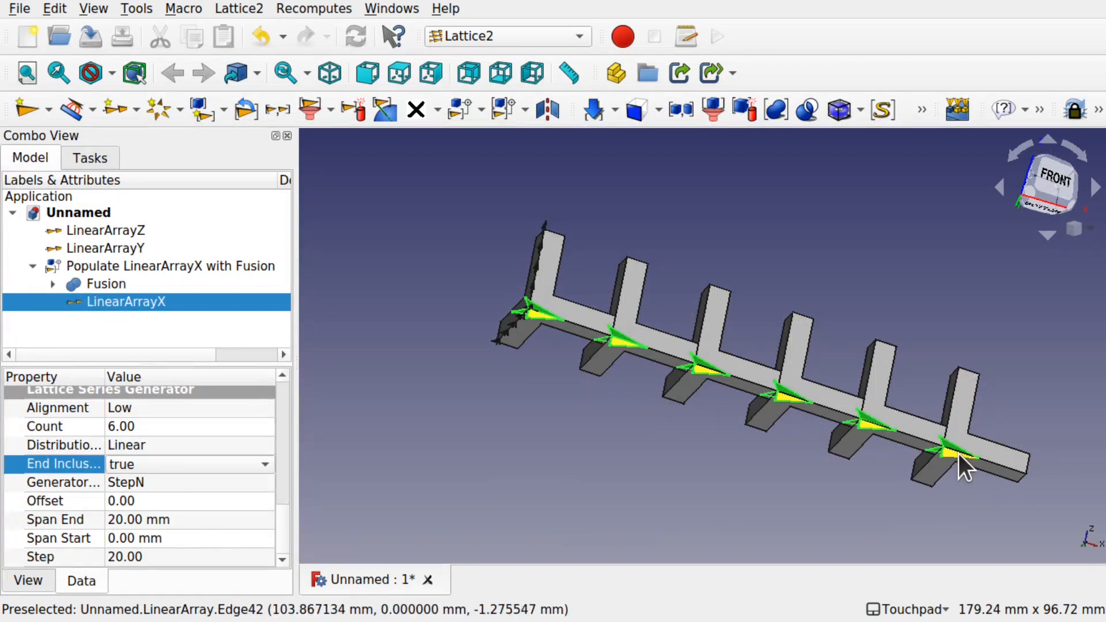
{"action": "mouse_move", "coordinate": [302, 451]}
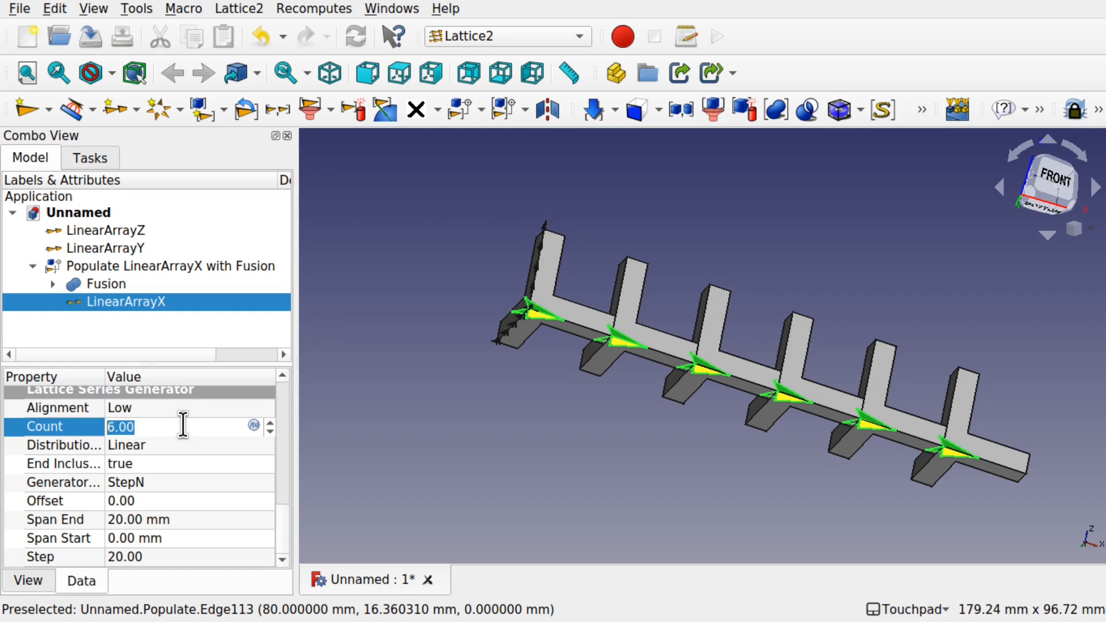
{"action": "left_click", "coordinate": [607, 409]}
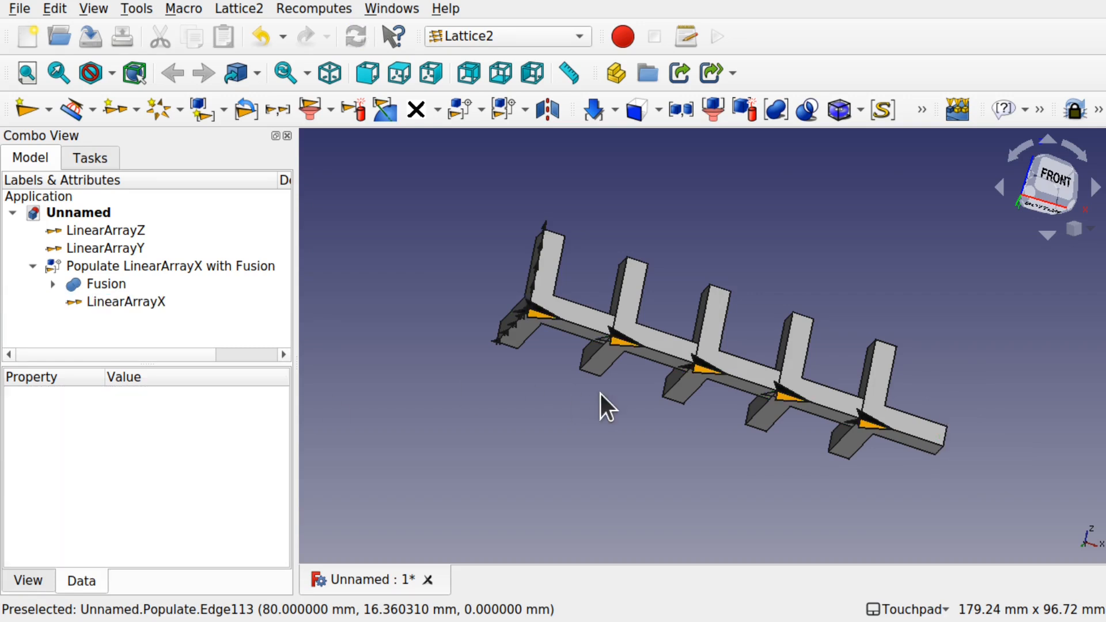
{"action": "left_click", "coordinate": [126, 301]}
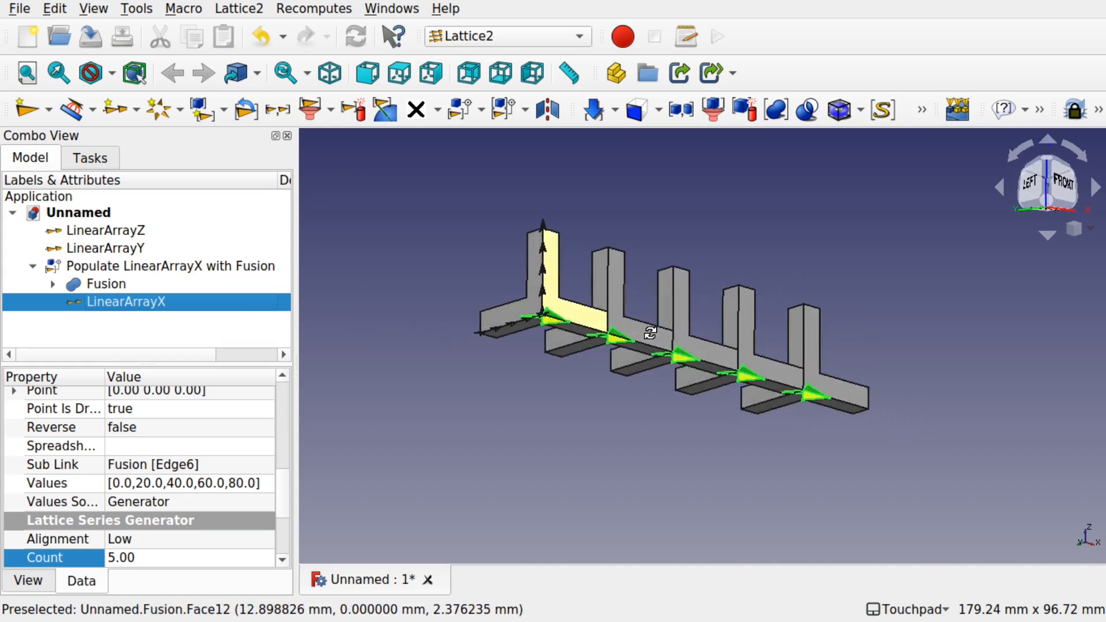
{"action": "mouse_move", "coordinate": [478, 352]}
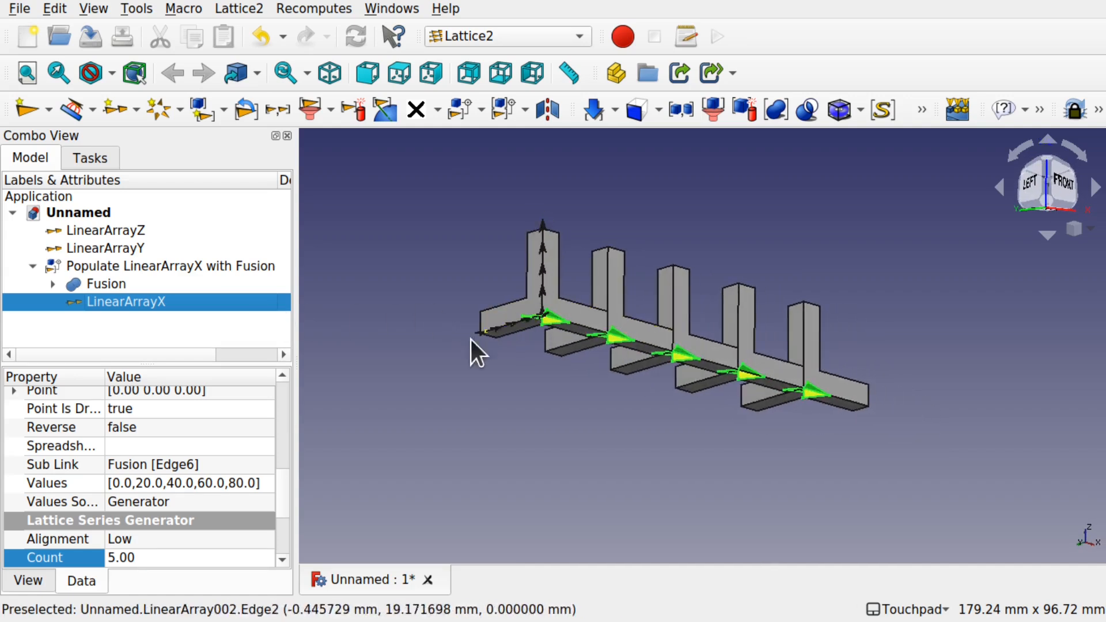
{"action": "mouse_move", "coordinate": [642, 328]}
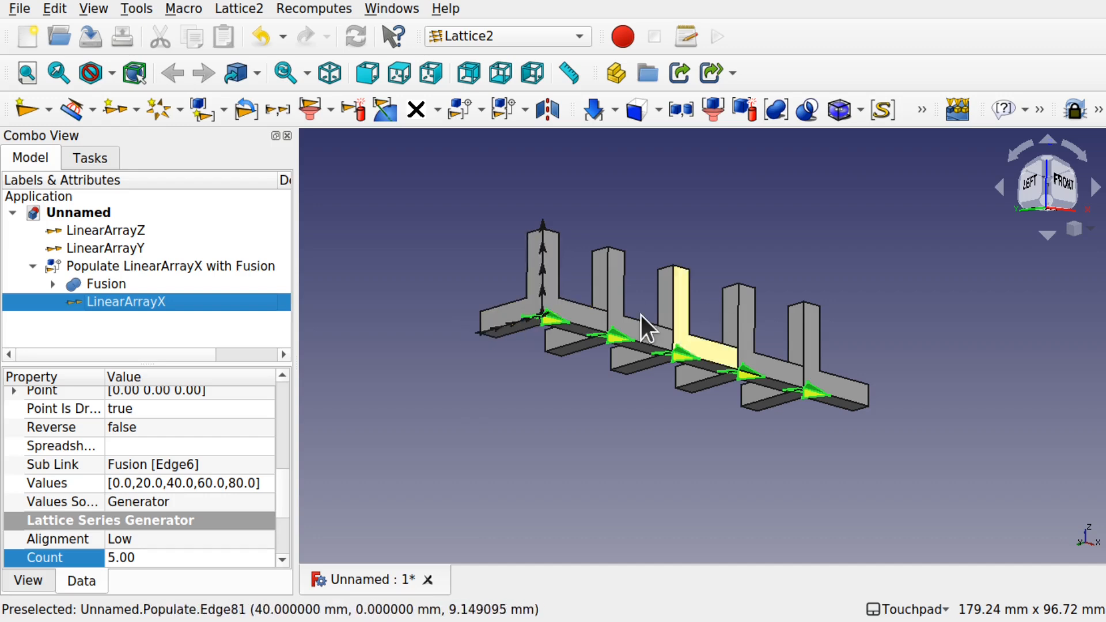
Collapse the populated row and select it together with LinearArrayY
{"action": "left_click", "coordinate": [1057, 184]}
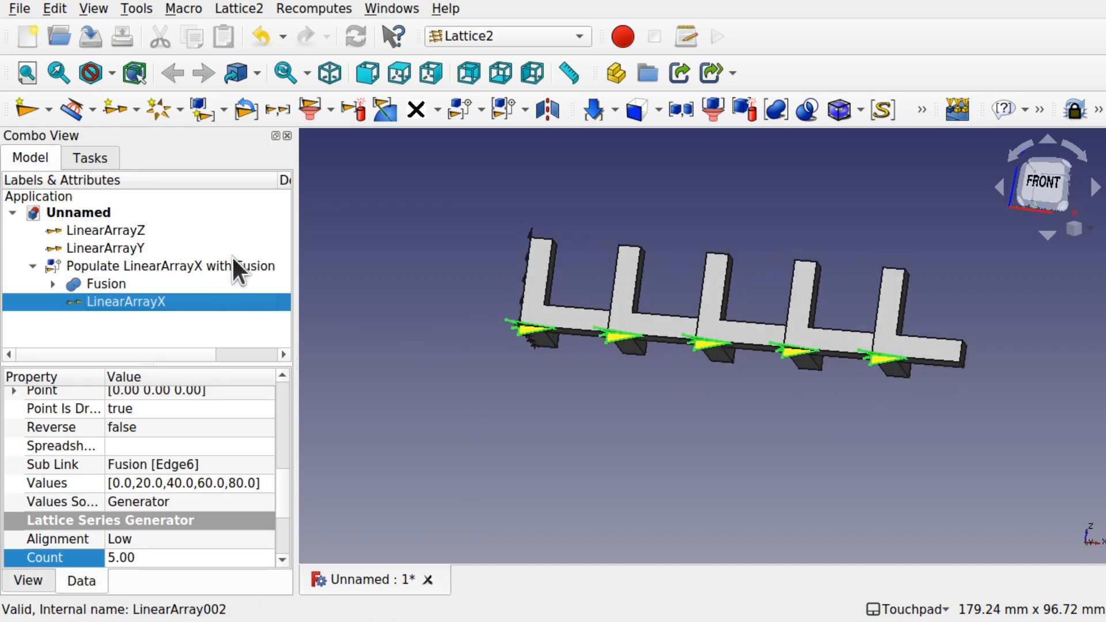
{"action": "left_click", "coordinate": [168, 266]}
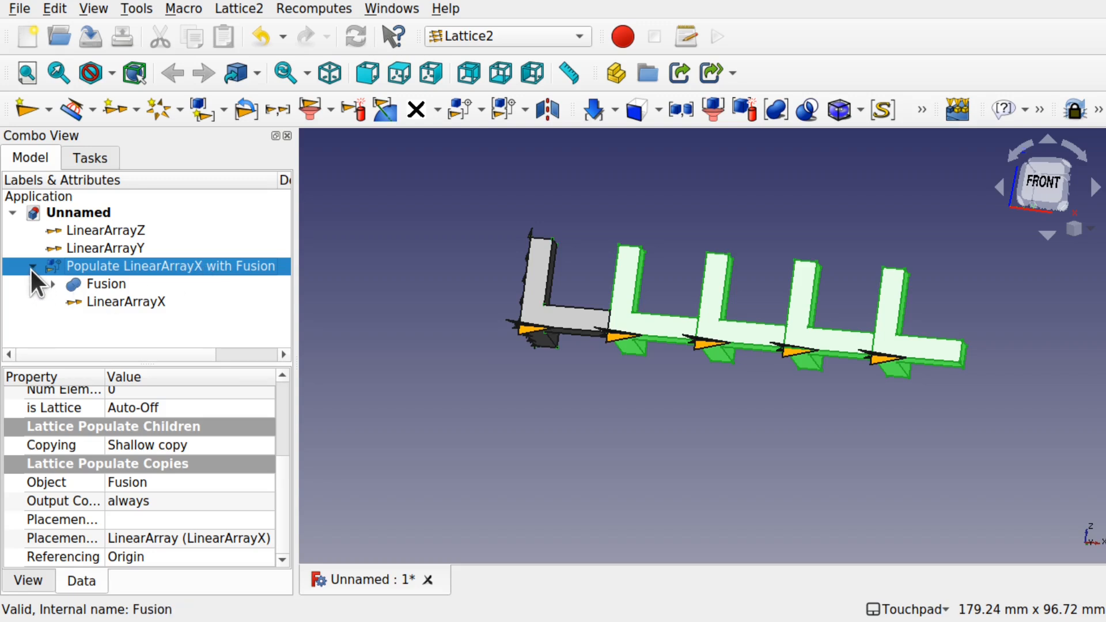
{"action": "left_click", "coordinate": [32, 266]}
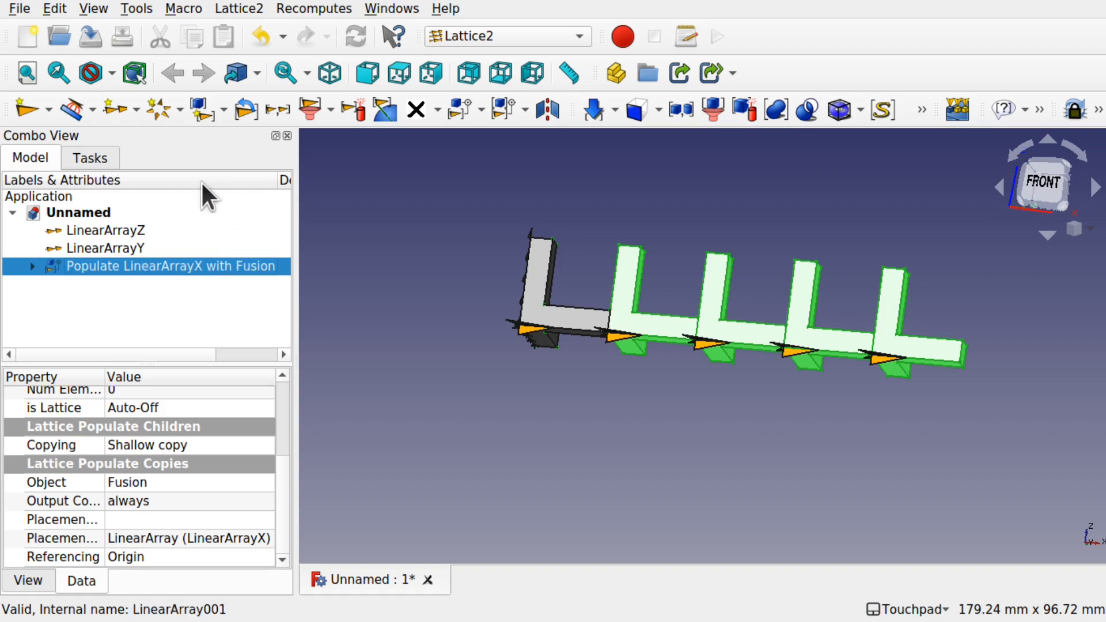
{"action": "left_click", "coordinate": [106, 248]}
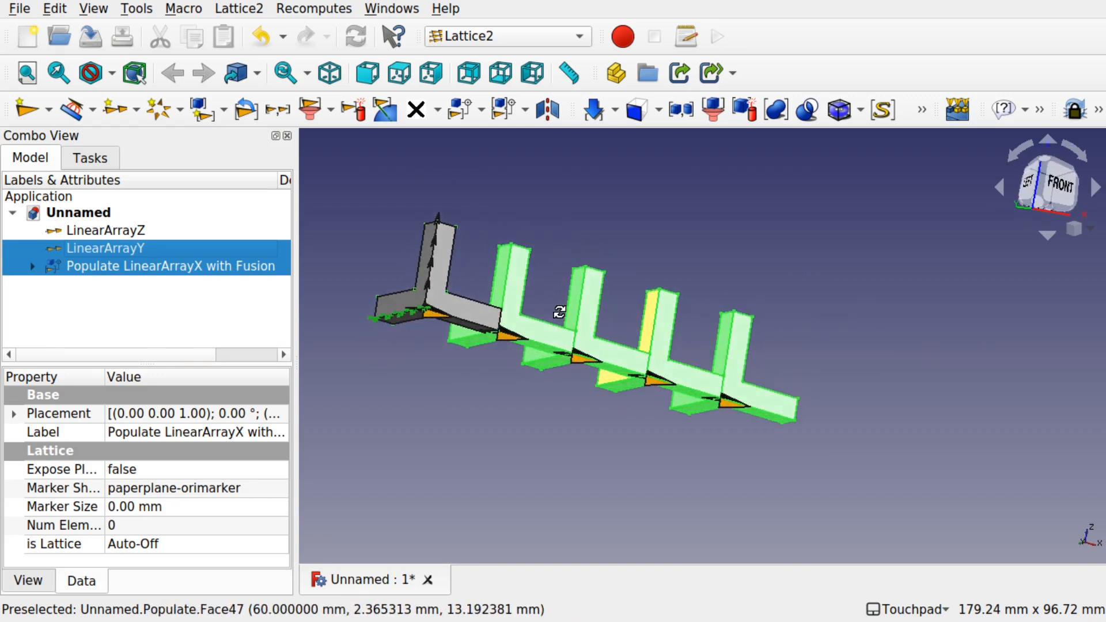
Populate LinearArrayY with copies of the five-piece X row
{"action": "left_click", "coordinate": [239, 9]}
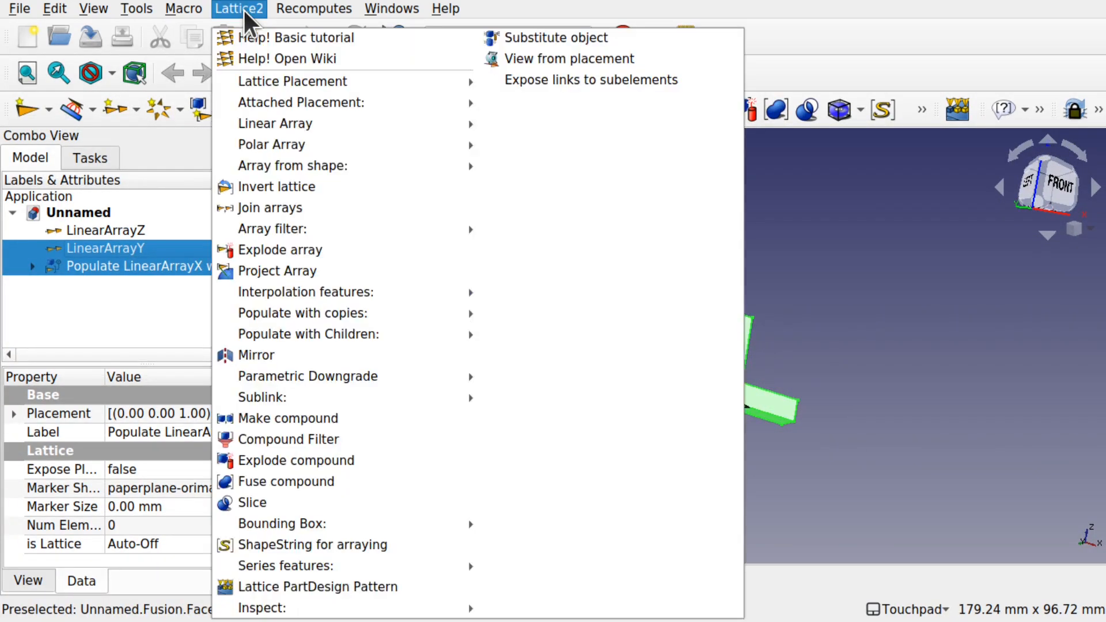
{"action": "mouse_move", "coordinate": [356, 313]}
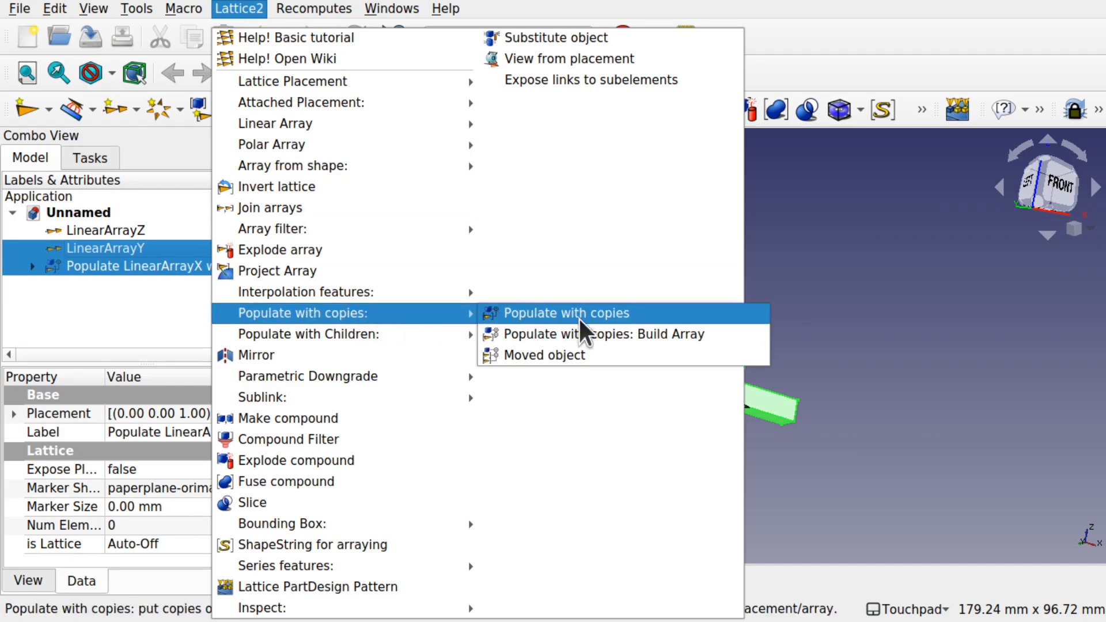
{"action": "left_click", "coordinate": [565, 312]}
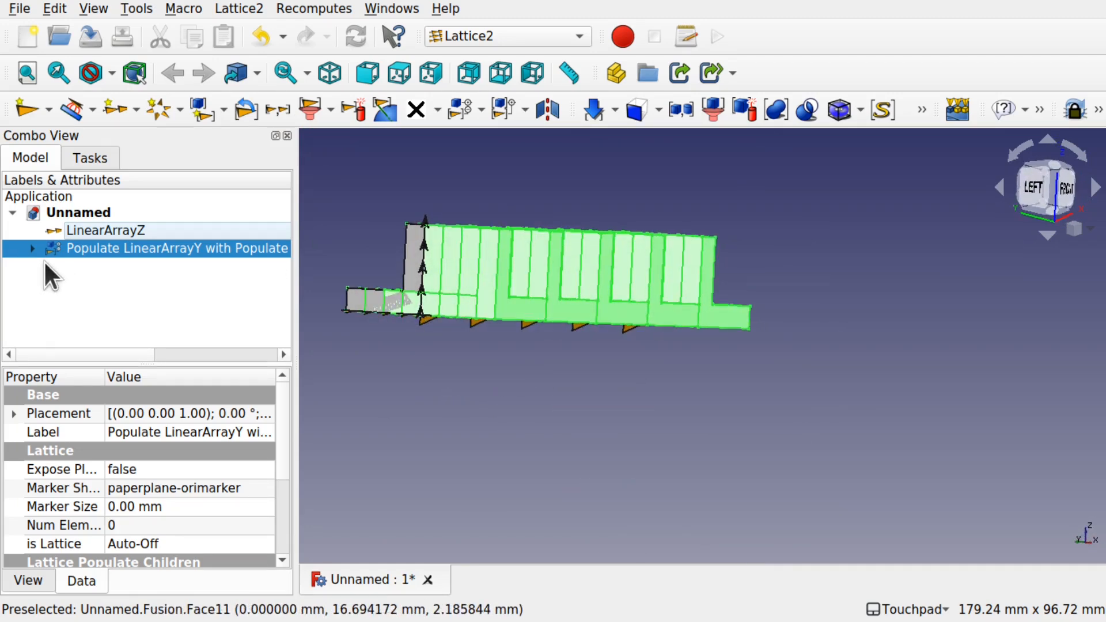
Set LinearArrayY's generator mode to StepN with a step of 20
{"action": "left_click", "coordinate": [31, 249]}
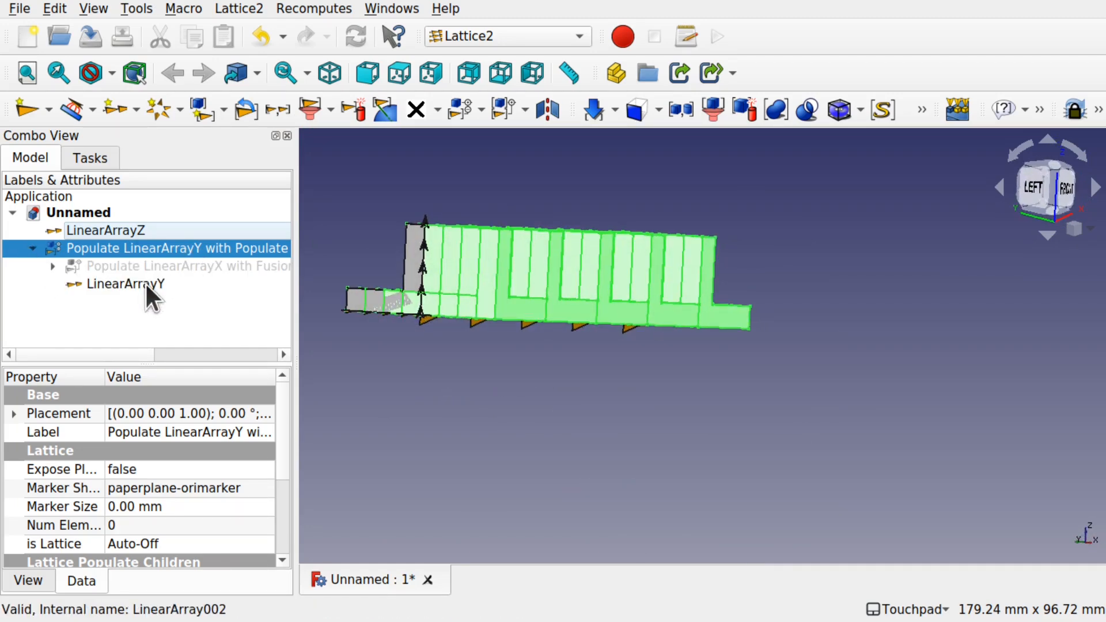
{"action": "left_click", "coordinate": [125, 284]}
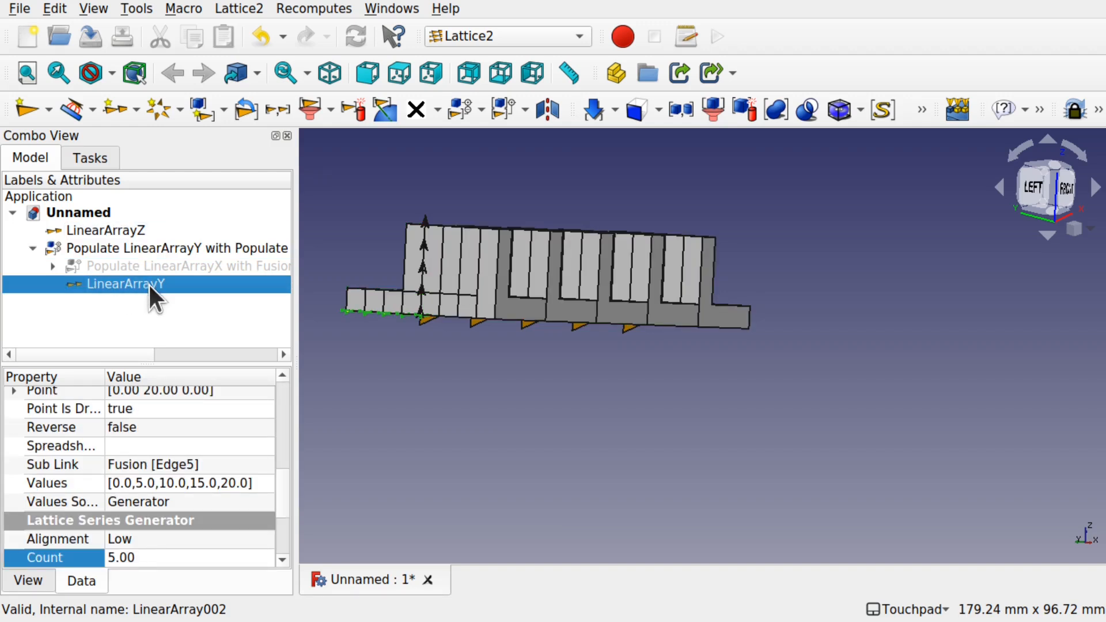
{"action": "scroll", "scroll_direction": "down", "scroll_amount": 3}
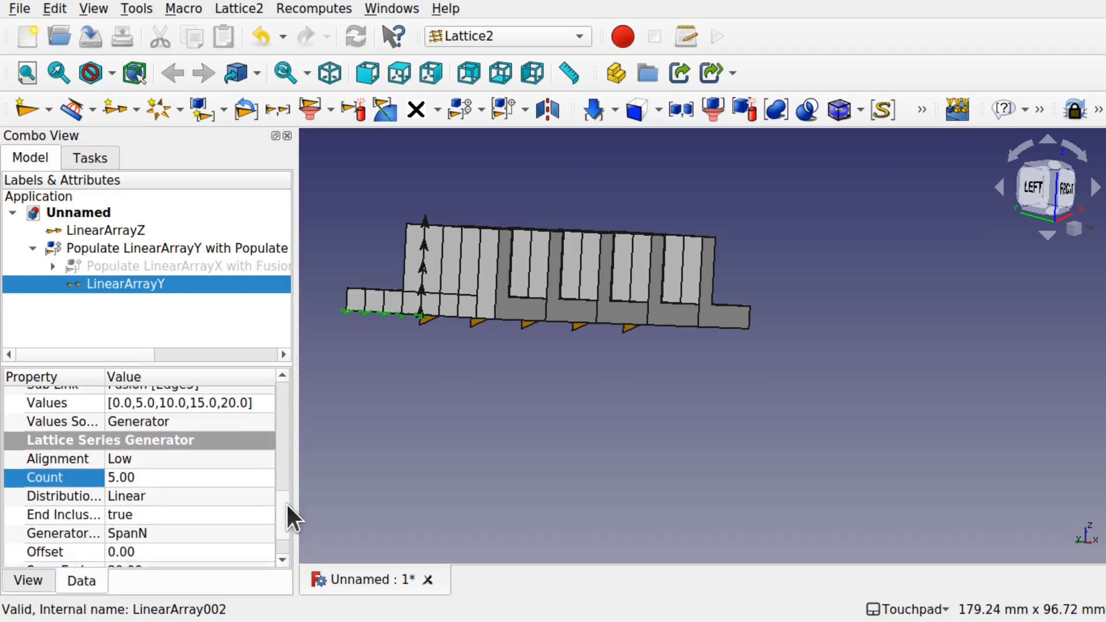
{"action": "left_click", "coordinate": [141, 483]}
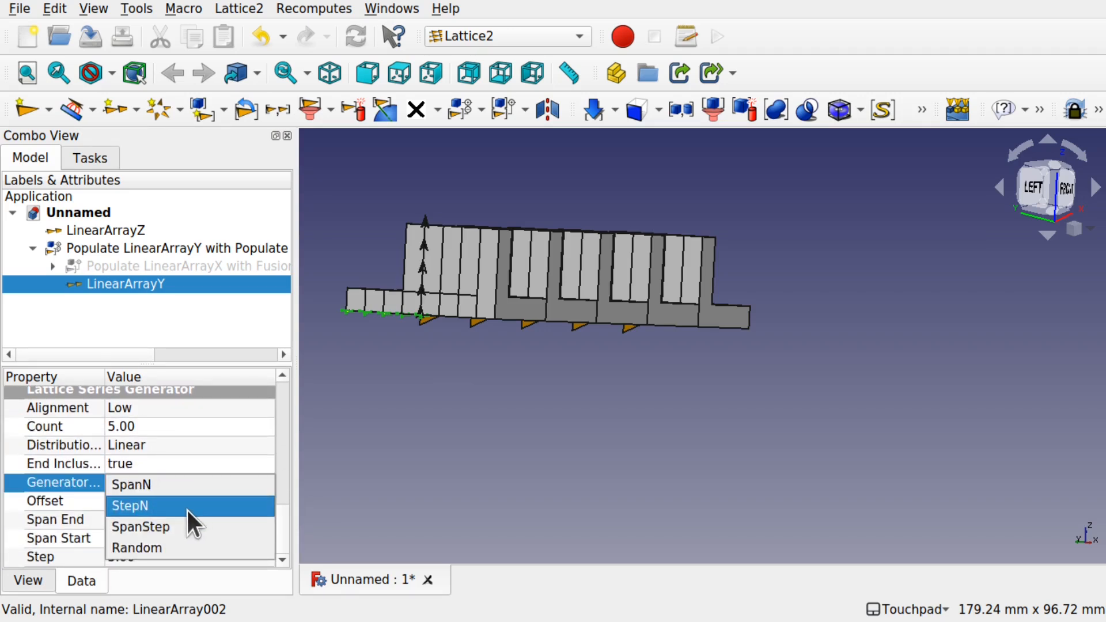
{"action": "left_click", "coordinate": [129, 506]}
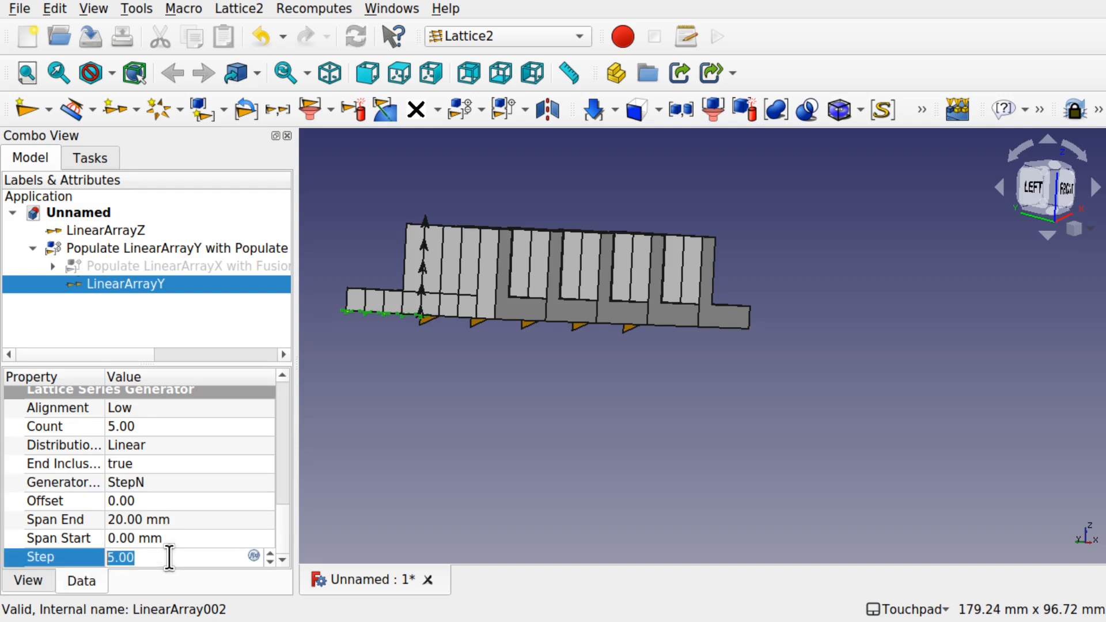
{"action": "type", "text": "20.00"}
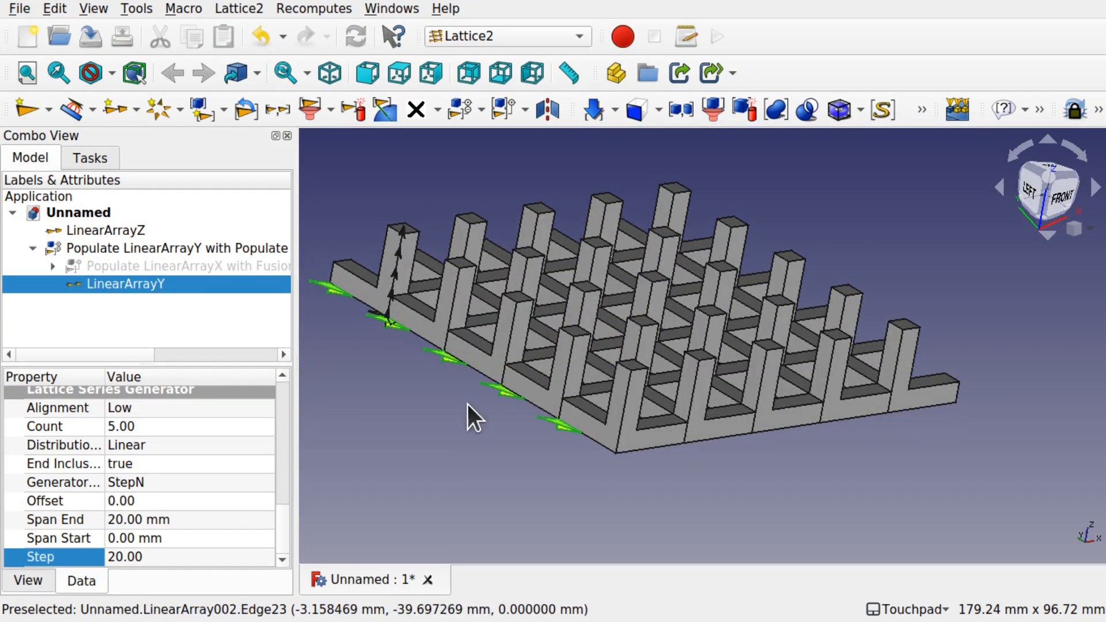
{"action": "mouse_move", "coordinate": [399, 290]}
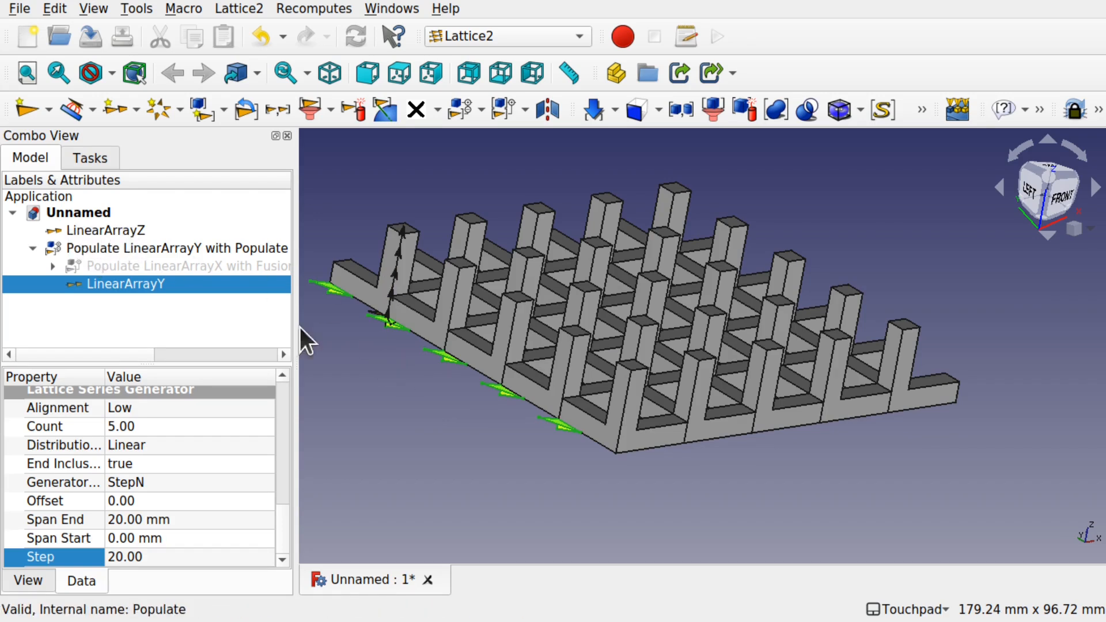
Populate LinearArrayZ with copies of the Y grid layer using Build Array
{"action": "left_click", "coordinate": [32, 248]}
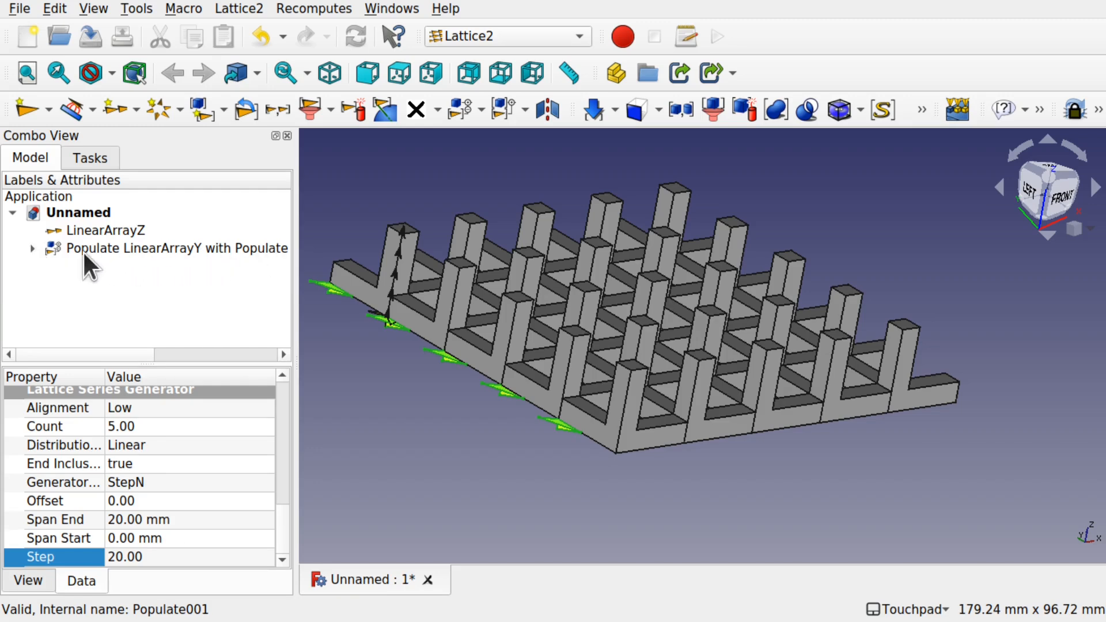
{"action": "left_click_drag", "start_coordinate": [296, 261], "coordinate": [356, 261]}
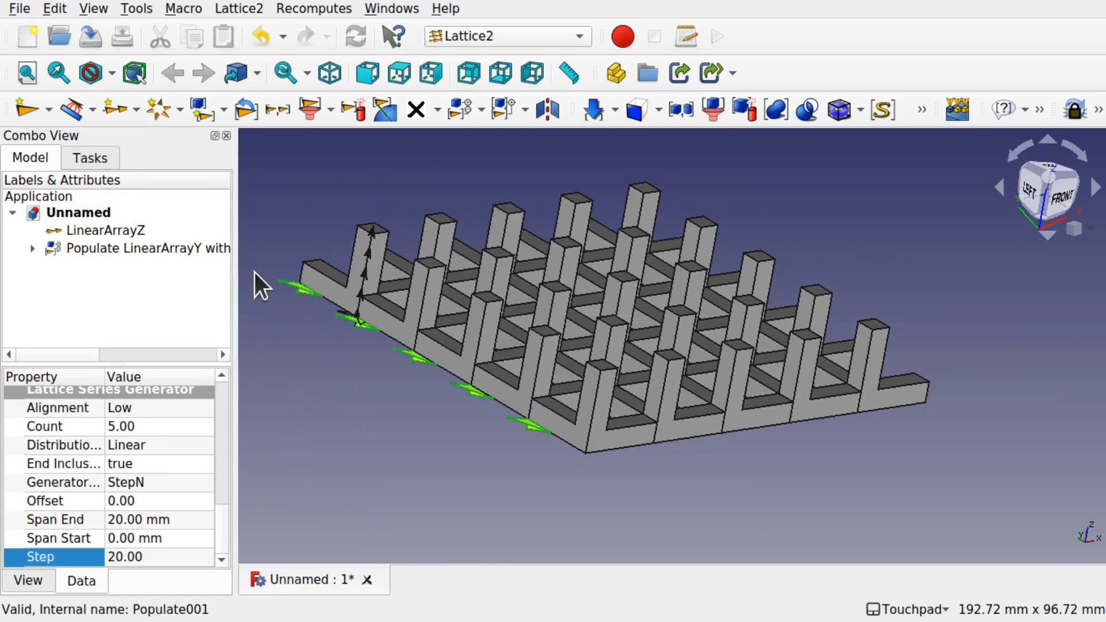
{"action": "left_click", "coordinate": [142, 248]}
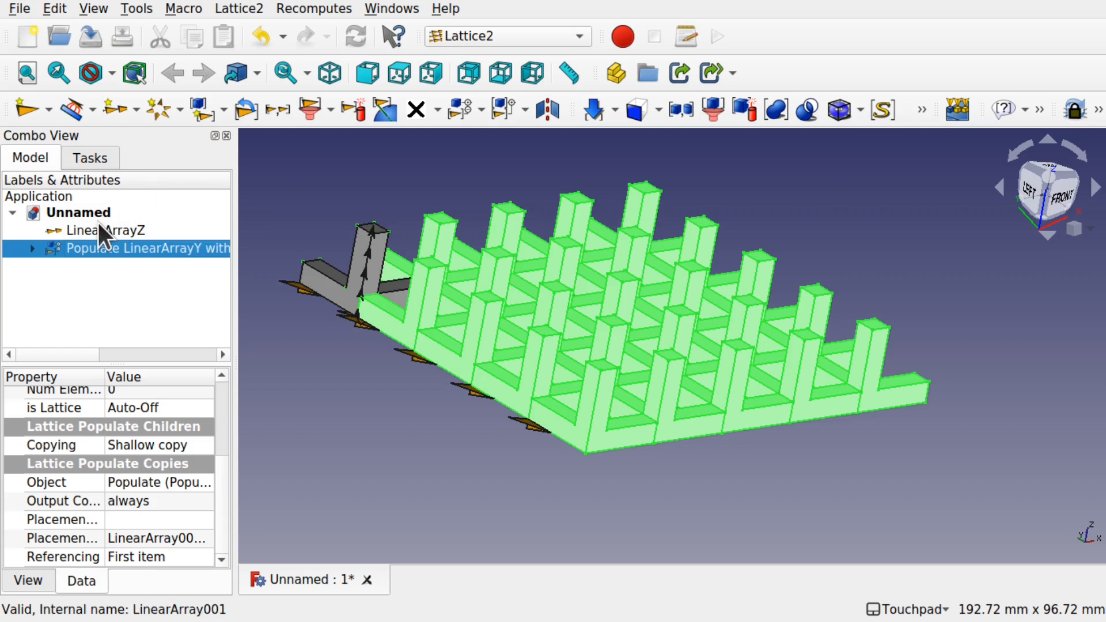
{"action": "left_click", "coordinate": [106, 230]}
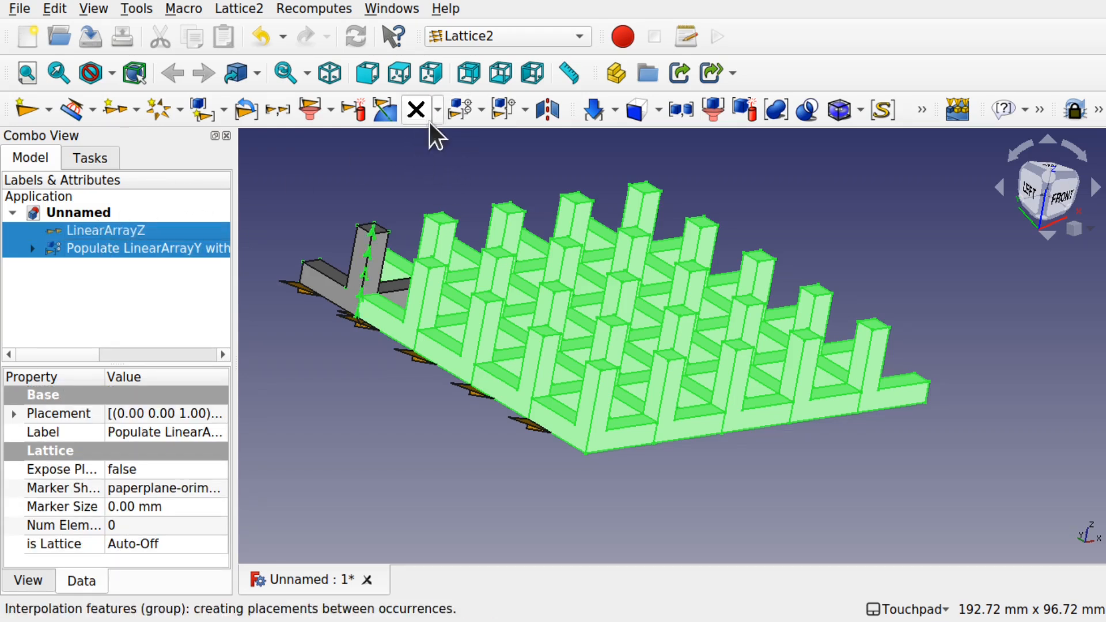
{"action": "left_click", "coordinate": [482, 109]}
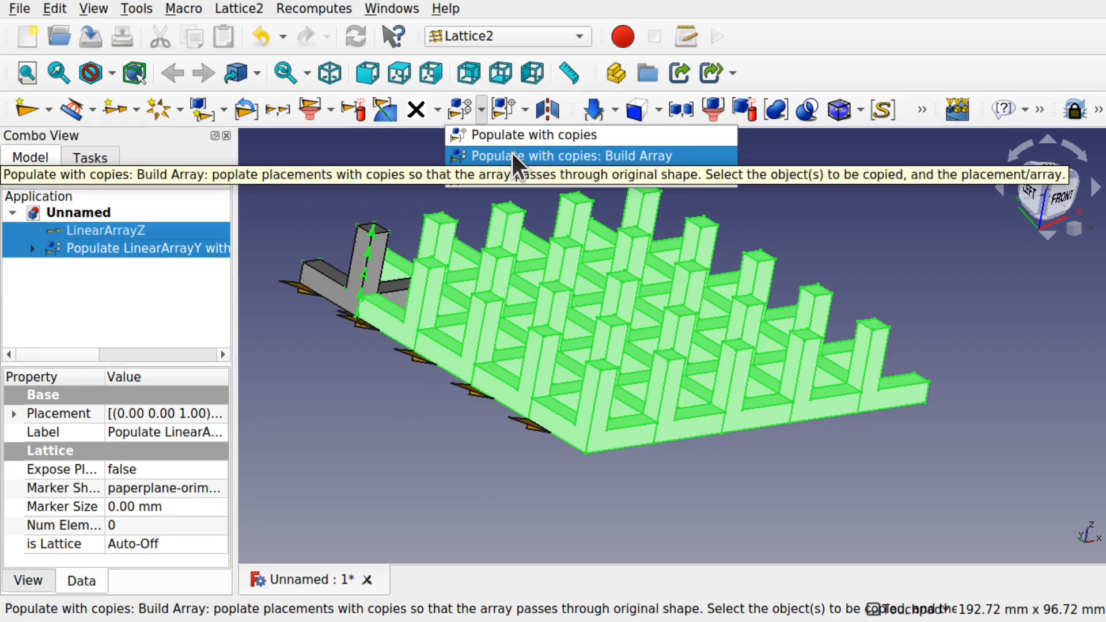
{"action": "left_click", "coordinate": [571, 155]}
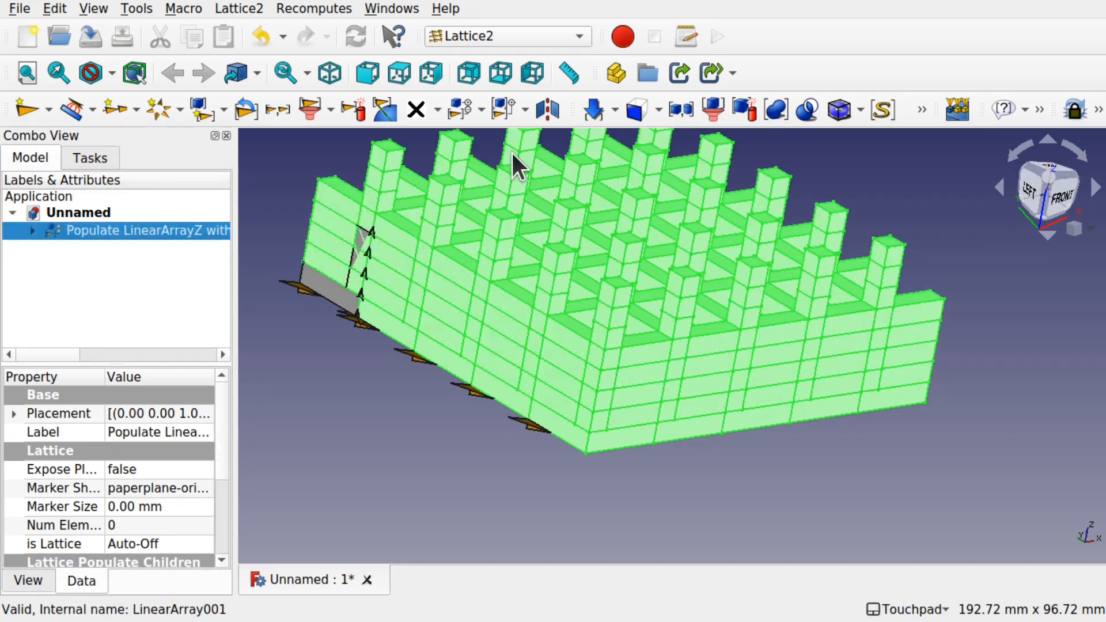
{"action": "mouse_move", "coordinate": [518, 195]}
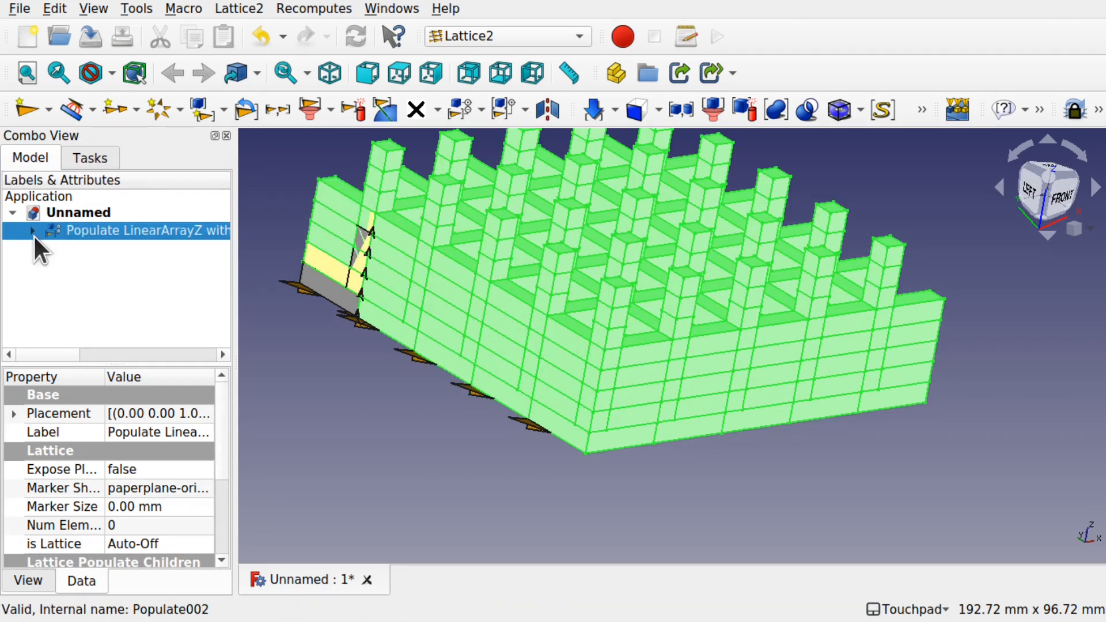
Switch LinearArrayZ's generator mode to StepN with a step of 20
{"action": "left_click", "coordinate": [32, 230]}
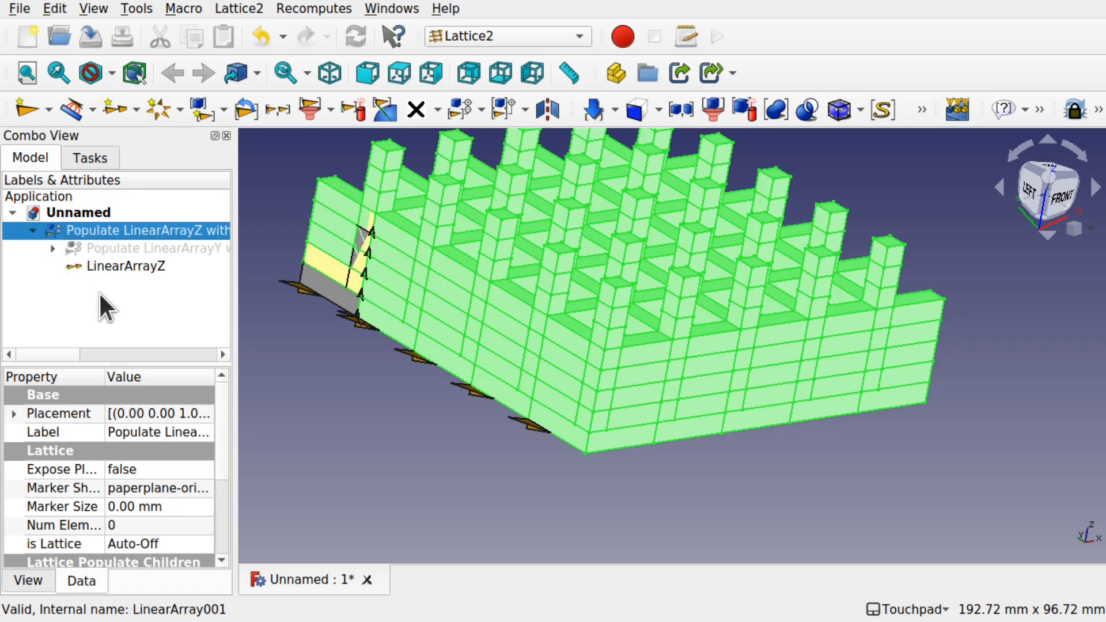
{"action": "left_click", "coordinate": [130, 267]}
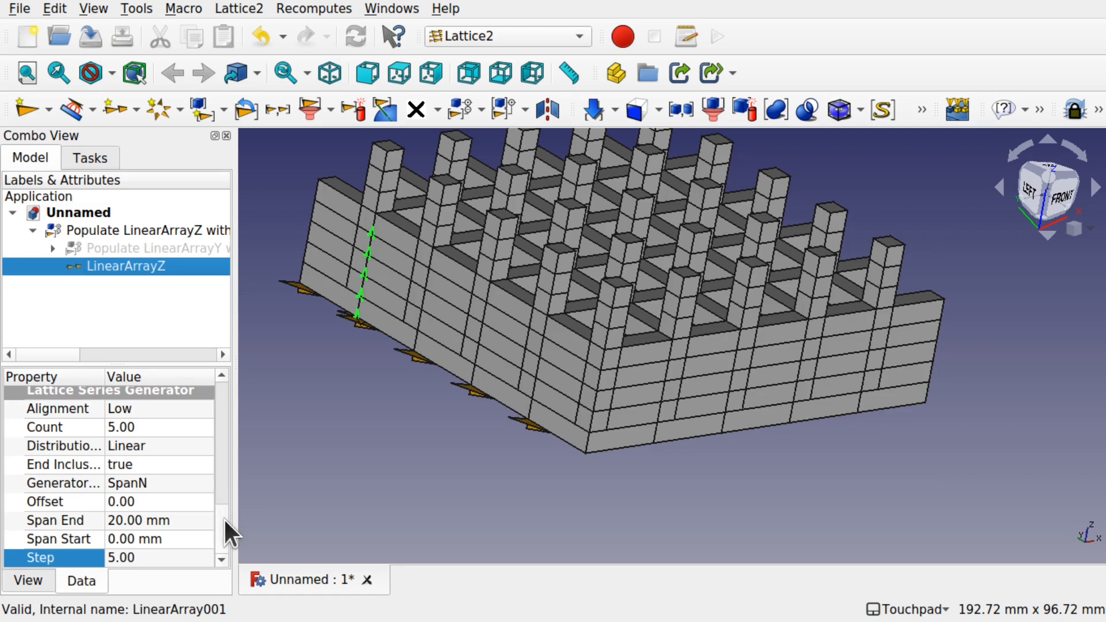
{"action": "left_click", "coordinate": [159, 483]}
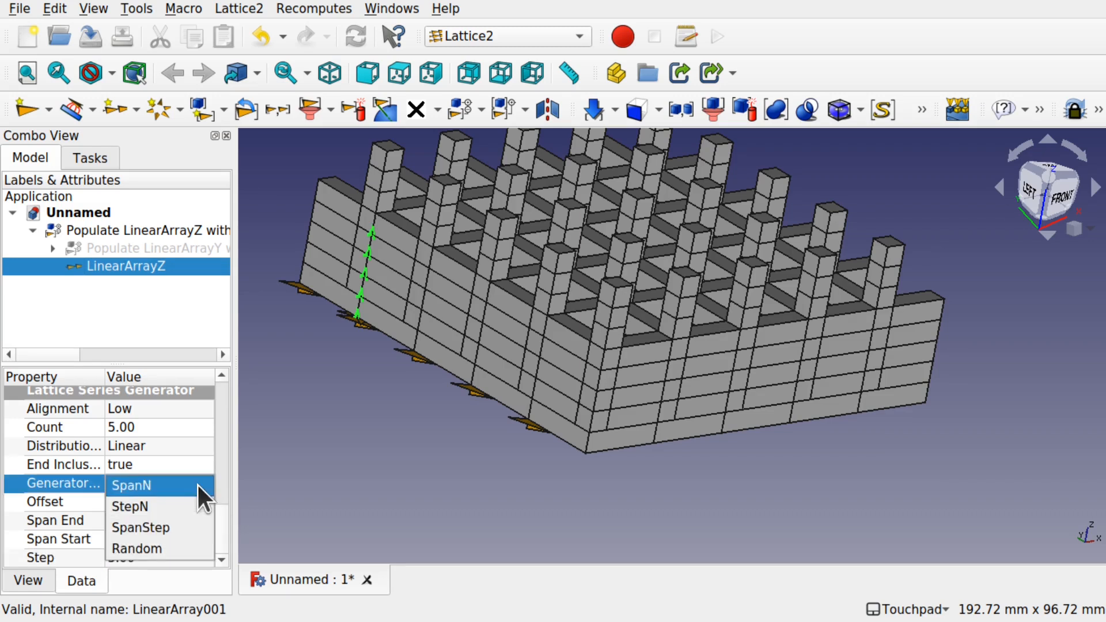
{"action": "left_click", "coordinate": [130, 506]}
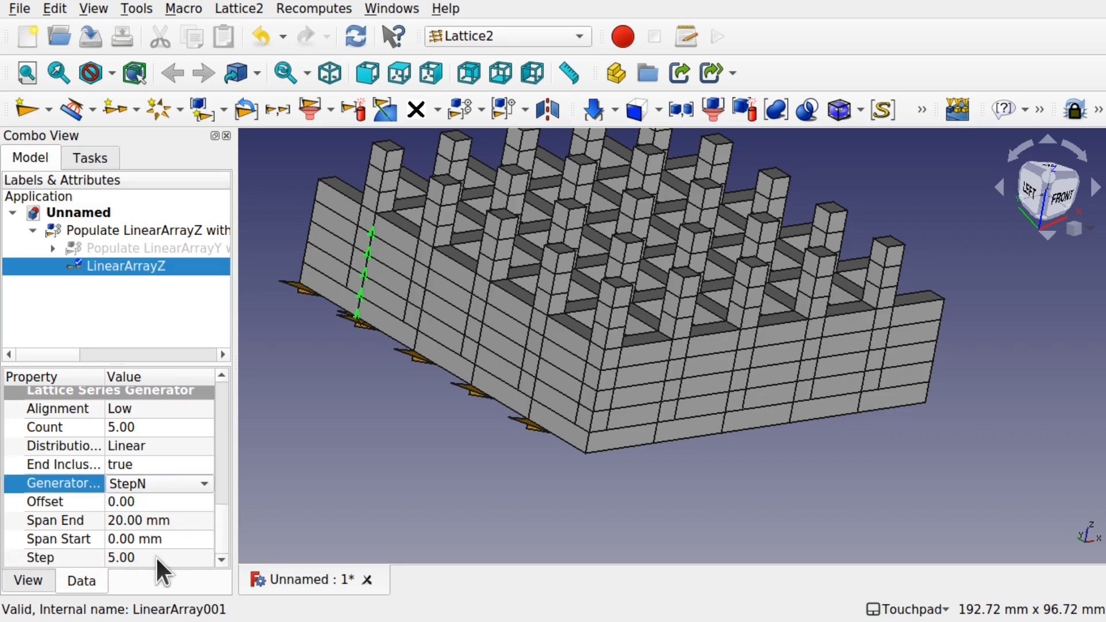
{"action": "left_click", "coordinate": [141, 558]}
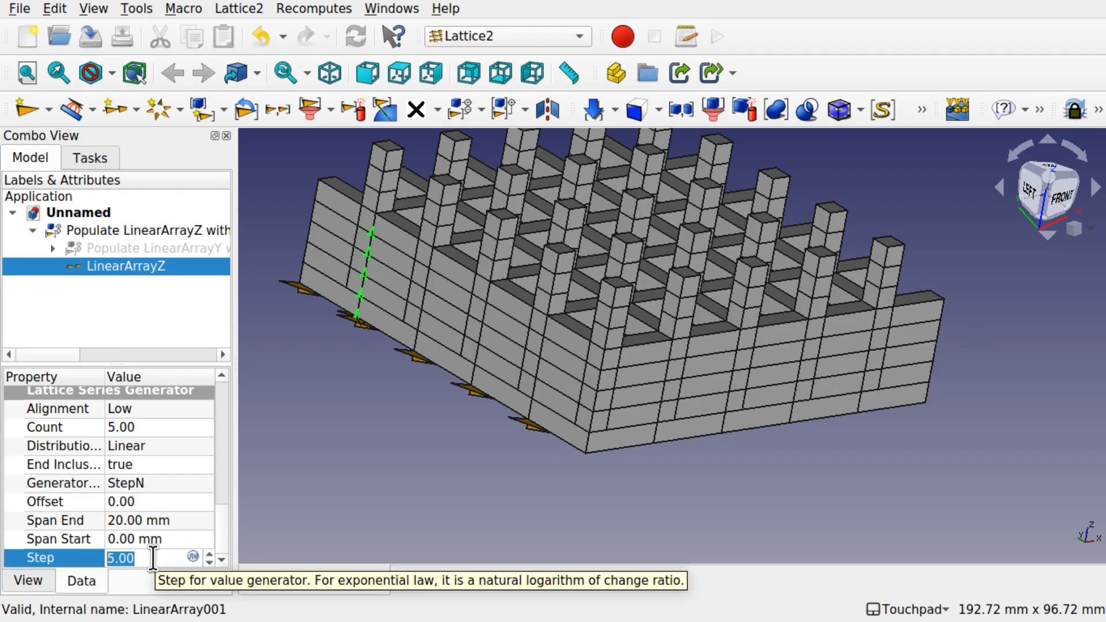
{"action": "type", "text": "20"}
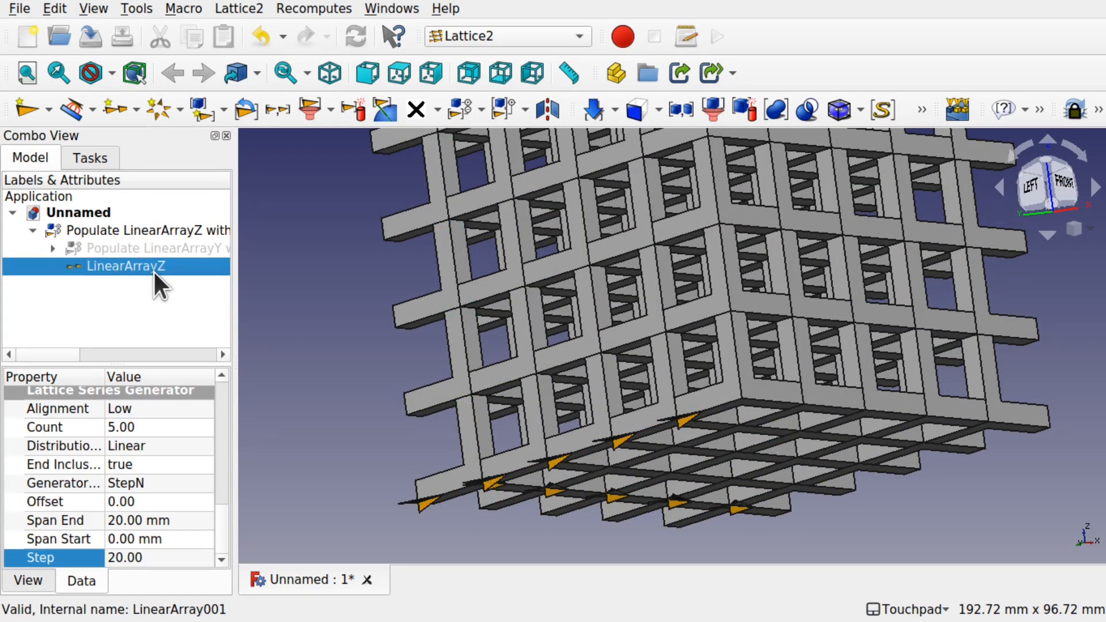
Inspect LinearArrayY, LinearArrayX and Fusion in the tree, then activate the Part workbench
{"action": "left_click", "coordinate": [53, 248]}
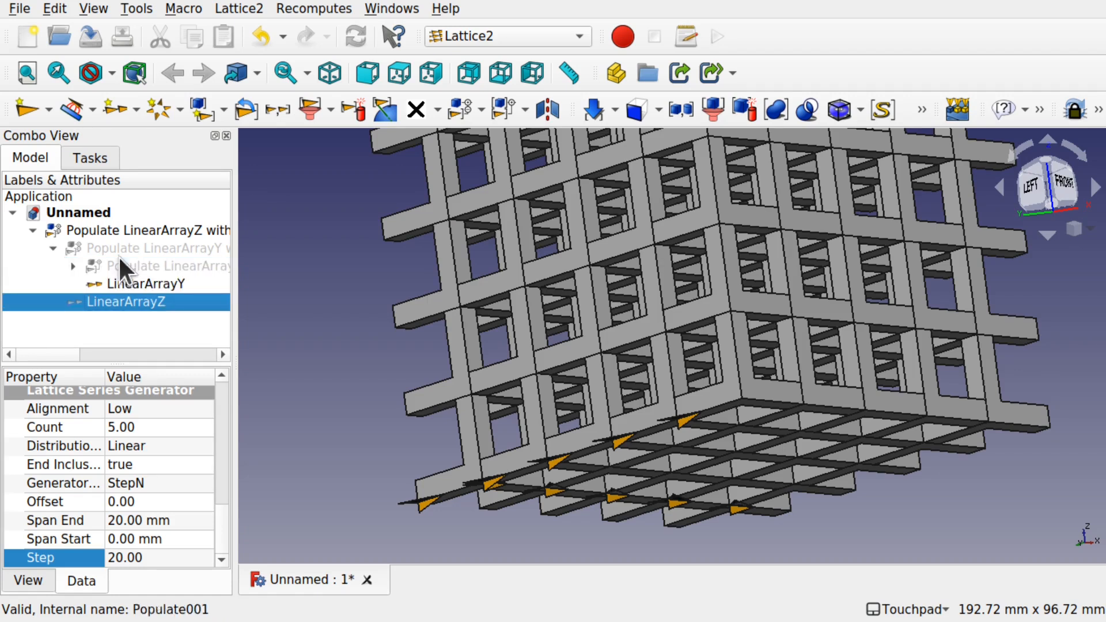
{"action": "left_click", "coordinate": [146, 284]}
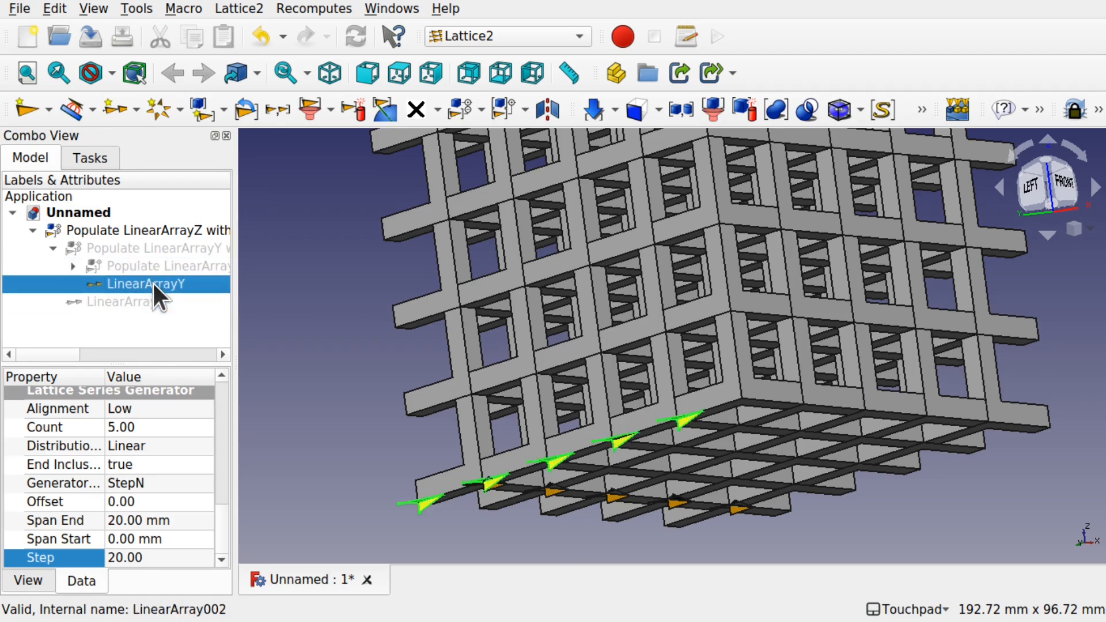
{"action": "left_click", "coordinate": [73, 266]}
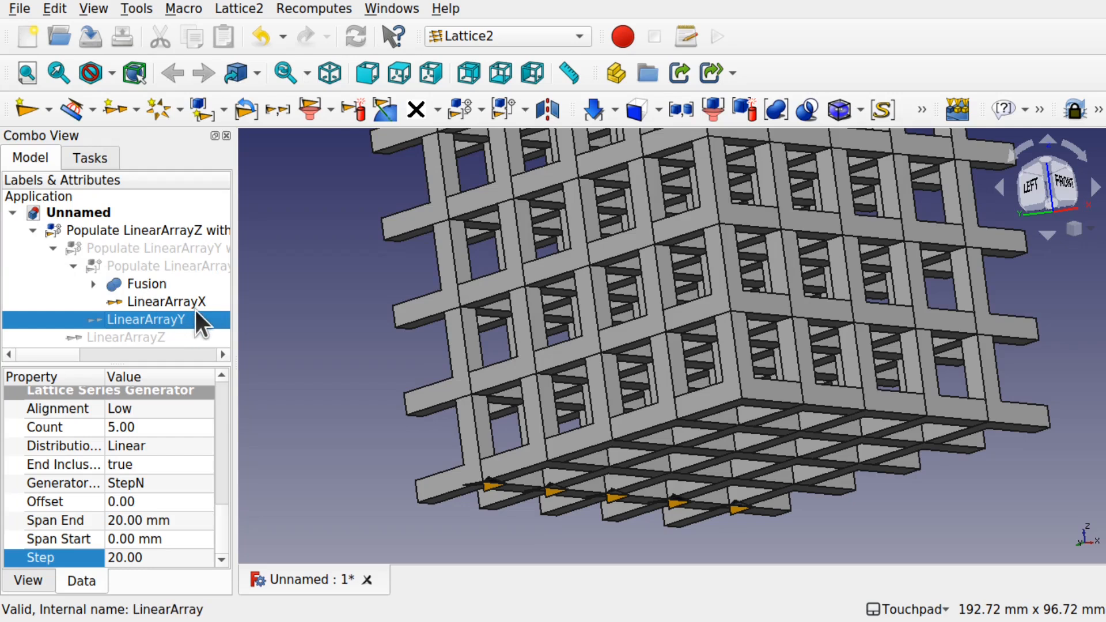
{"action": "mouse_move", "coordinate": [187, 317]}
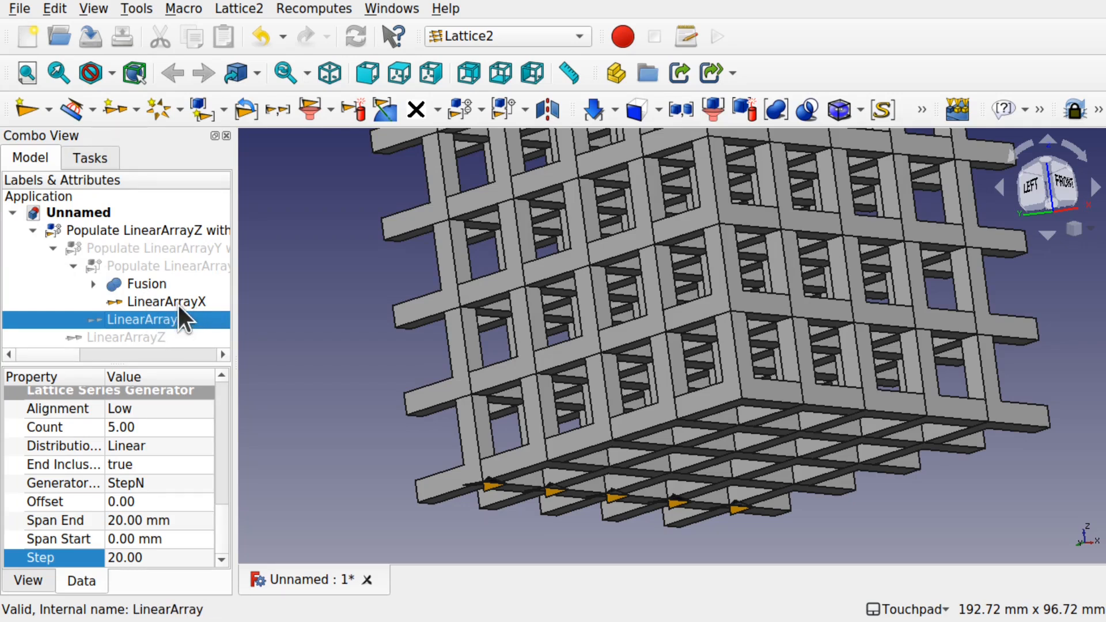
{"action": "left_click", "coordinate": [167, 302]}
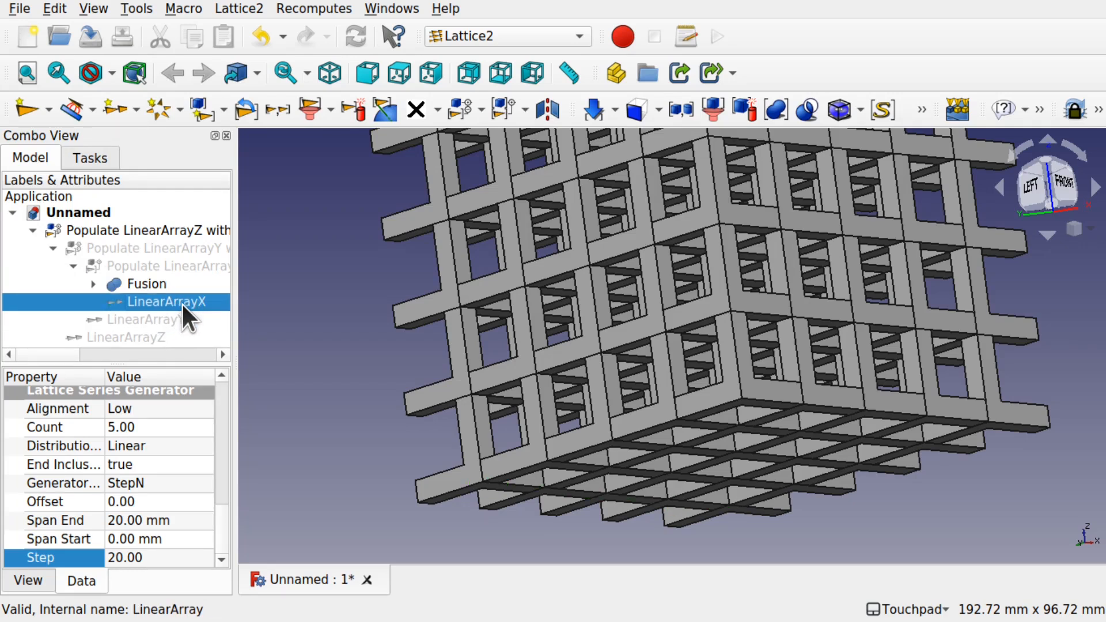
{"action": "left_click", "coordinate": [147, 283]}
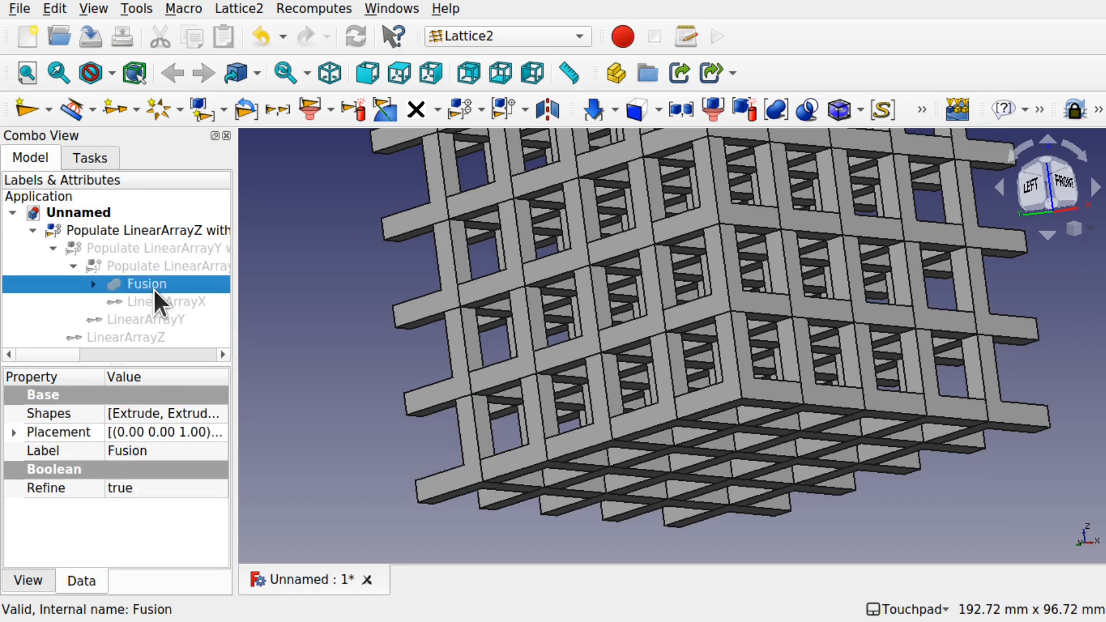
{"action": "mouse_move", "coordinate": [184, 271]}
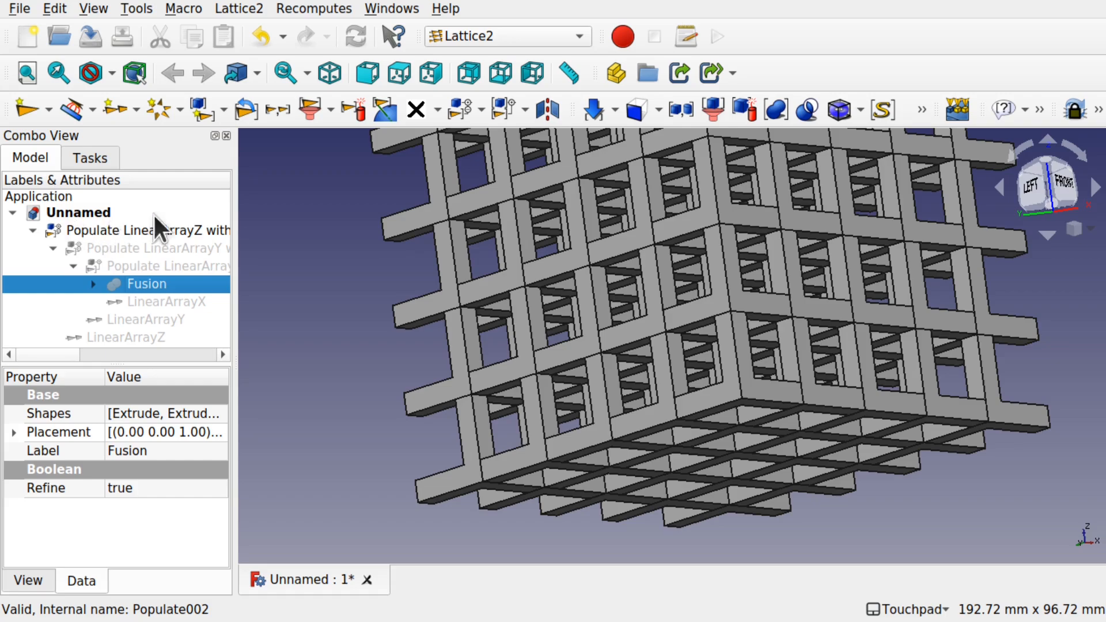
{"action": "mouse_move", "coordinate": [487, 281]}
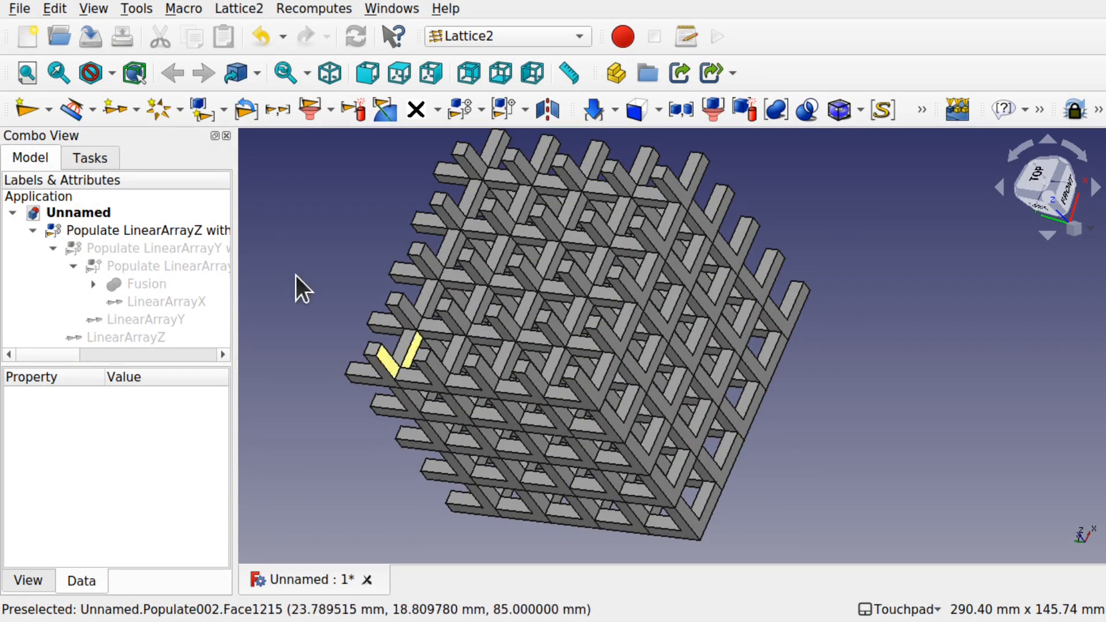
{"action": "left_click", "coordinate": [508, 36]}
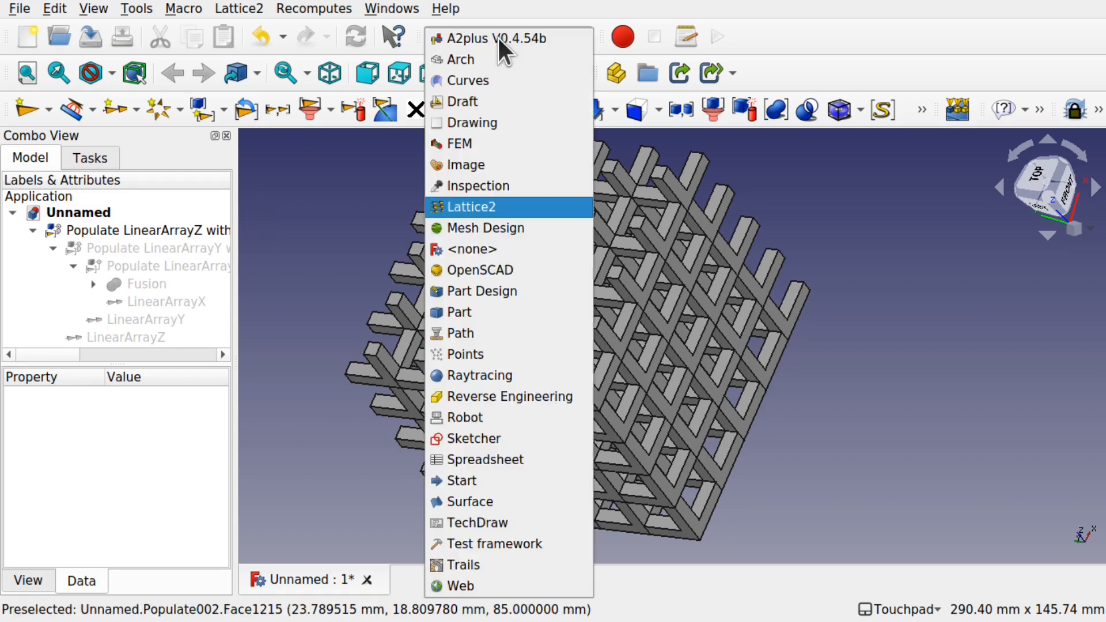
{"action": "left_click", "coordinate": [458, 312]}
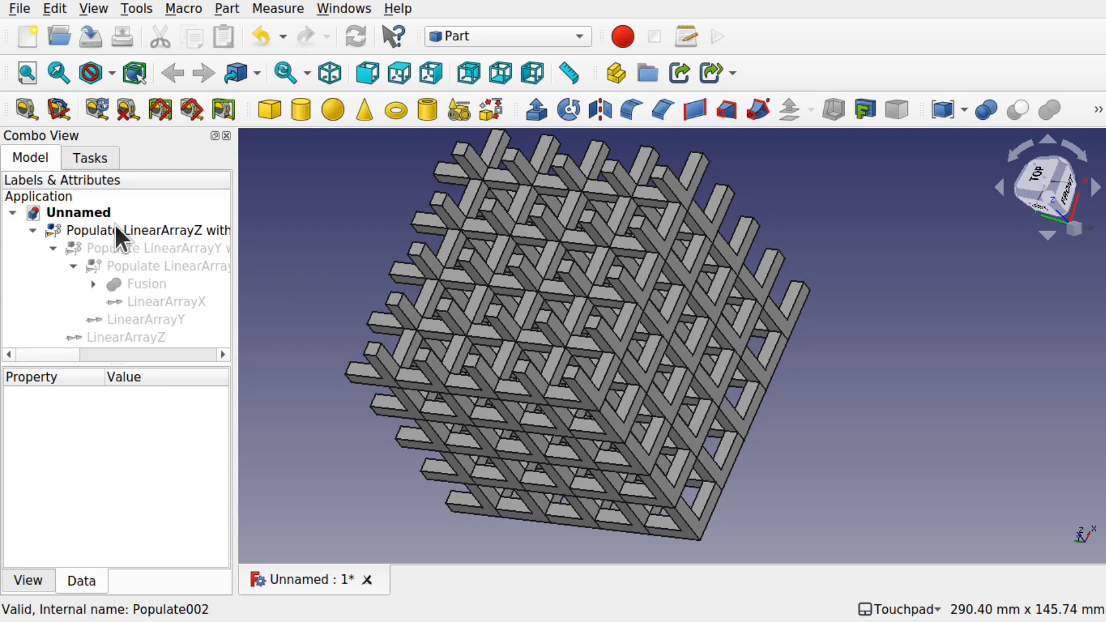
Union the Populate LinearArrayZ lattice into Fusion001 and inspect its properties
{"action": "left_click", "coordinate": [141, 230]}
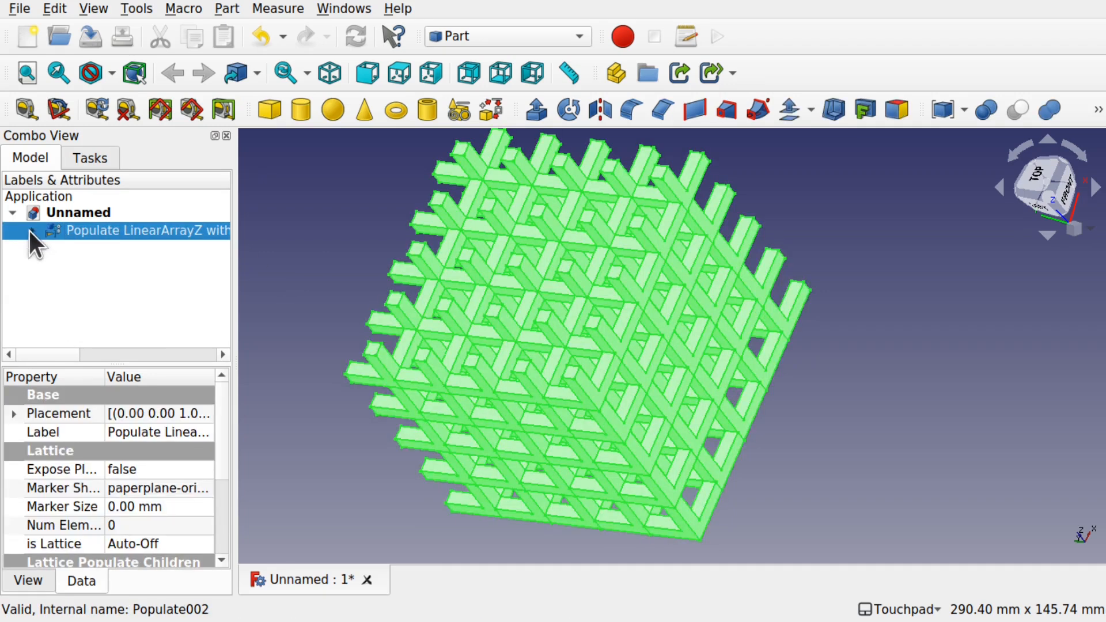
{"action": "mouse_move", "coordinate": [600, 456]}
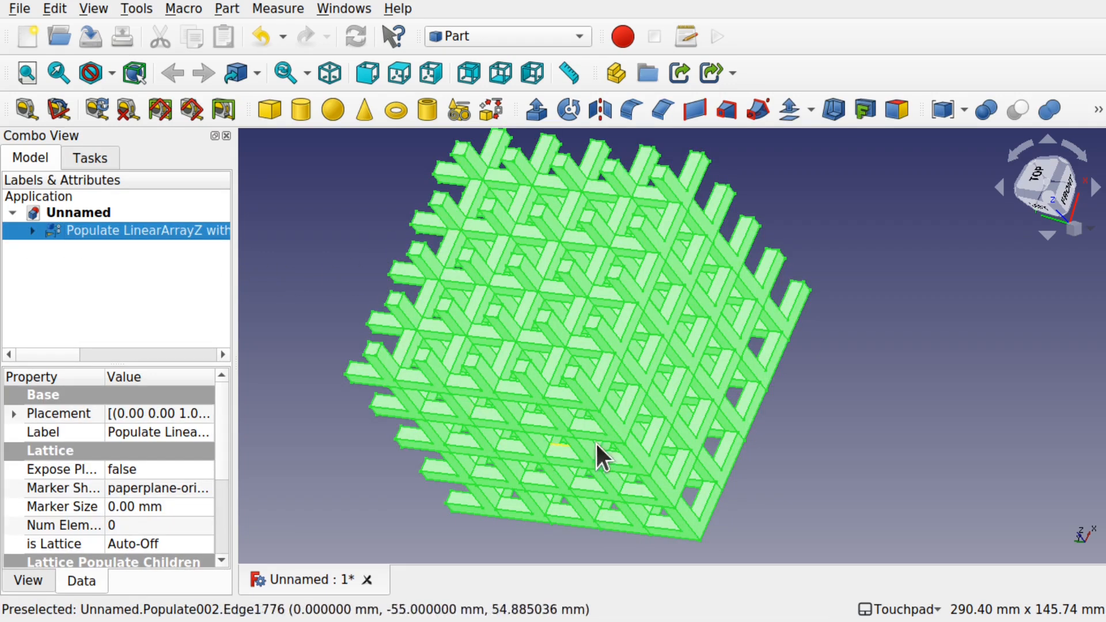
{"action": "mouse_move", "coordinate": [226, 24]}
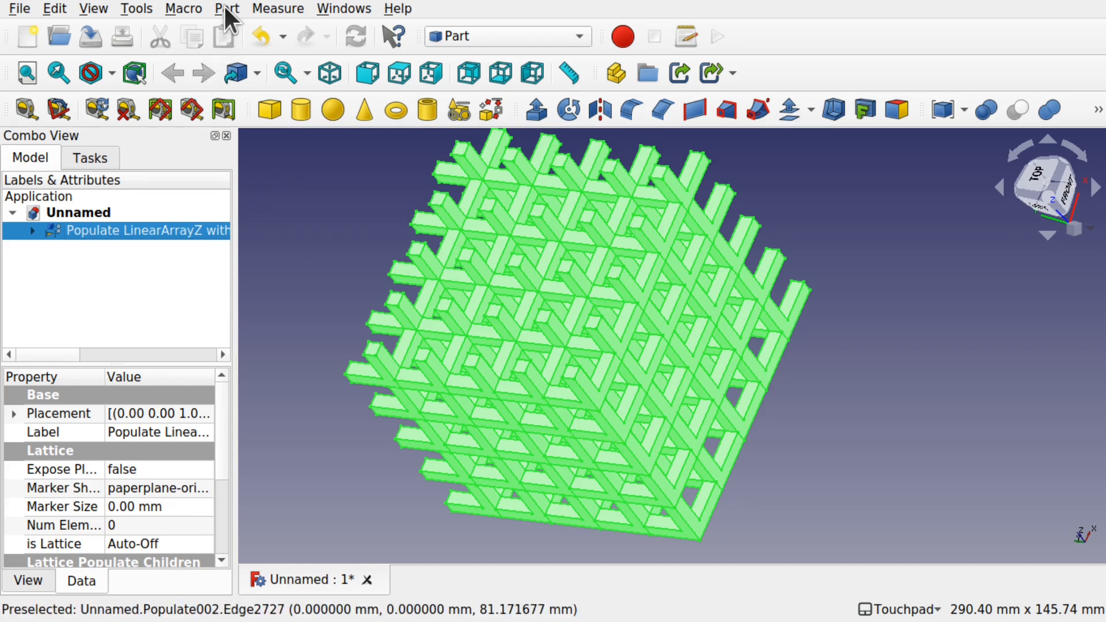
{"action": "left_click", "coordinate": [226, 9]}
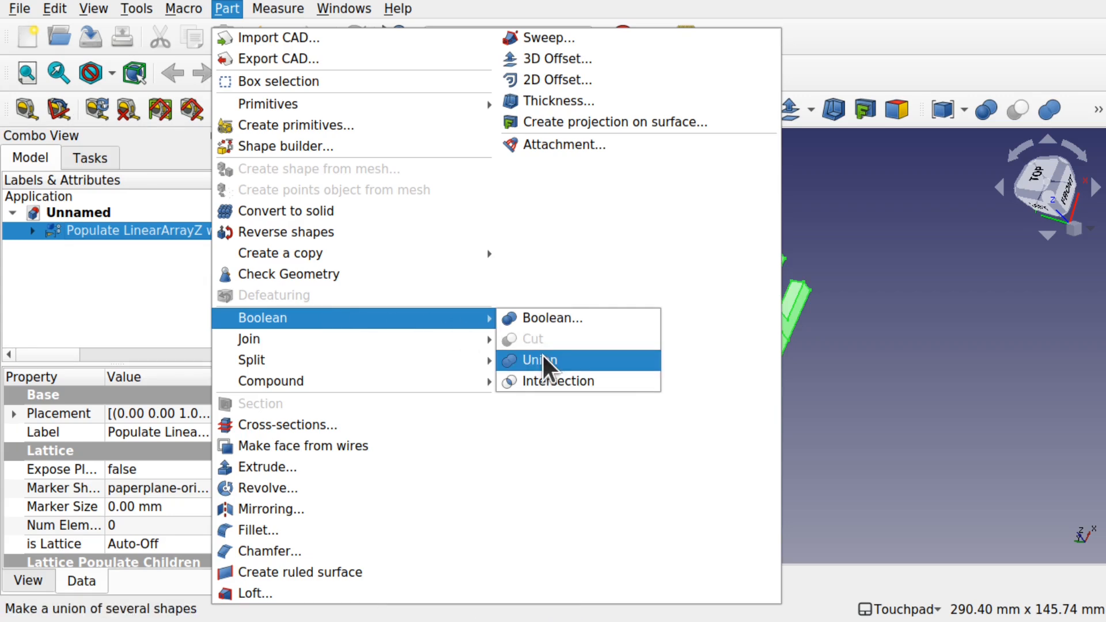
{"action": "left_click", "coordinate": [541, 361]}
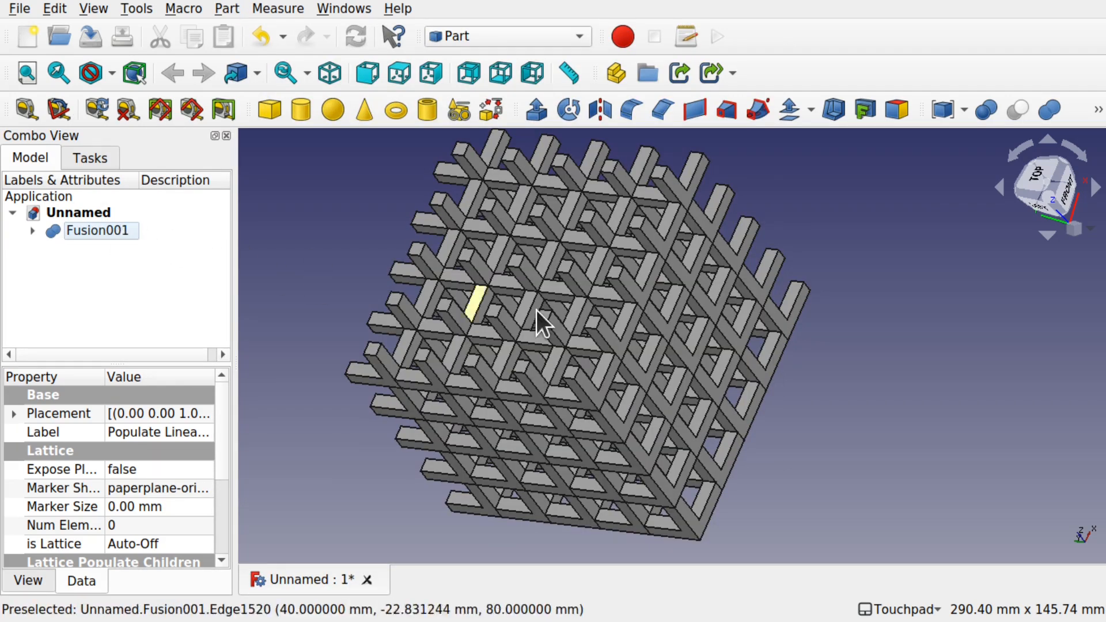
{"action": "mouse_move", "coordinate": [335, 251]}
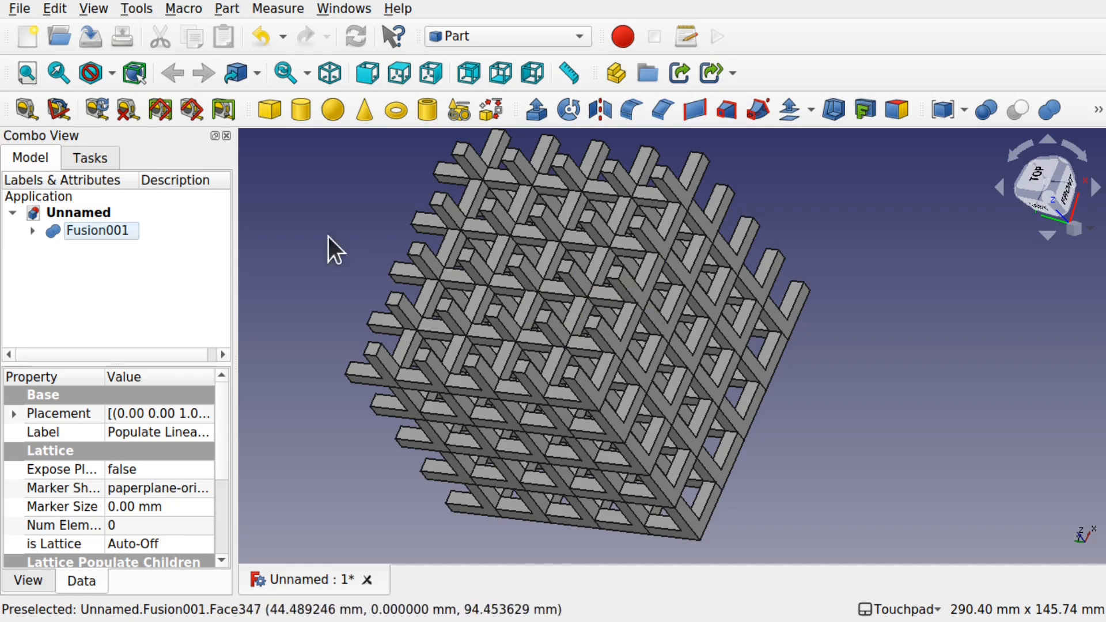
{"action": "left_click", "coordinate": [96, 231]}
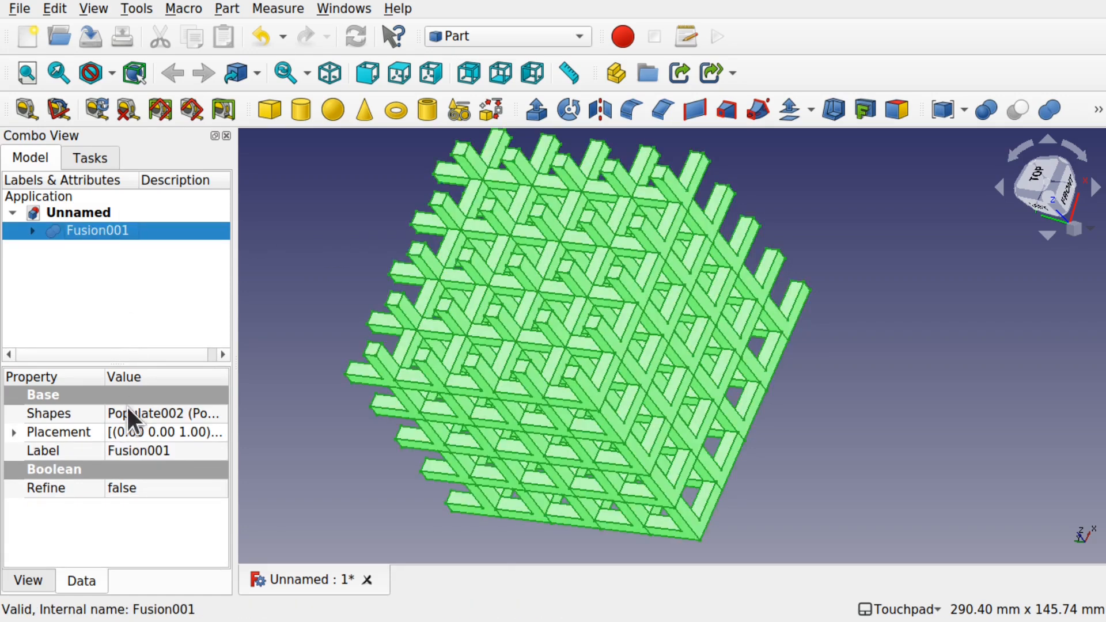
{"action": "left_click", "coordinate": [162, 489]}
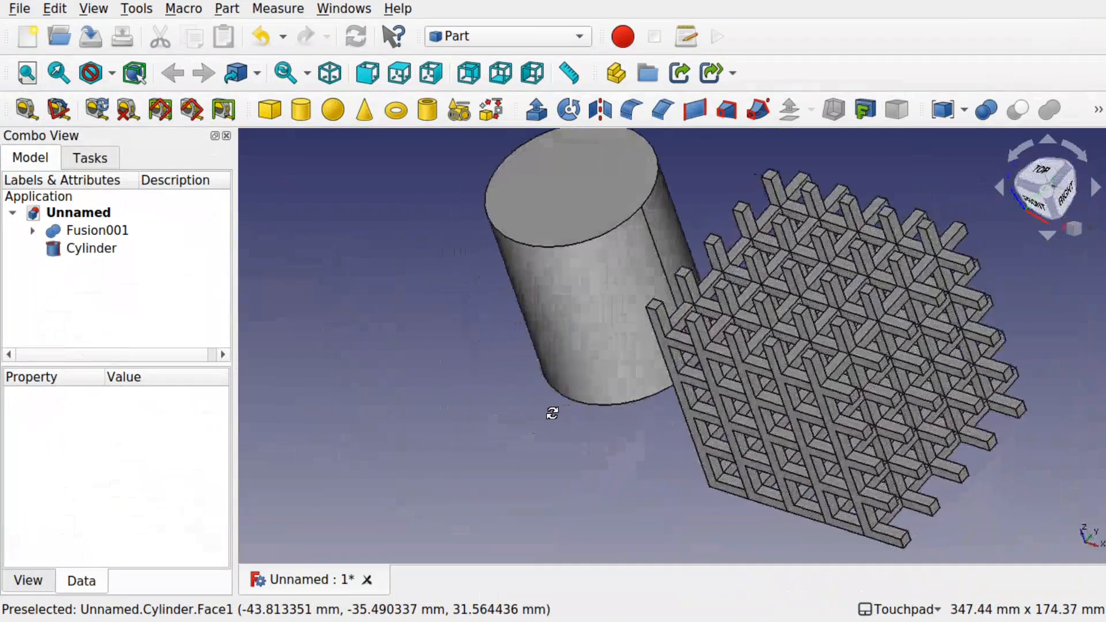
Give the Cylinder 36 mm radius and 88 mm height, and move it into the lattice
{"action": "left_click", "coordinate": [1046, 192]}
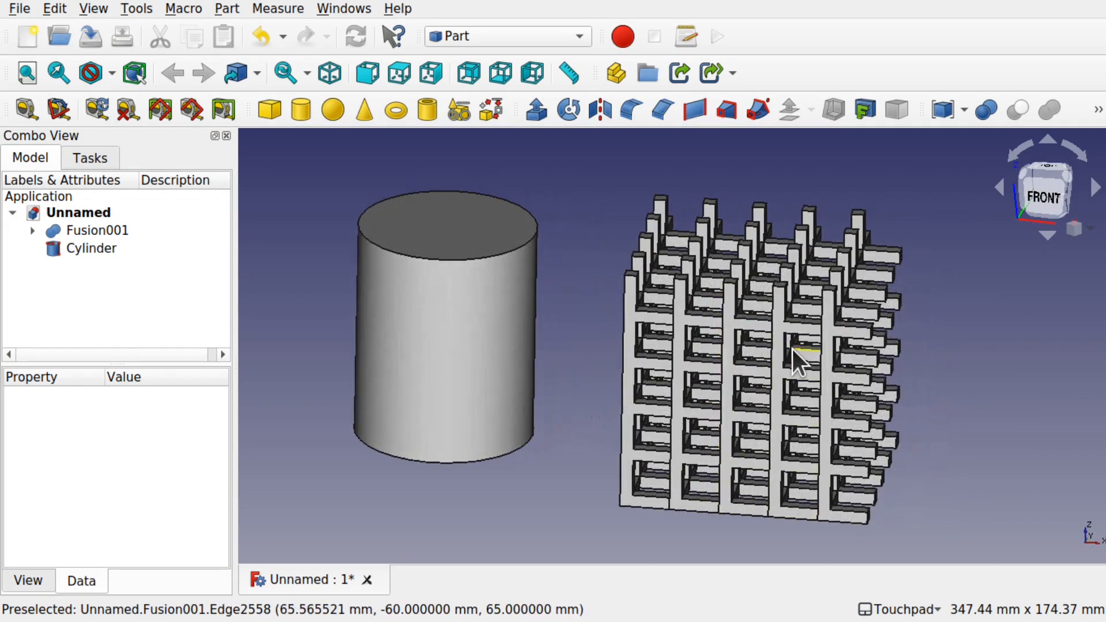
{"action": "mouse_move", "coordinate": [786, 361]}
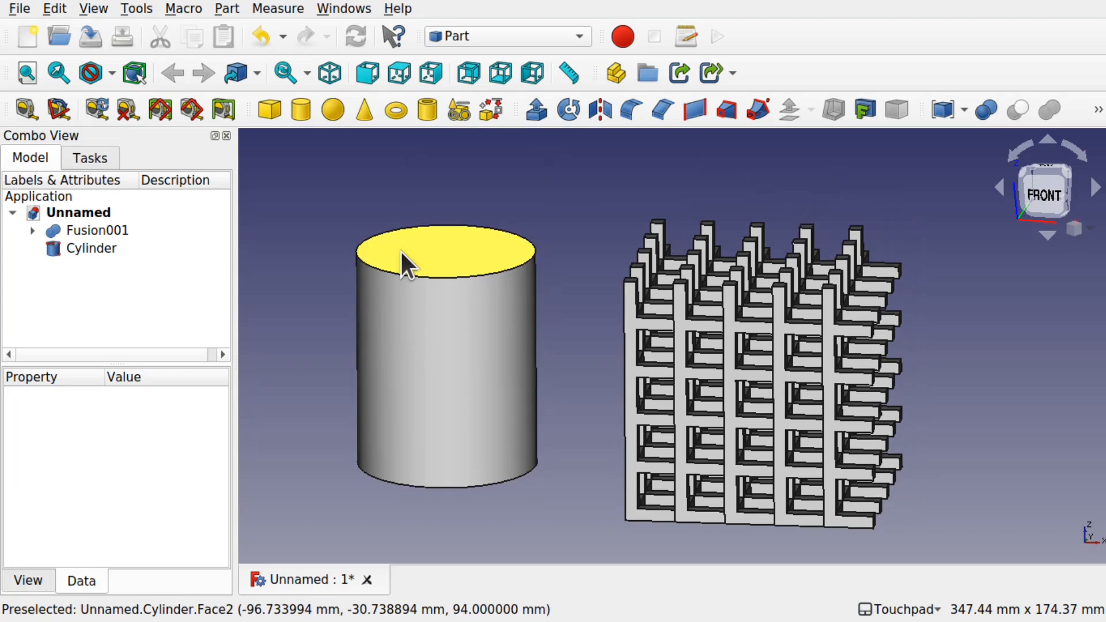
{"action": "left_click", "coordinate": [92, 248]}
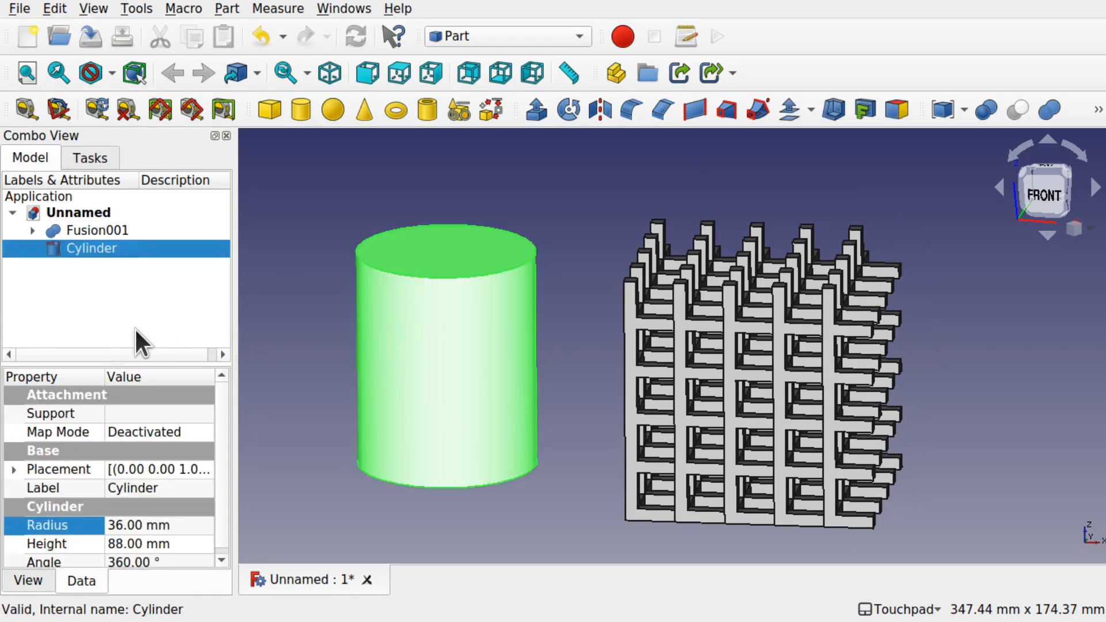
{"action": "right_click", "coordinate": [91, 249]}
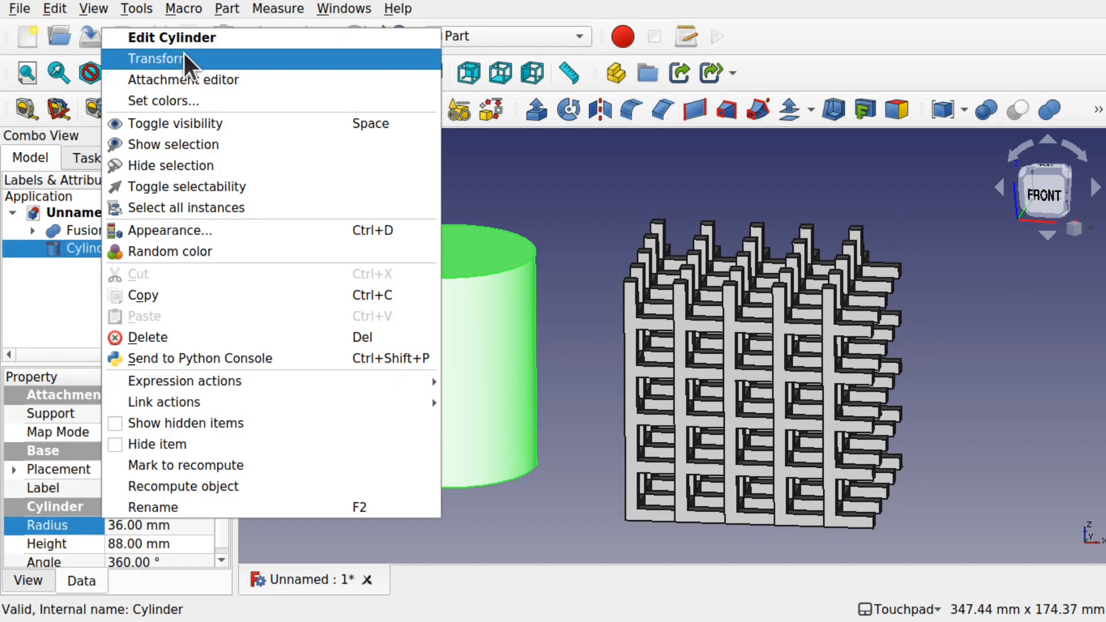
{"action": "left_click", "coordinate": [158, 59]}
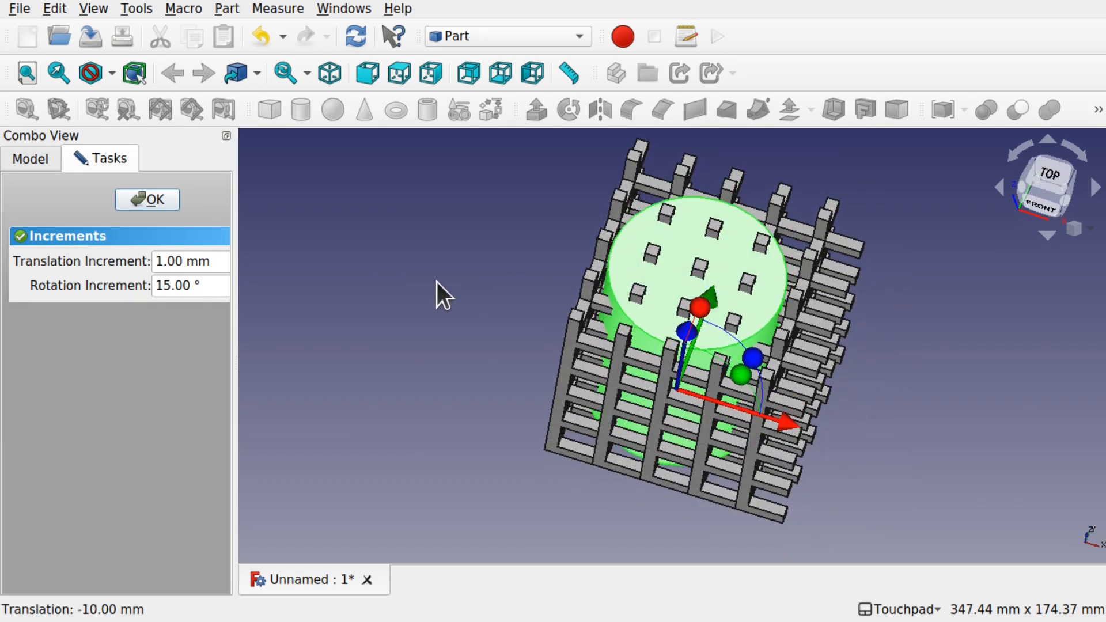
{"action": "left_click", "coordinate": [147, 199]}
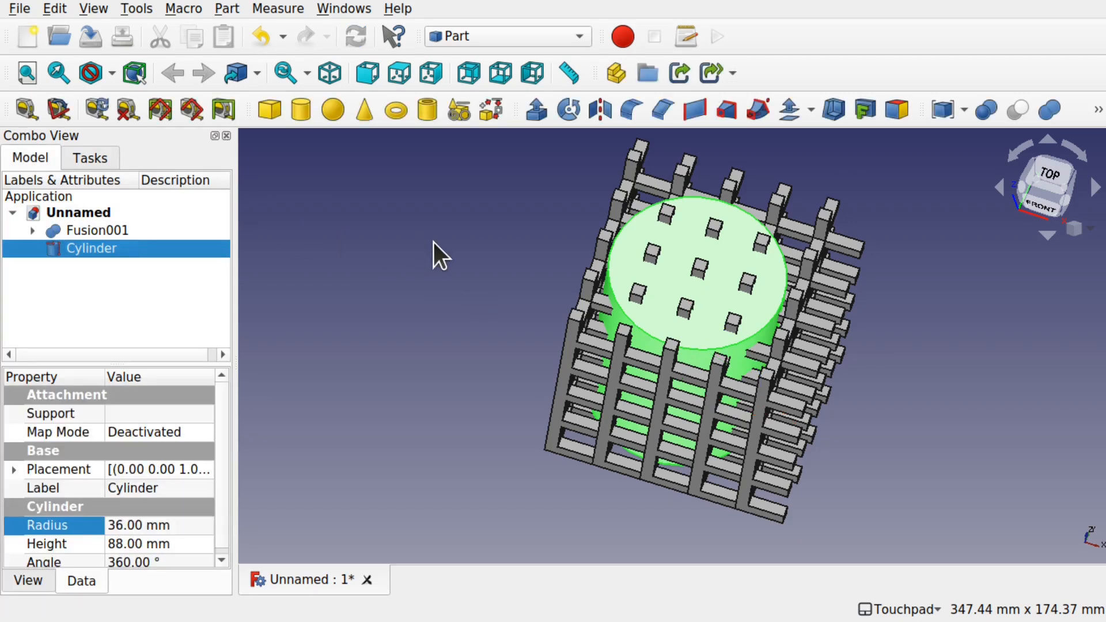
{"action": "mouse_move", "coordinate": [698, 300]}
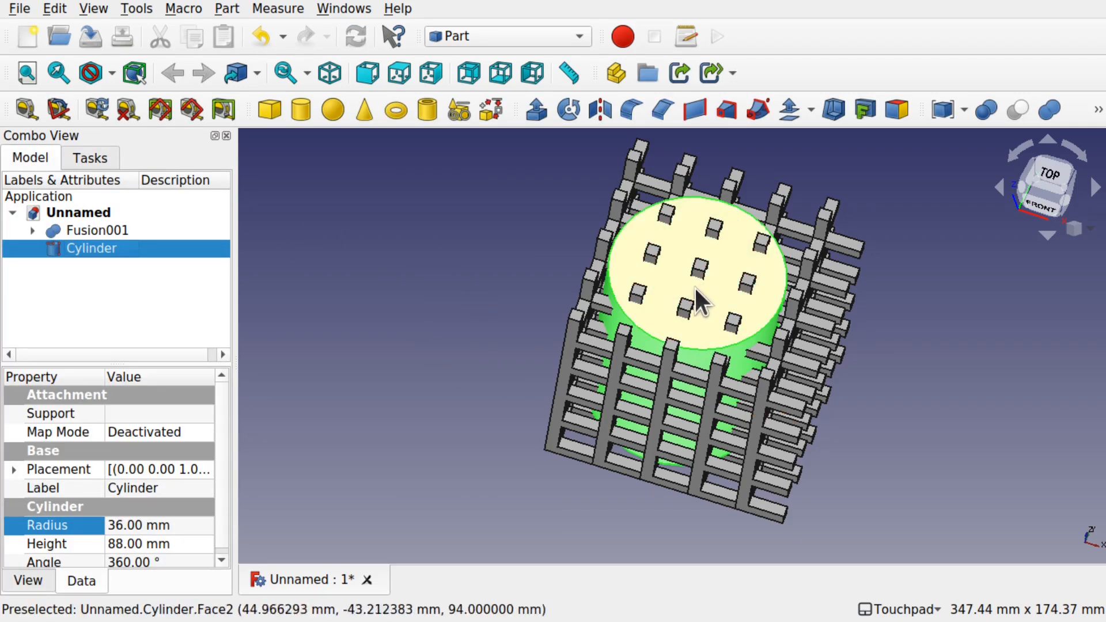
{"action": "mouse_move", "coordinate": [367, 317]}
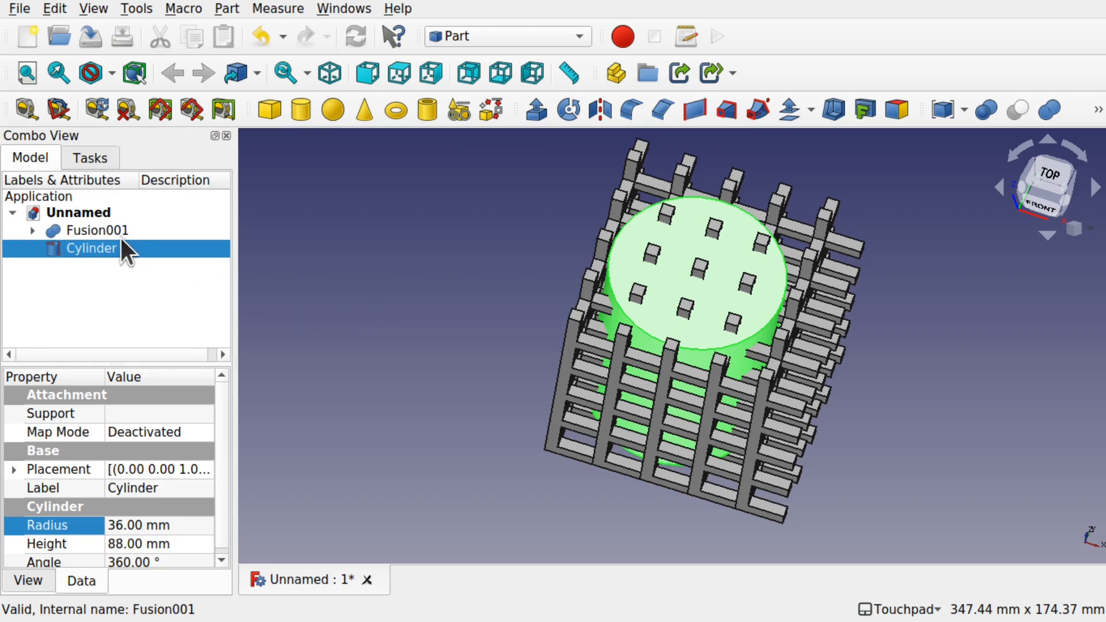
Apply a Part intersection to Fusion001 and the Cylinder, then undo it
{"action": "left_click", "coordinate": [98, 230]}
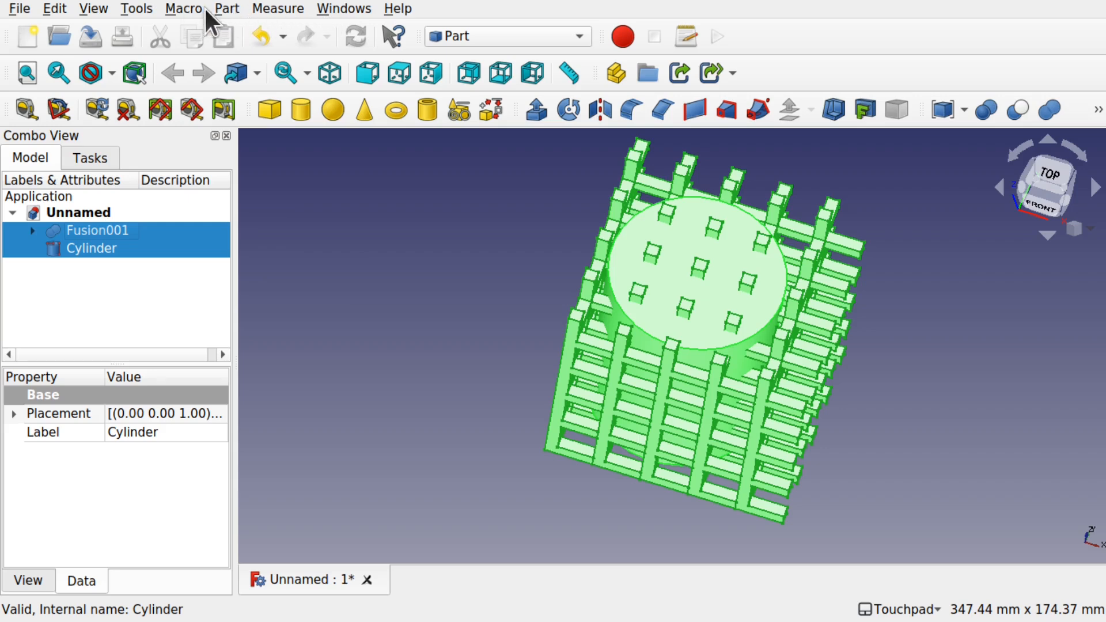
{"action": "left_click", "coordinate": [226, 8]}
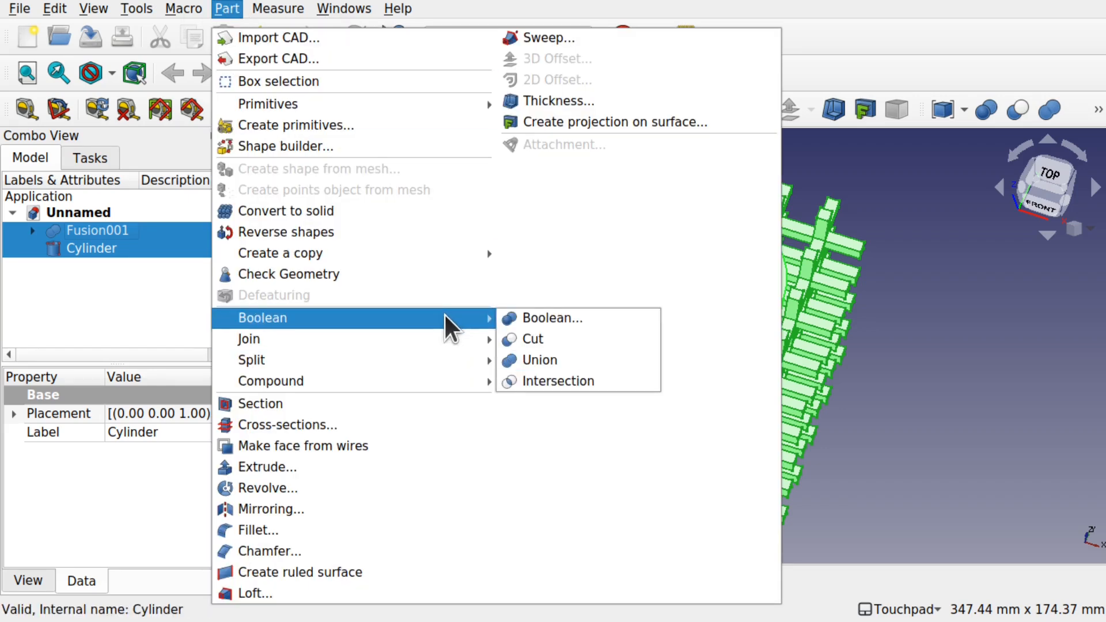
{"action": "mouse_move", "coordinate": [558, 381]}
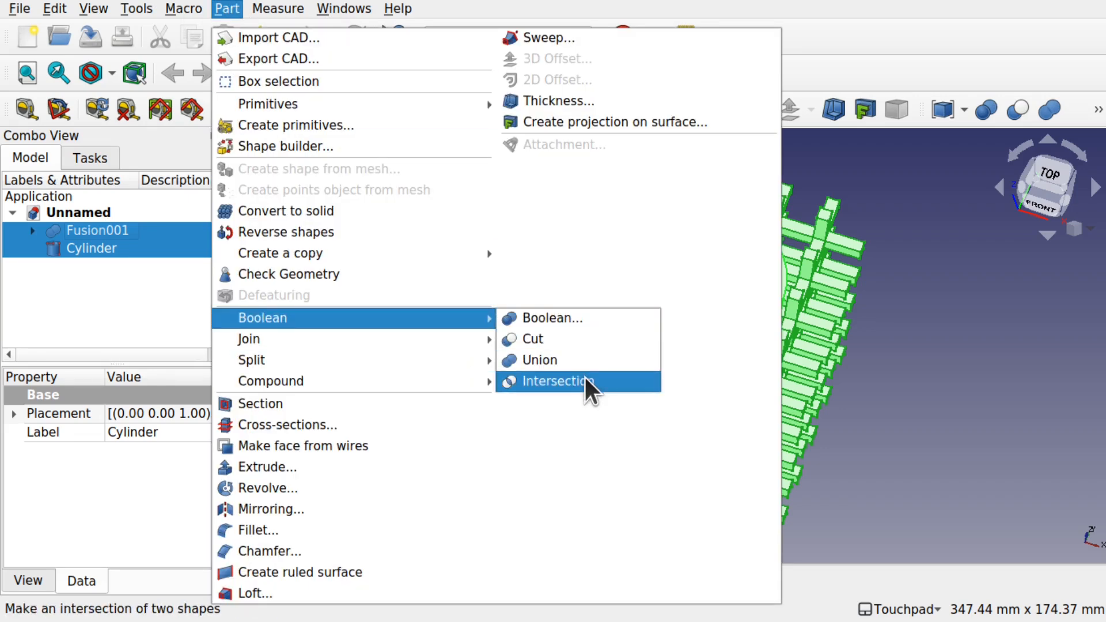
{"action": "left_click", "coordinate": [558, 381]}
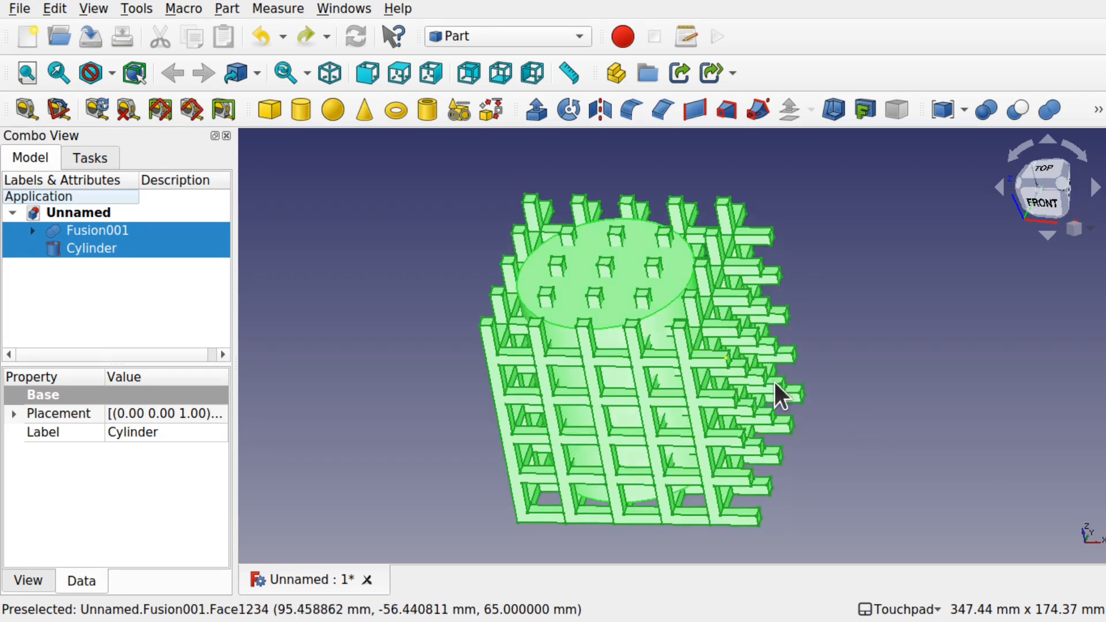
{"action": "mouse_move", "coordinate": [836, 406]}
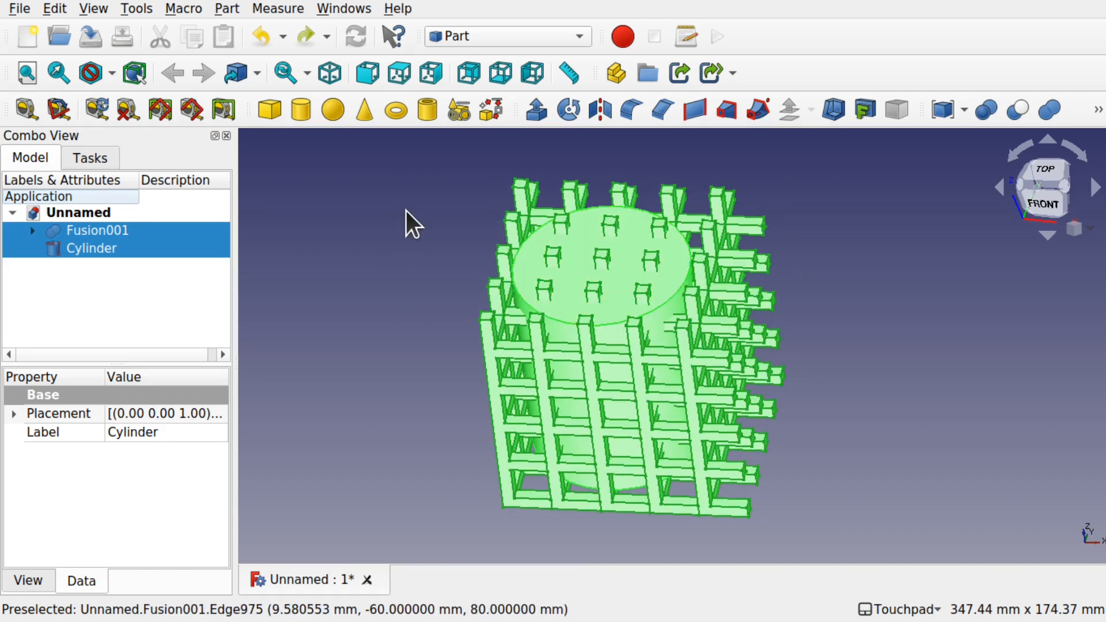
Intersect Fusion001 with the Cylinder to create Common, and select it
{"action": "left_click", "coordinate": [227, 9]}
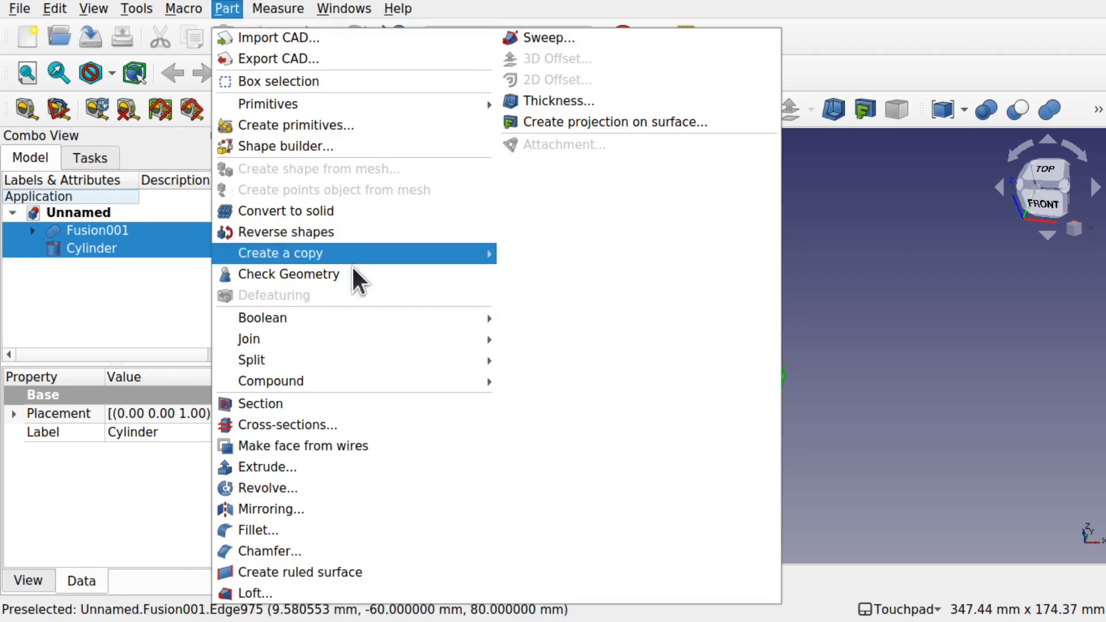
{"action": "mouse_move", "coordinate": [262, 317]}
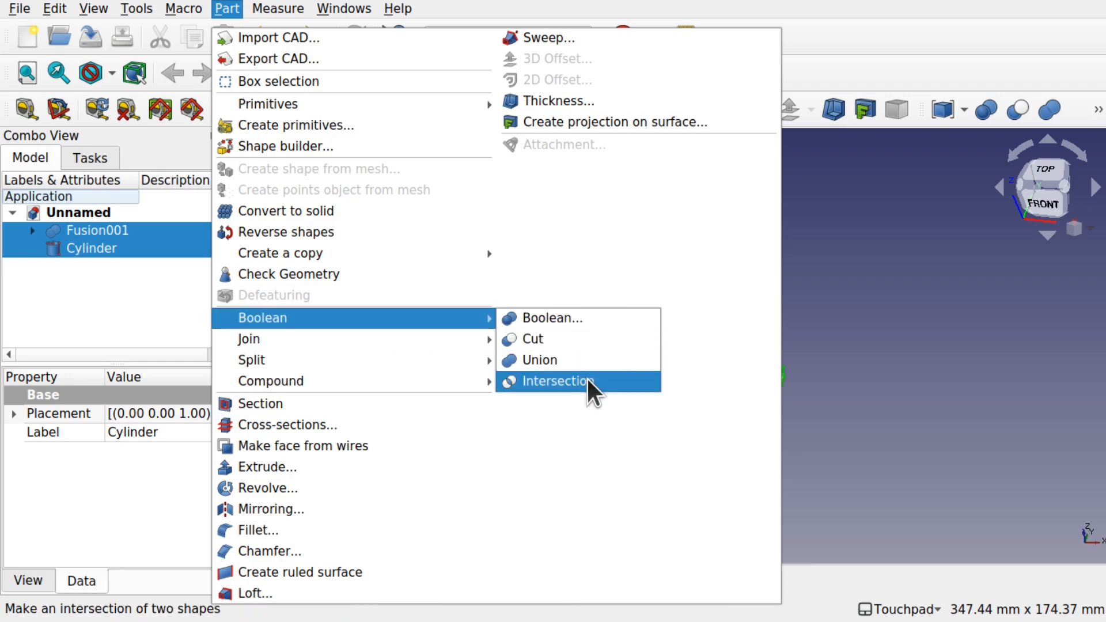
{"action": "left_click", "coordinate": [556, 381]}
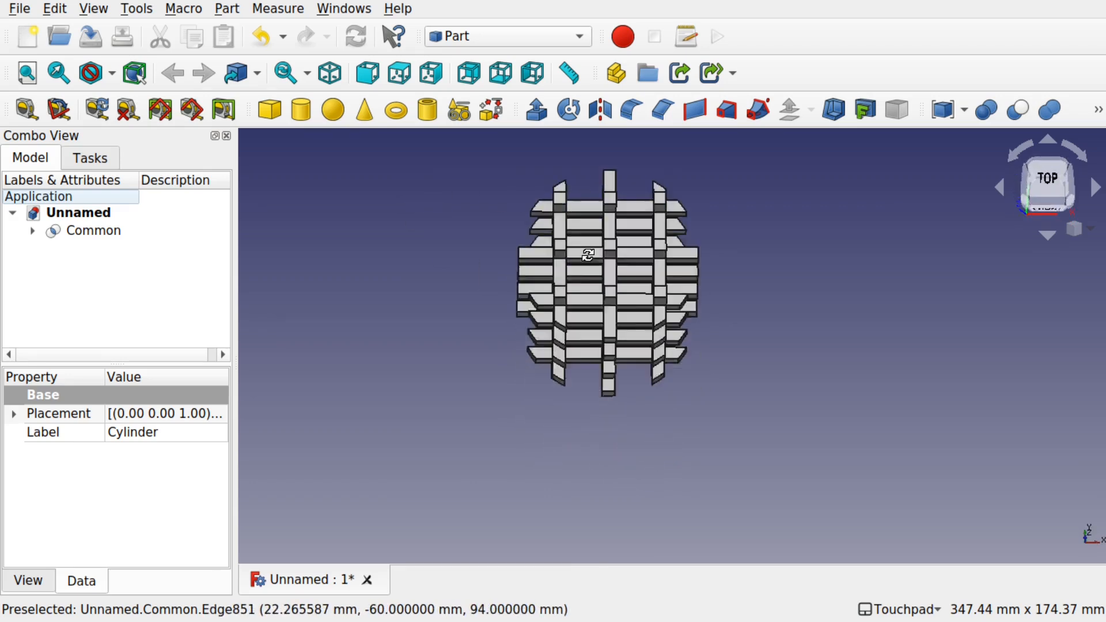
{"action": "left_click", "coordinate": [92, 231]}
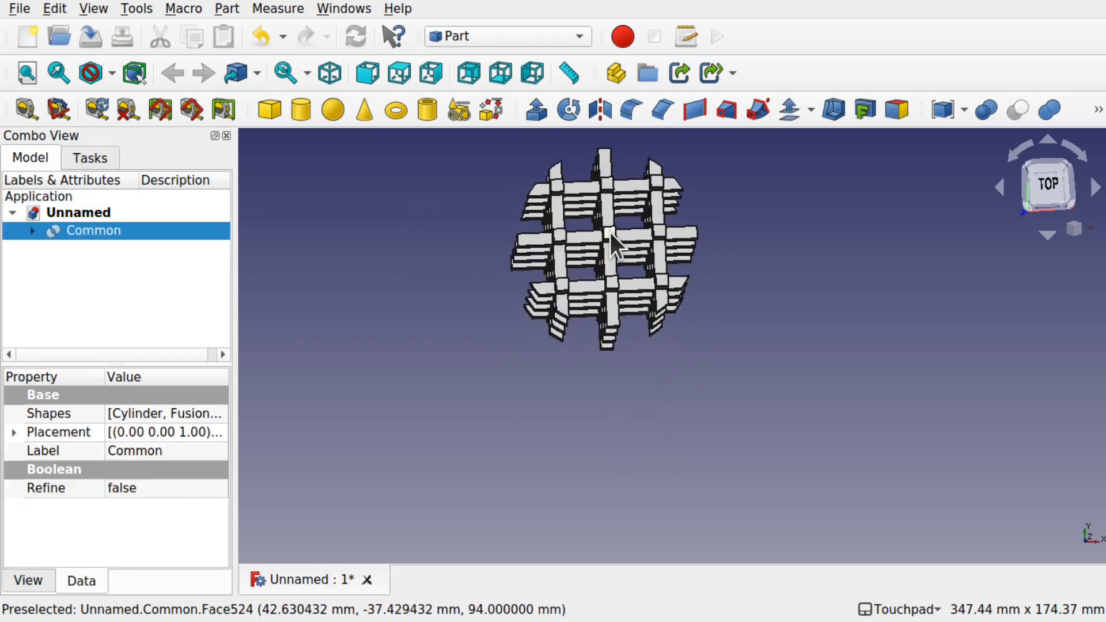
{"action": "left_click", "coordinate": [506, 36]}
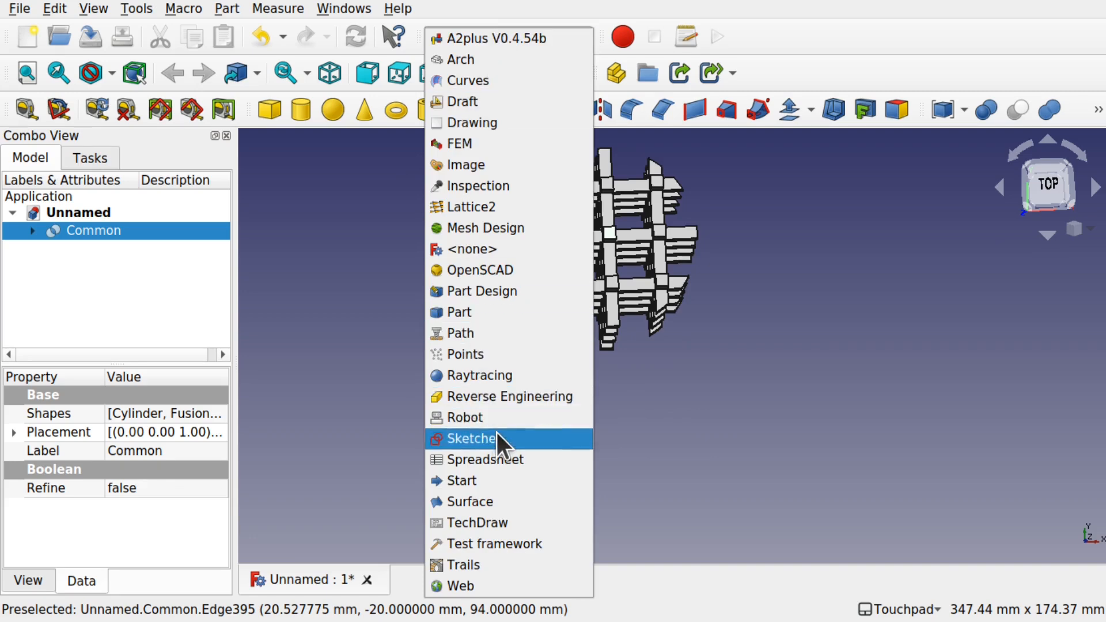
Sketch a circle (Sketch002) on Common's top face, then return to the Part workbench
{"action": "left_click", "coordinate": [470, 438]}
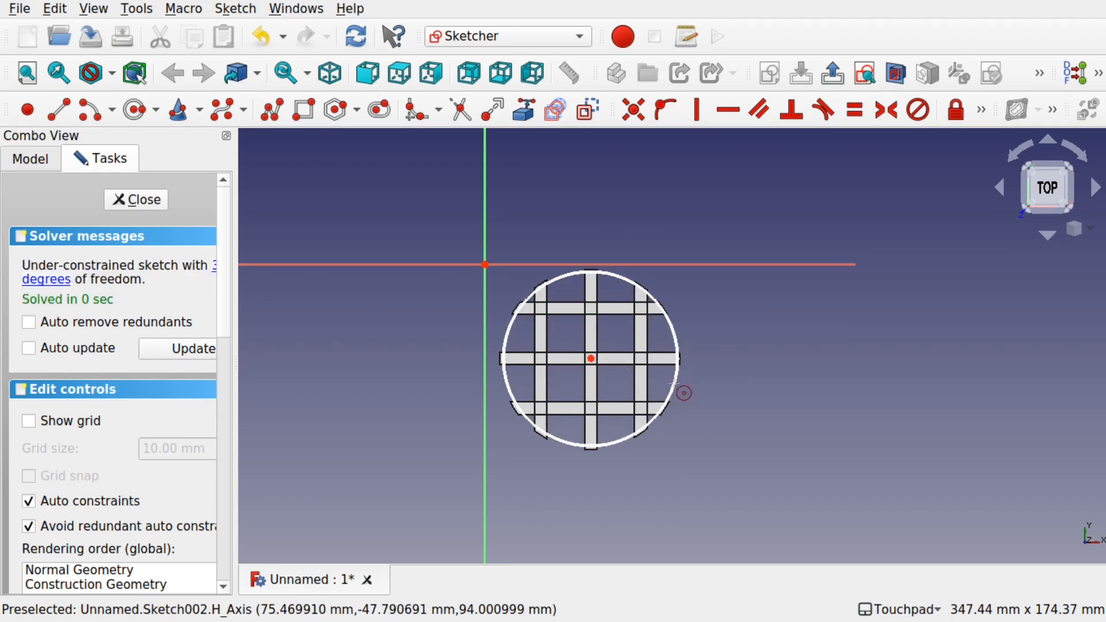
{"action": "left_click", "coordinate": [136, 200]}
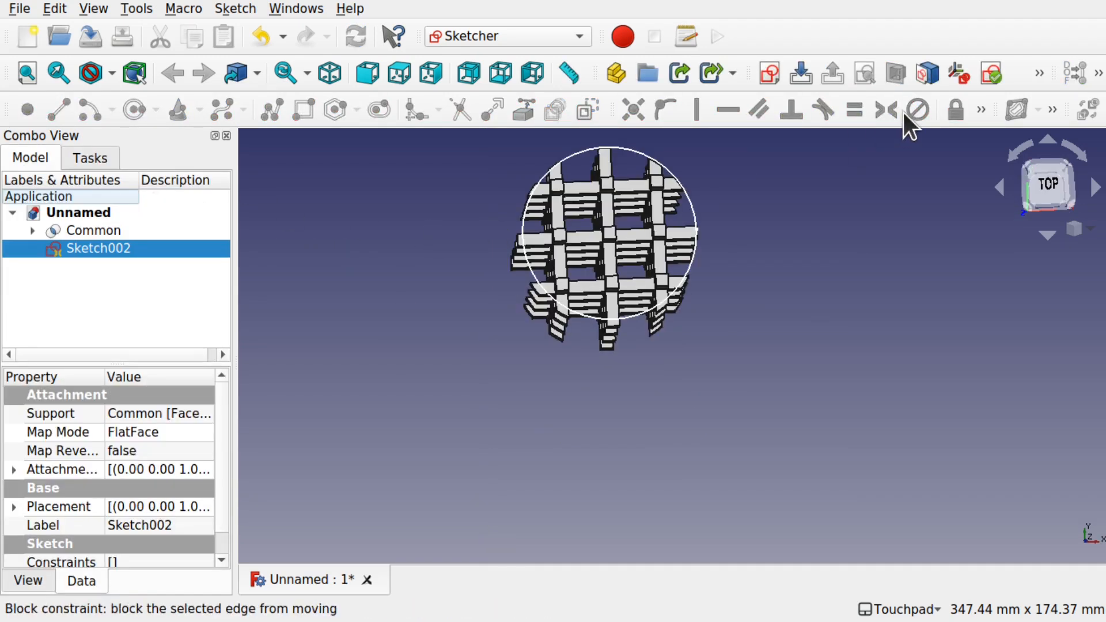
{"action": "left_click", "coordinate": [505, 36]}
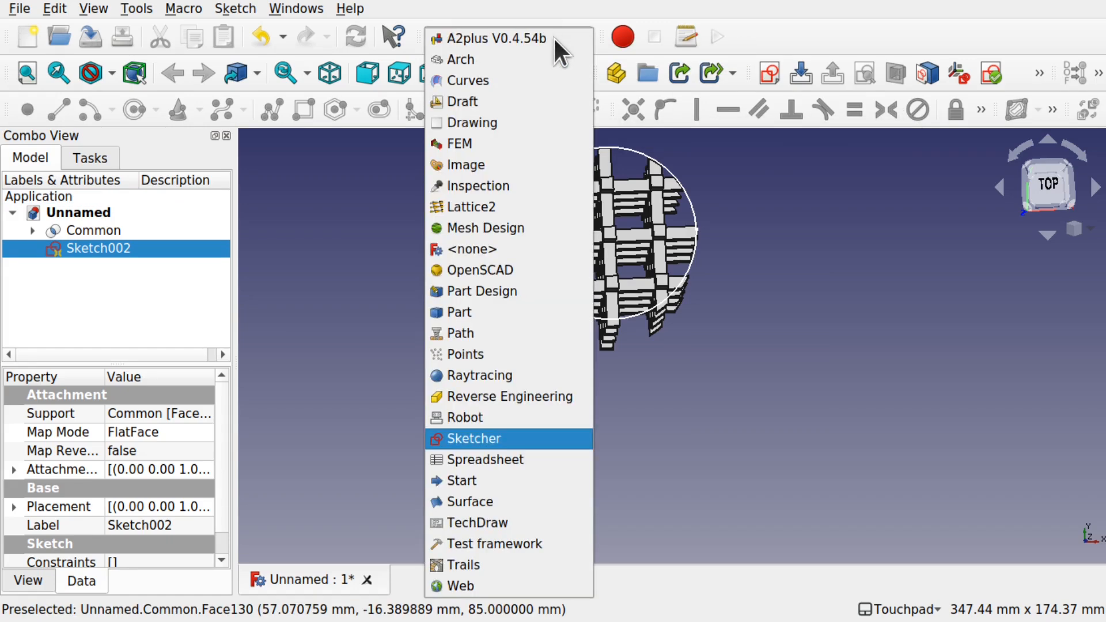
{"action": "left_click", "coordinate": [461, 312]}
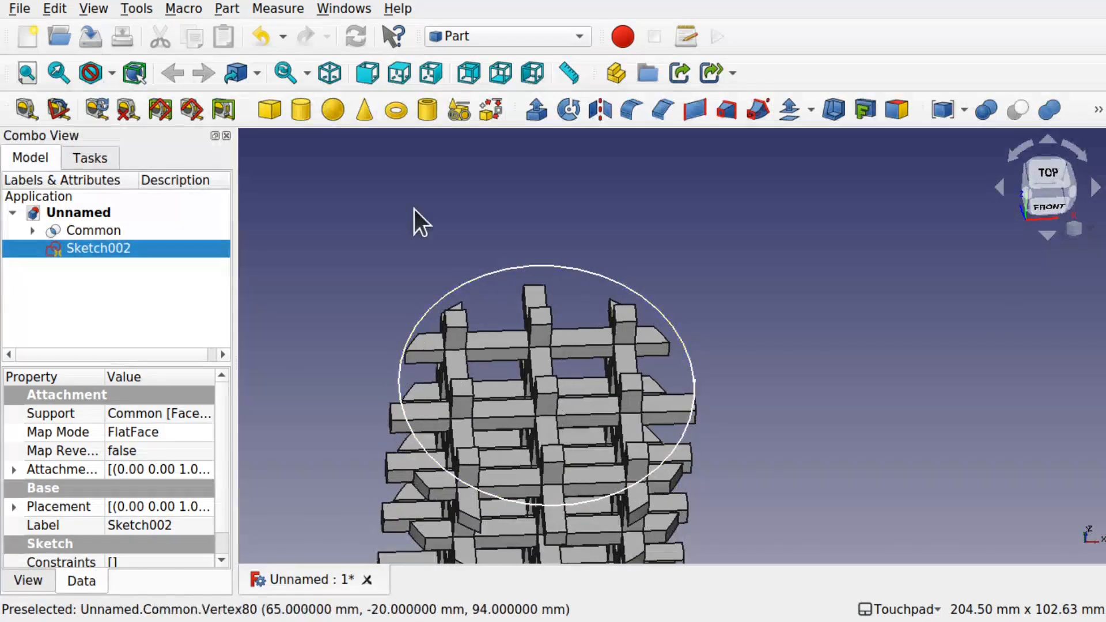
{"action": "mouse_move", "coordinate": [535, 109]}
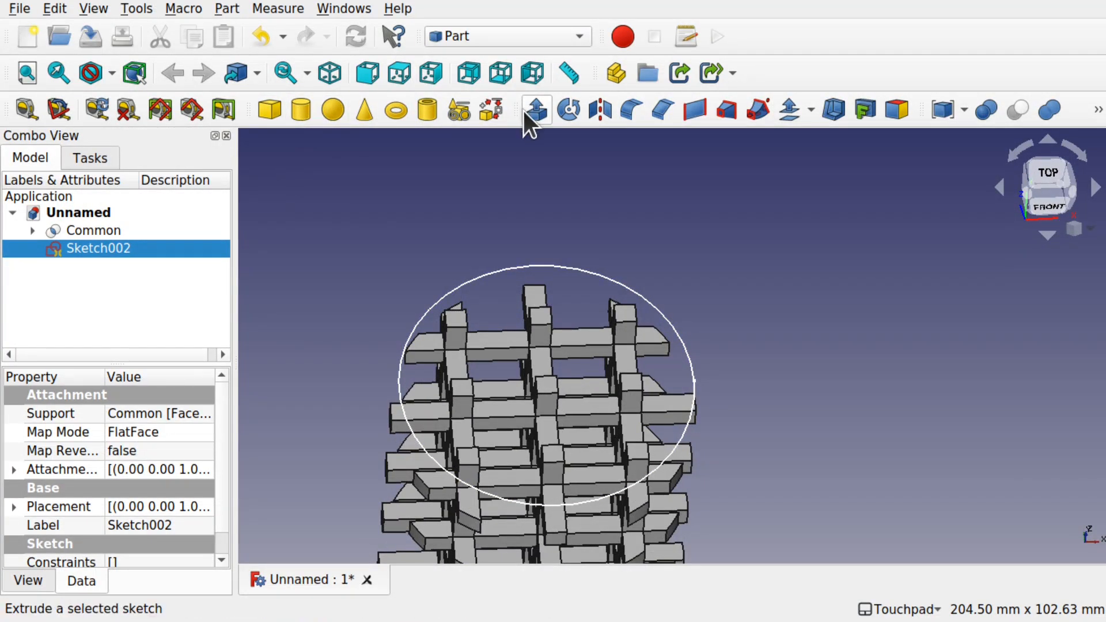
Extrude Sketch002 by 3 into the Extrude002 cap plate
{"action": "left_click", "coordinate": [537, 109]}
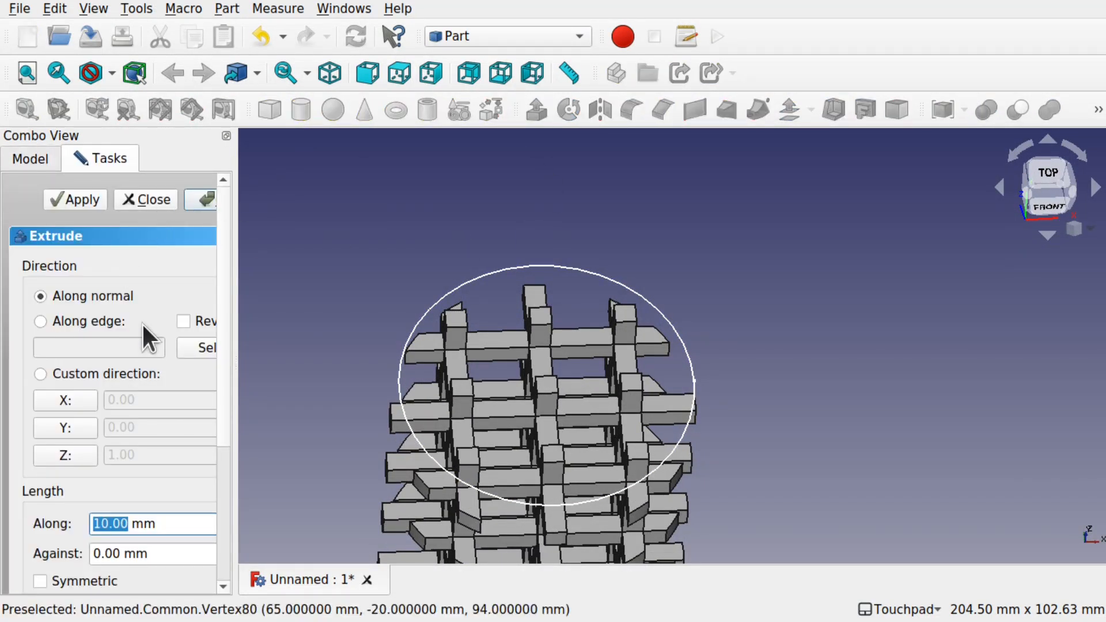
{"action": "type", "text": "3"}
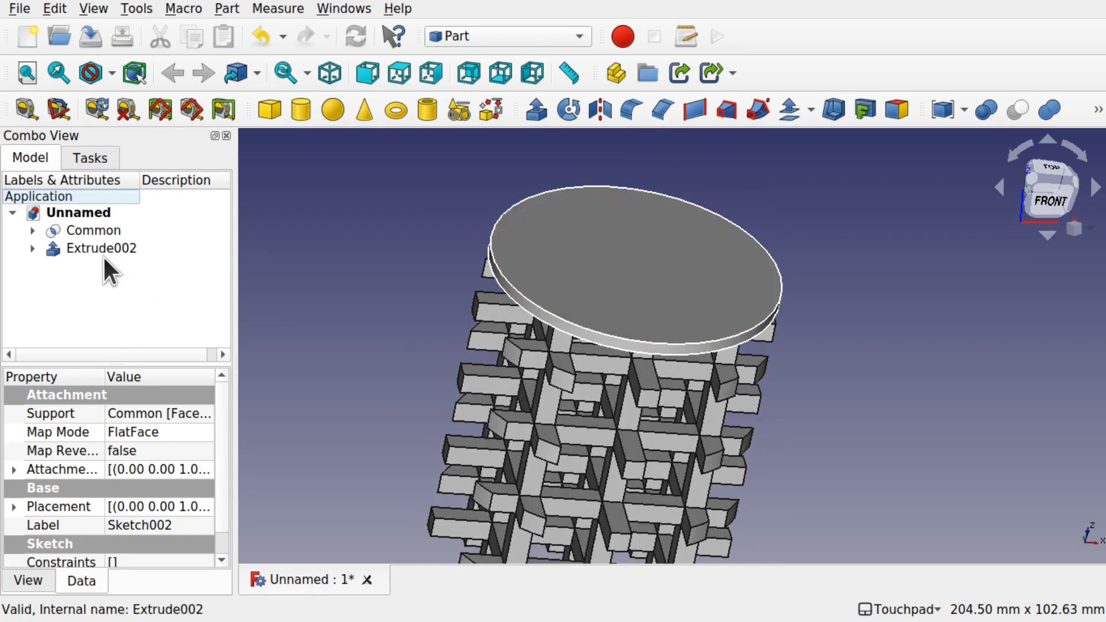
Select Common and Extrude002 and fuse them with a Boolean union into Fusion002
{"action": "left_click", "coordinate": [94, 230]}
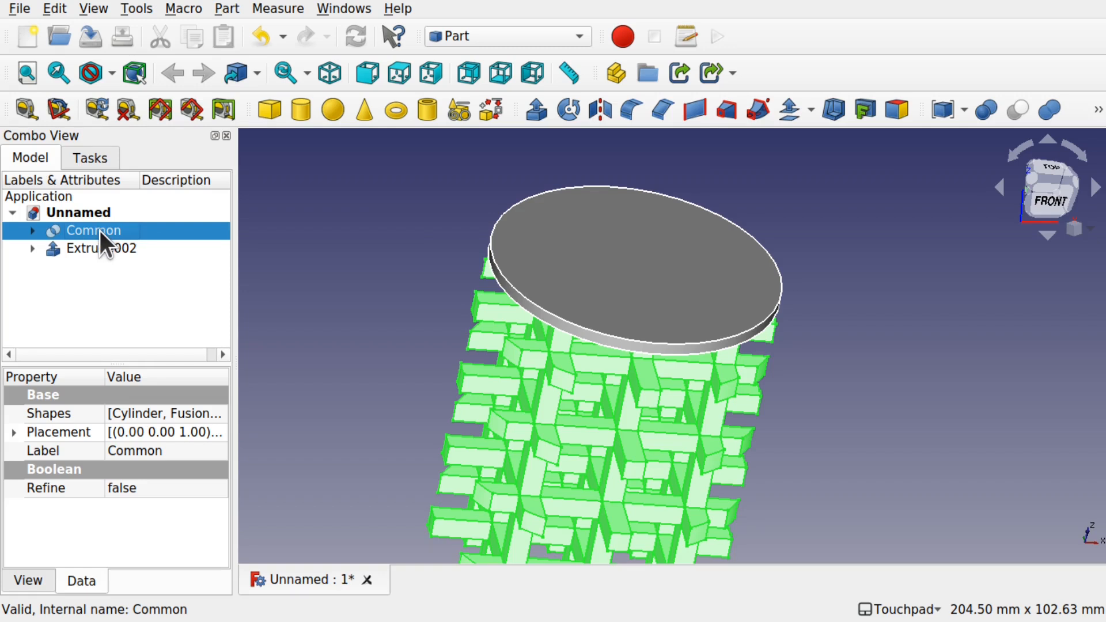
{"action": "left_click", "coordinate": [100, 249]}
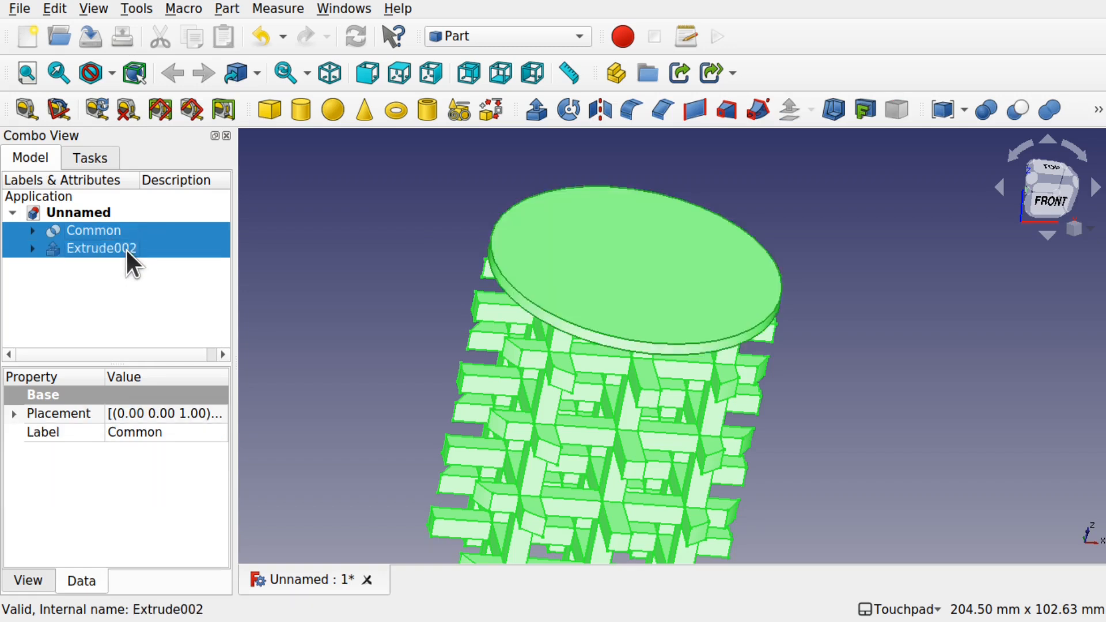
{"action": "mouse_move", "coordinate": [986, 109]}
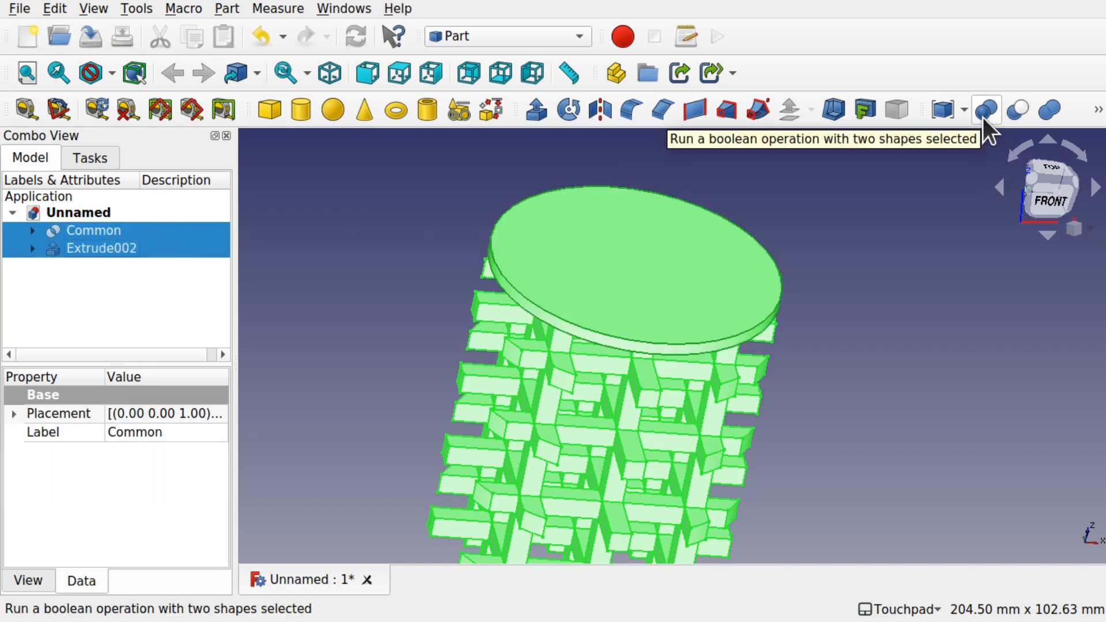
{"action": "left_click", "coordinate": [987, 109]}
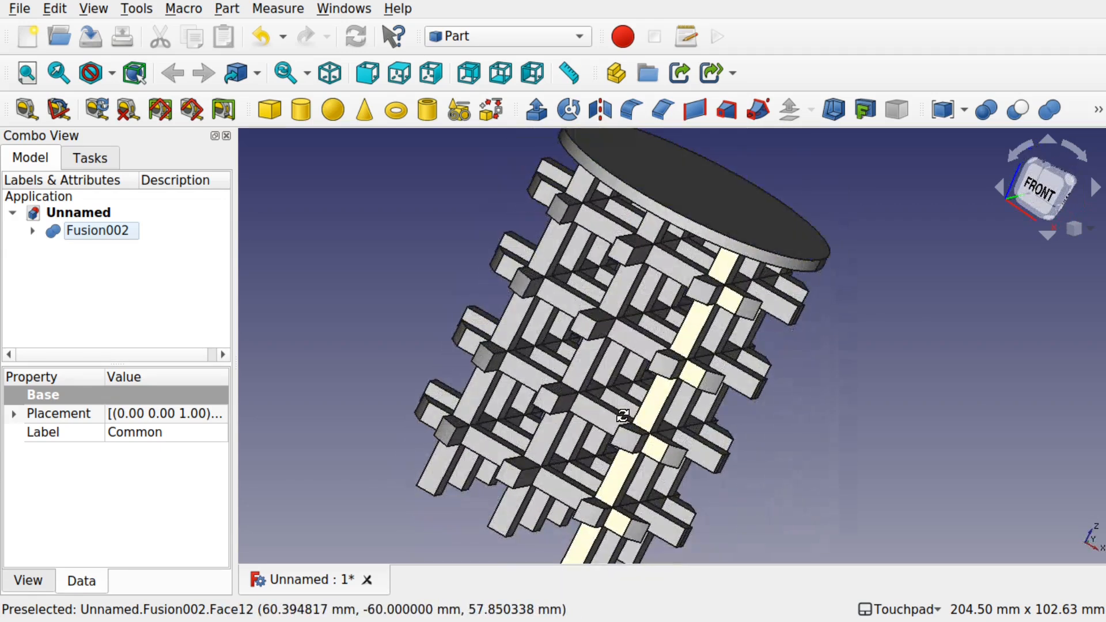
{"action": "mouse_move", "coordinate": [632, 315]}
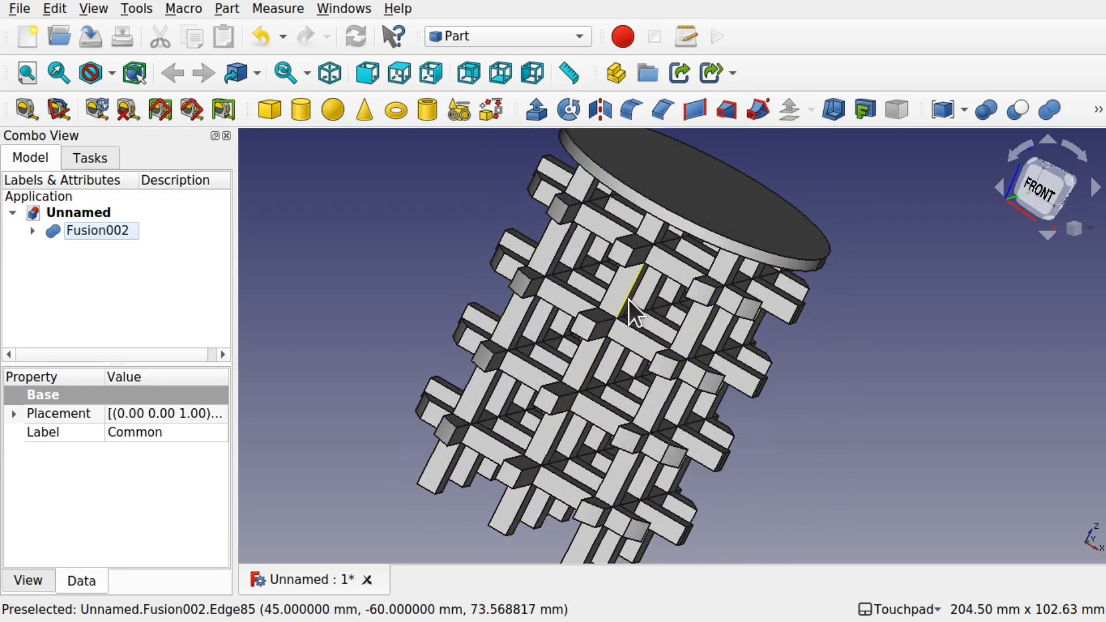